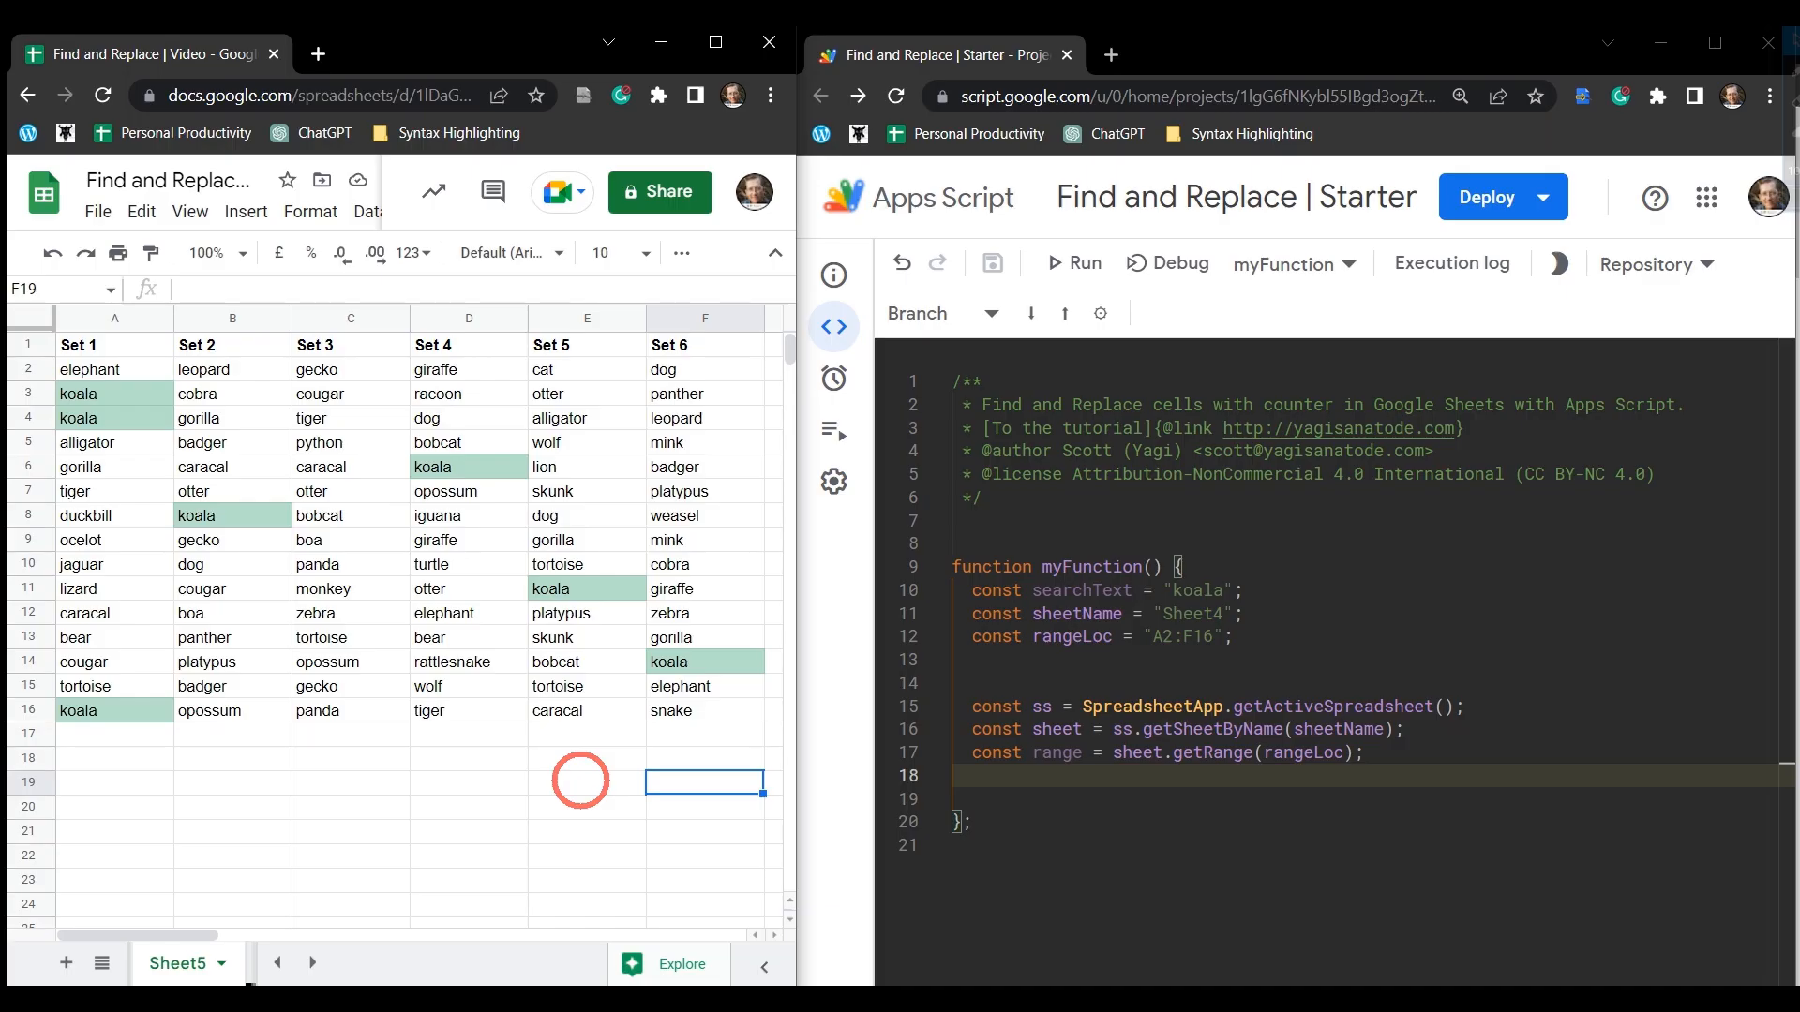
Point out the koala cells in the sheet, such as B8 and E11, that will be replaced.
{"action": "left_click", "coordinate": [349, 589]}
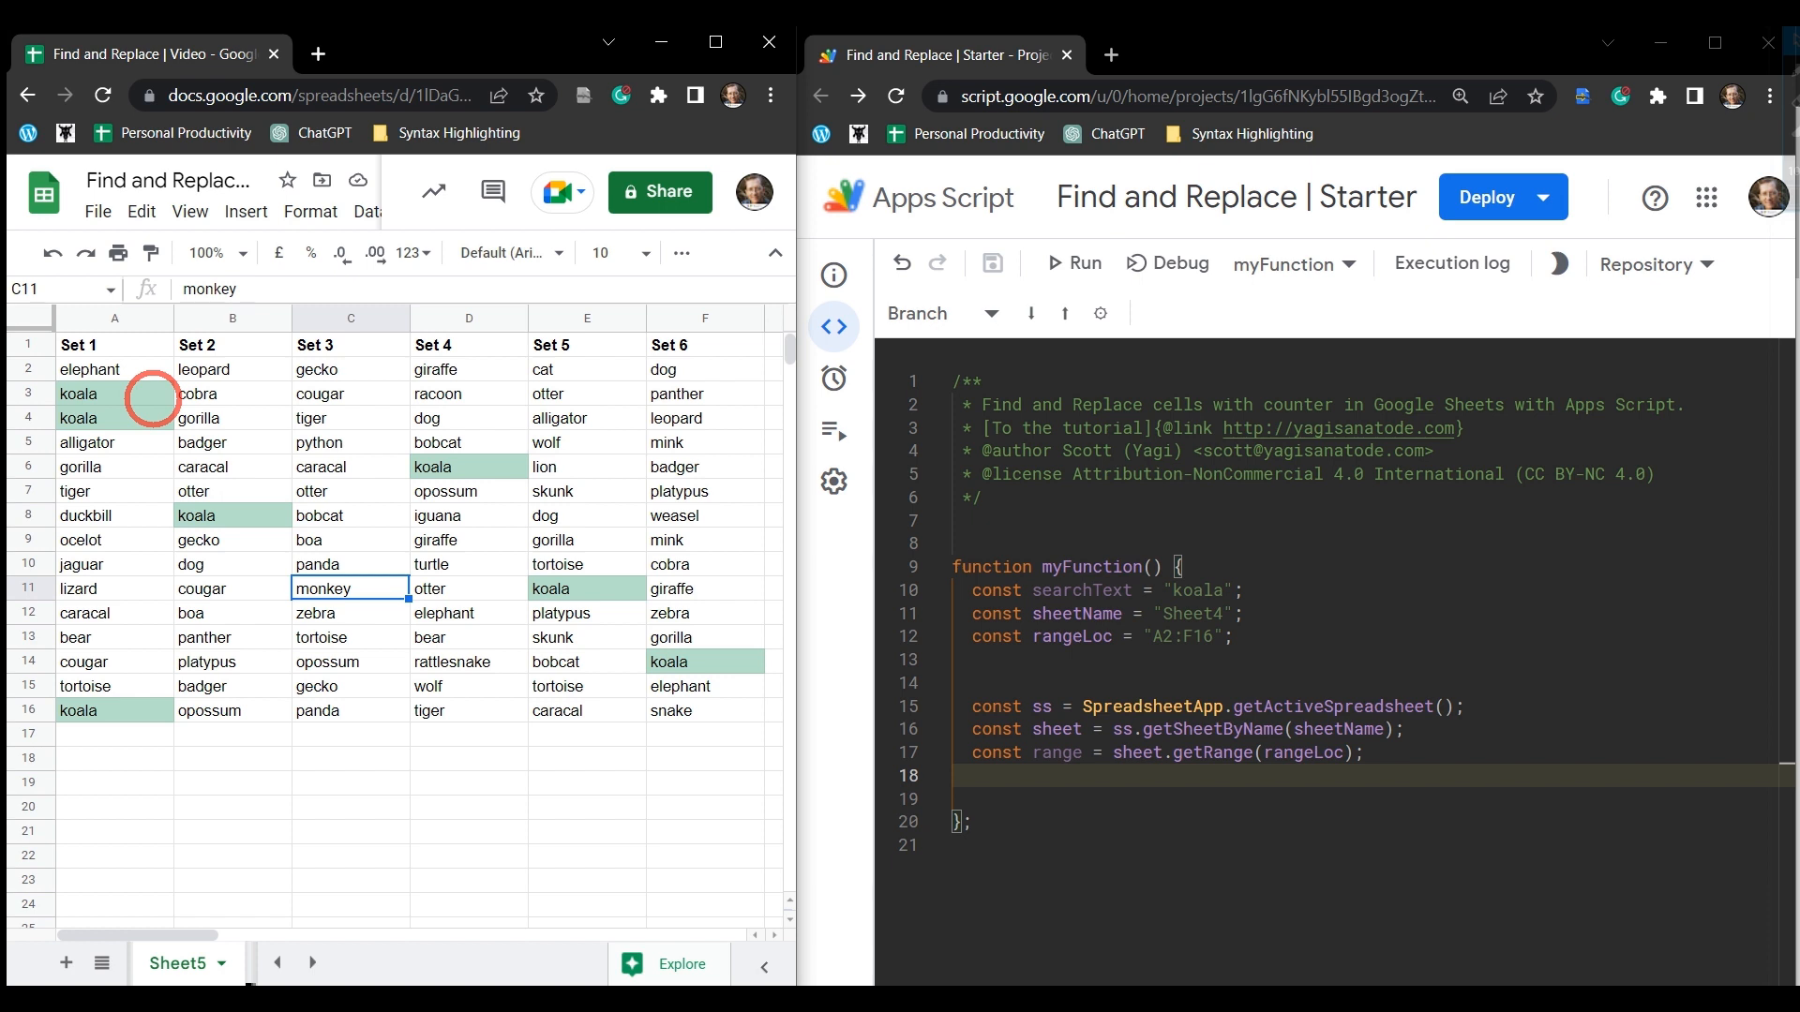
{"action": "left_click", "coordinate": [233, 516]}
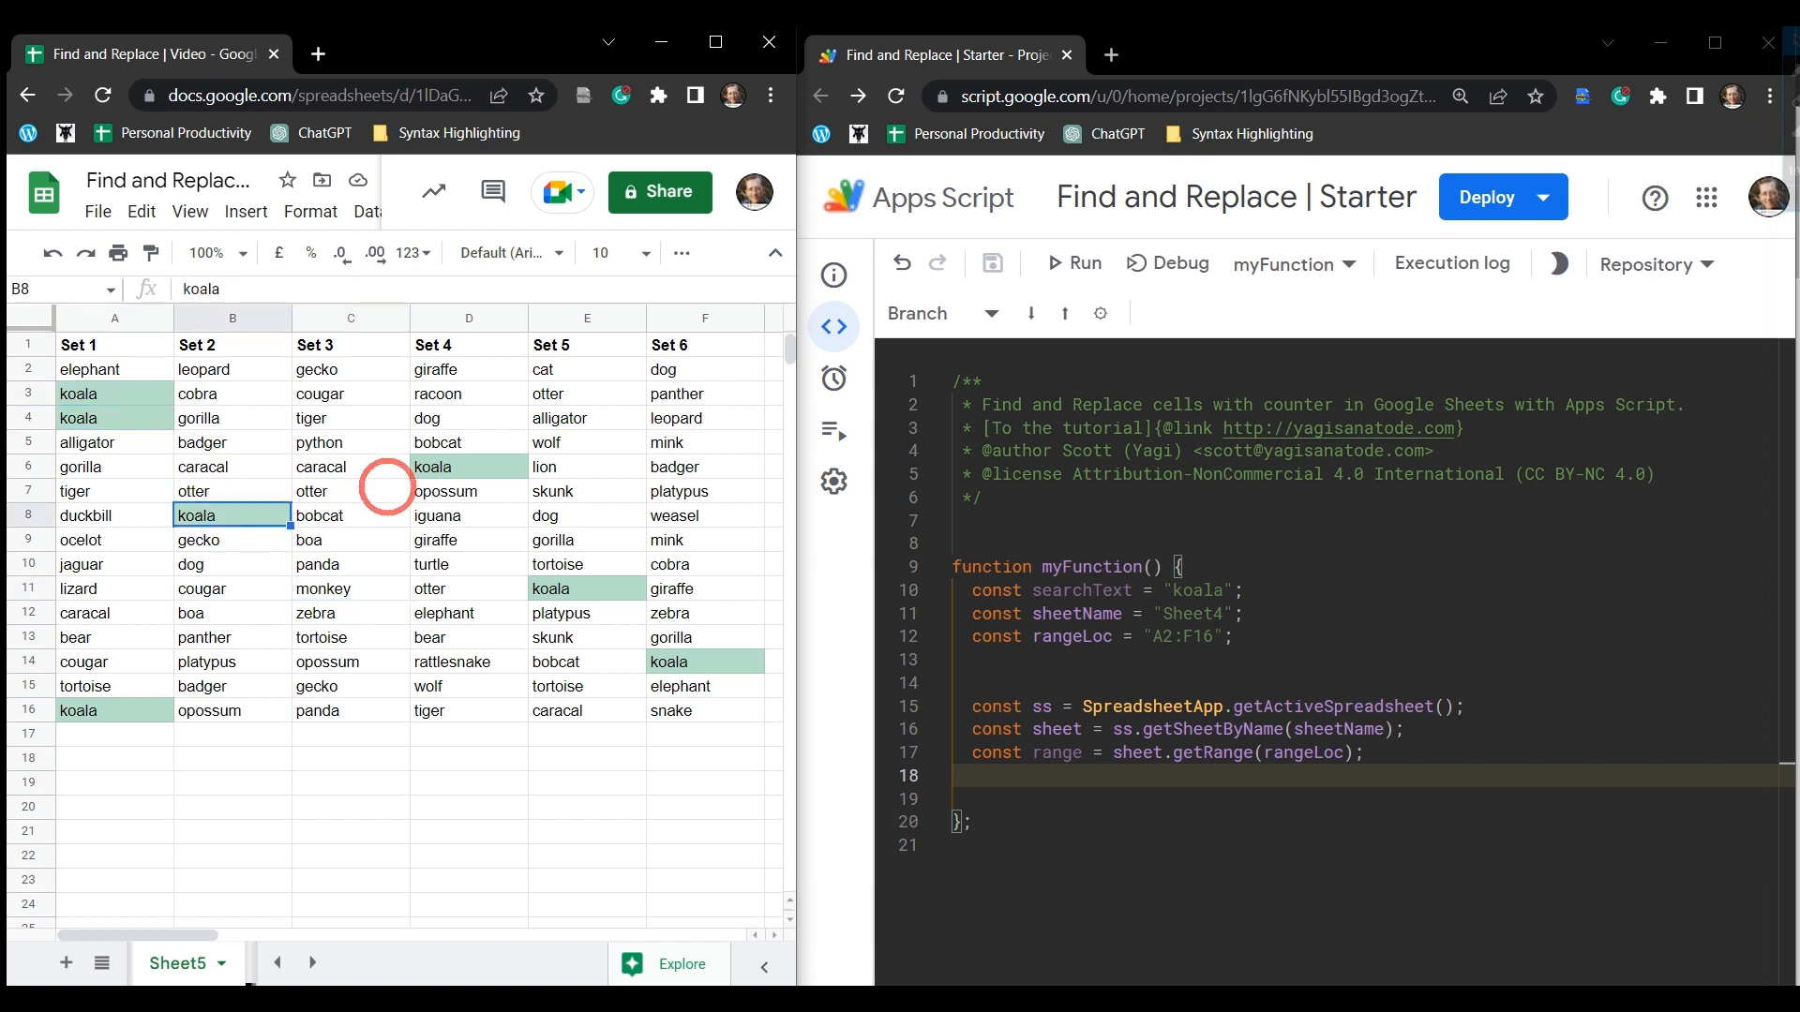
{"action": "left_click", "coordinate": [585, 589]}
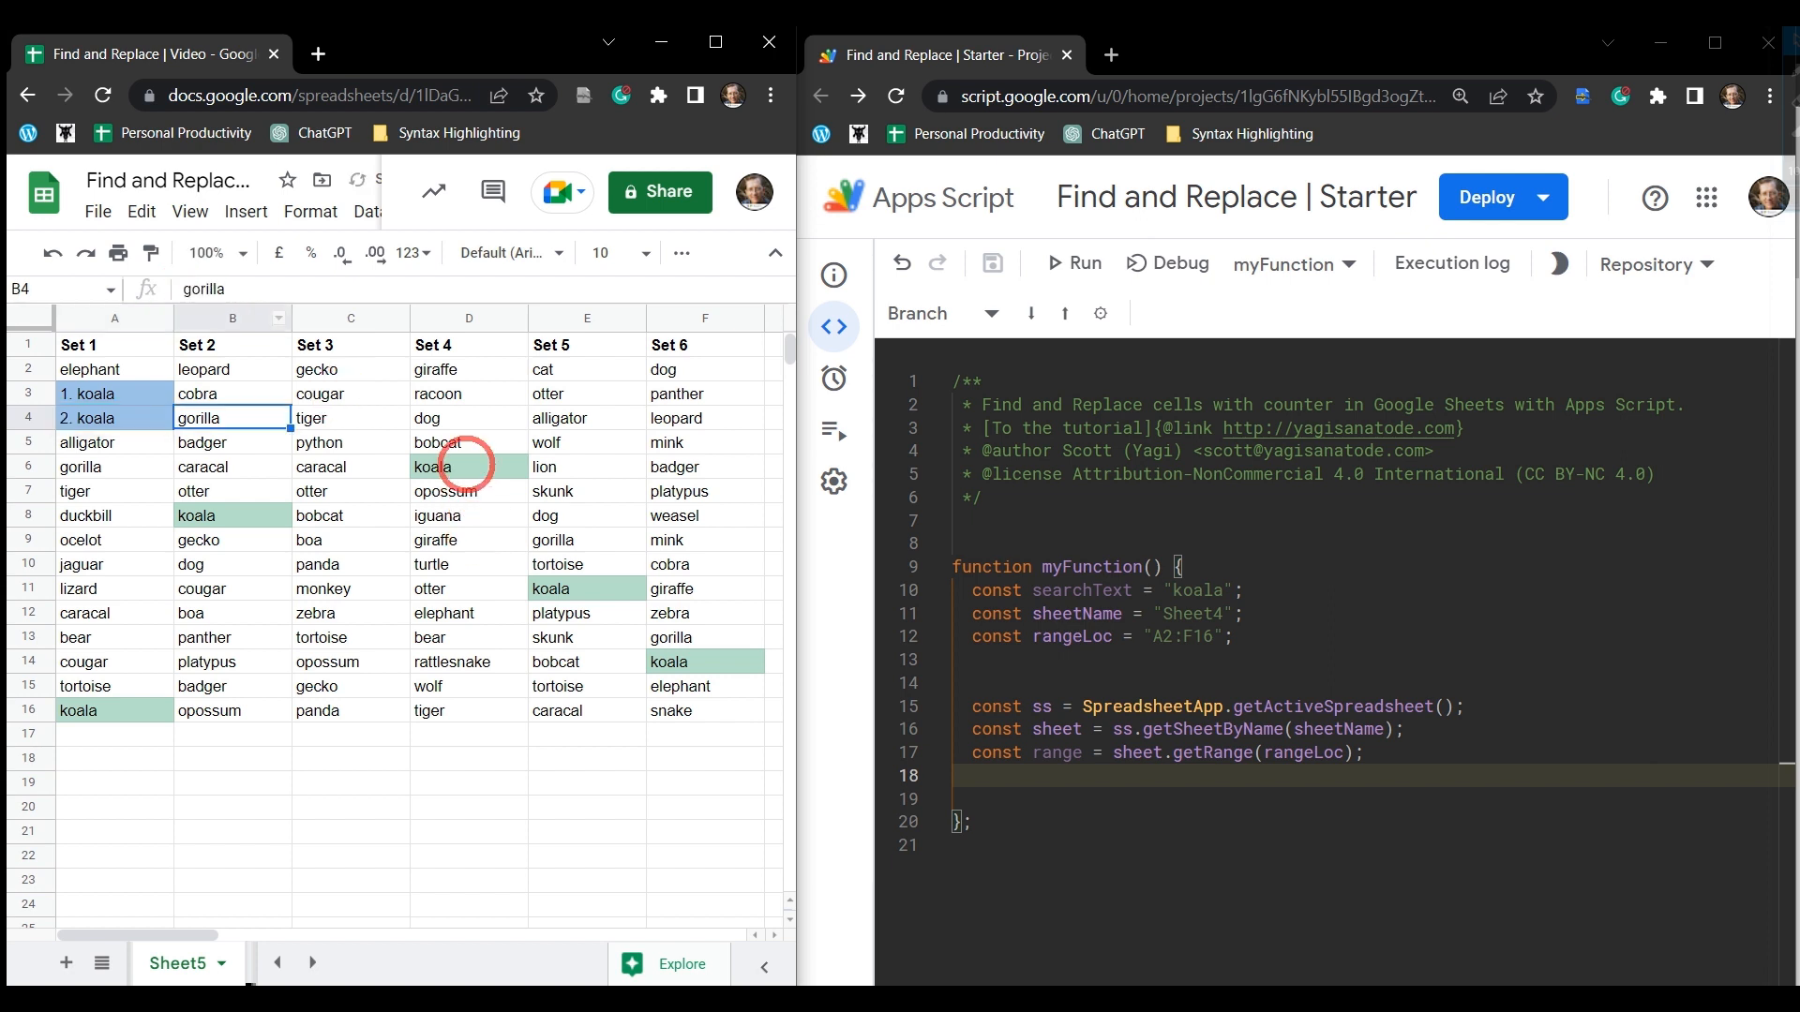
{"action": "left_click", "coordinate": [469, 467]}
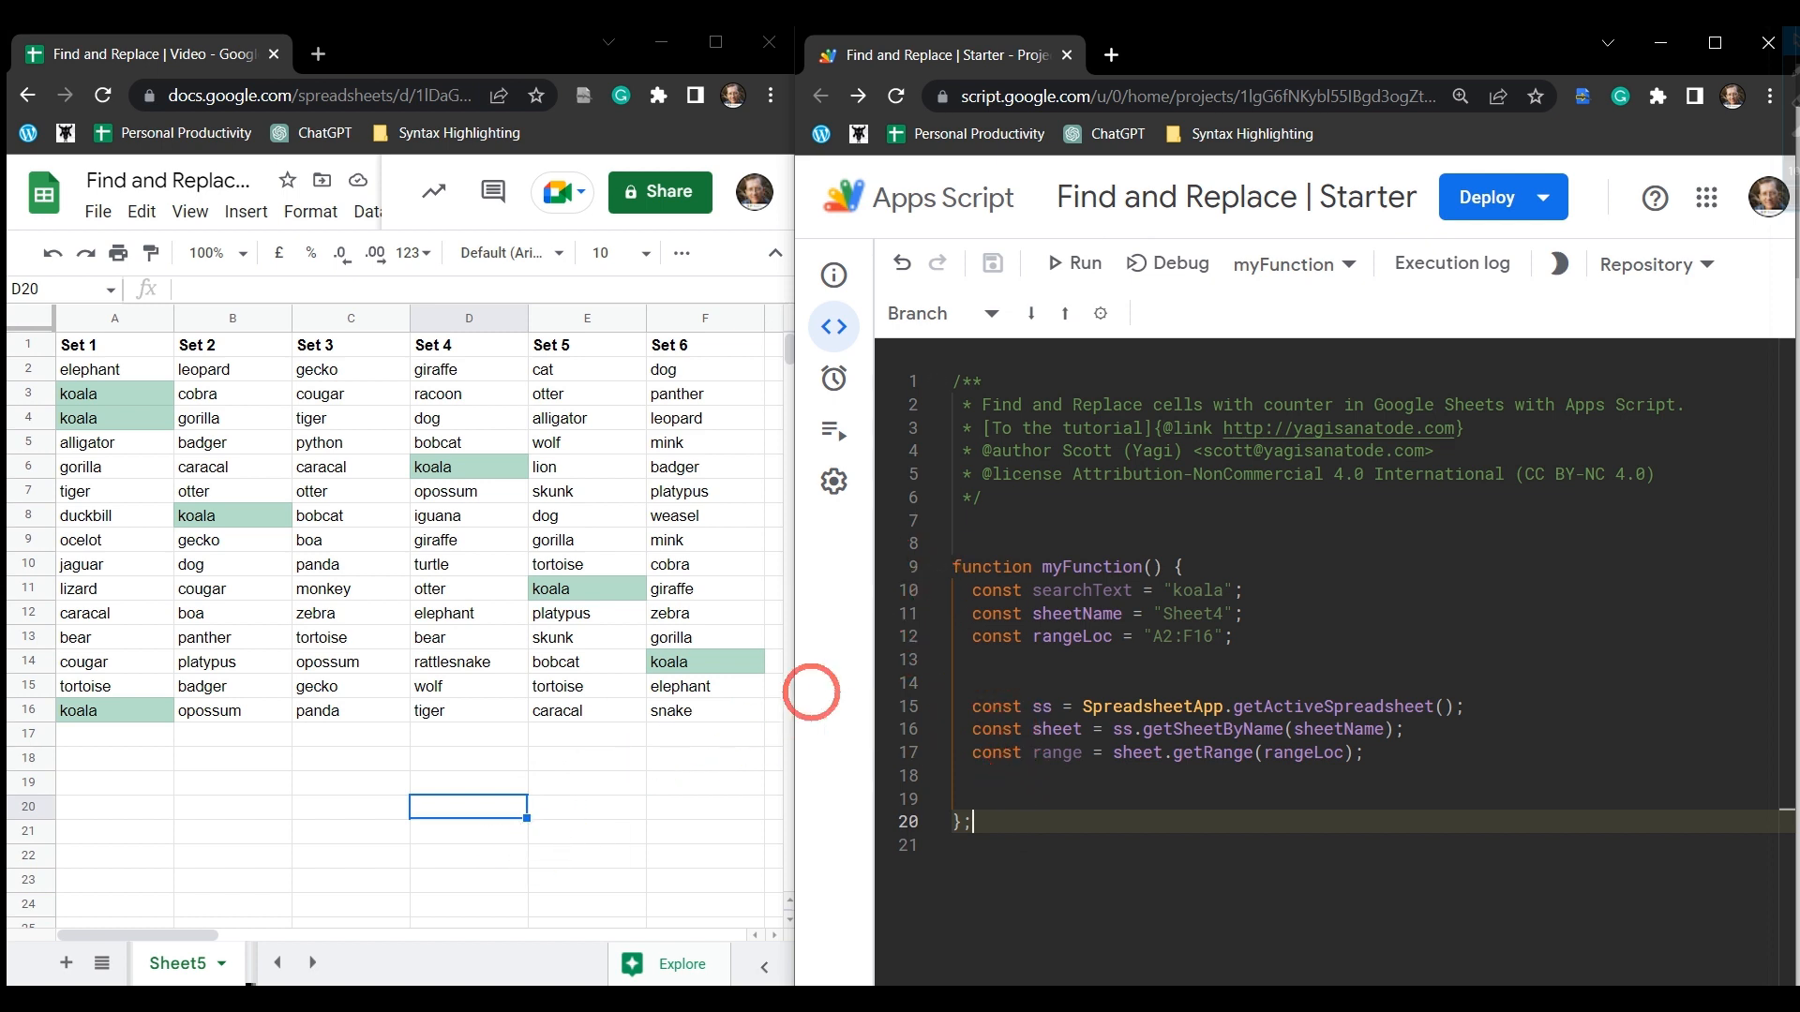
{"action": "mouse_move", "coordinate": [883, 598]}
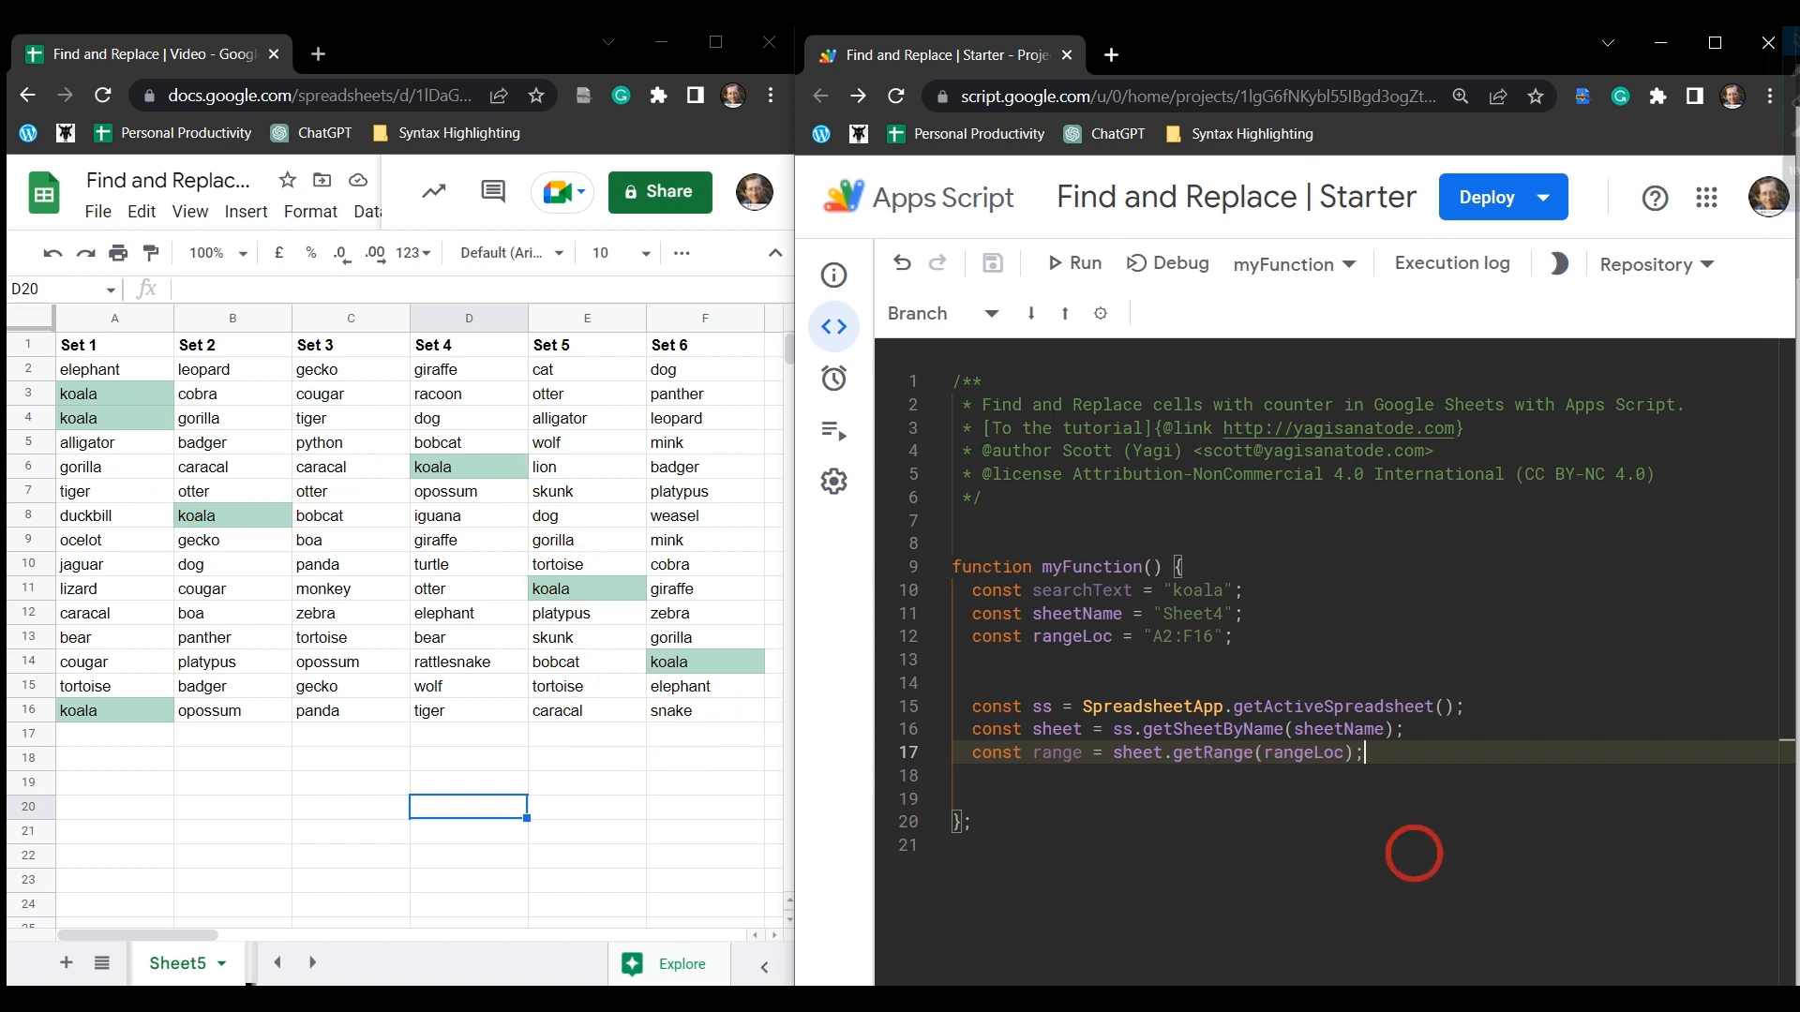
{"action": "mouse_move", "coordinate": [1157, 782]}
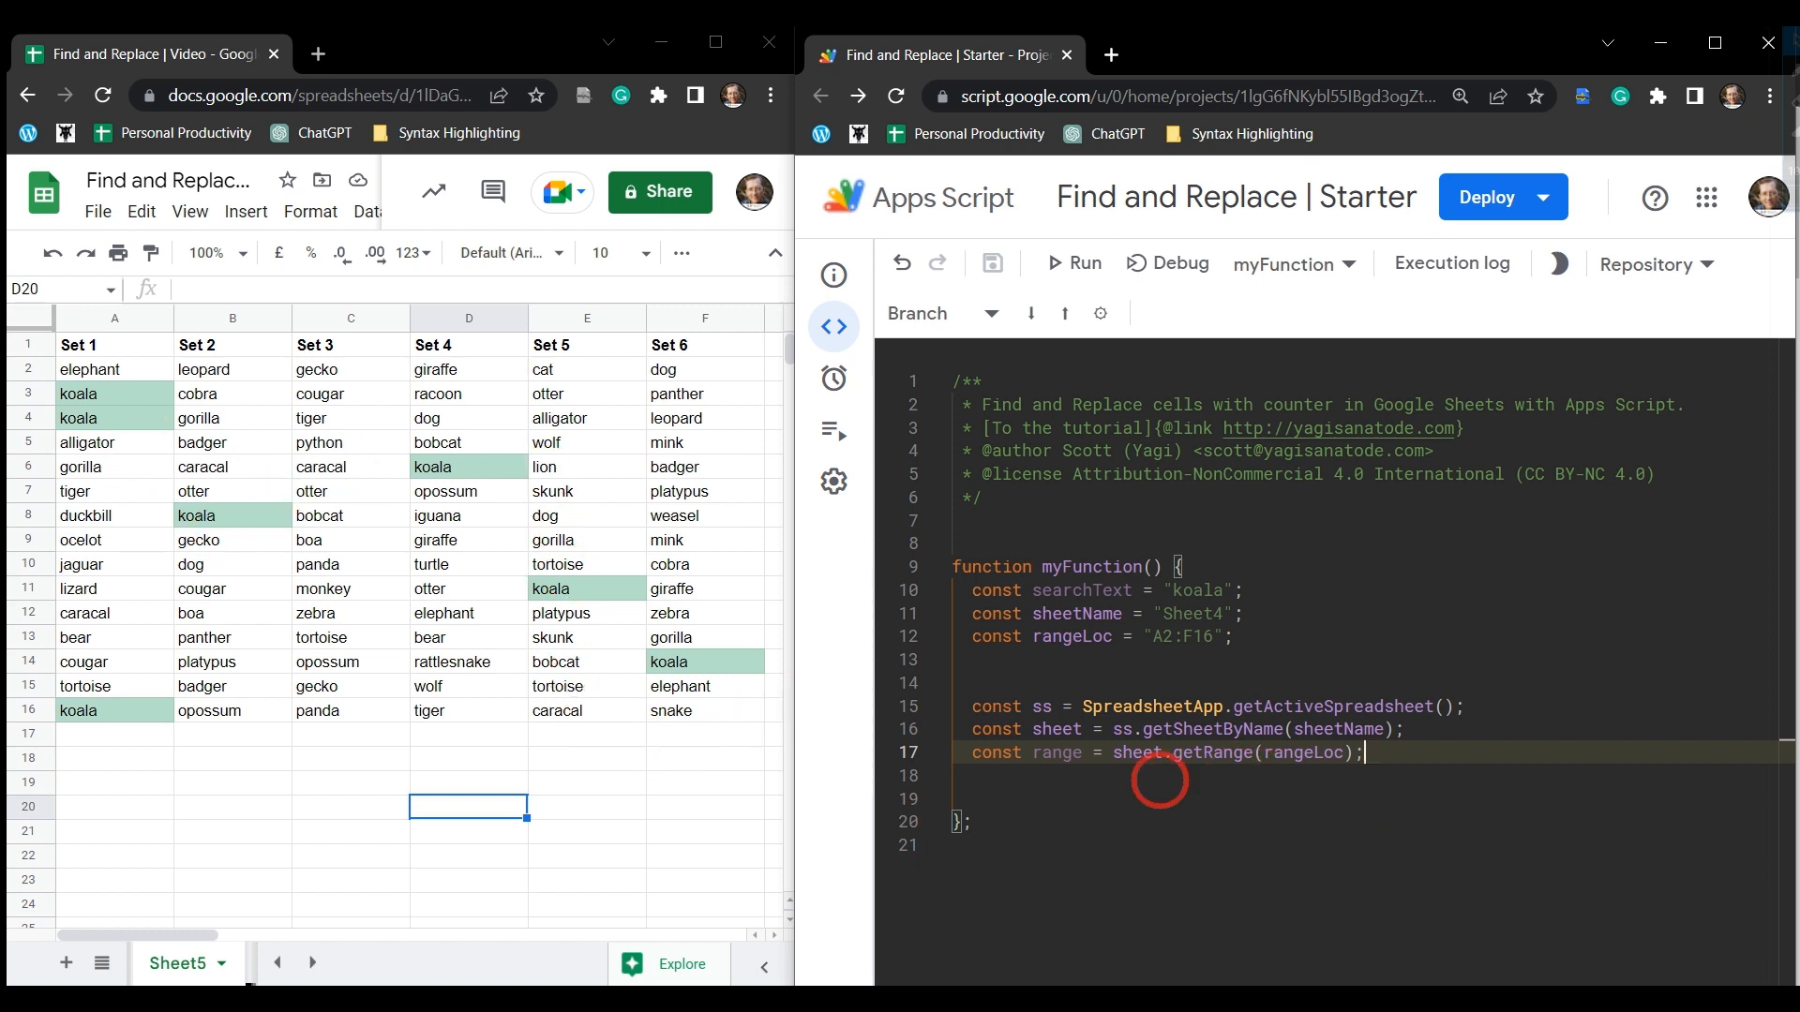
{"action": "mouse_move", "coordinate": [296, 565]}
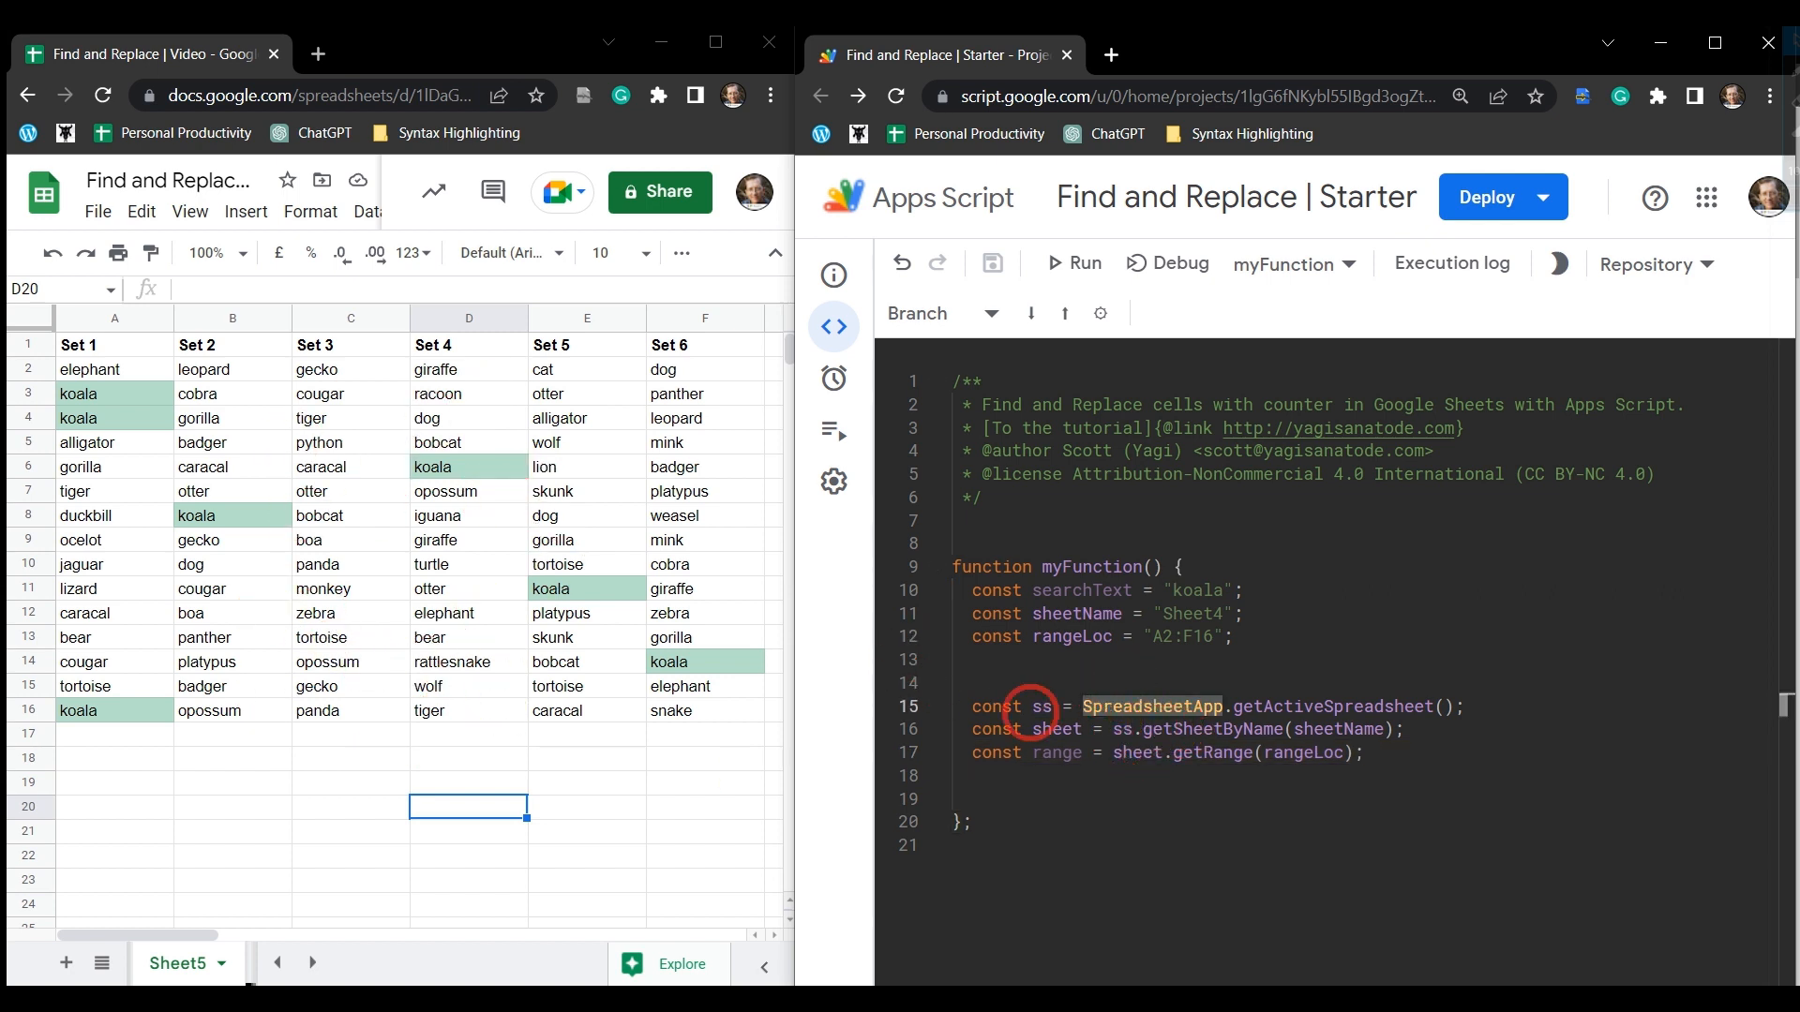
{"action": "left_click", "coordinate": [114, 394]}
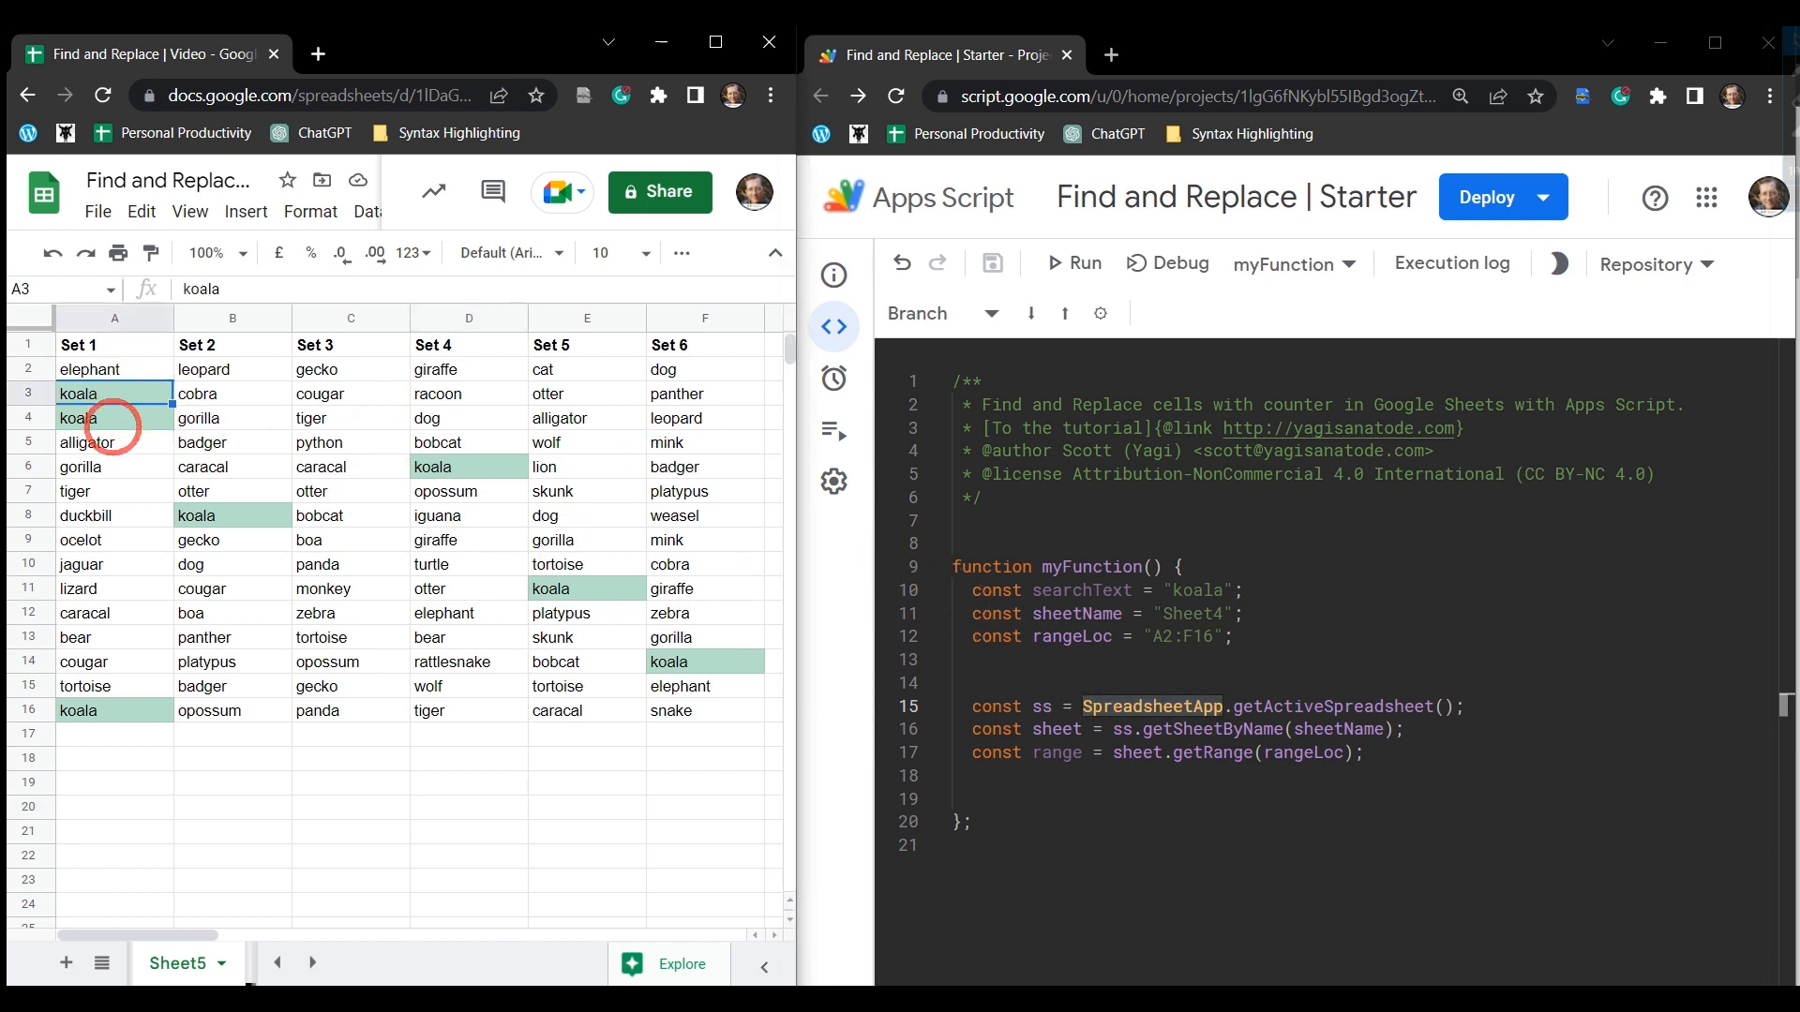
{"action": "left_click", "coordinate": [233, 516]}
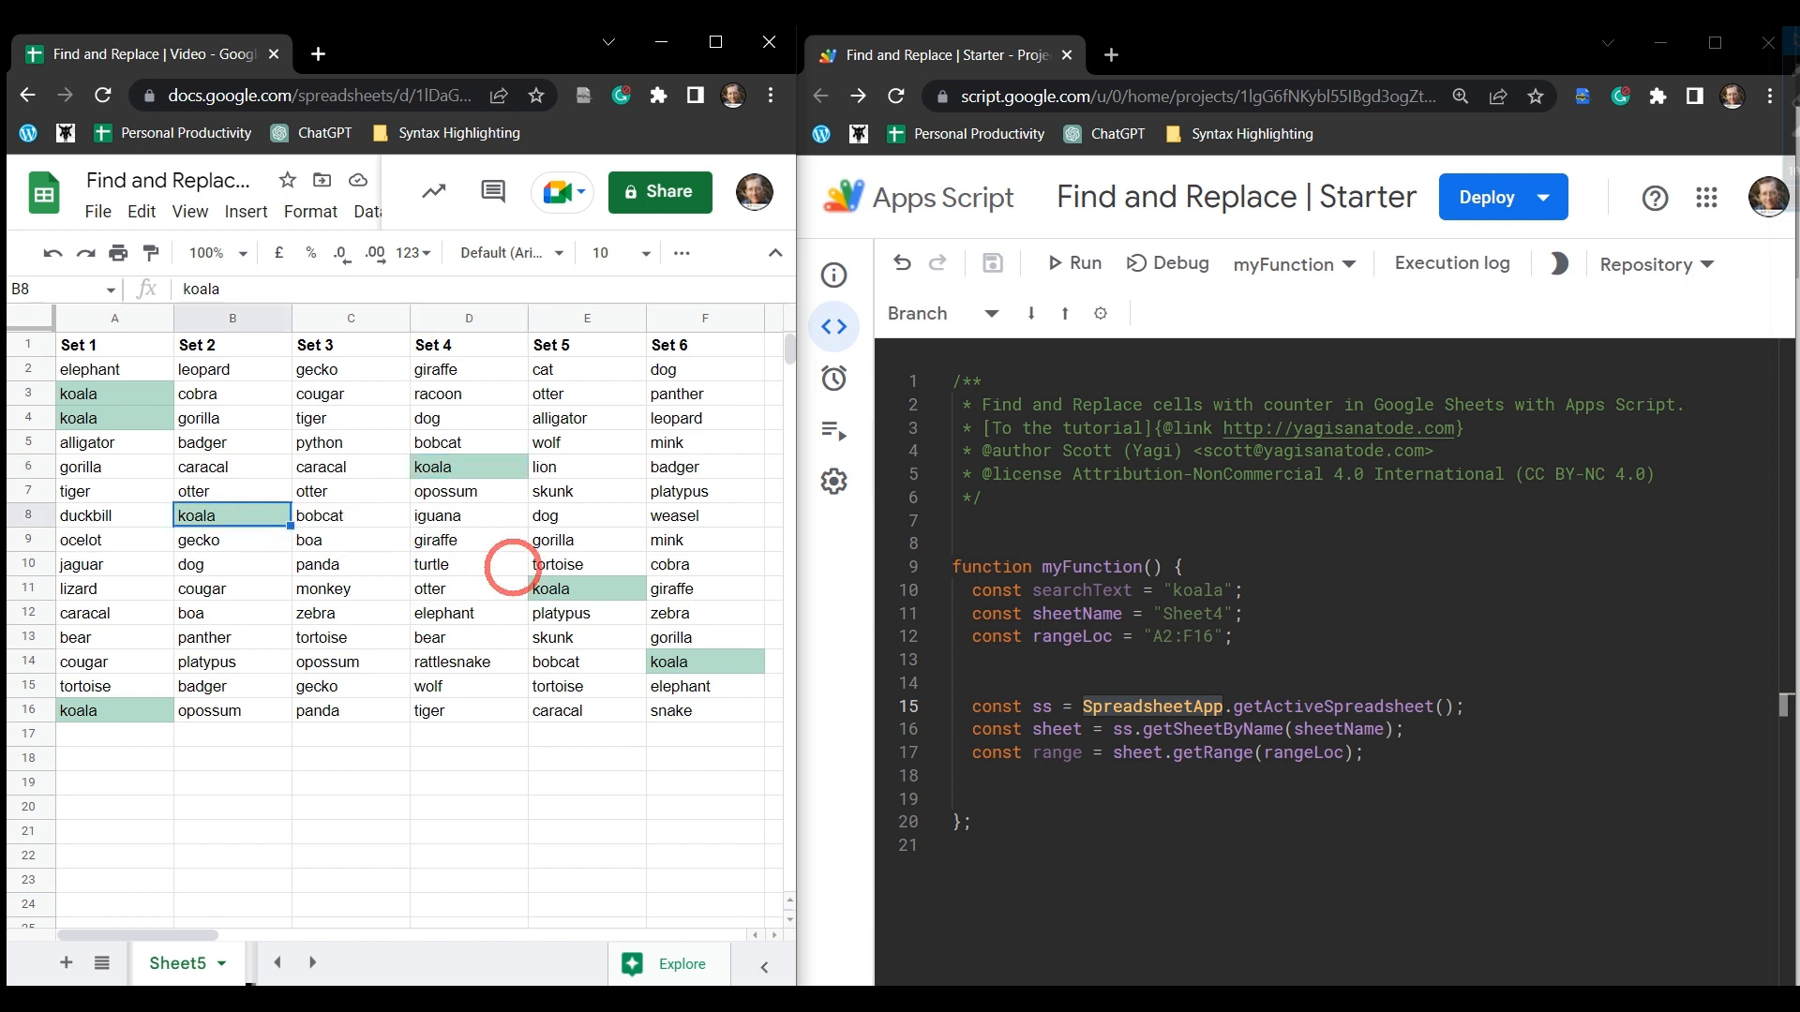
{"action": "left_click", "coordinate": [584, 589]}
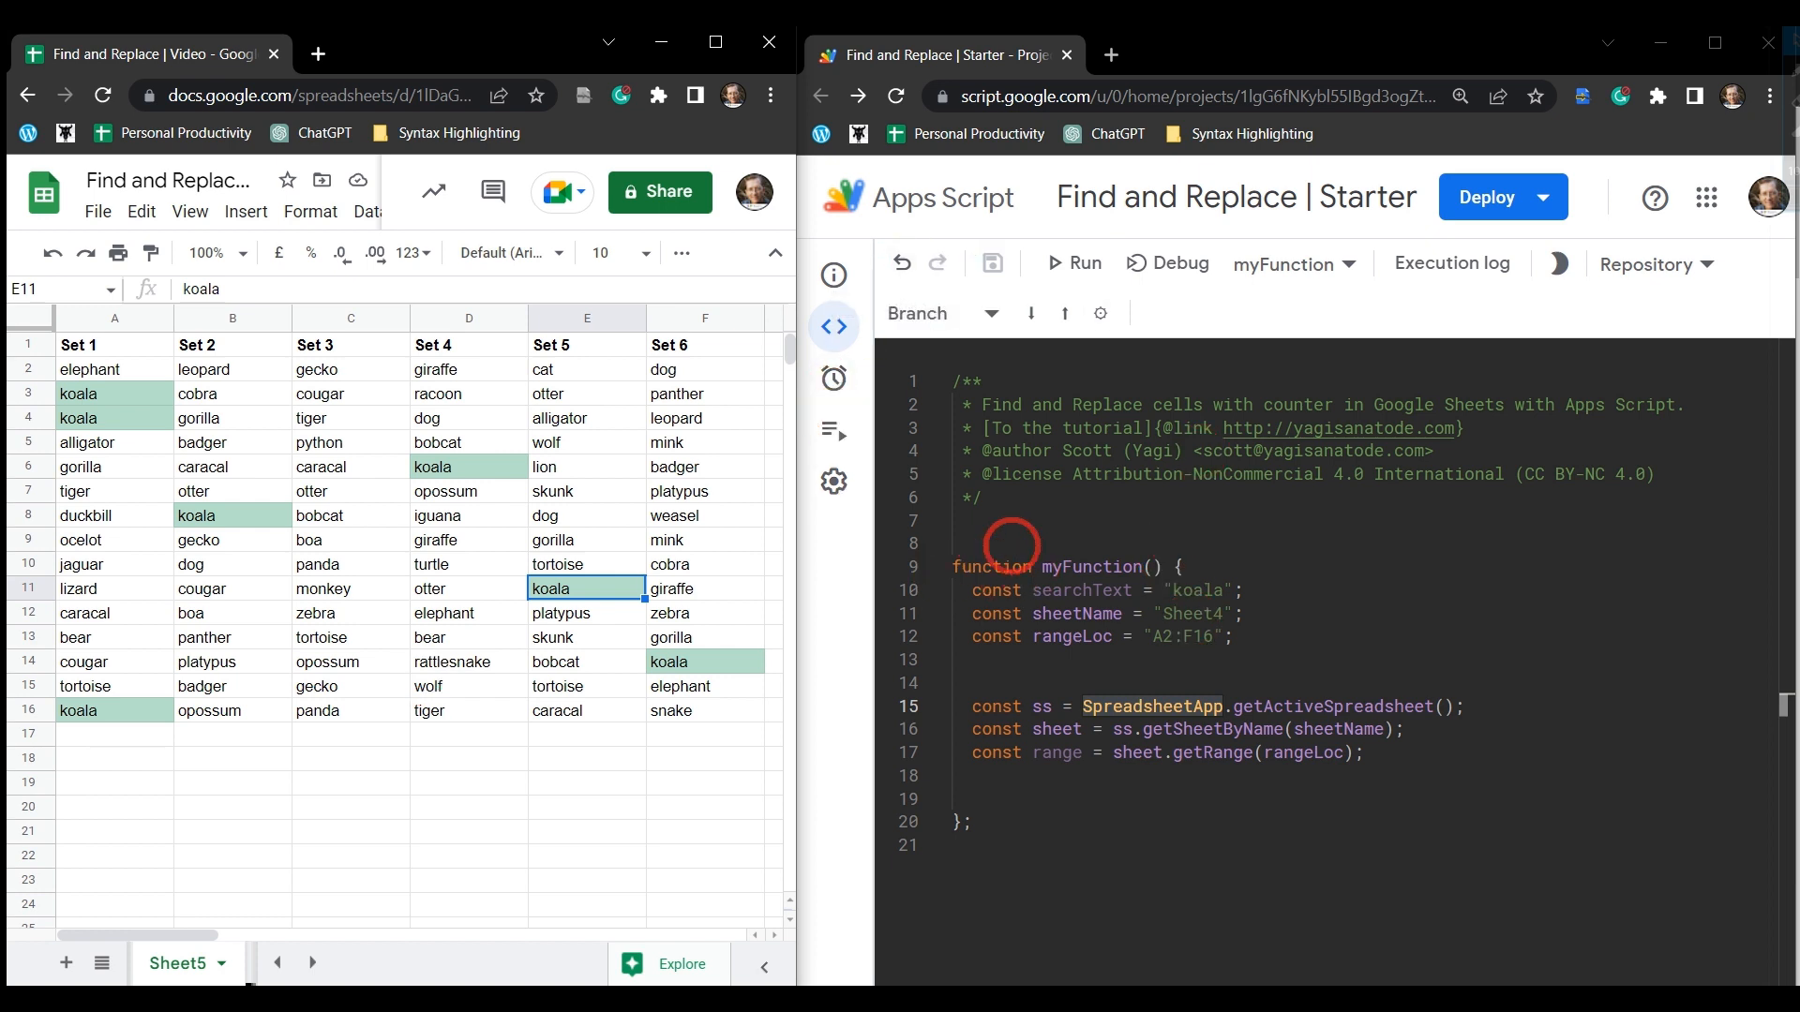
{"action": "mouse_move", "coordinate": [937, 262]}
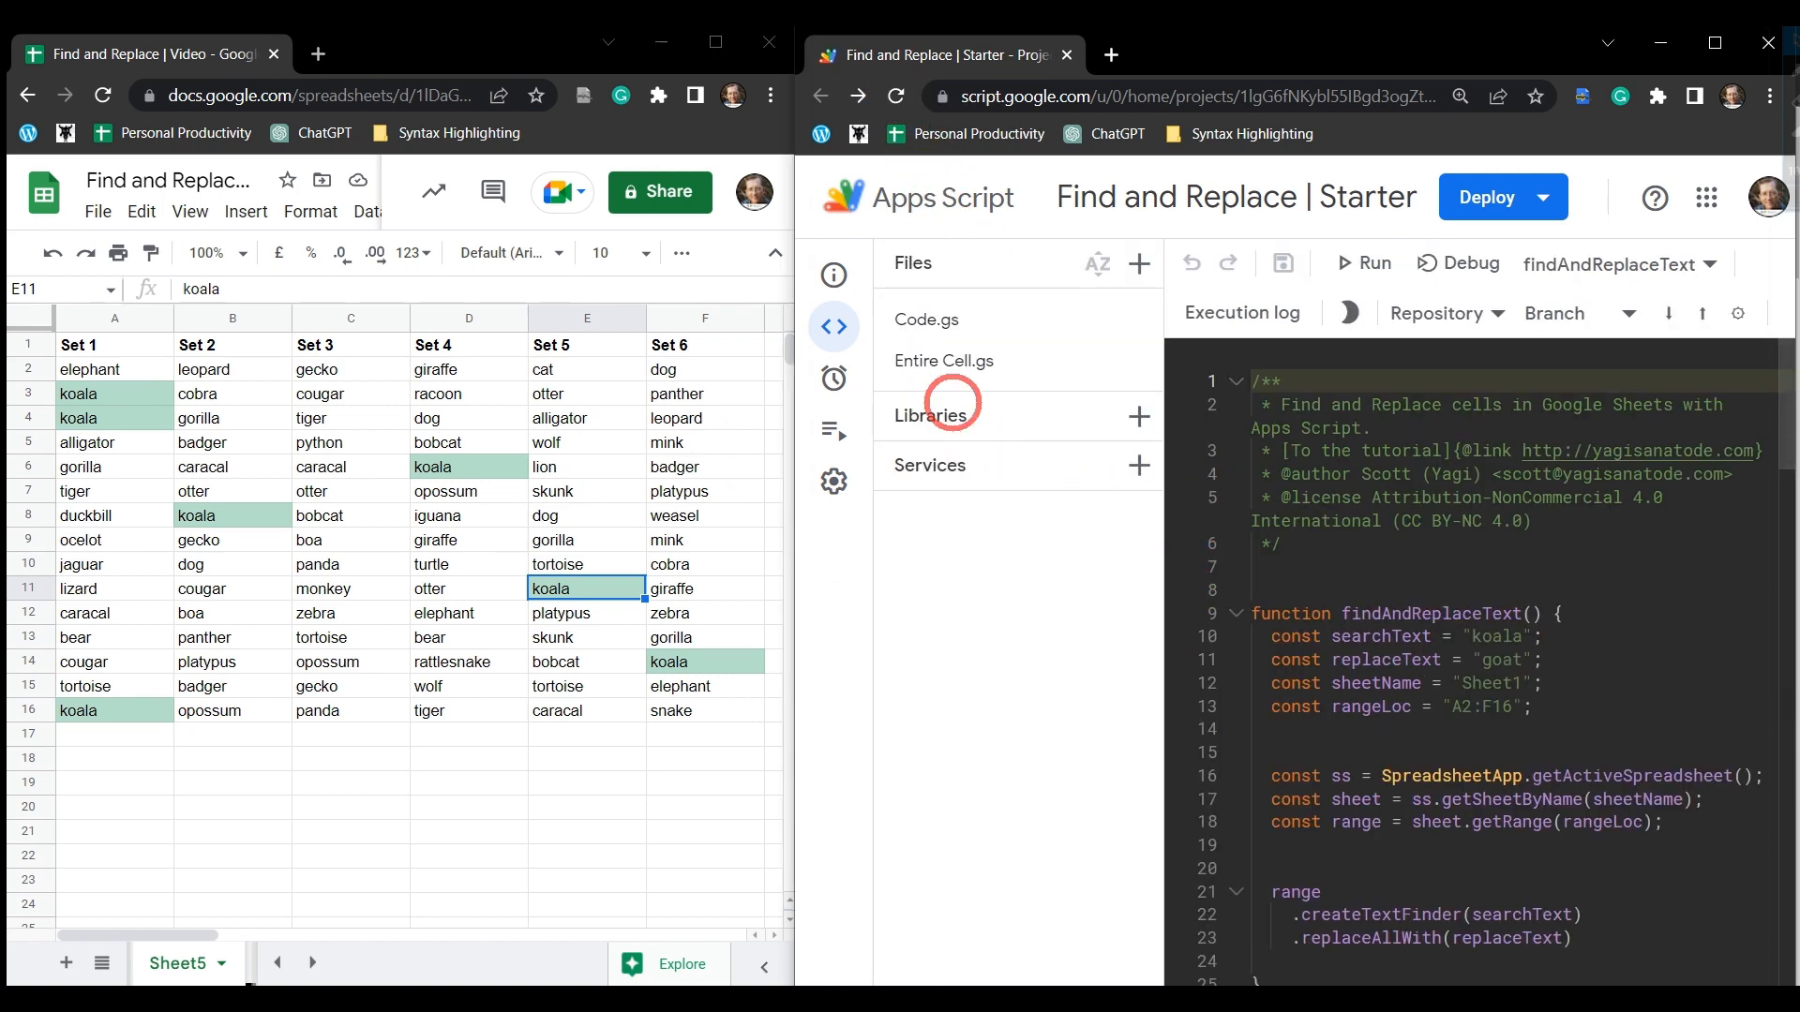
{"action": "mouse_move", "coordinate": [961, 277]}
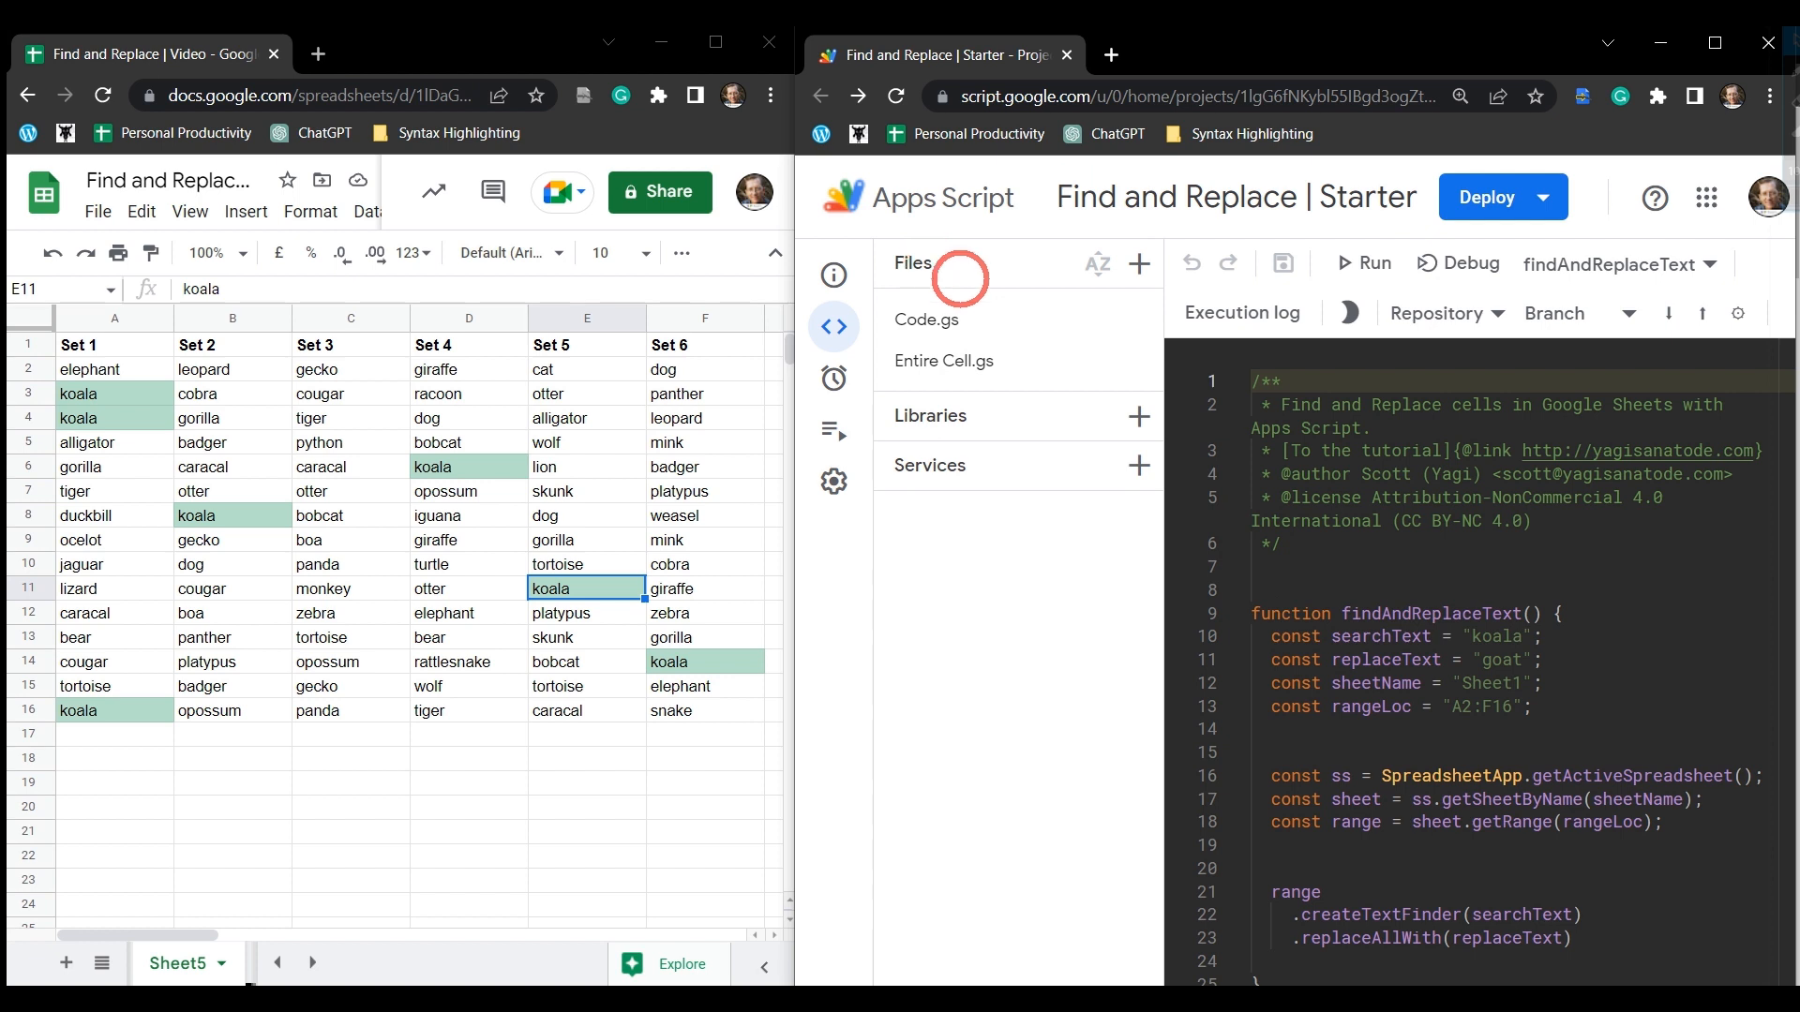
{"action": "mouse_move", "coordinate": [992, 464]}
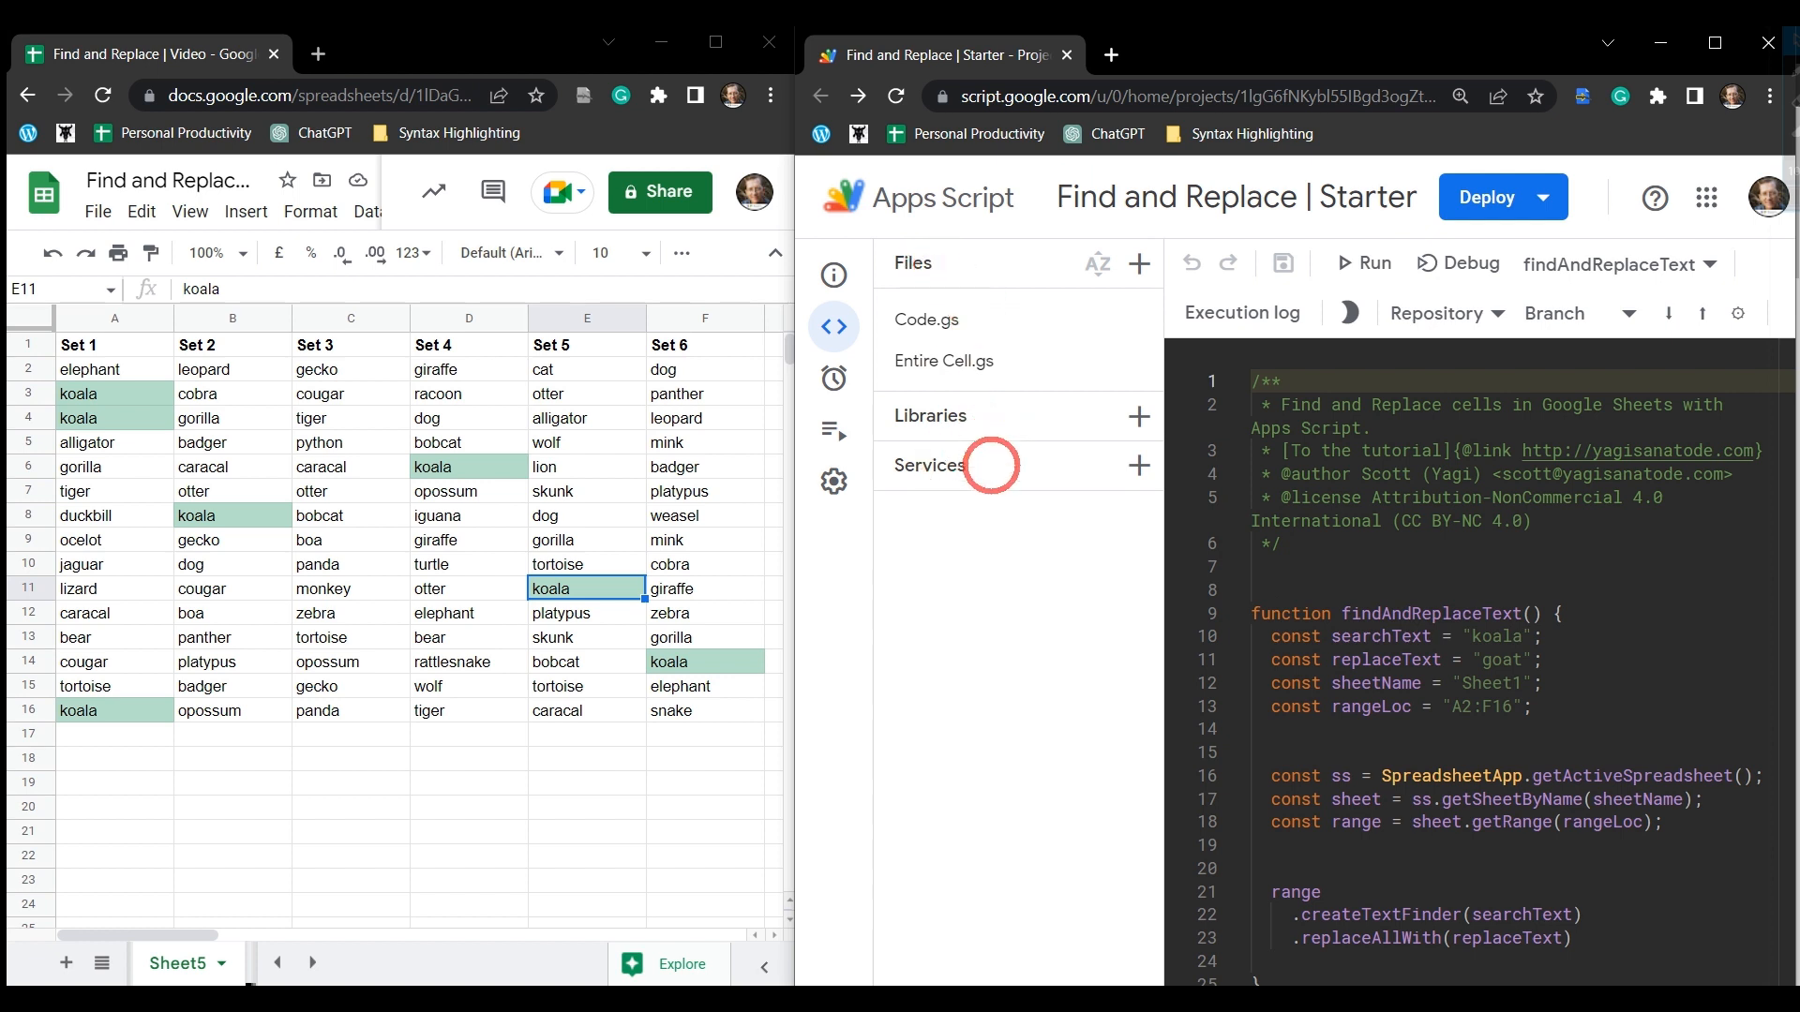
{"action": "mouse_move", "coordinate": [1138, 465]}
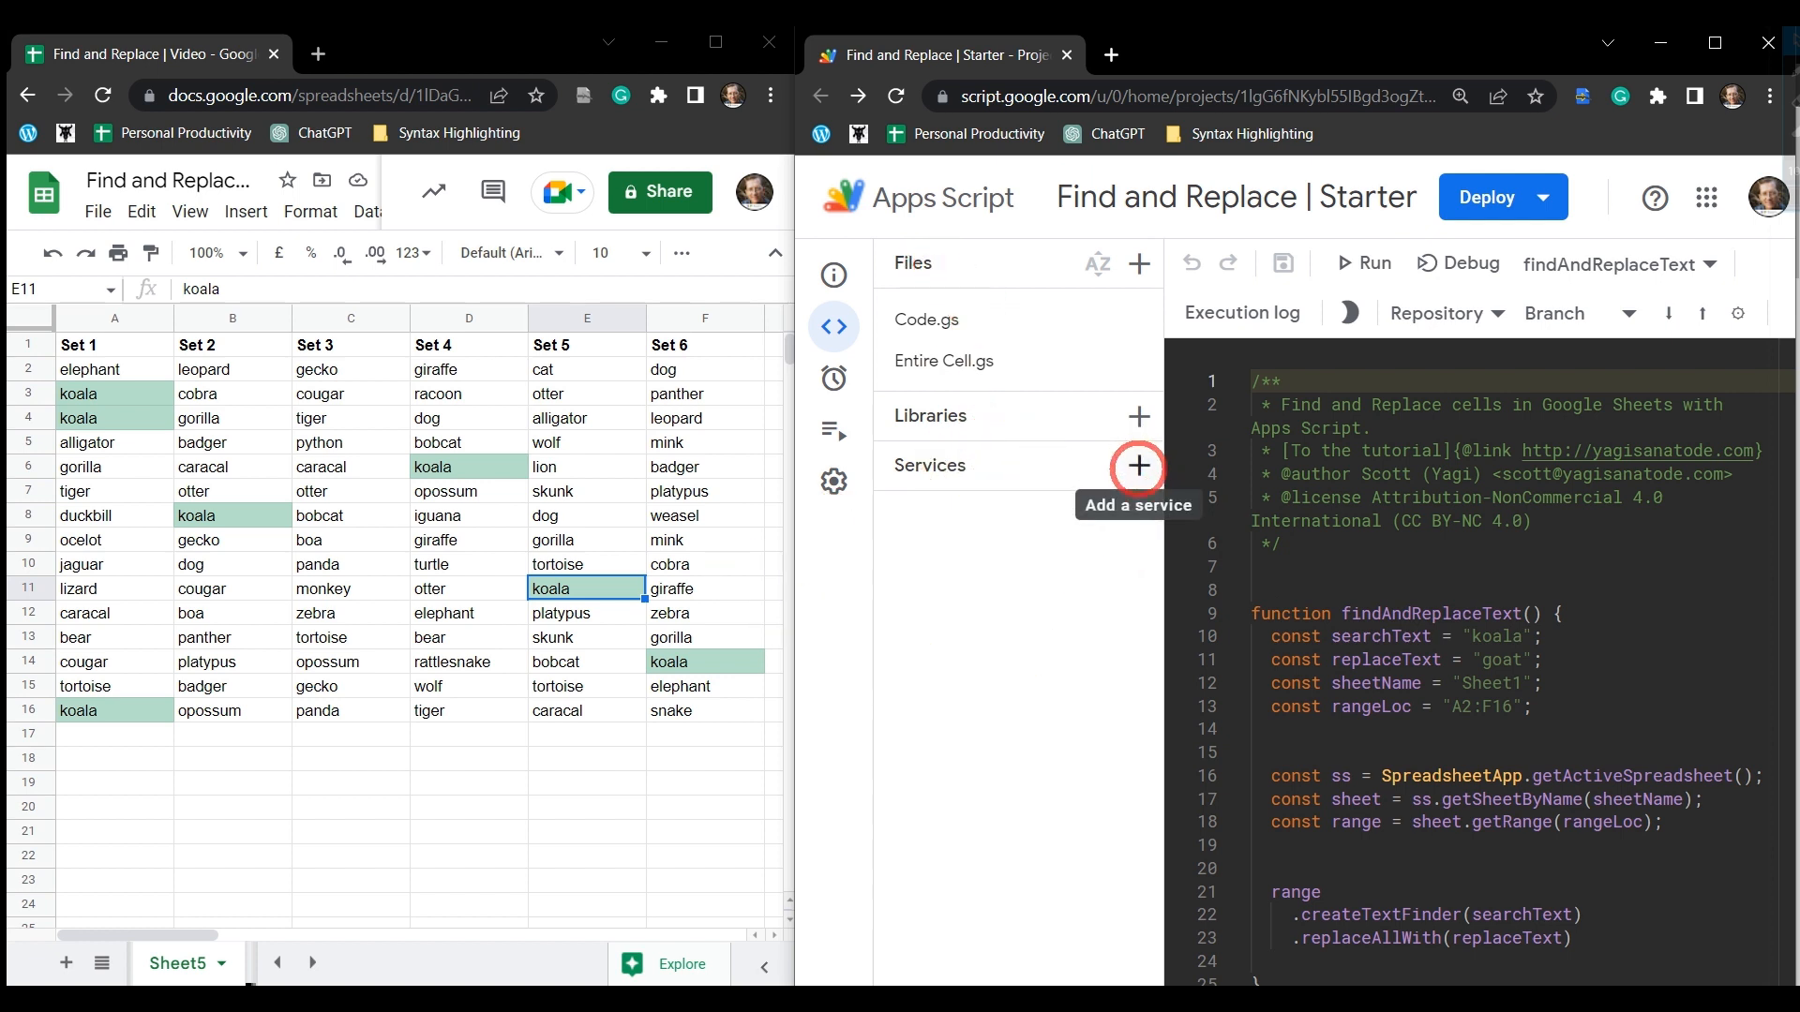
Add the Google Sheets API v4 advanced service to the project with identifier Sheets.
{"action": "left_click", "coordinate": [1138, 465]}
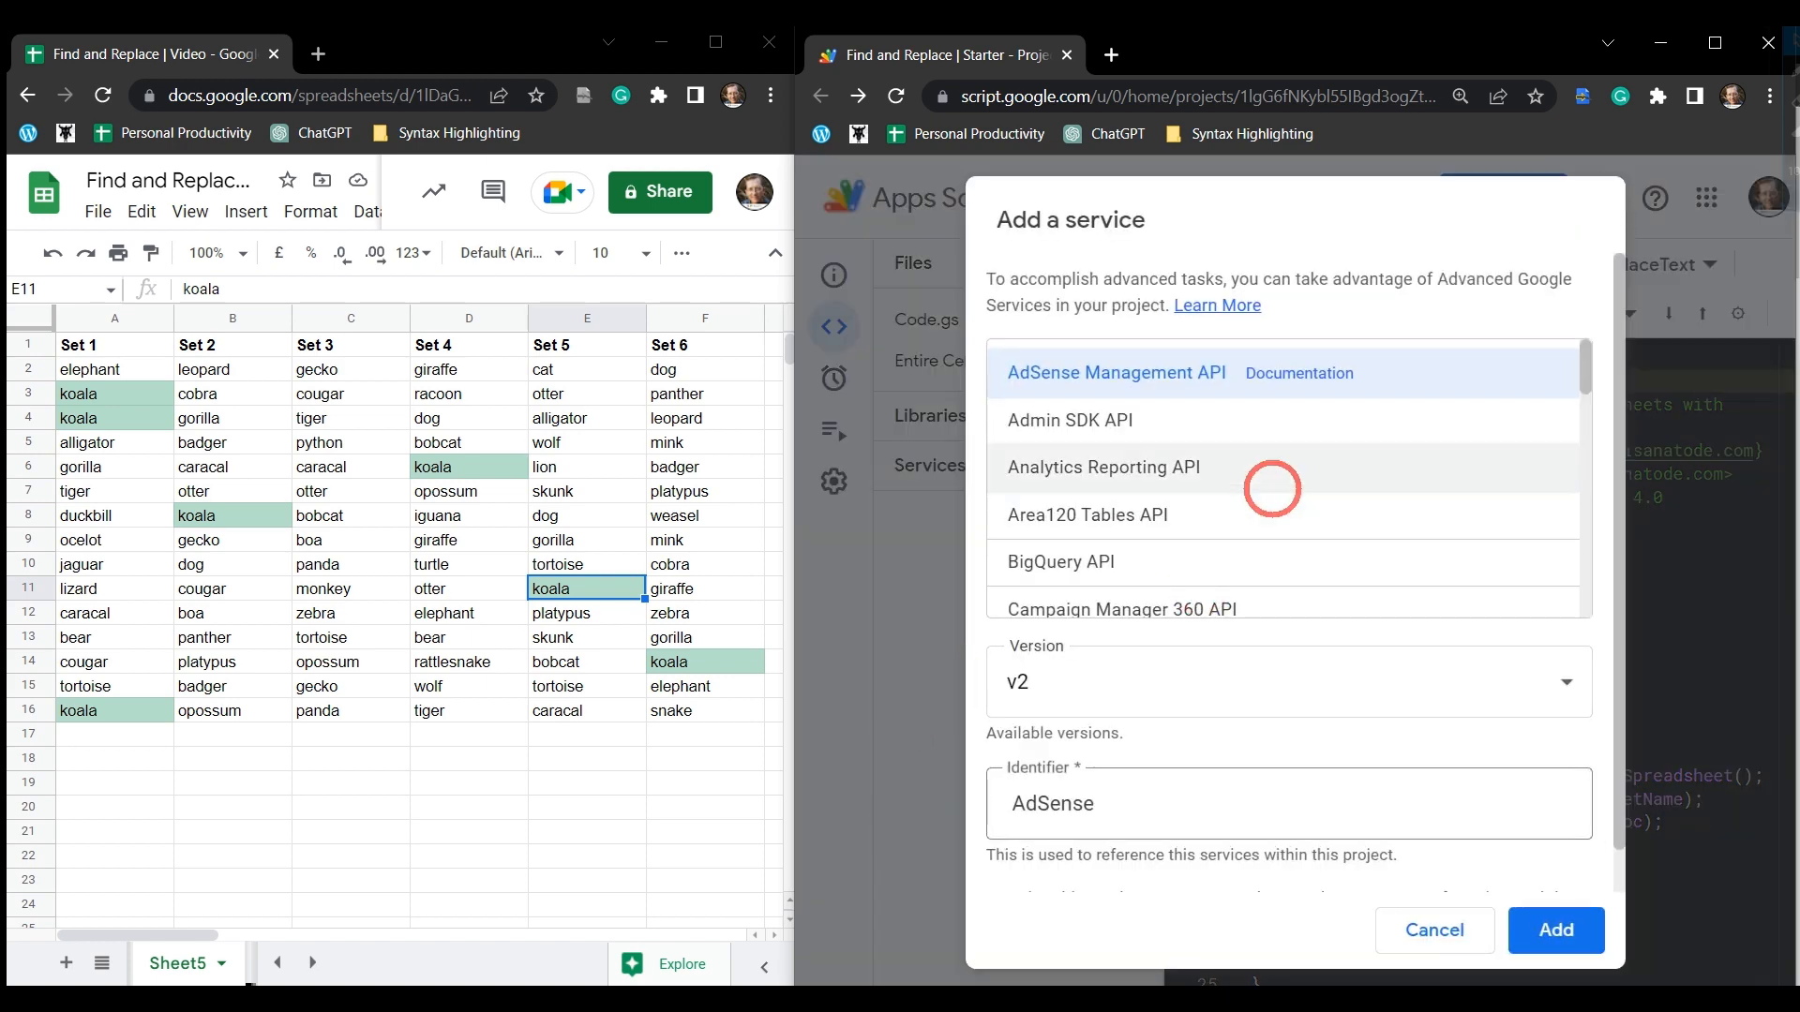
{"action": "scroll", "scroll_direction": "down", "scroll_amount": 3}
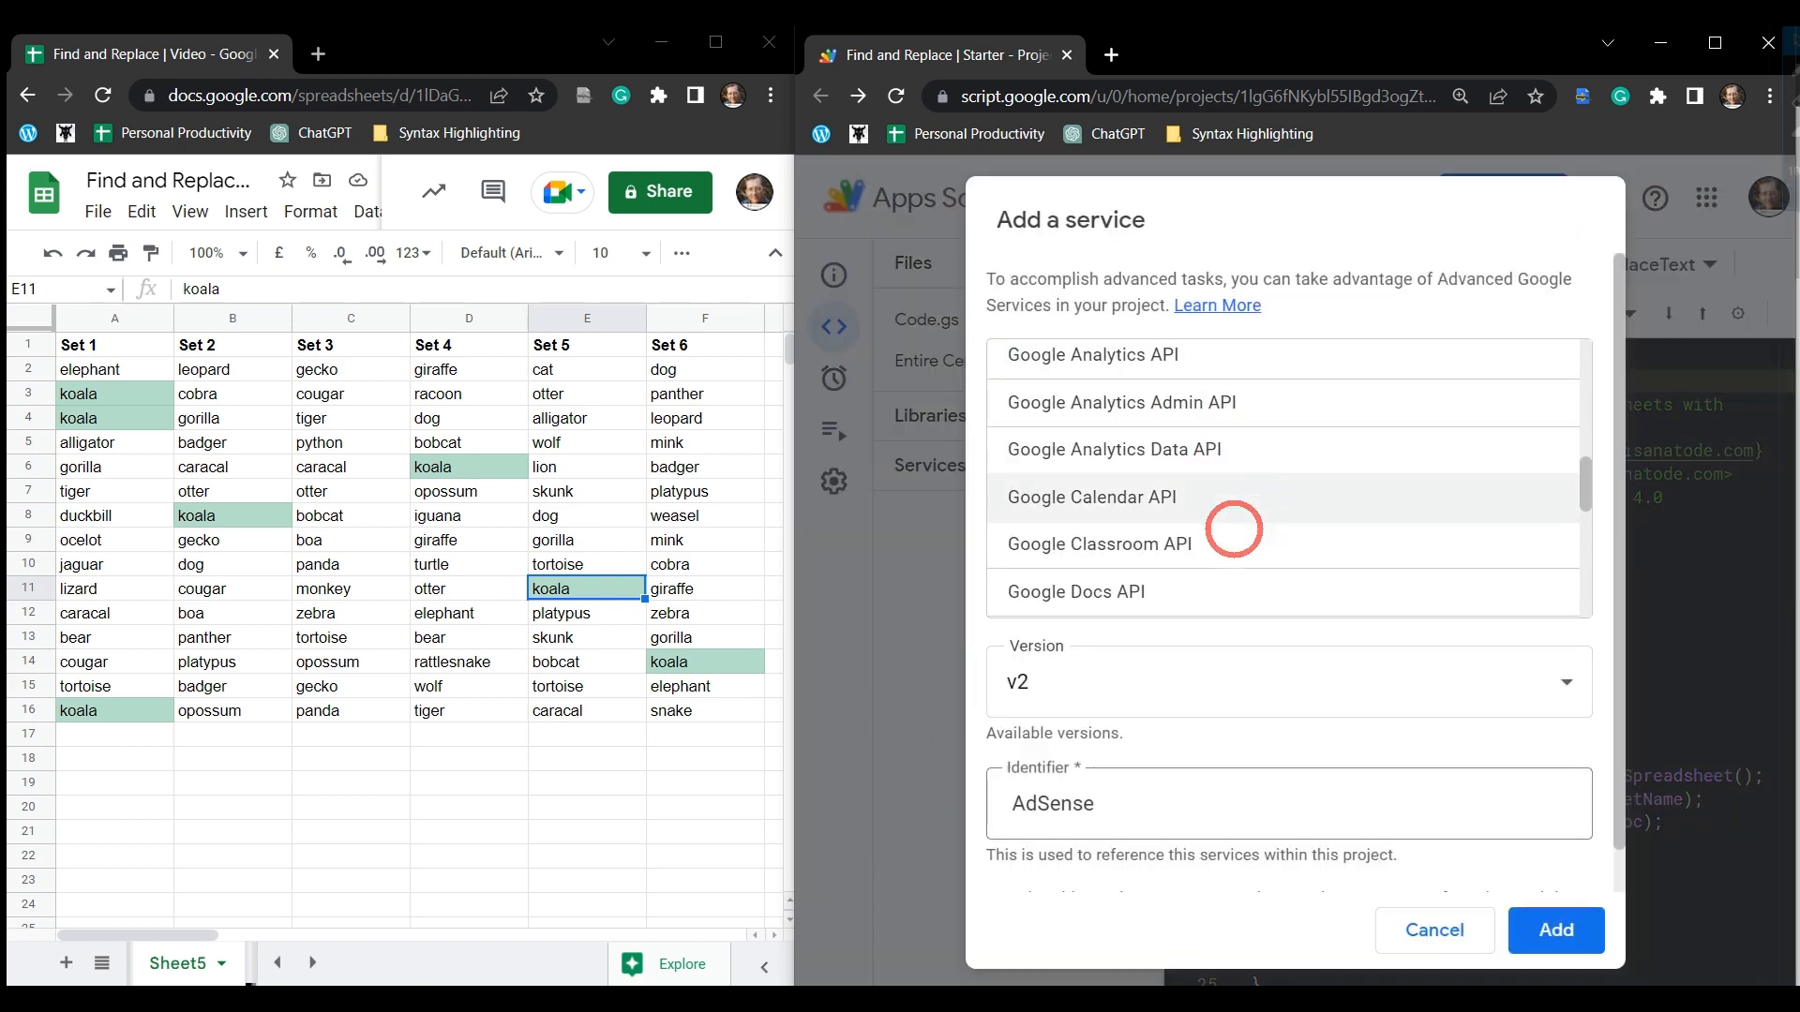
{"action": "left_click", "coordinate": [1084, 445]}
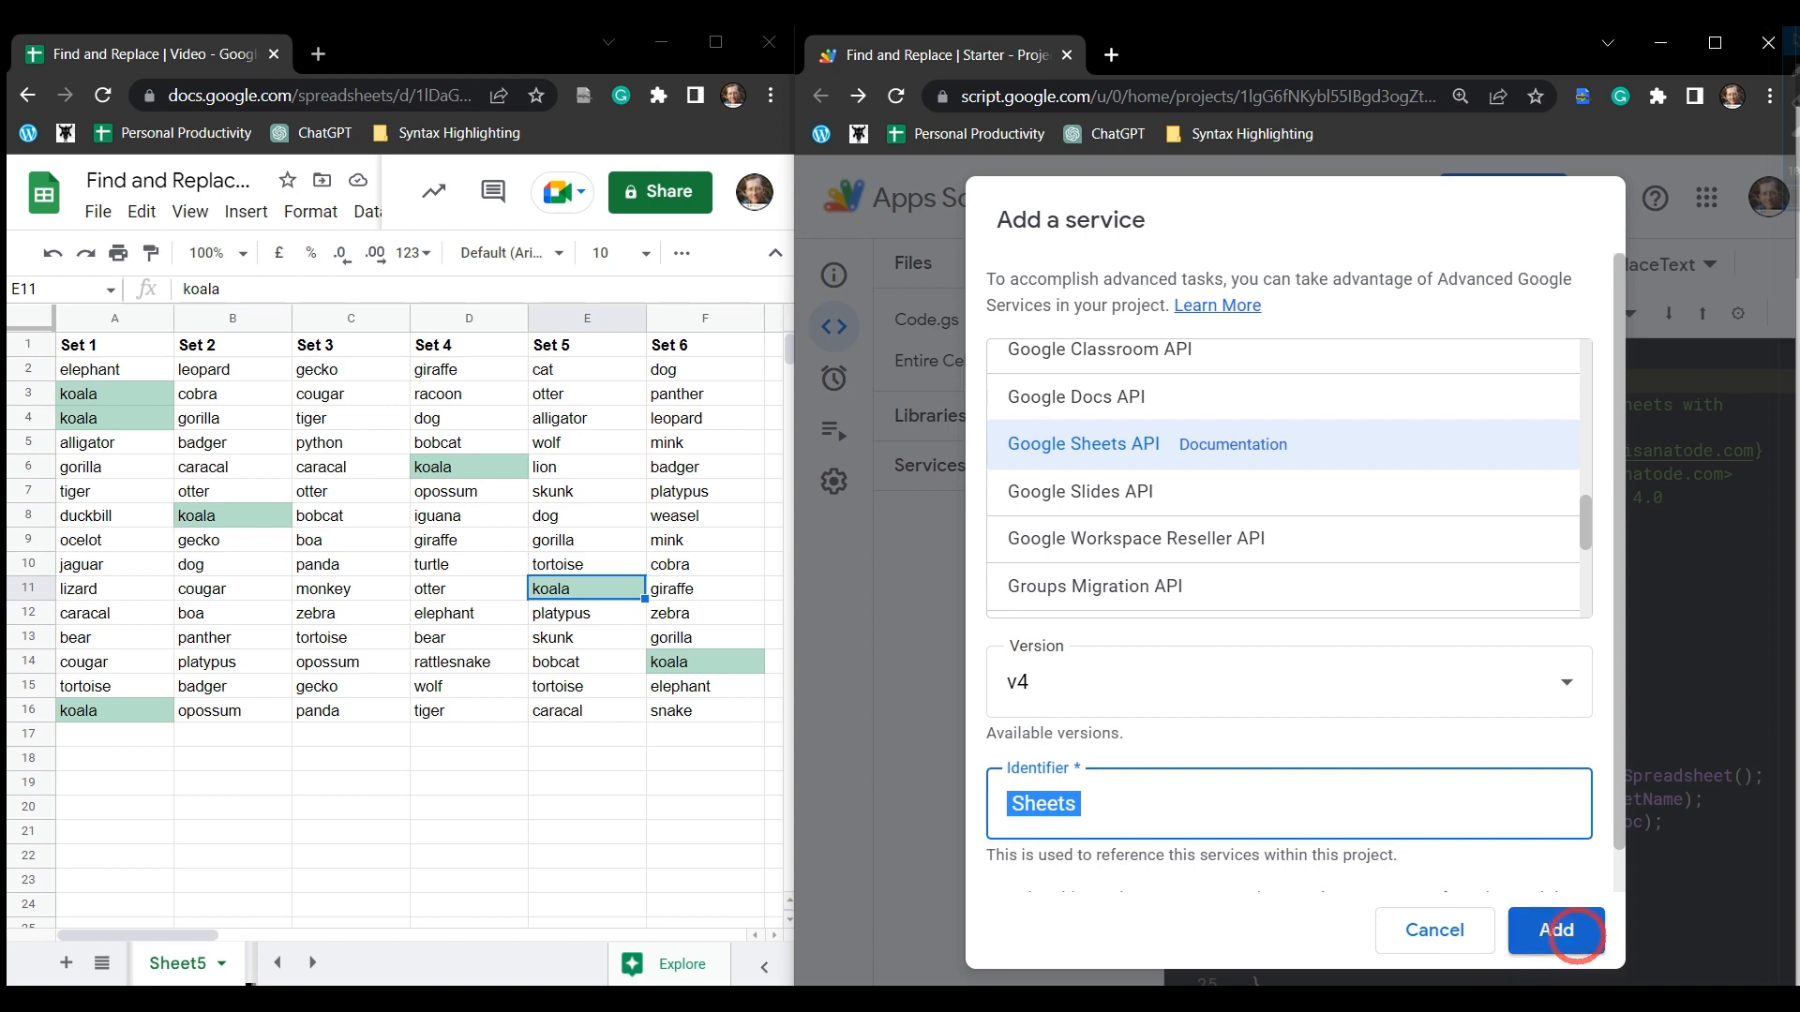
{"action": "left_click", "coordinate": [1556, 930]}
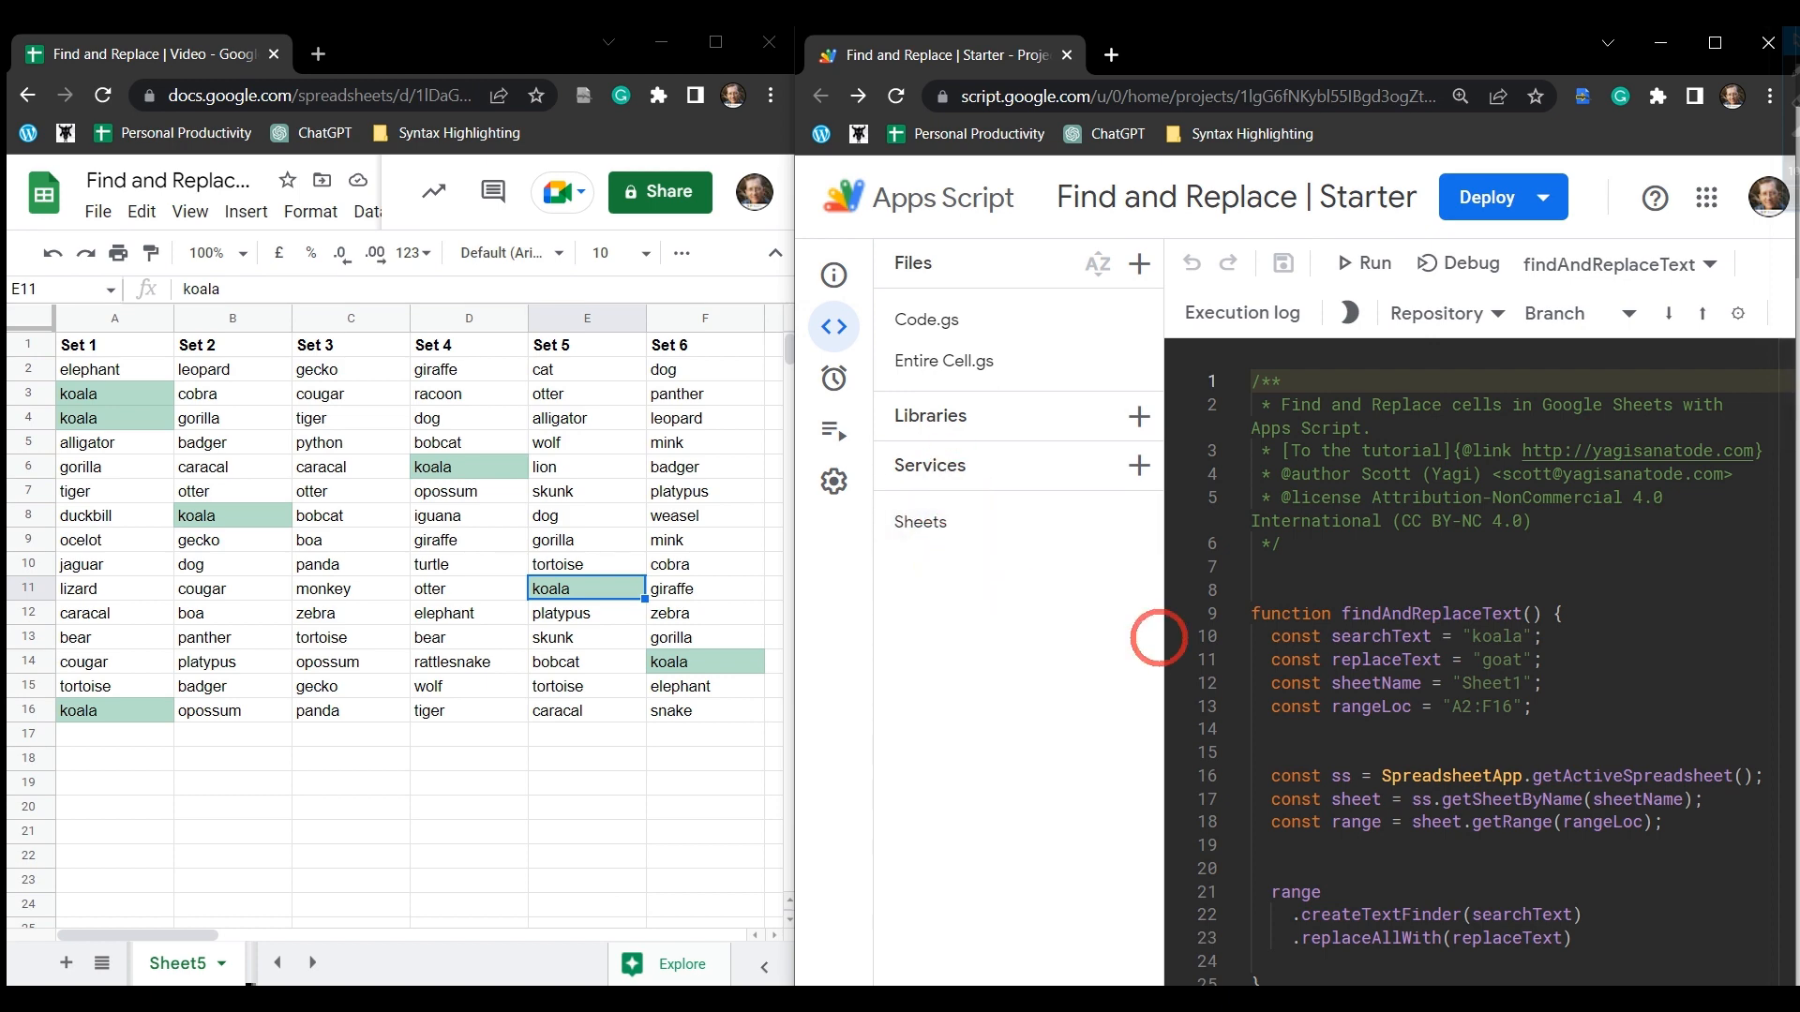
Switch back to the starter myFunction script targeting Sheet4's A2:F16 range for 'koala'.
{"action": "scroll", "scroll_direction": "down", "scroll_amount": 3}
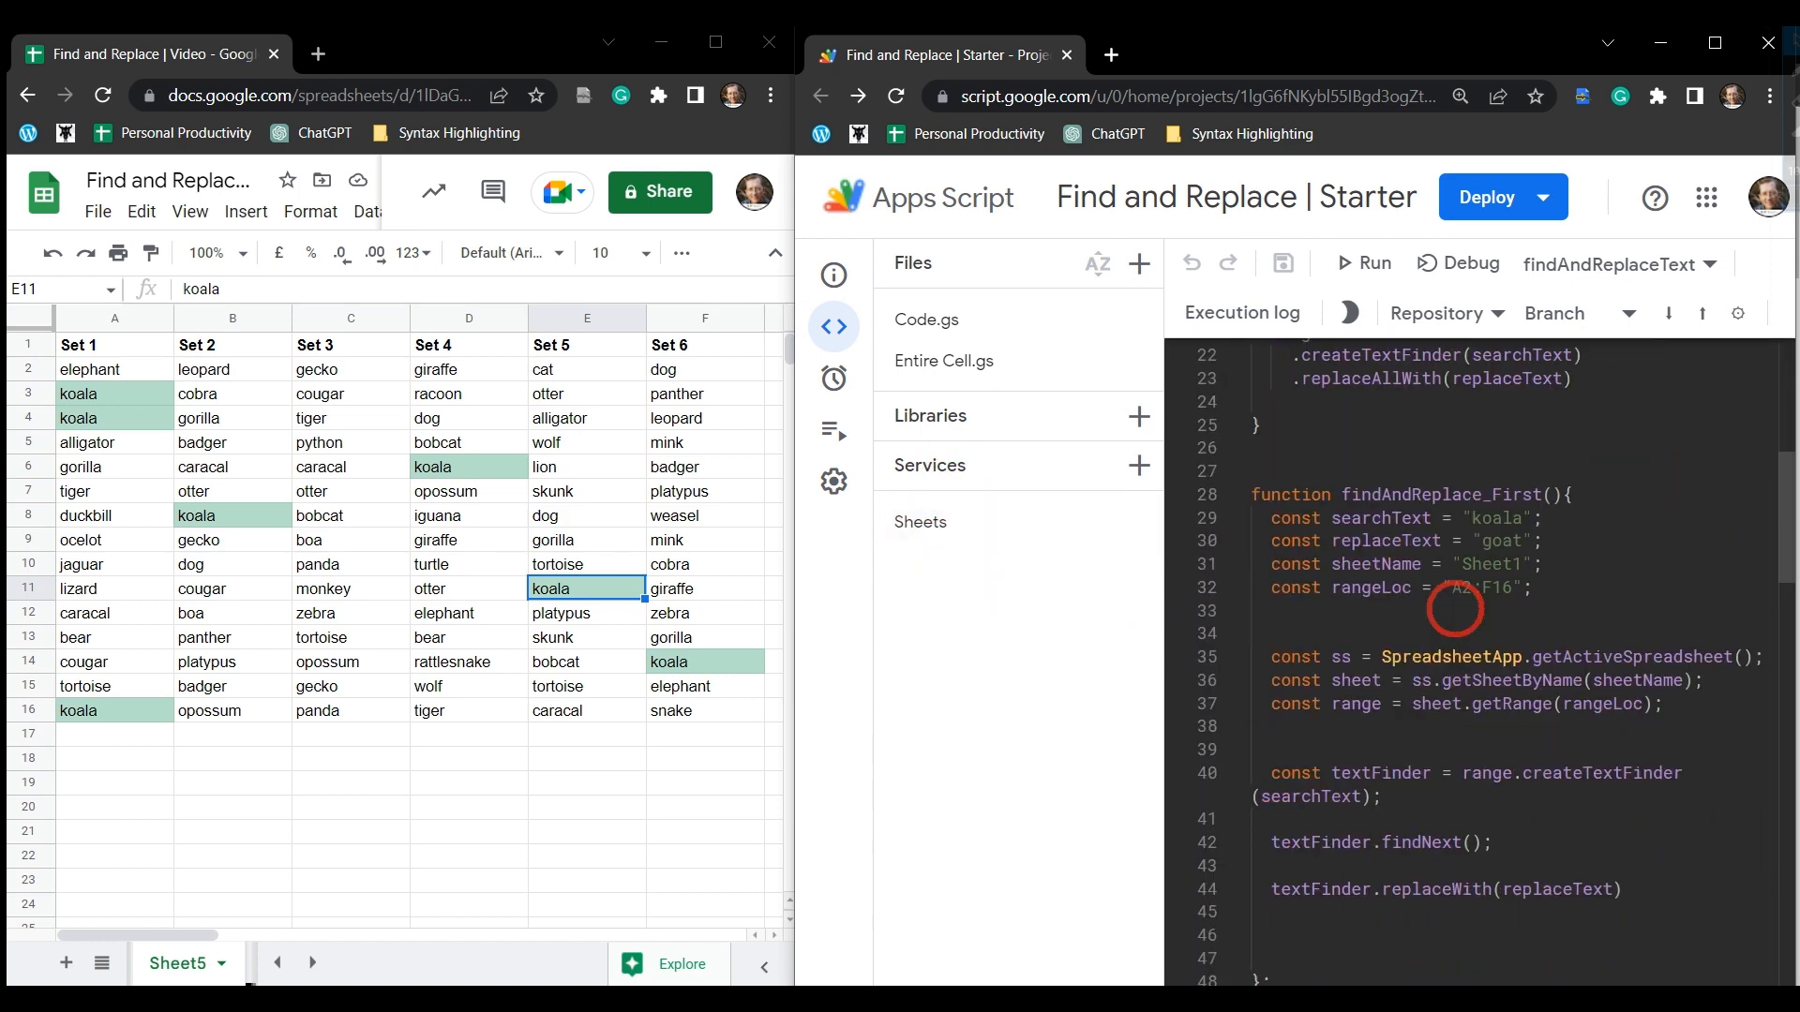
{"action": "left_click", "coordinate": [943, 362]}
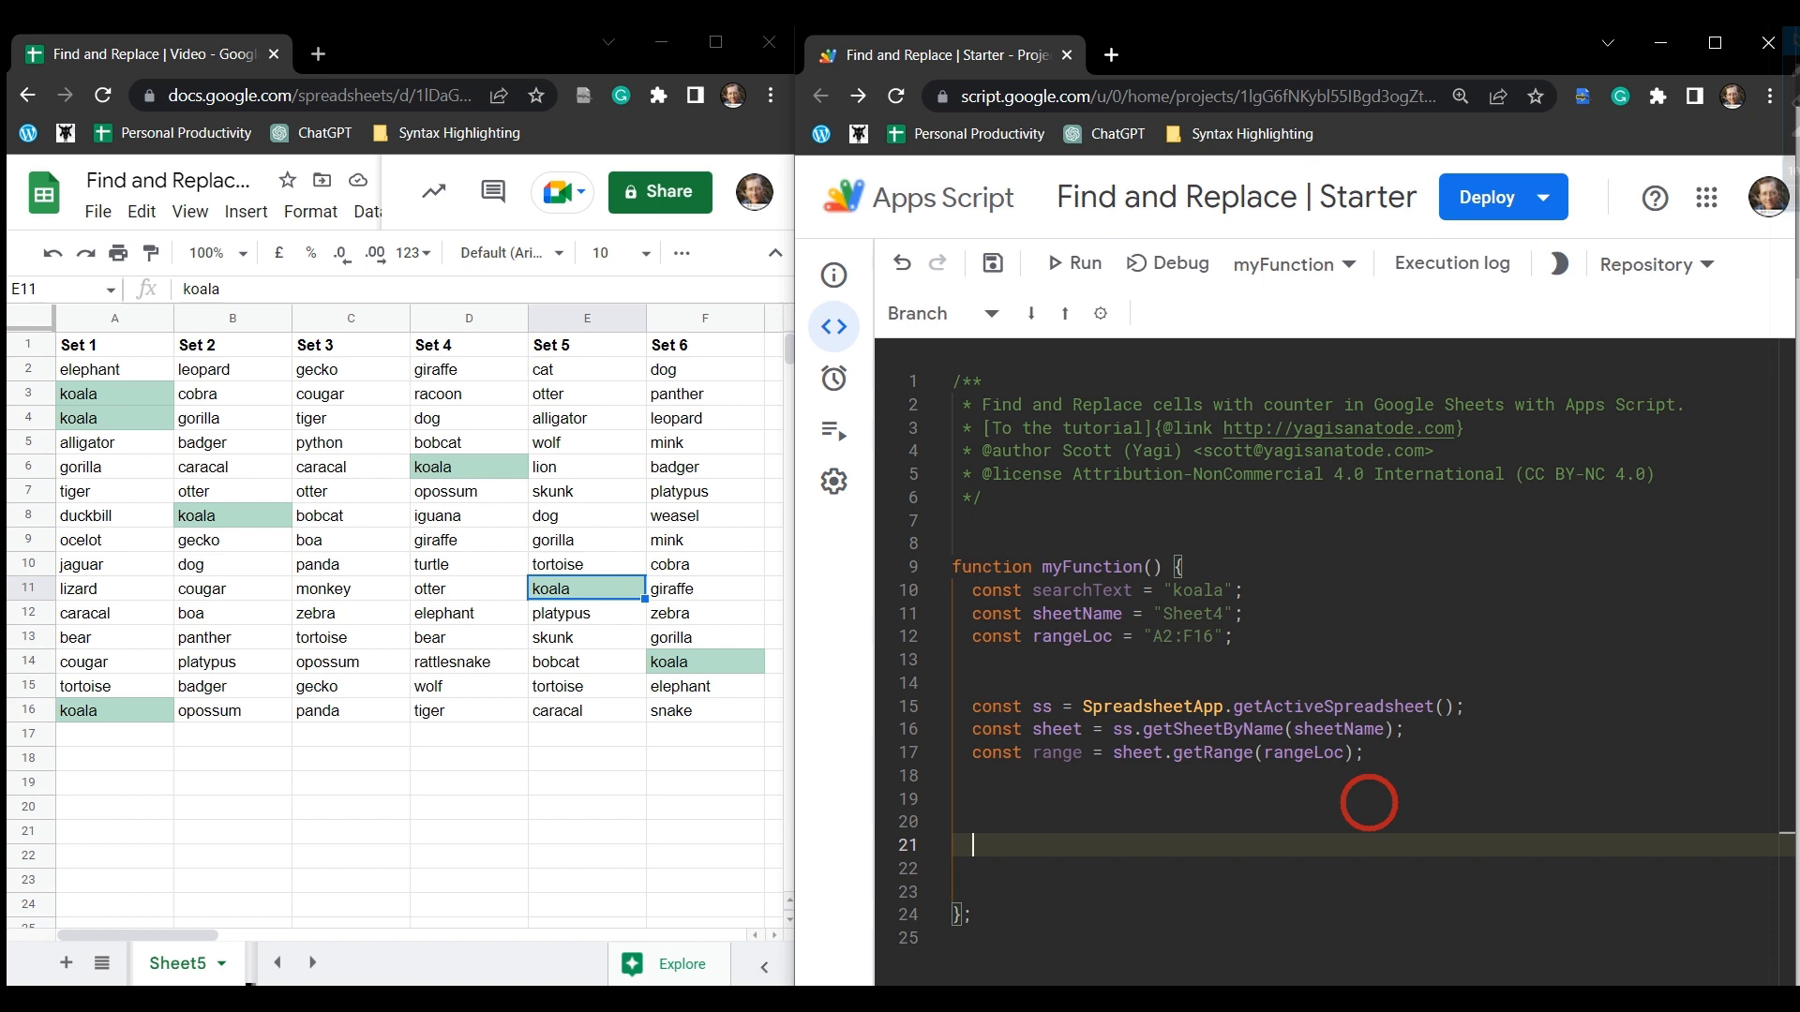
Start a Sheets.Spreadsheets.Values.batchUpdate call whose request object holds data.
{"action": "type", "text": "Sheets"}
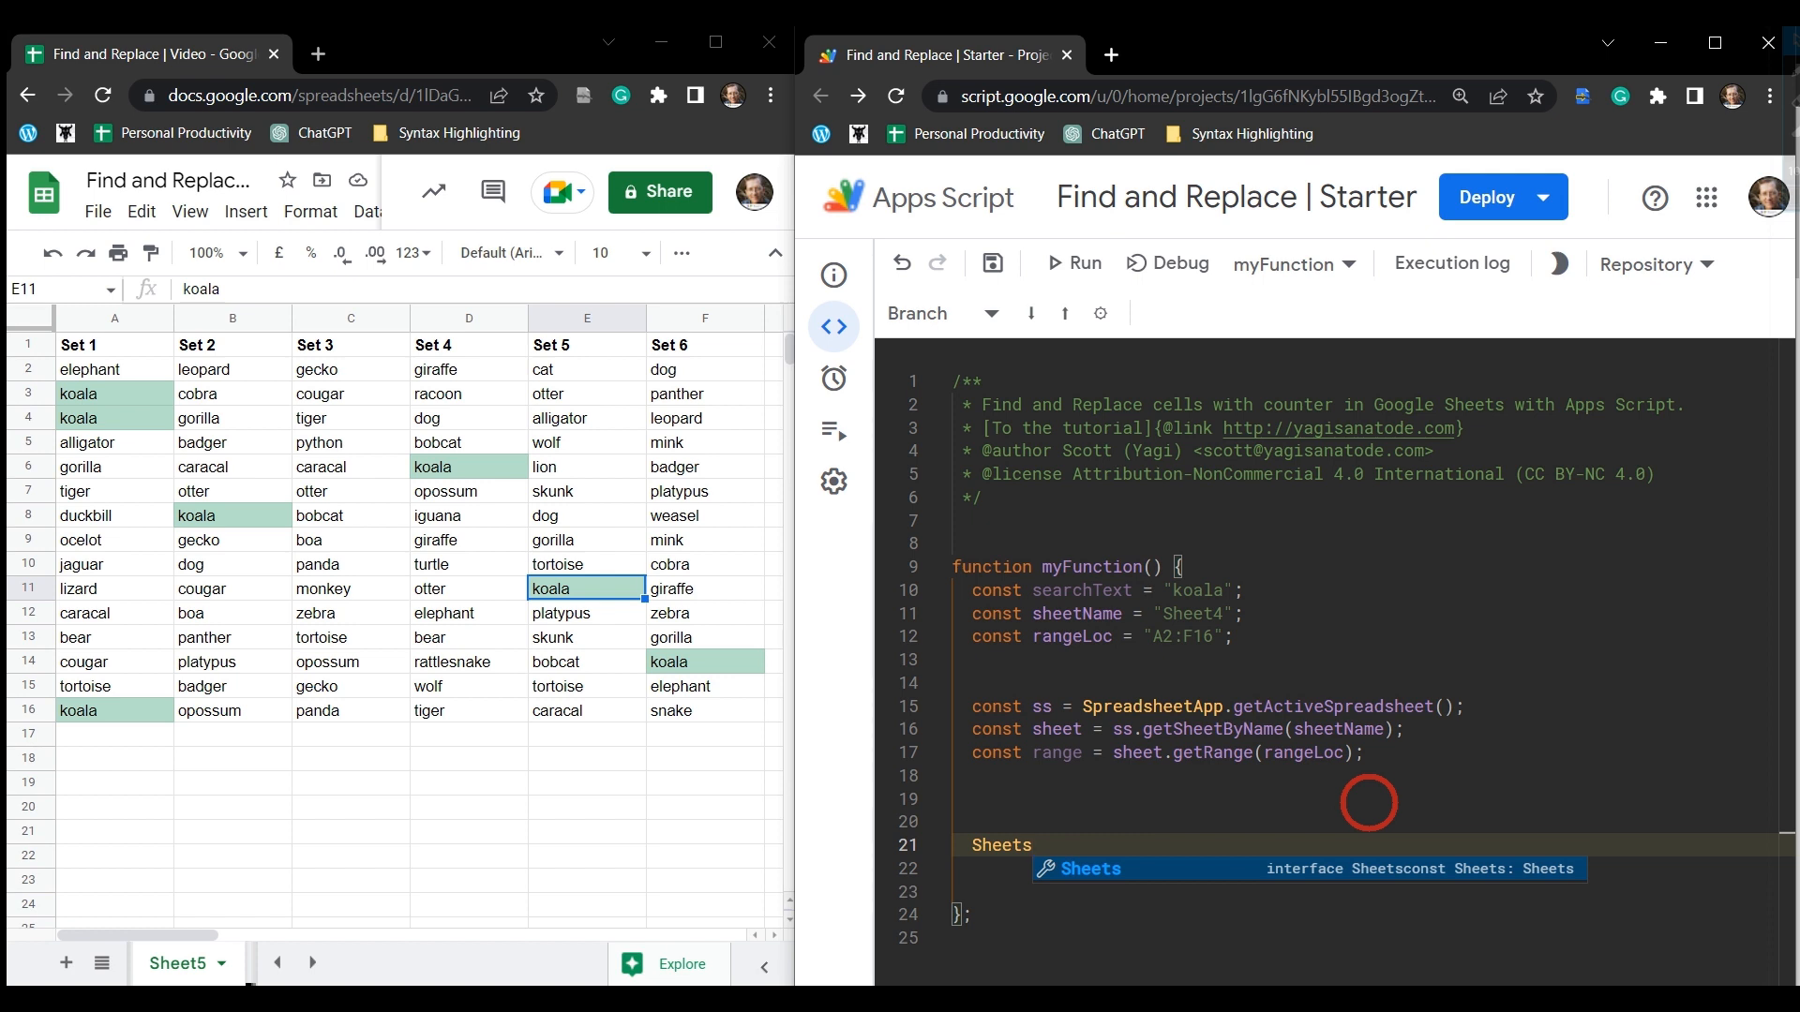
{"action": "type", "text": ".Spreadsheets"}
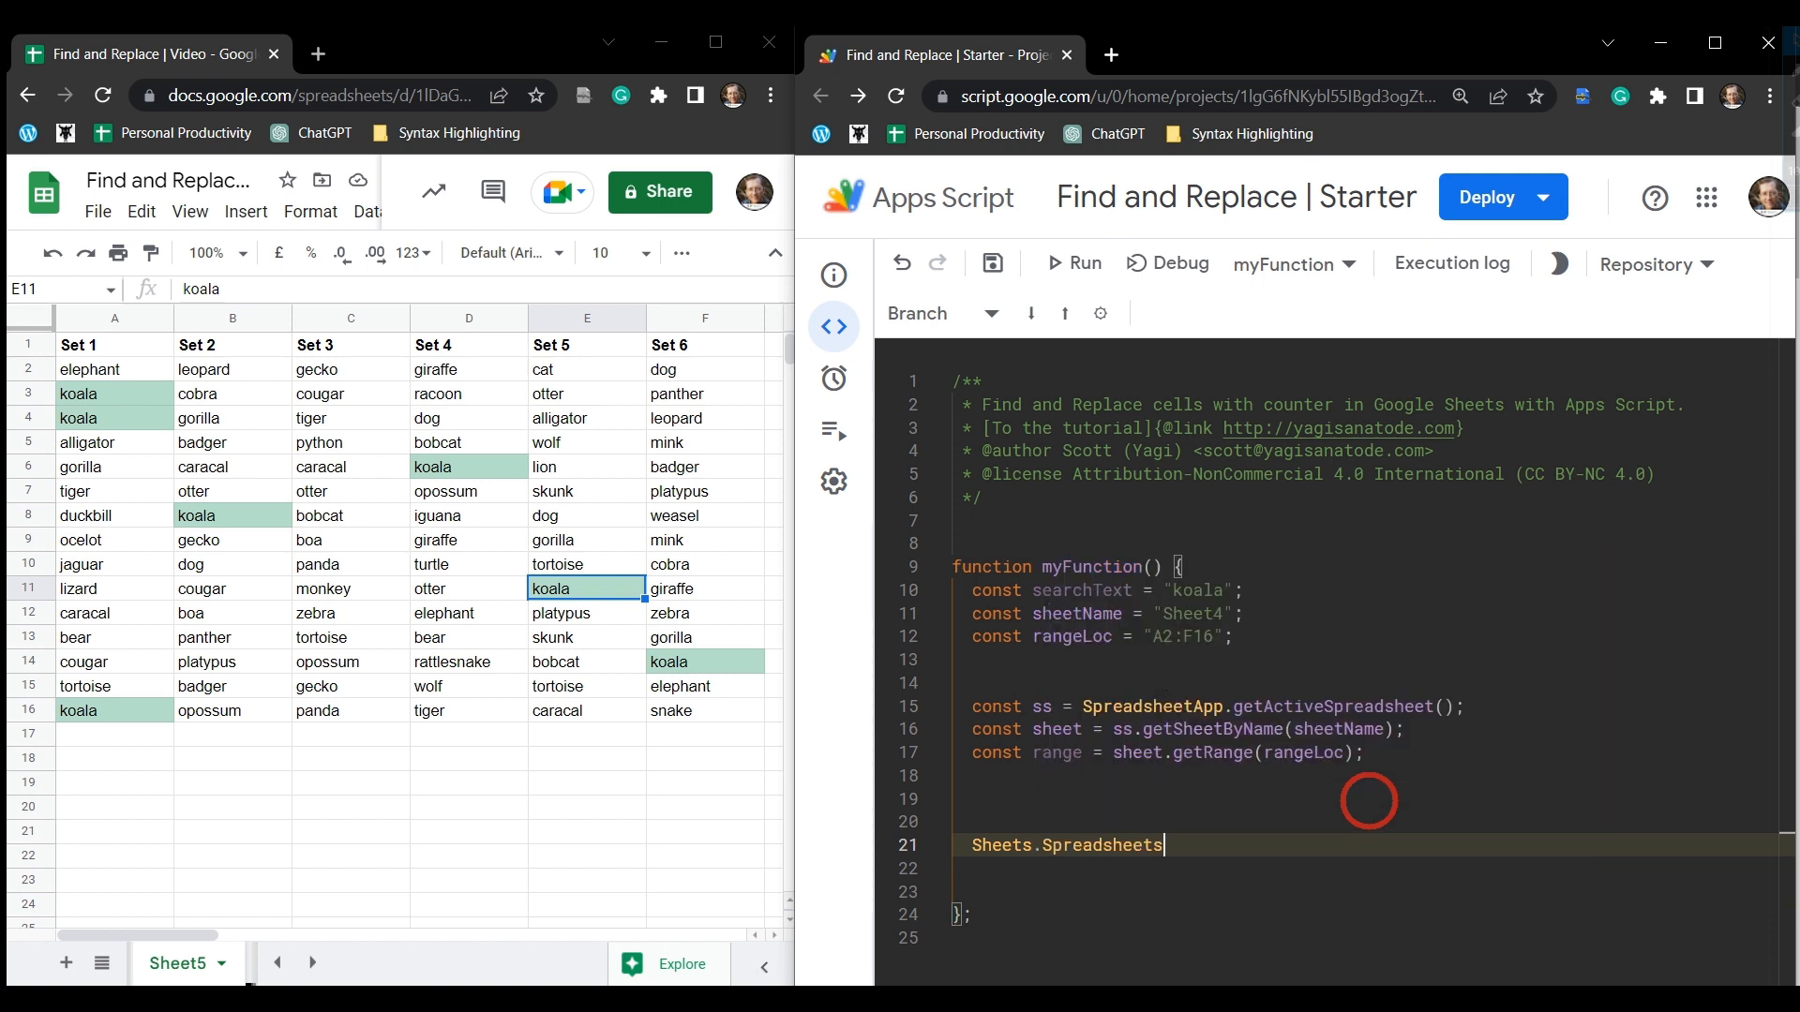
{"action": "type", "text": ".Values"}
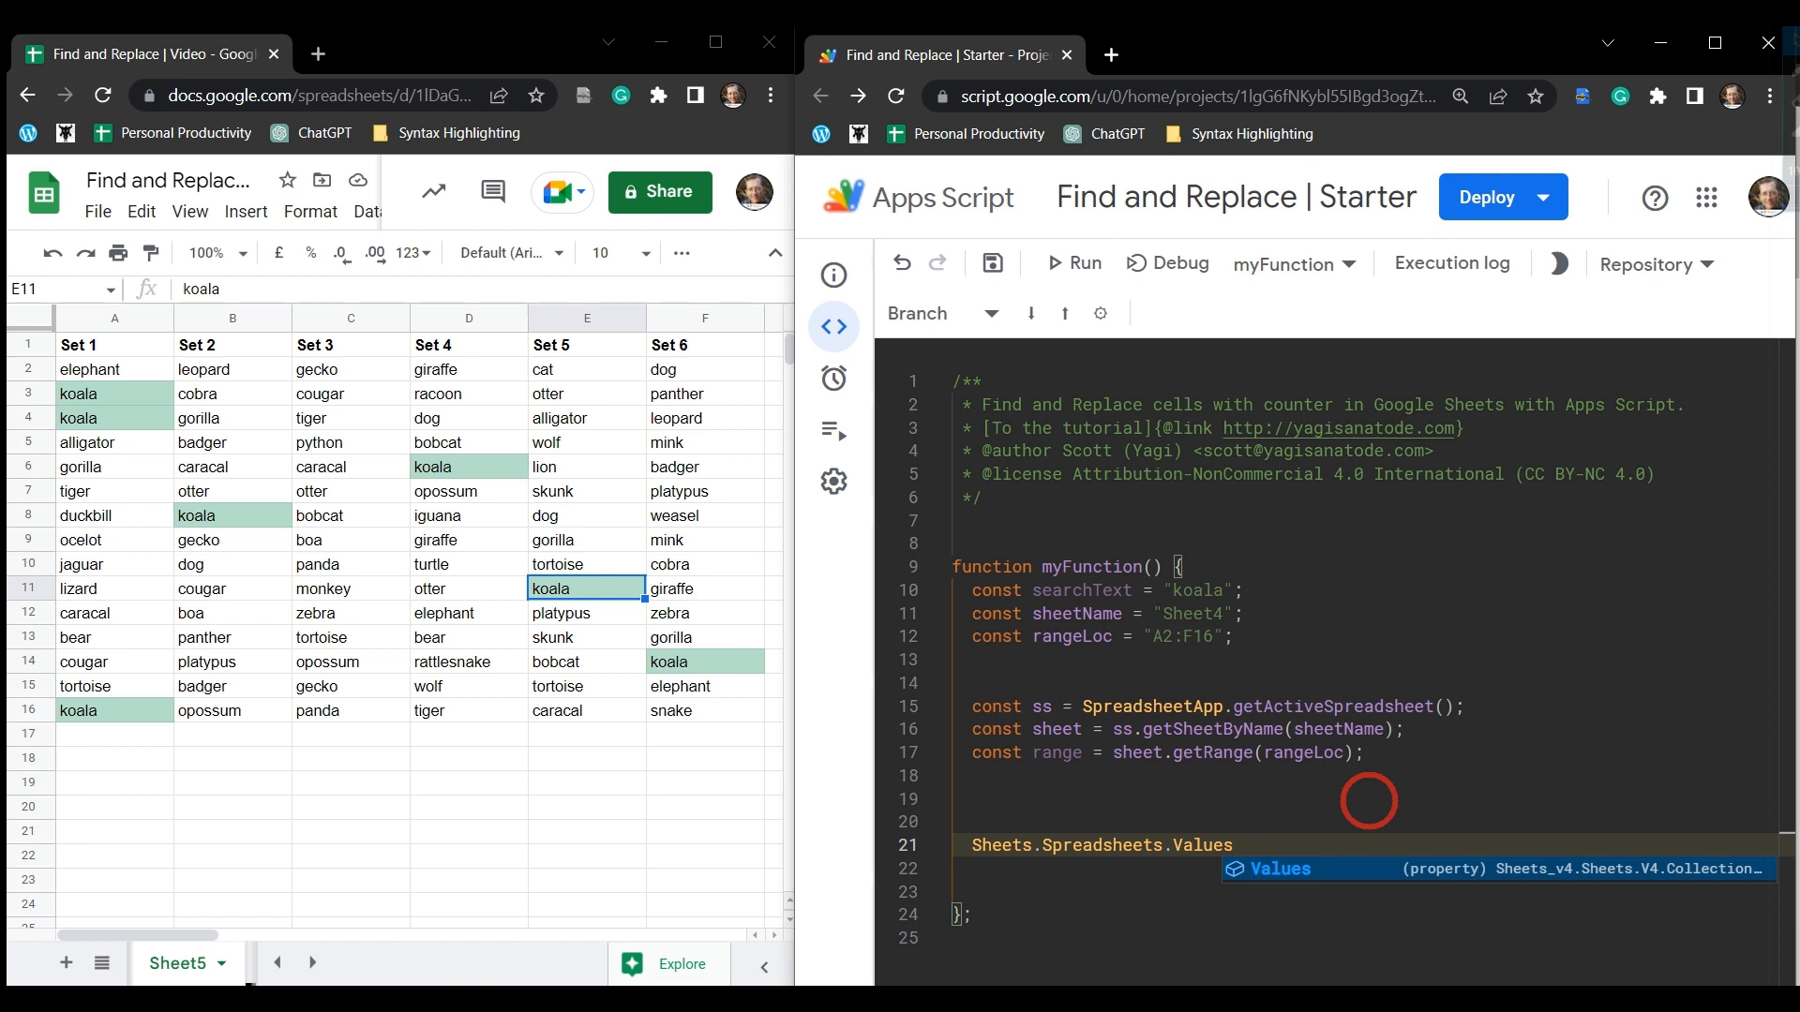
{"action": "type", "text": "."}
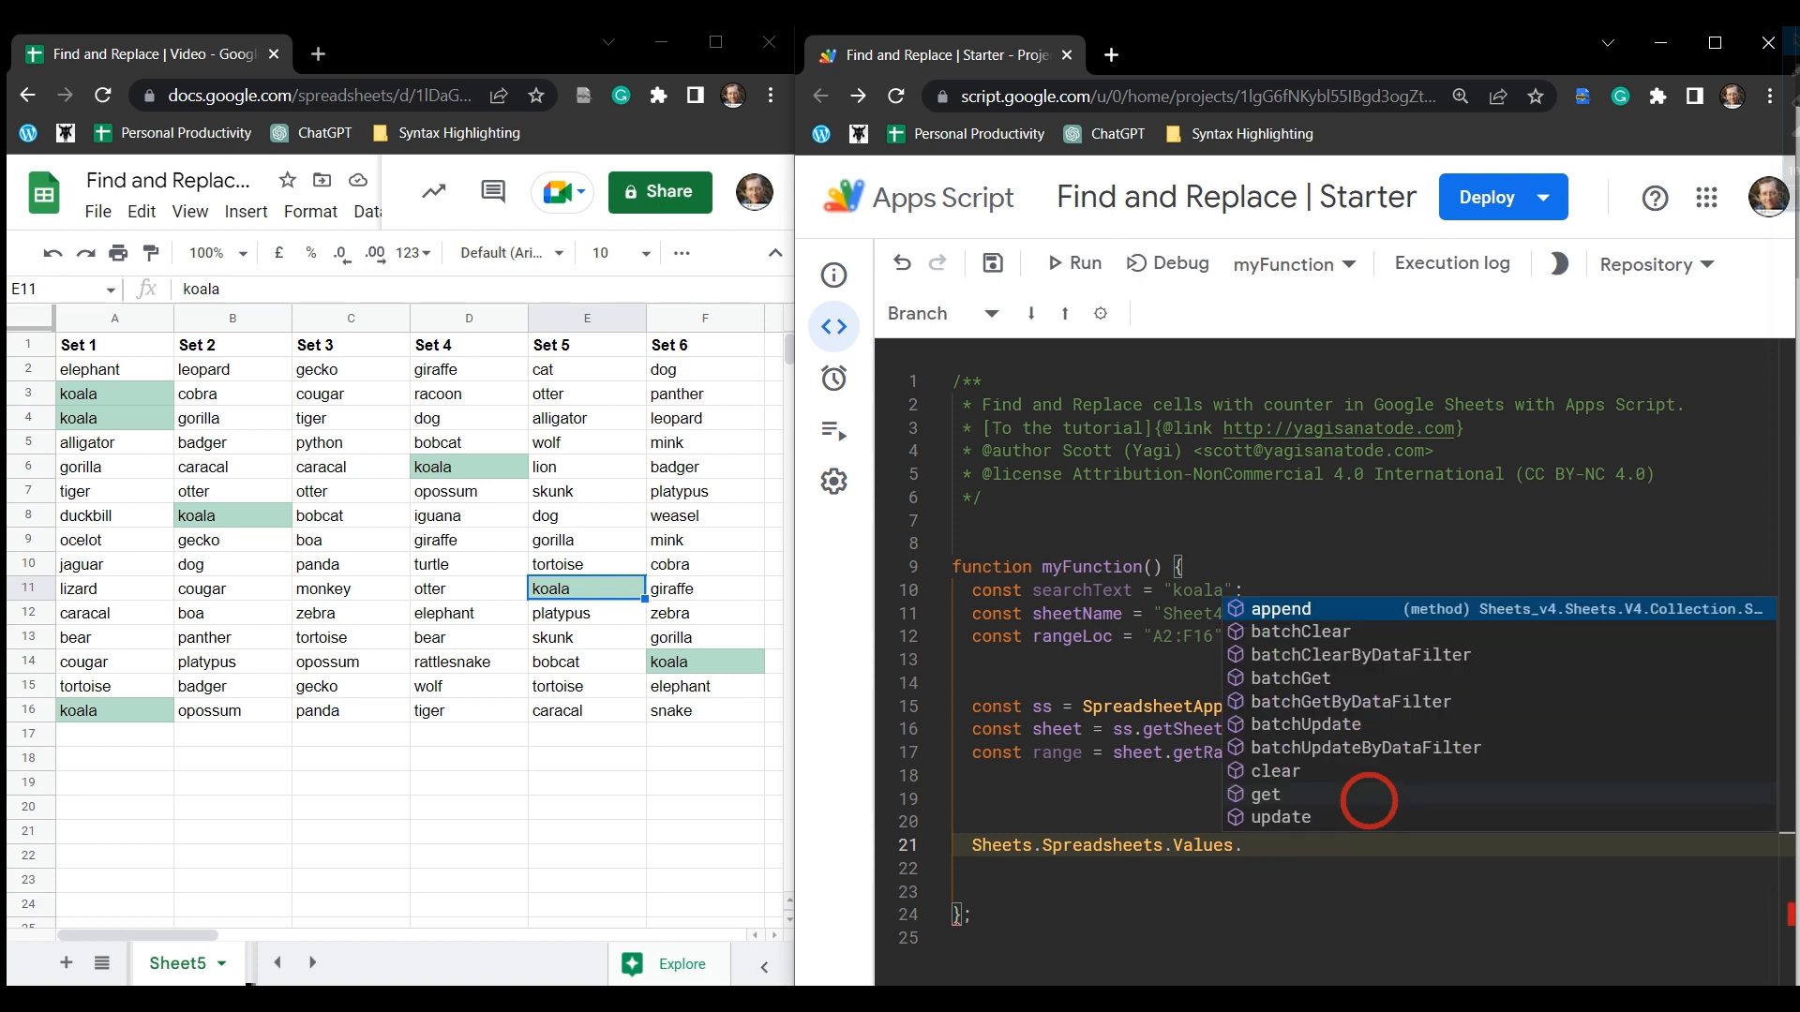
{"action": "left_click", "coordinate": [1305, 724]}
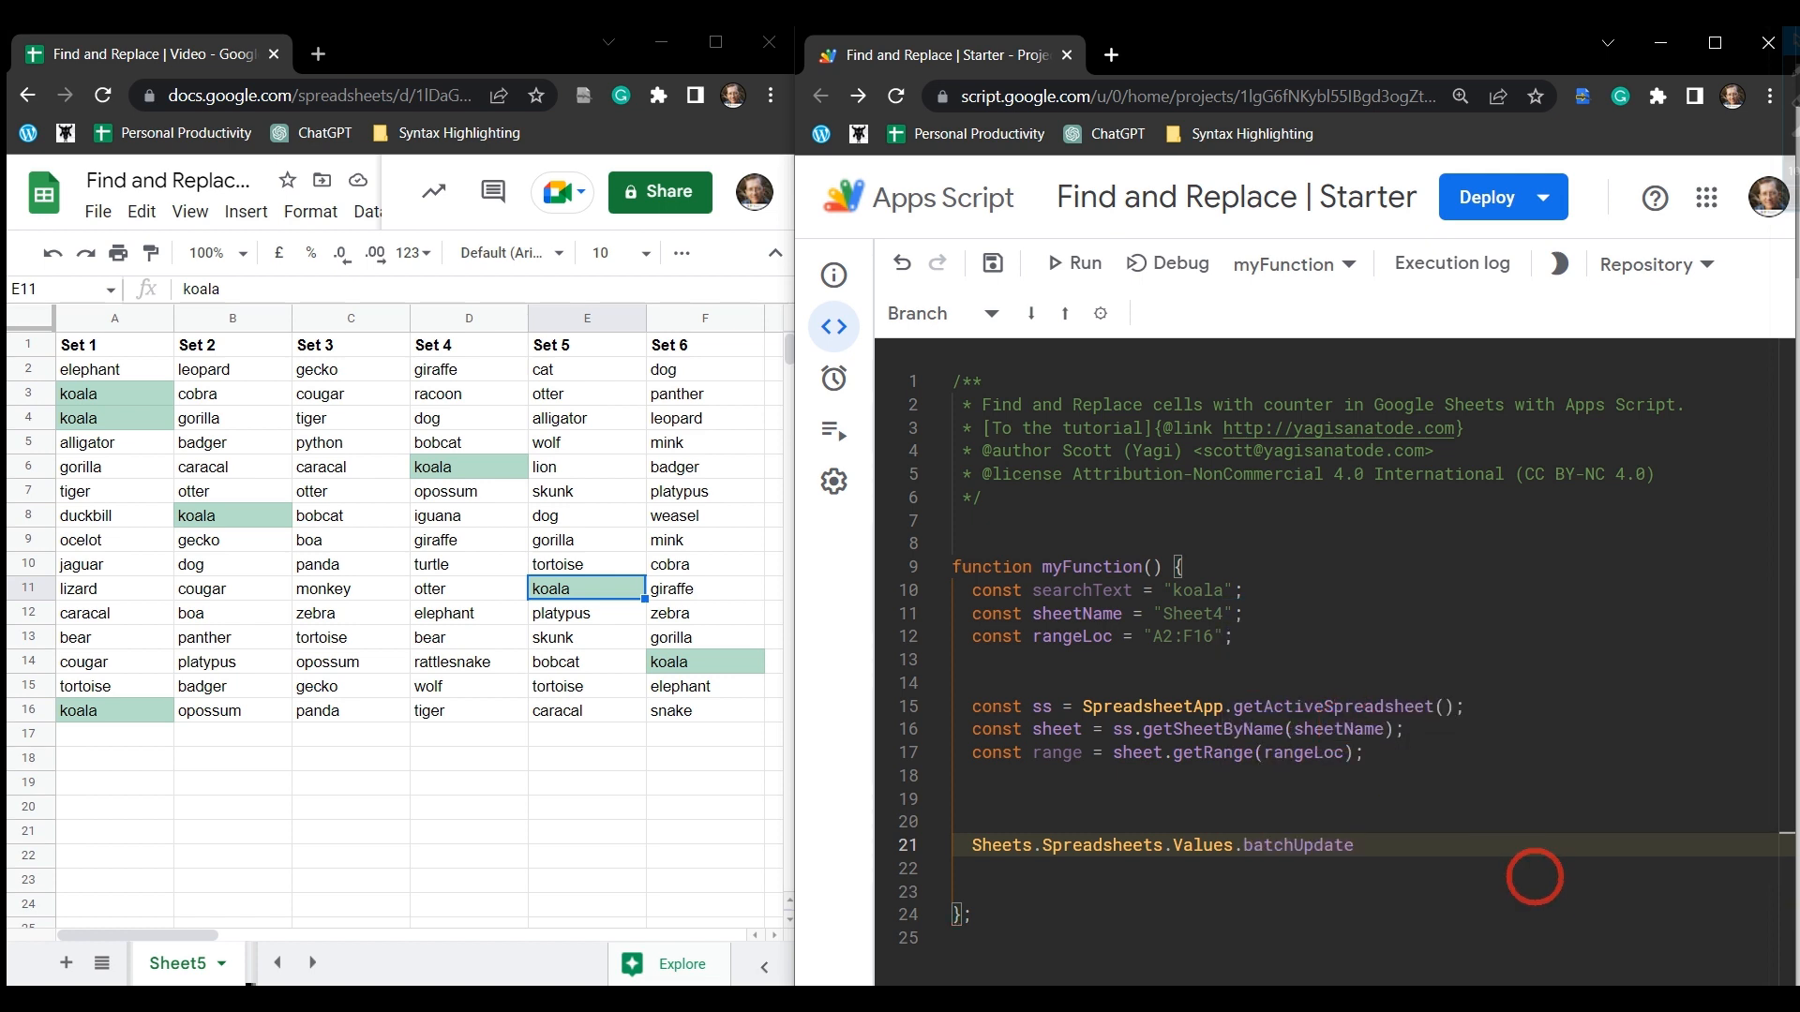
{"action": "type", "text": "()"}
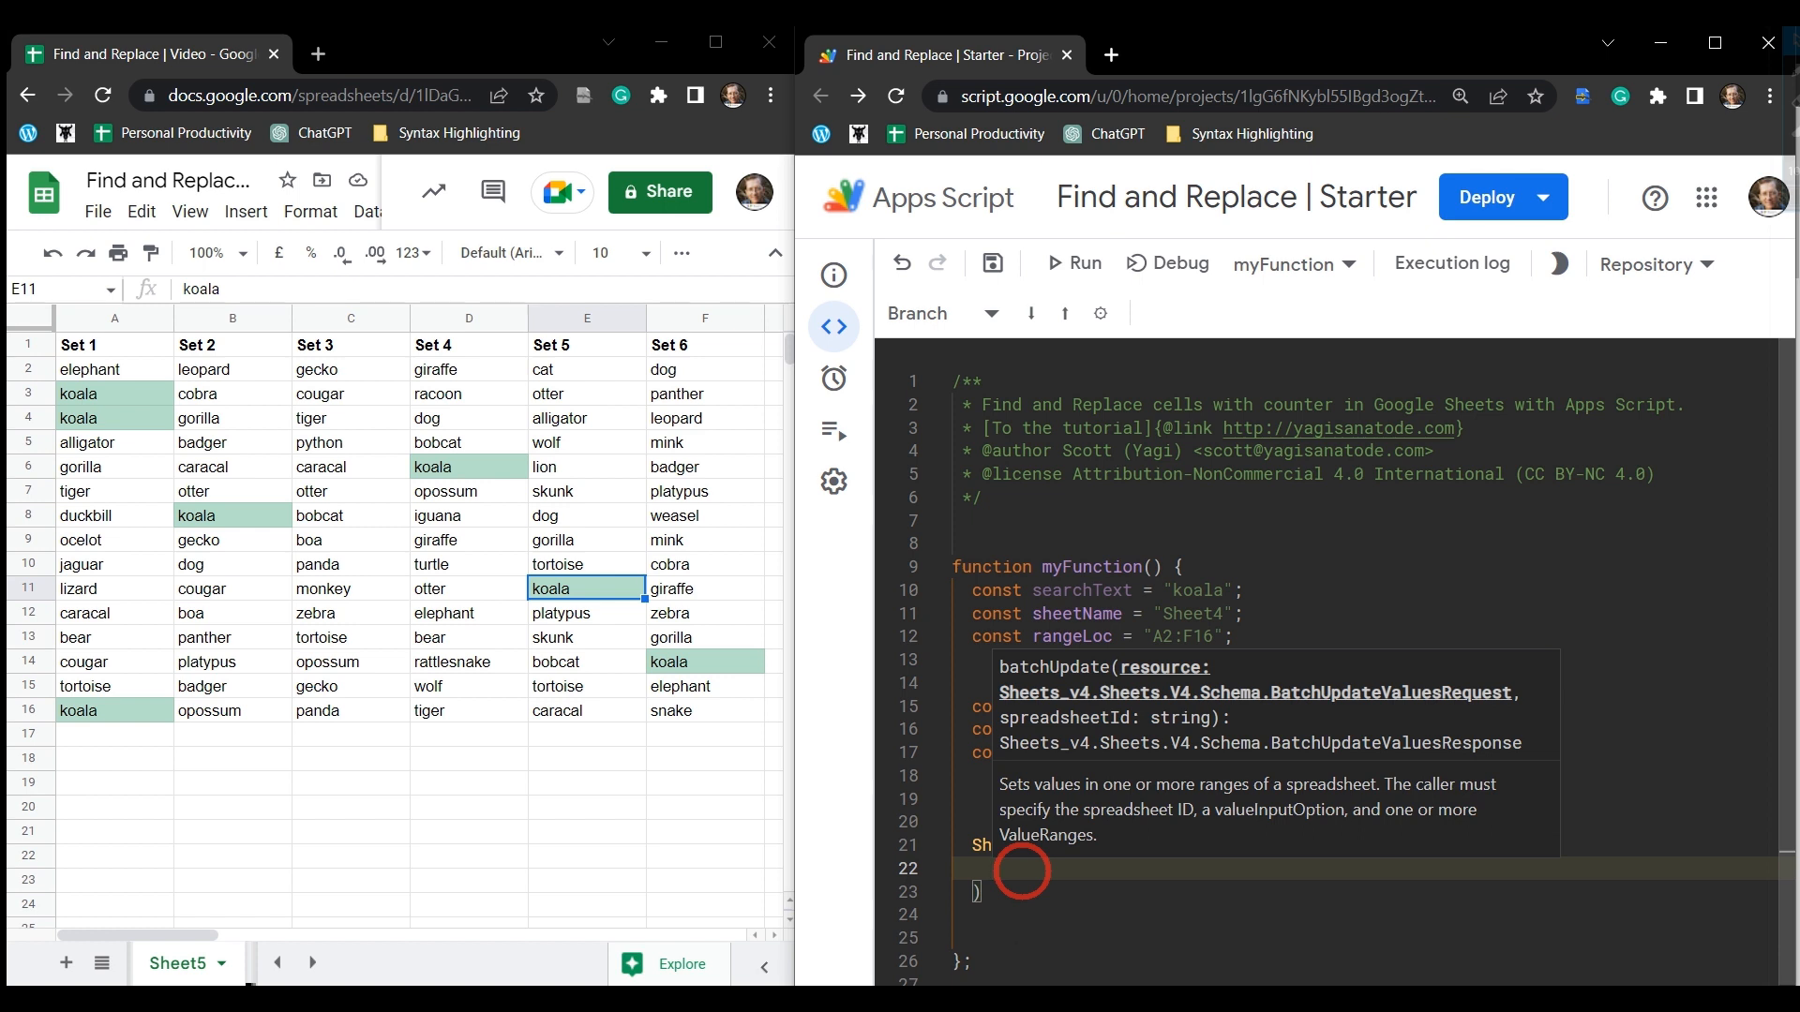
{"action": "type", "text": "}"}
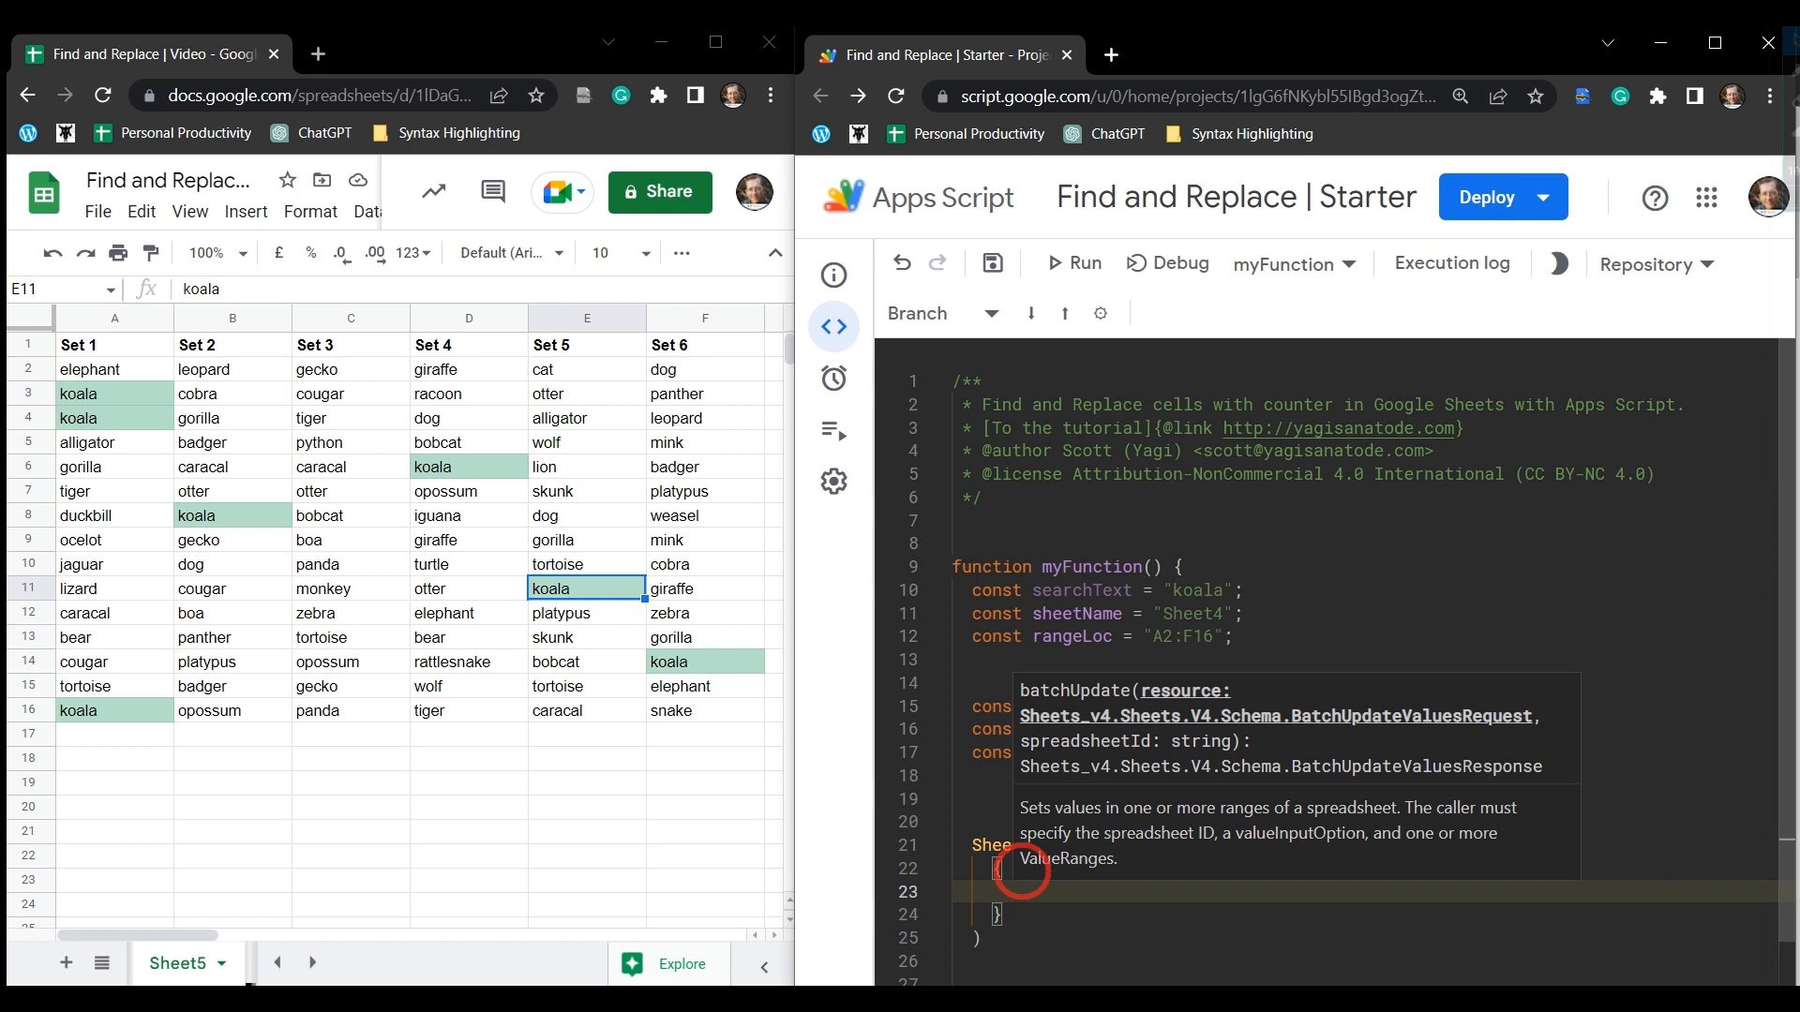
{"action": "type", "text": "data,"}
{"action": "type", "text": "\"valueInputOption\":"}
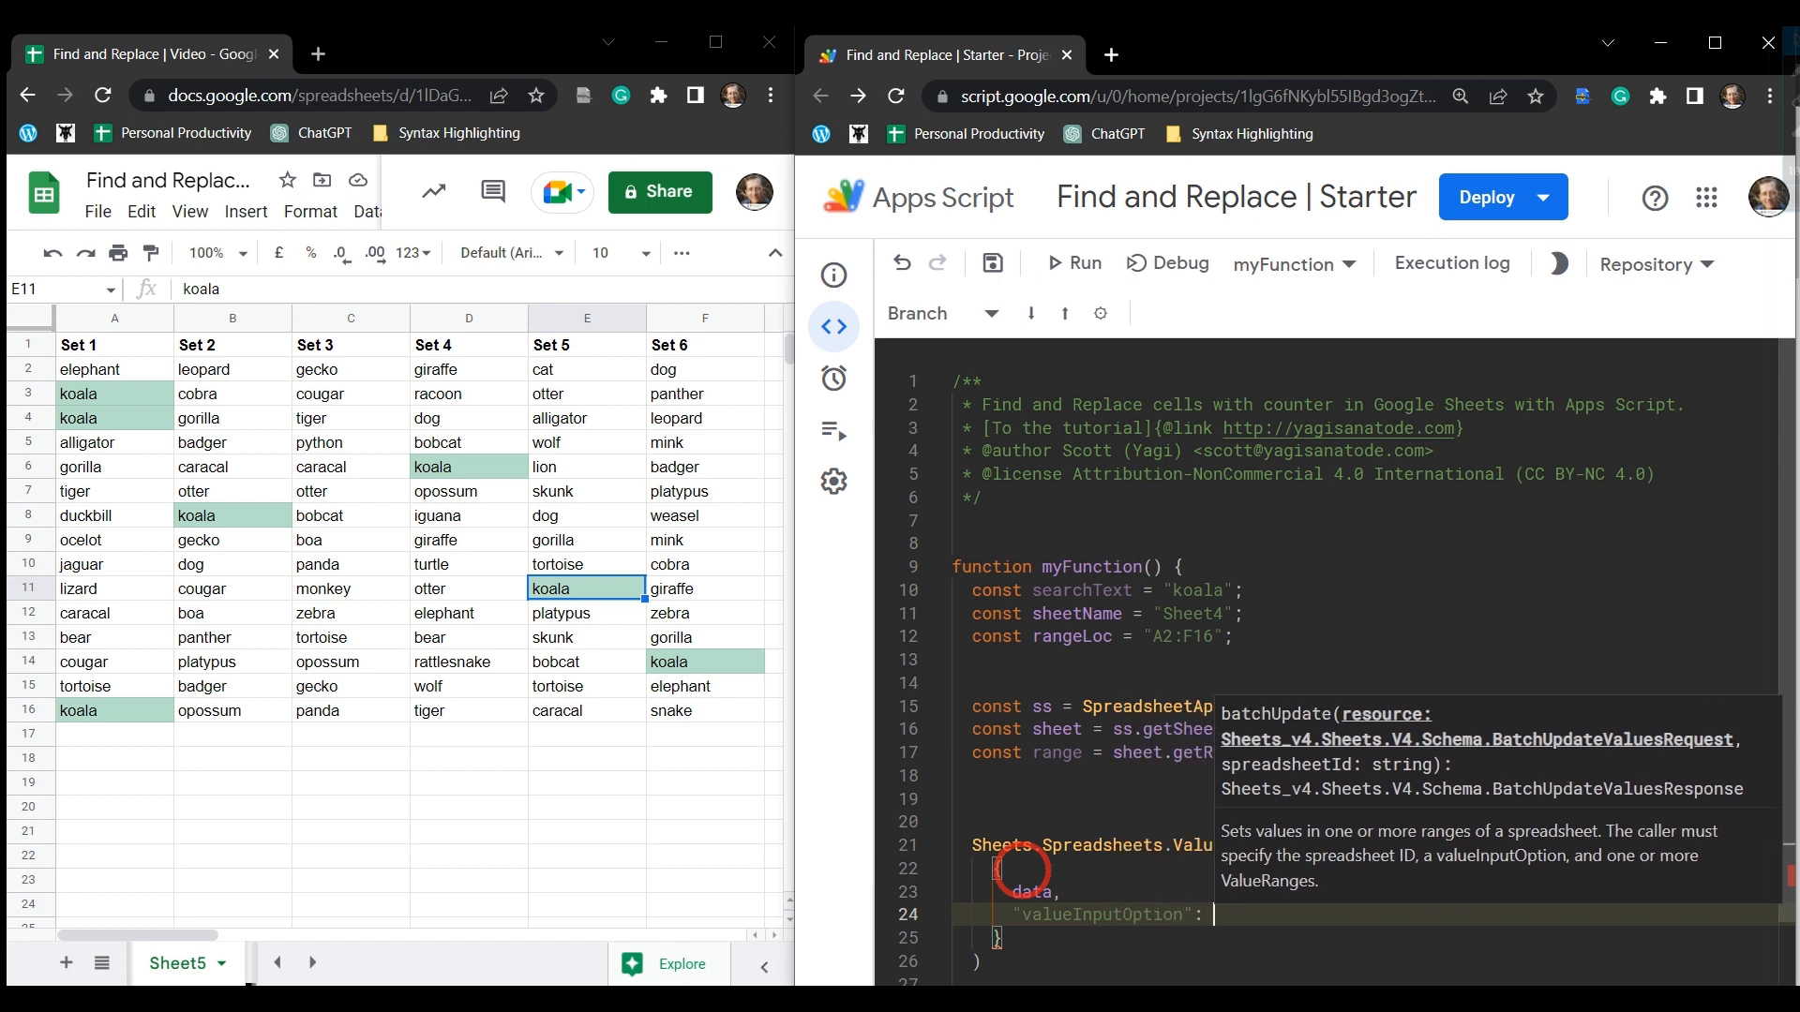
Set valueInputOption to "USER_ENTERED" and pass ss.getId() as batchUpdate's second argument.
{"action": "type", "text": "\"U"}
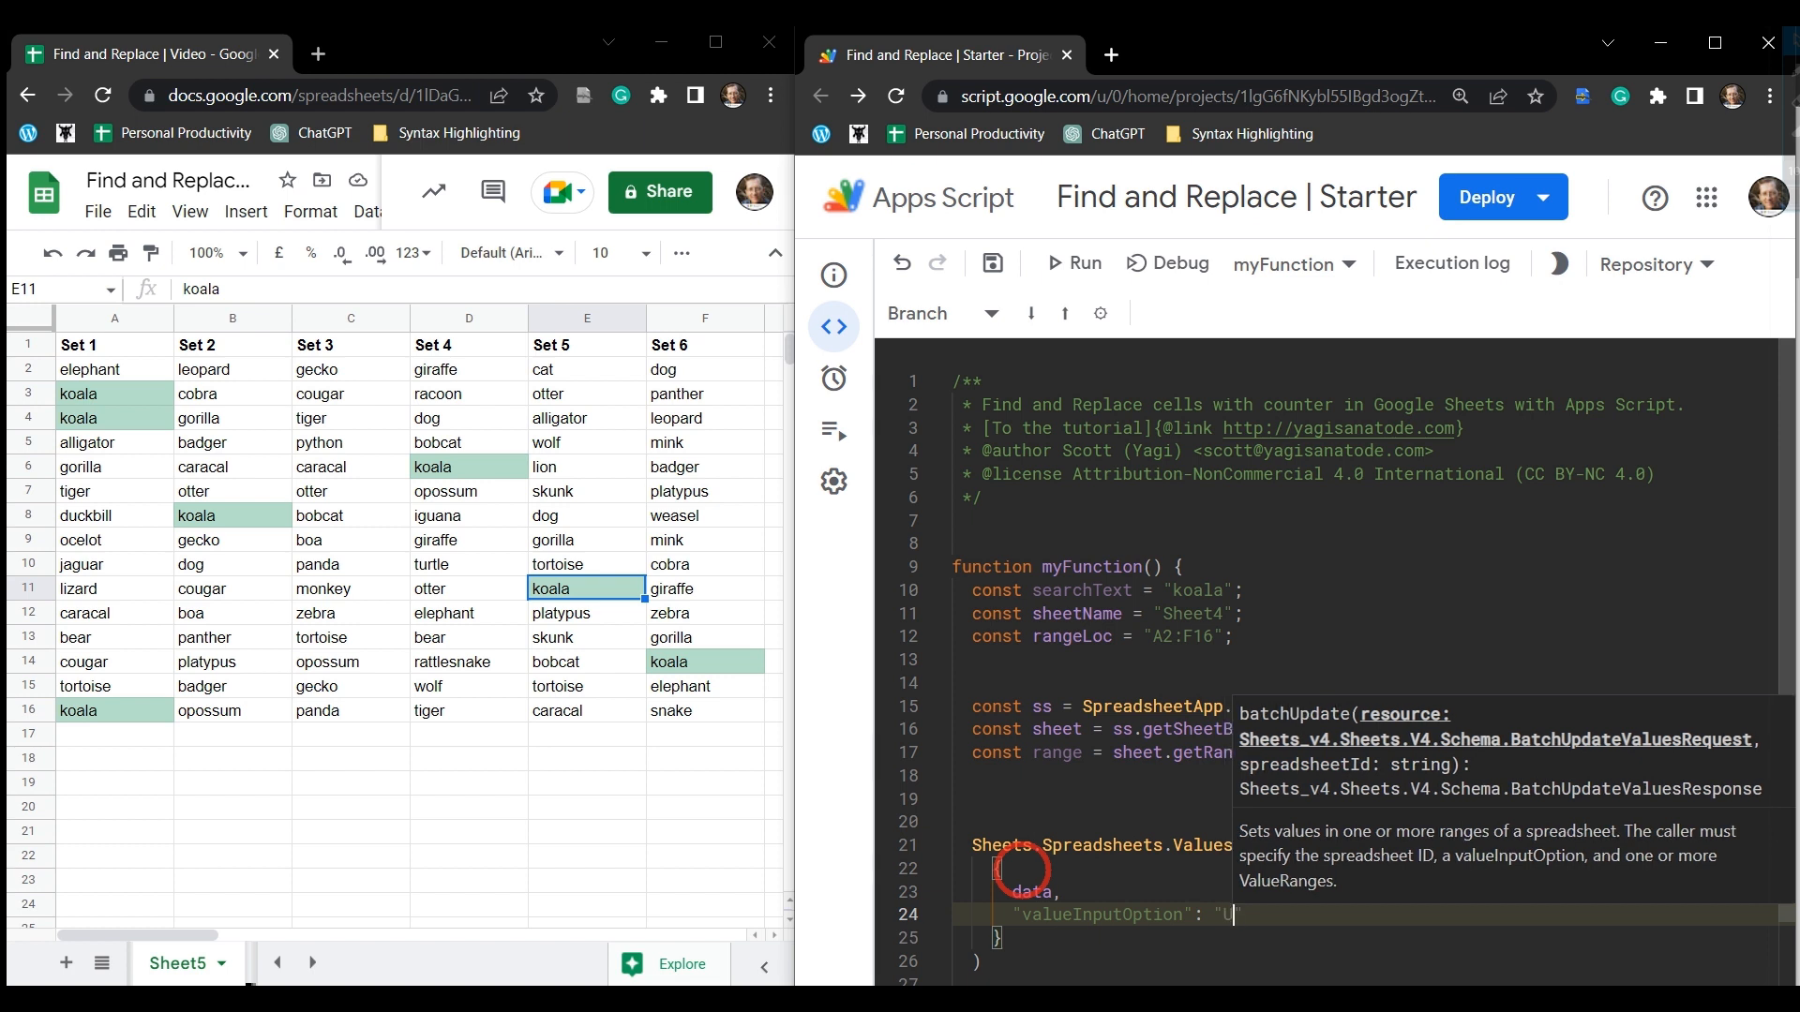
{"action": "type", "text": "USER_"}
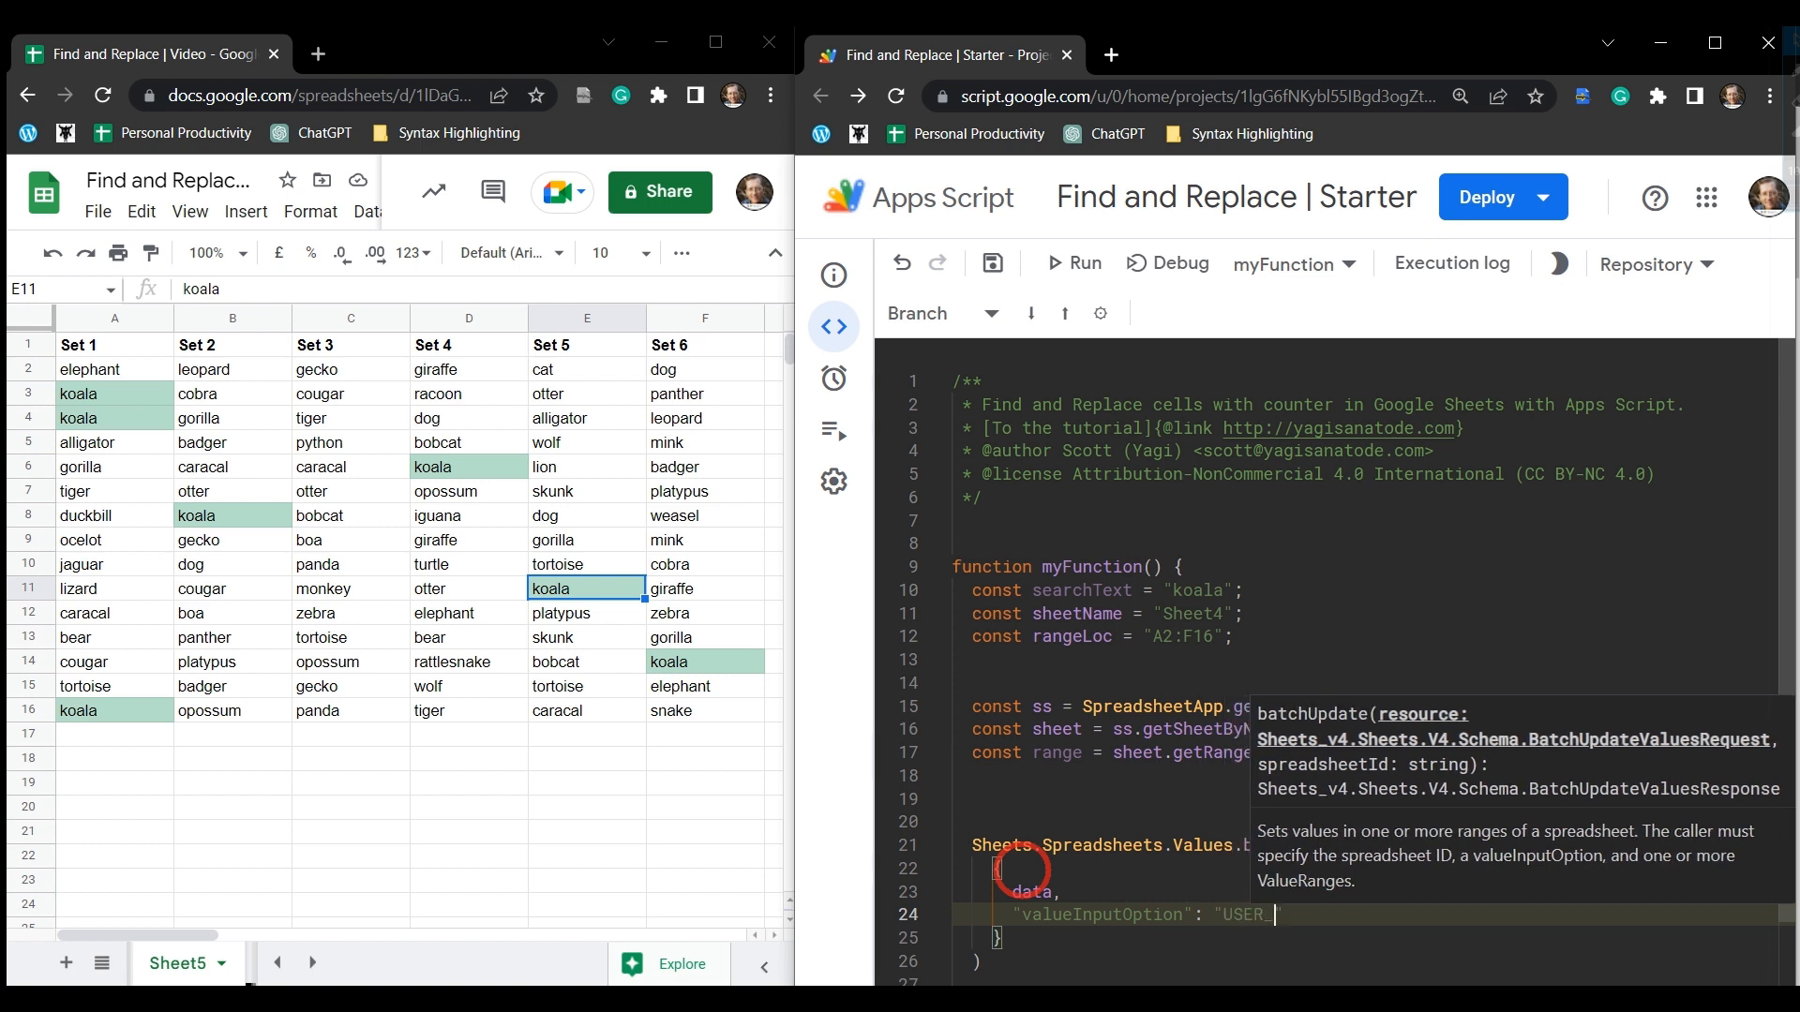
{"action": "type", "text": "ENTE"}
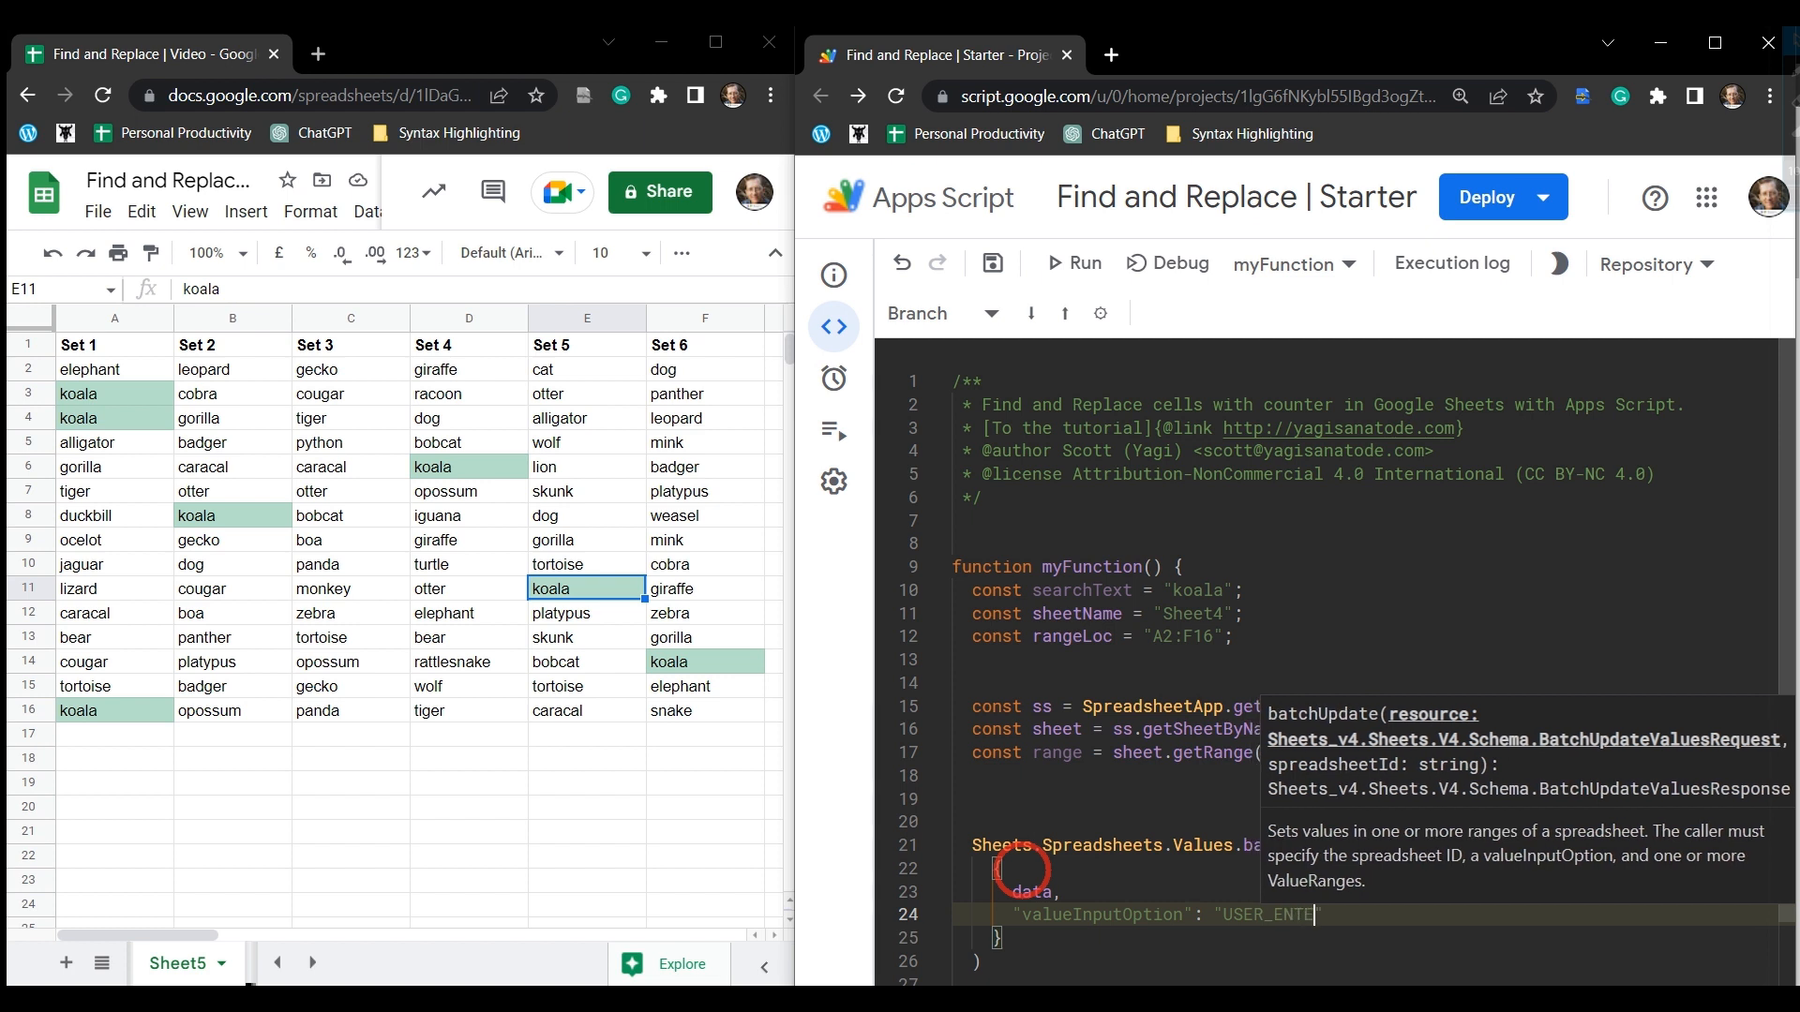
{"action": "type", "text": "RED"}
{"action": "type", "text": "ss"}
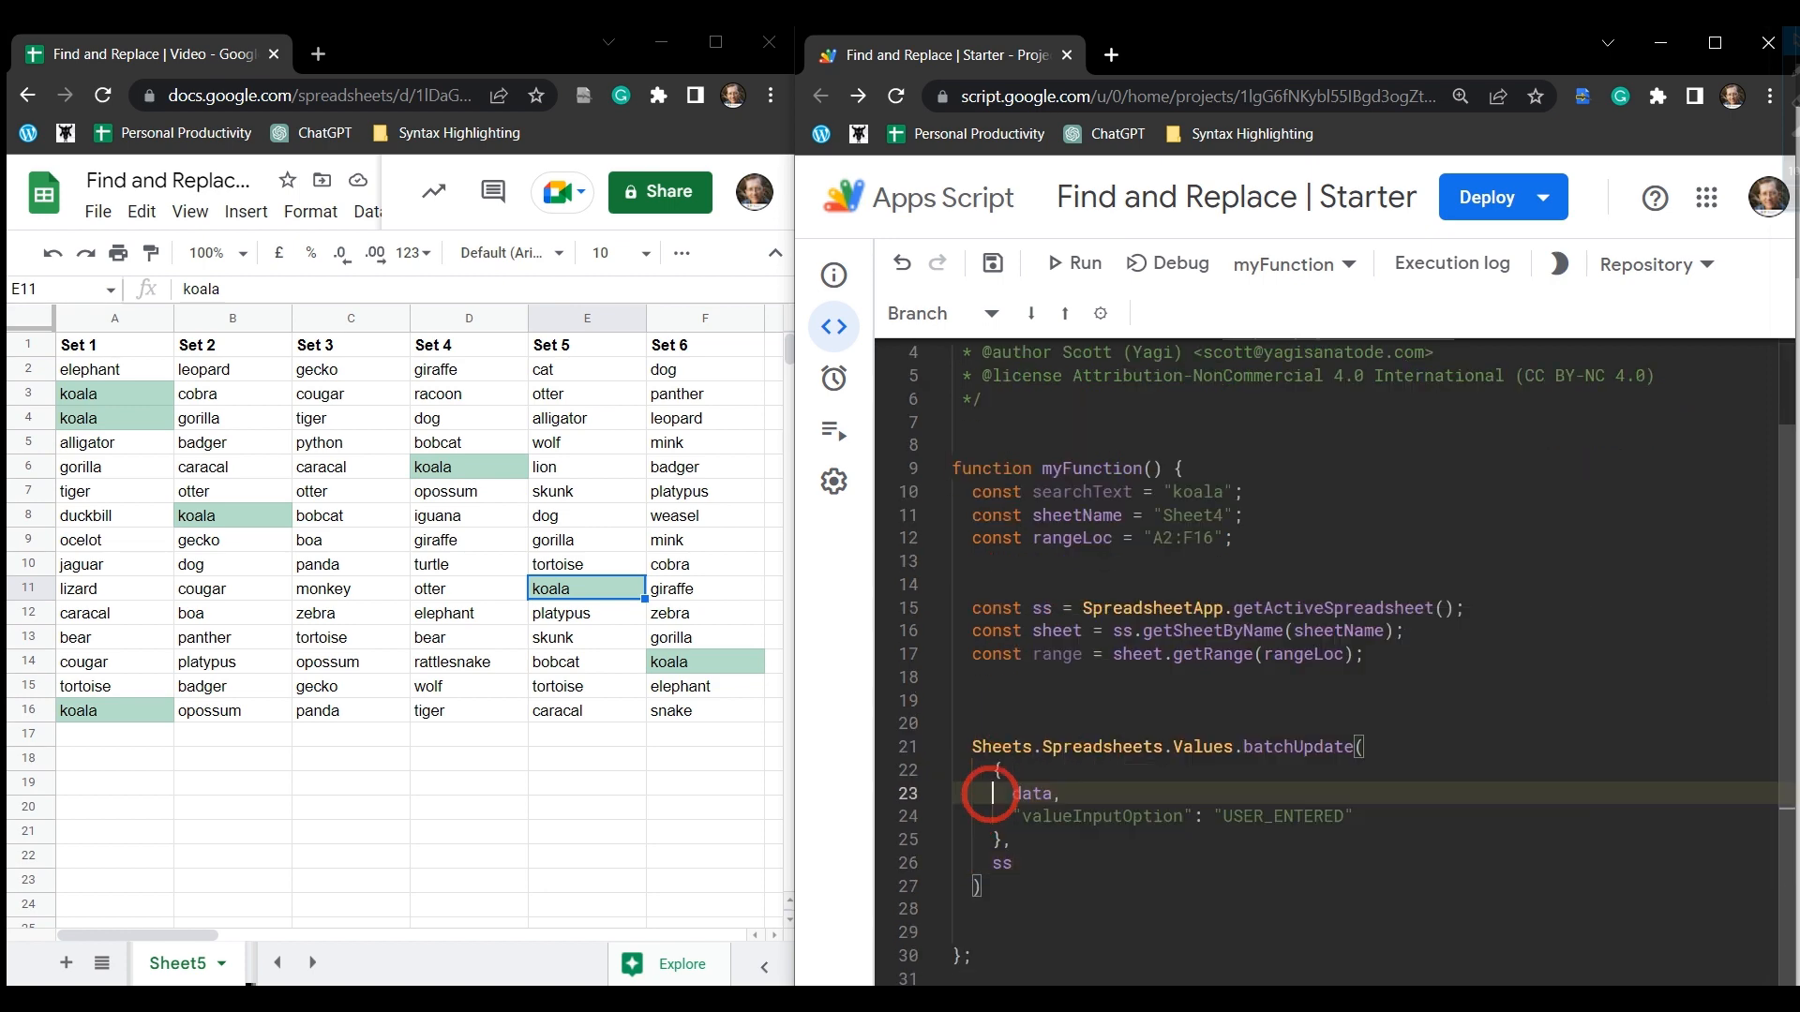
{"action": "double_click", "coordinate": [1043, 607]}
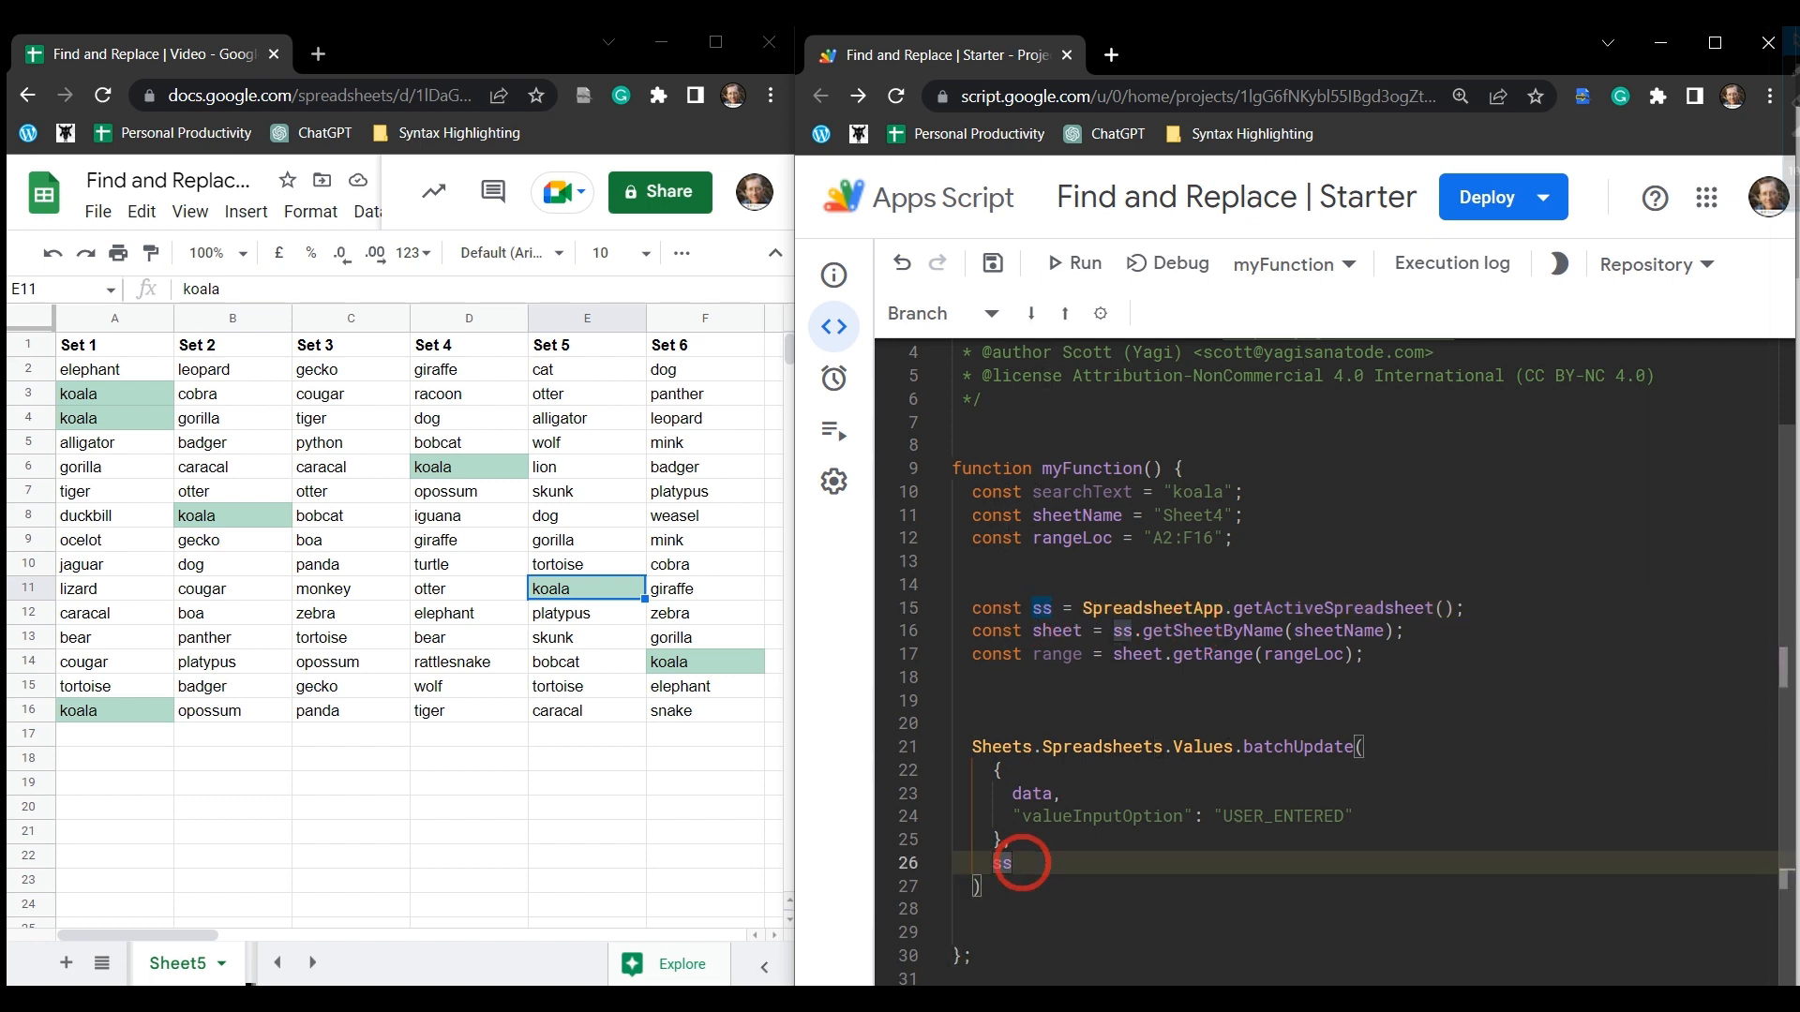
{"action": "type", "text": ".getId("}
{"action": "left_click", "coordinate": [1365, 840]}
{"action": "type", "text": ","}
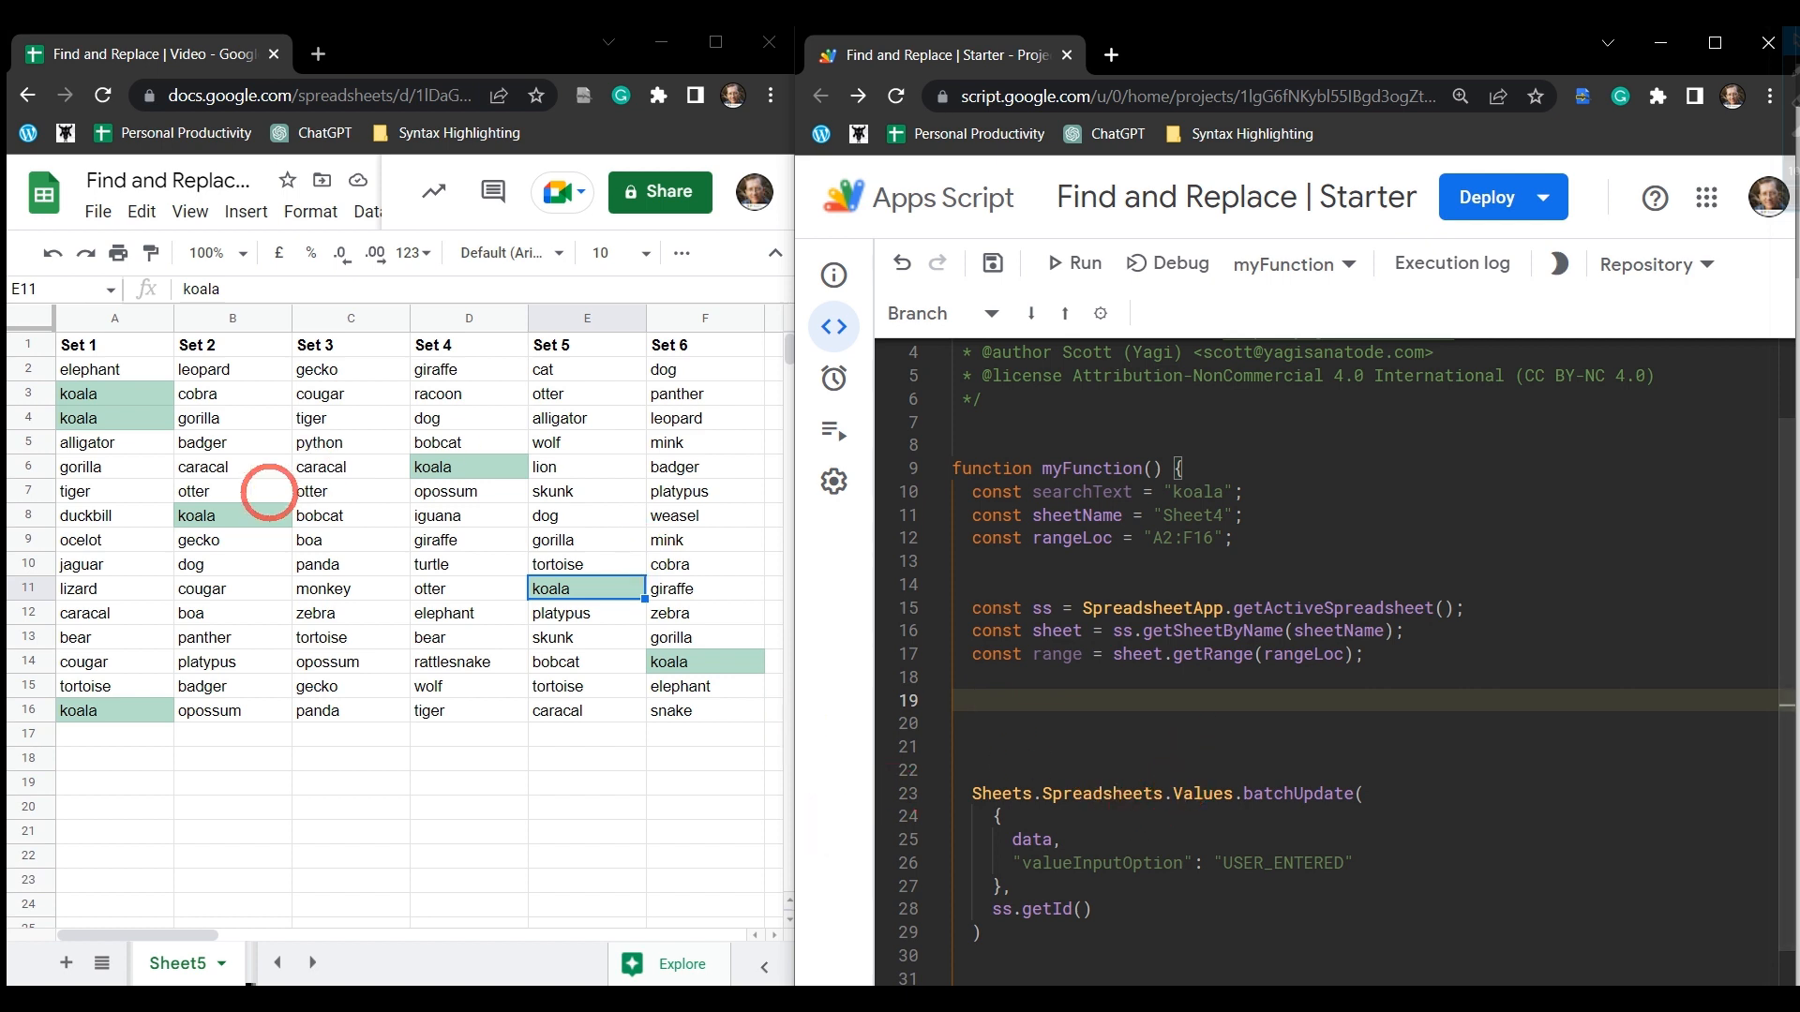
Write const found = range.createTextFinder(searchText) on a new line above batchUpdate.
{"action": "left_click", "coordinate": [90, 370]}
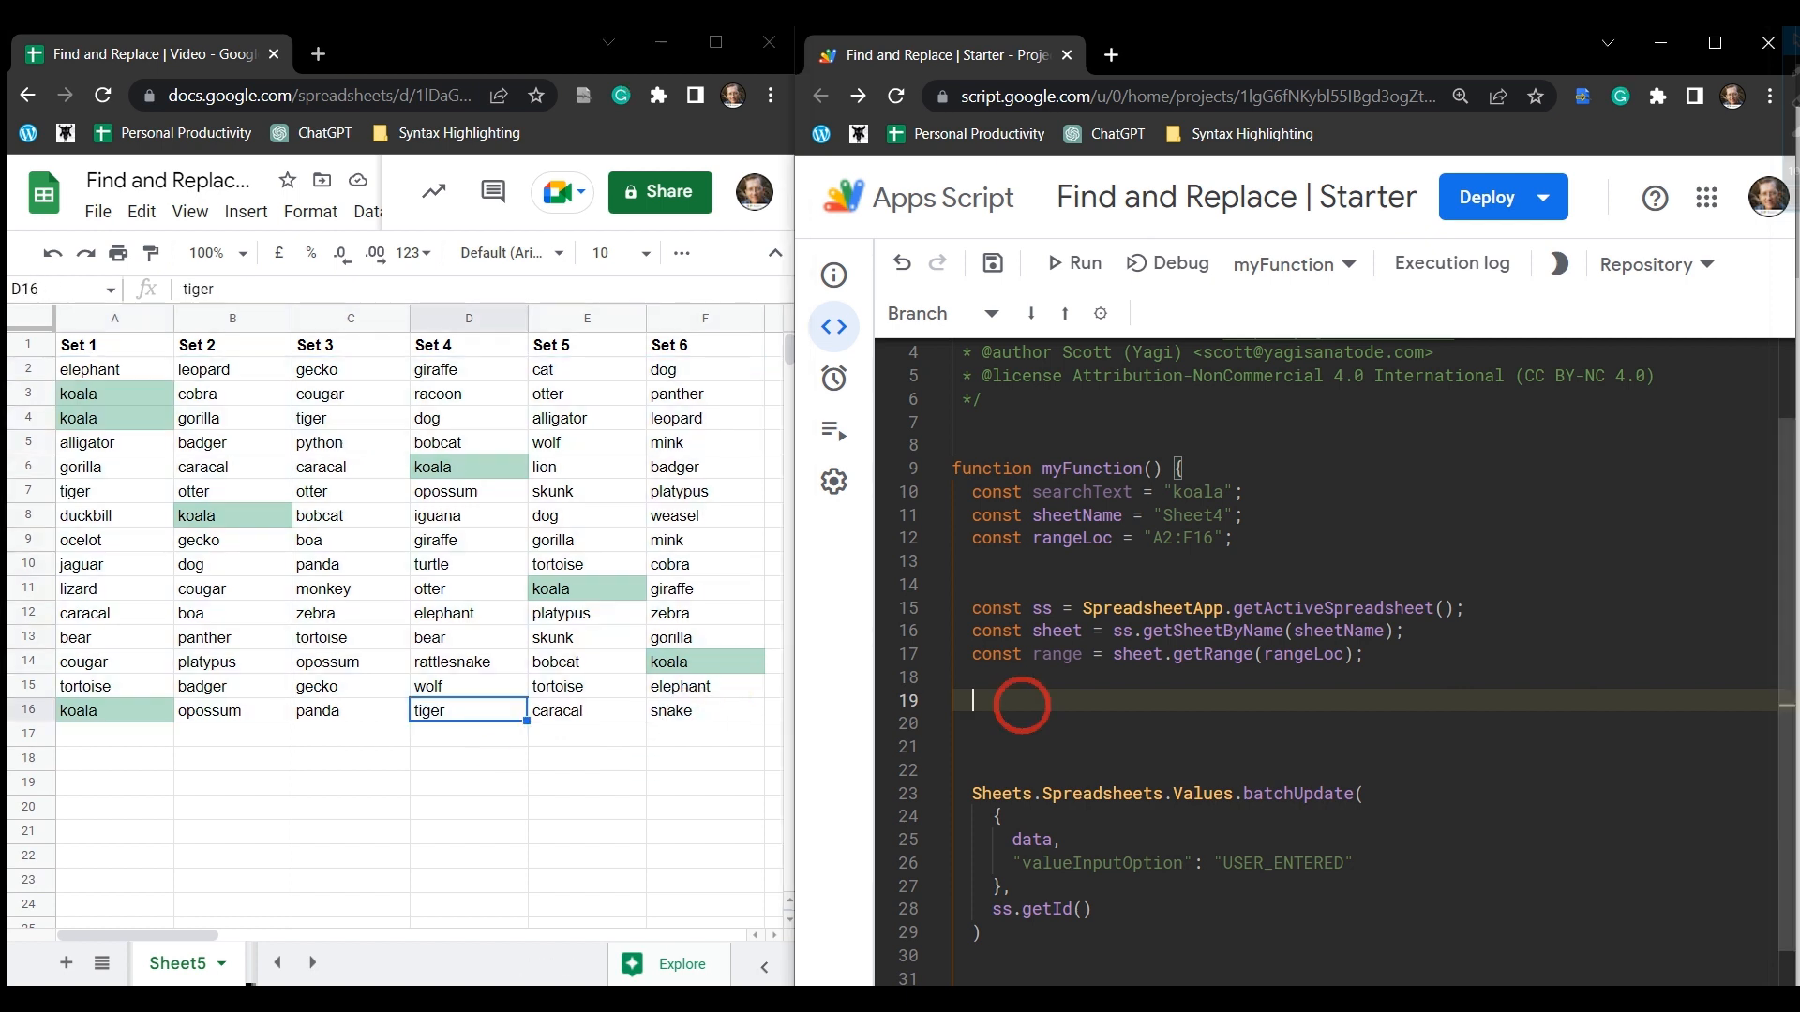
{"action": "type", "text": "con"}
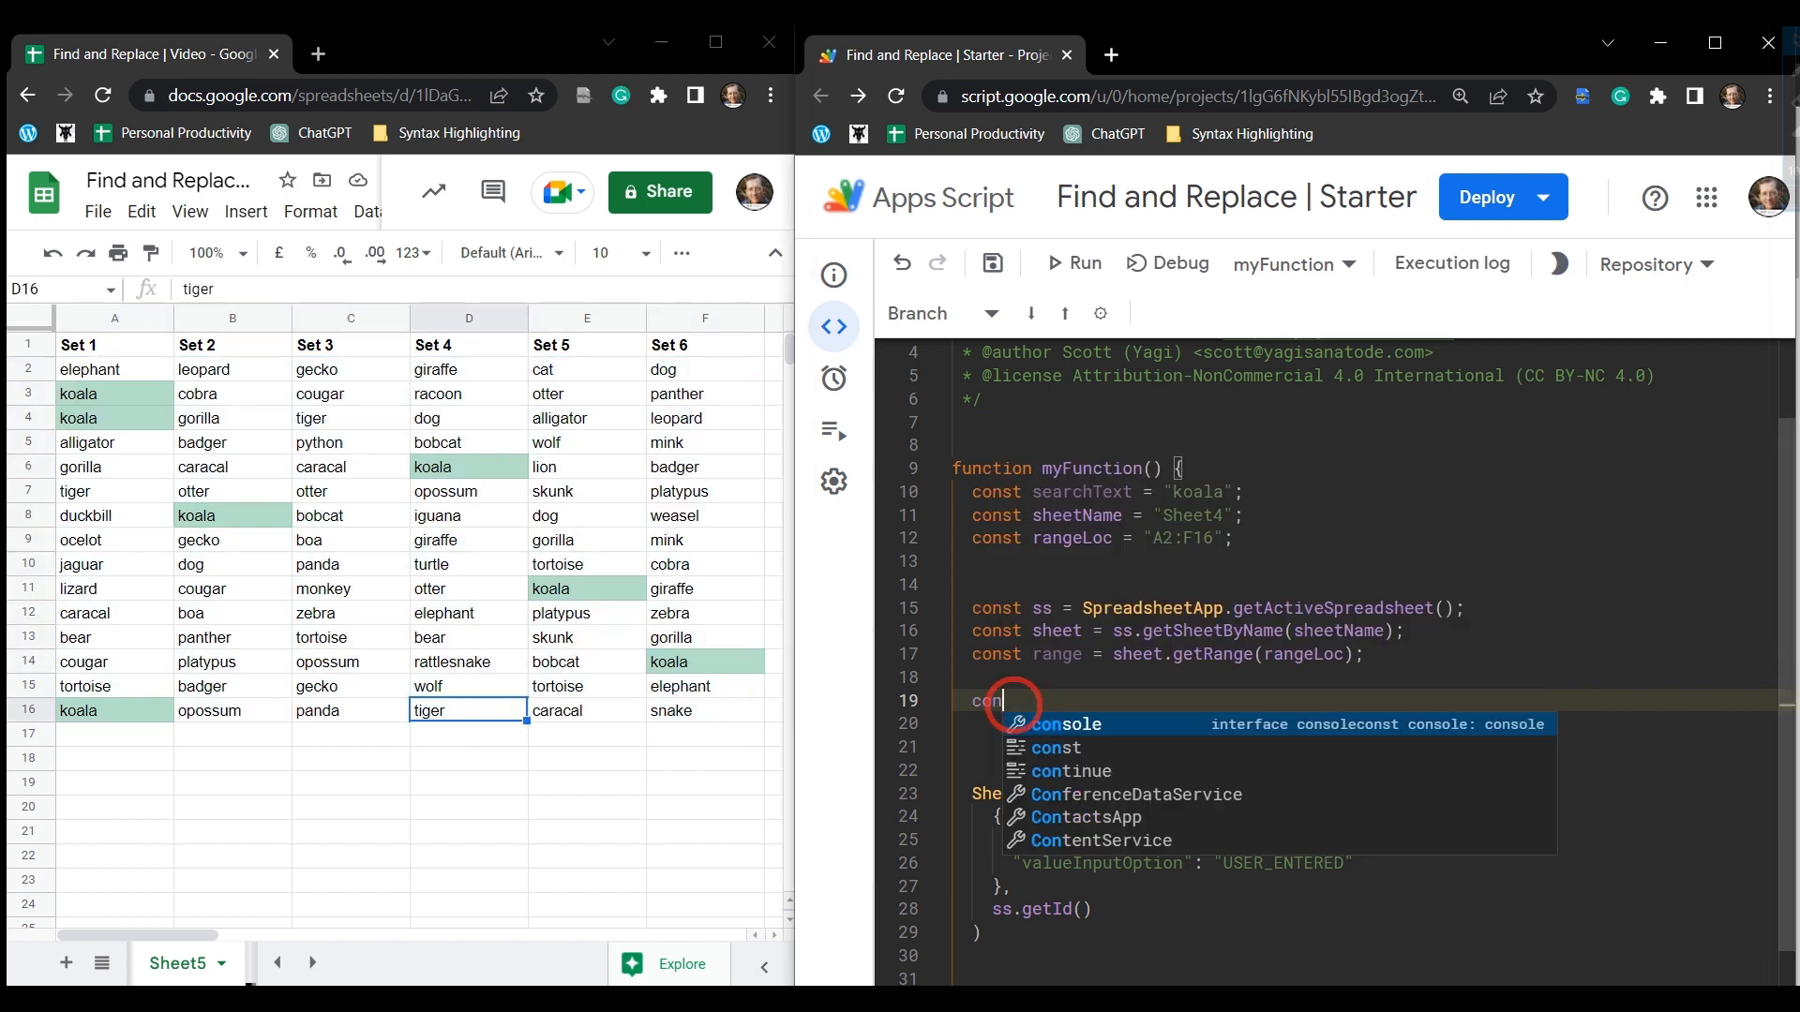
{"action": "type", "text": "onst found"}
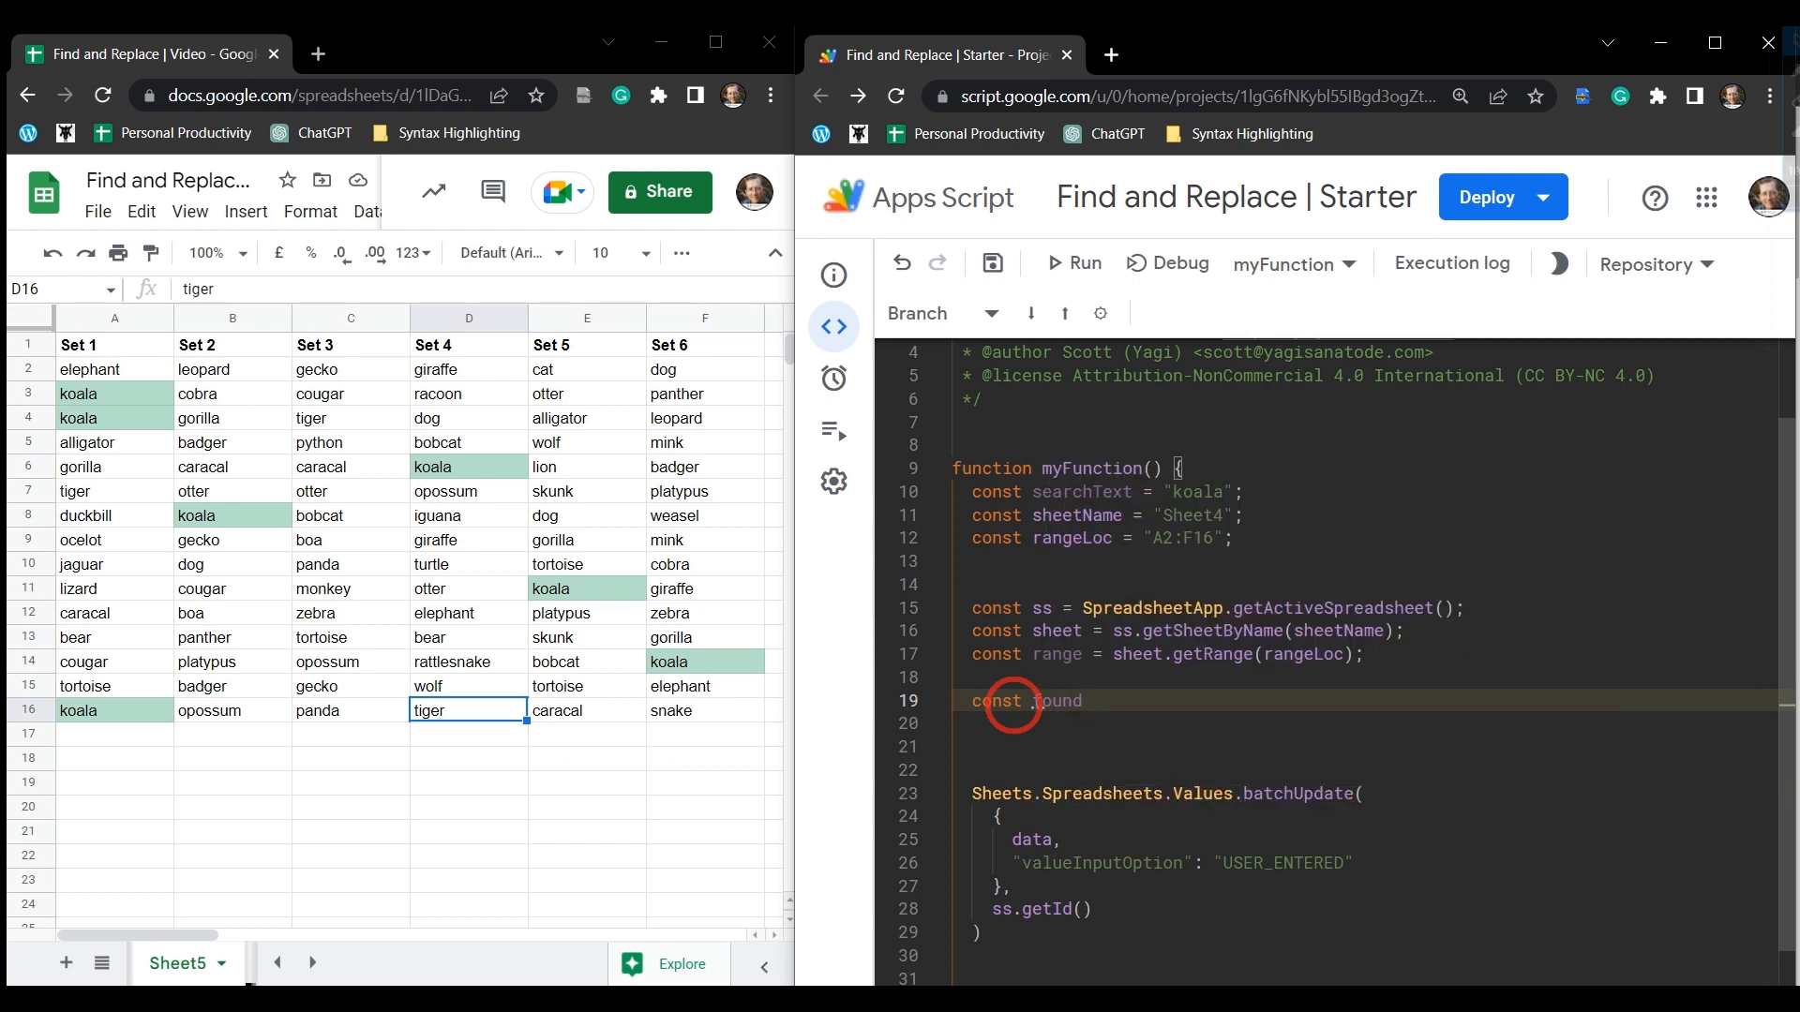
{"action": "type", "text": "="}
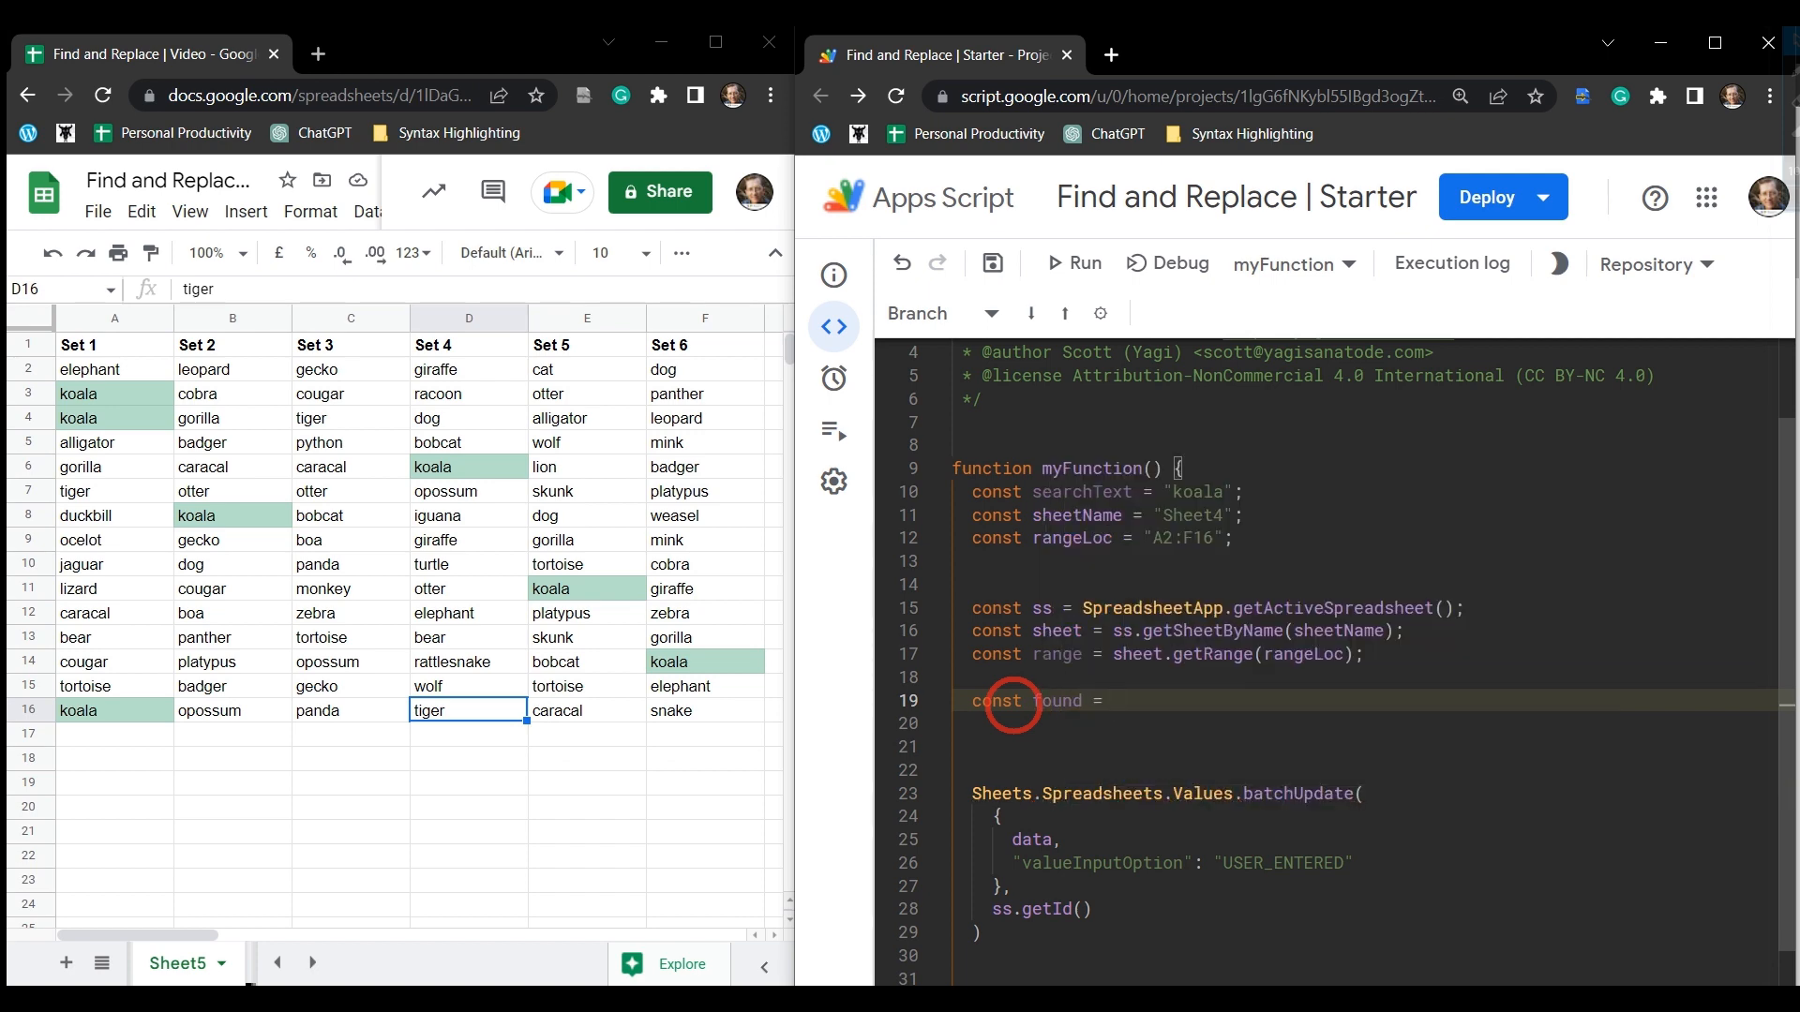
{"action": "type", "text": "range"}
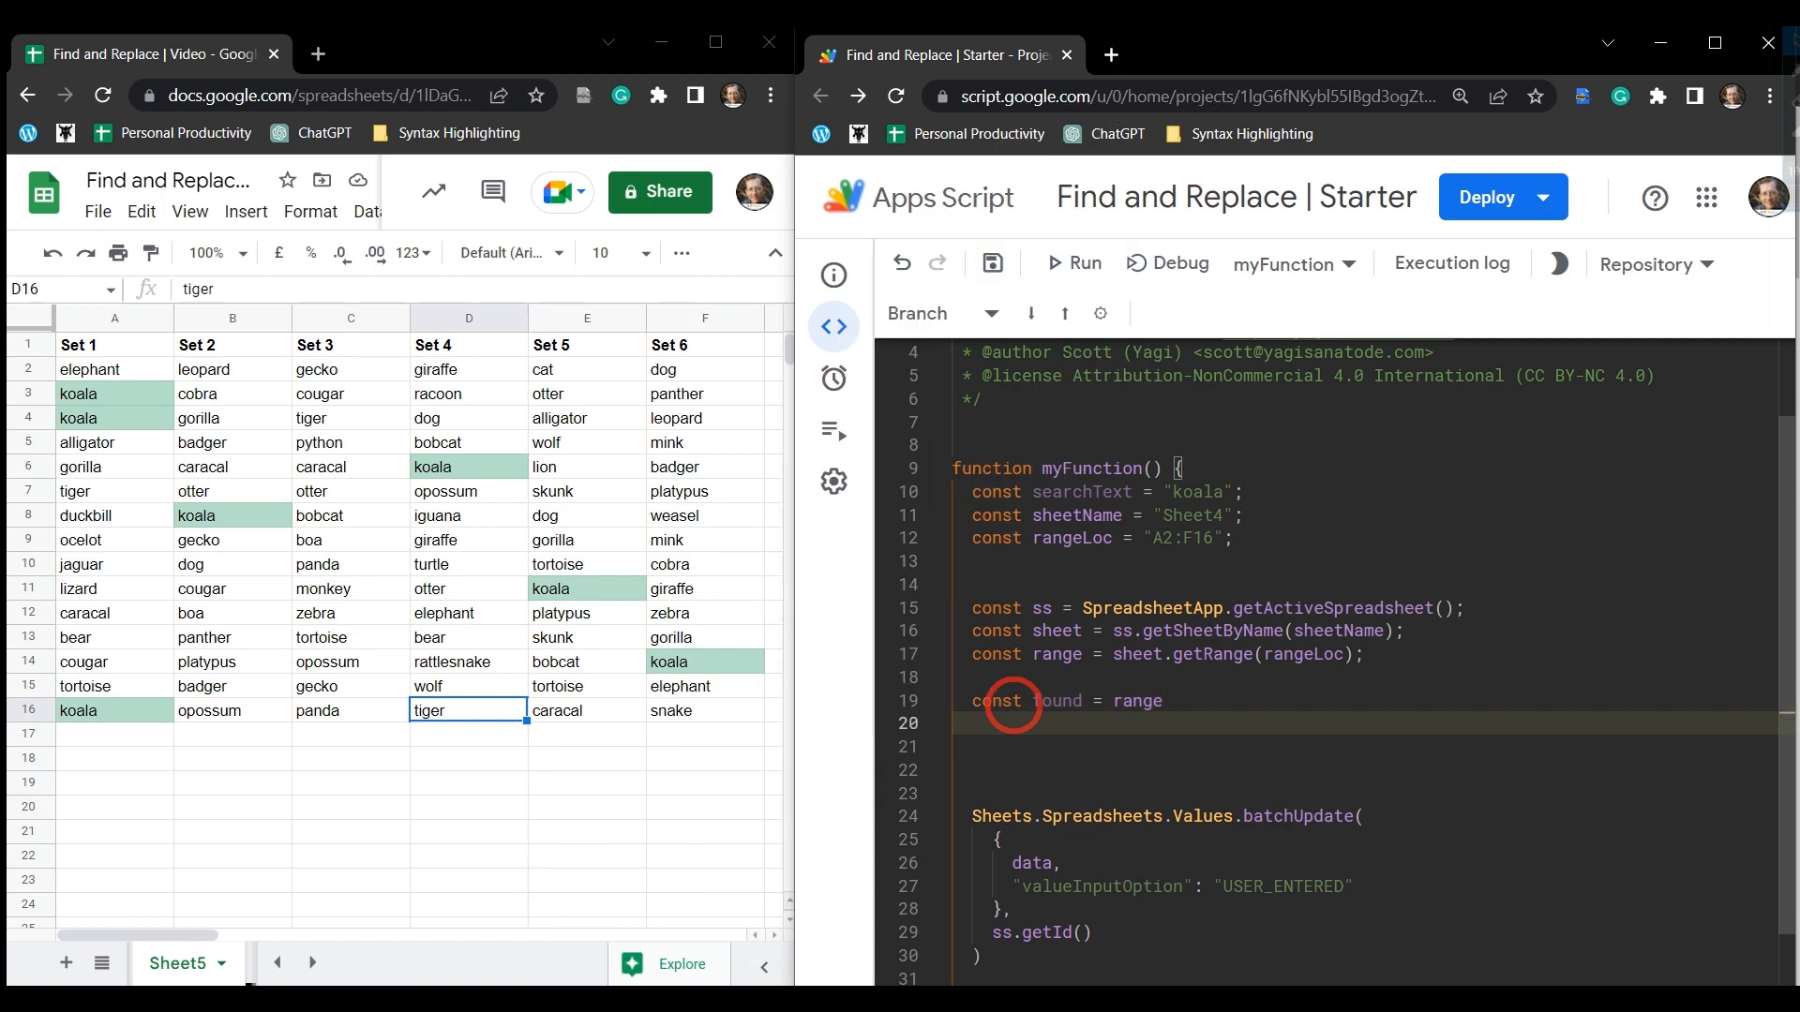
{"action": "type", "text": "cre"}
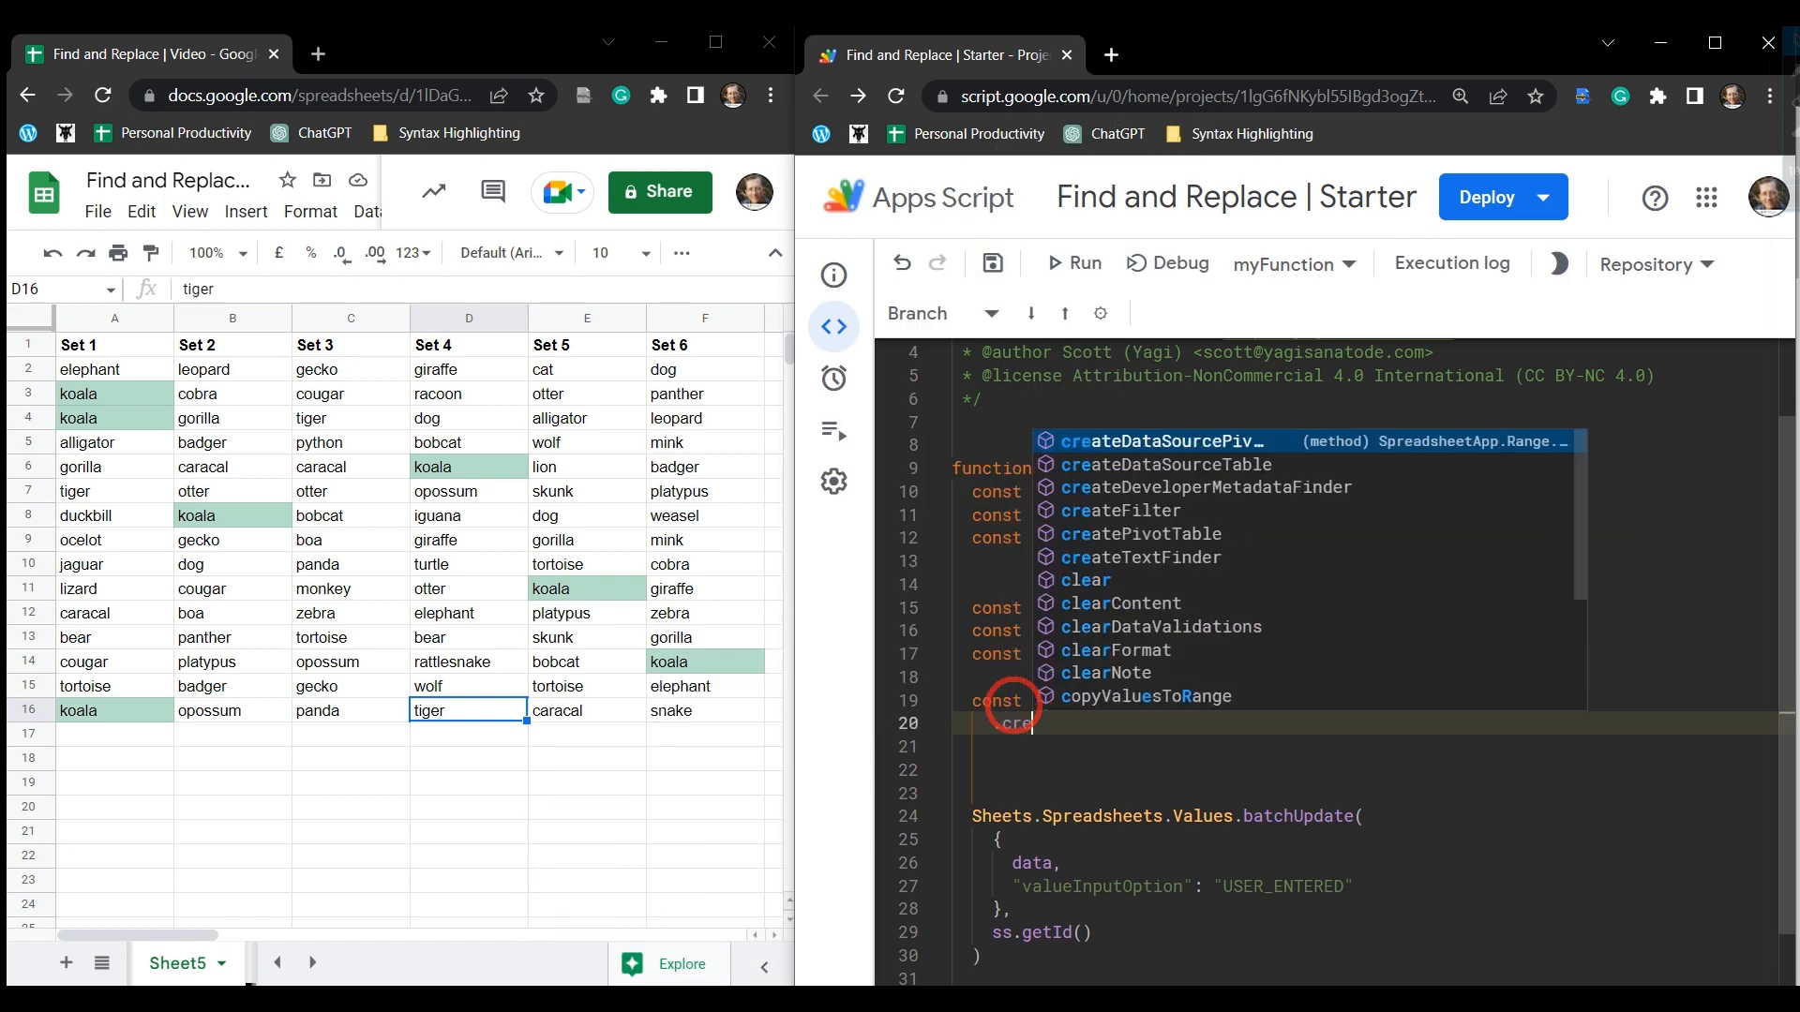
{"action": "type", "text": "createT"}
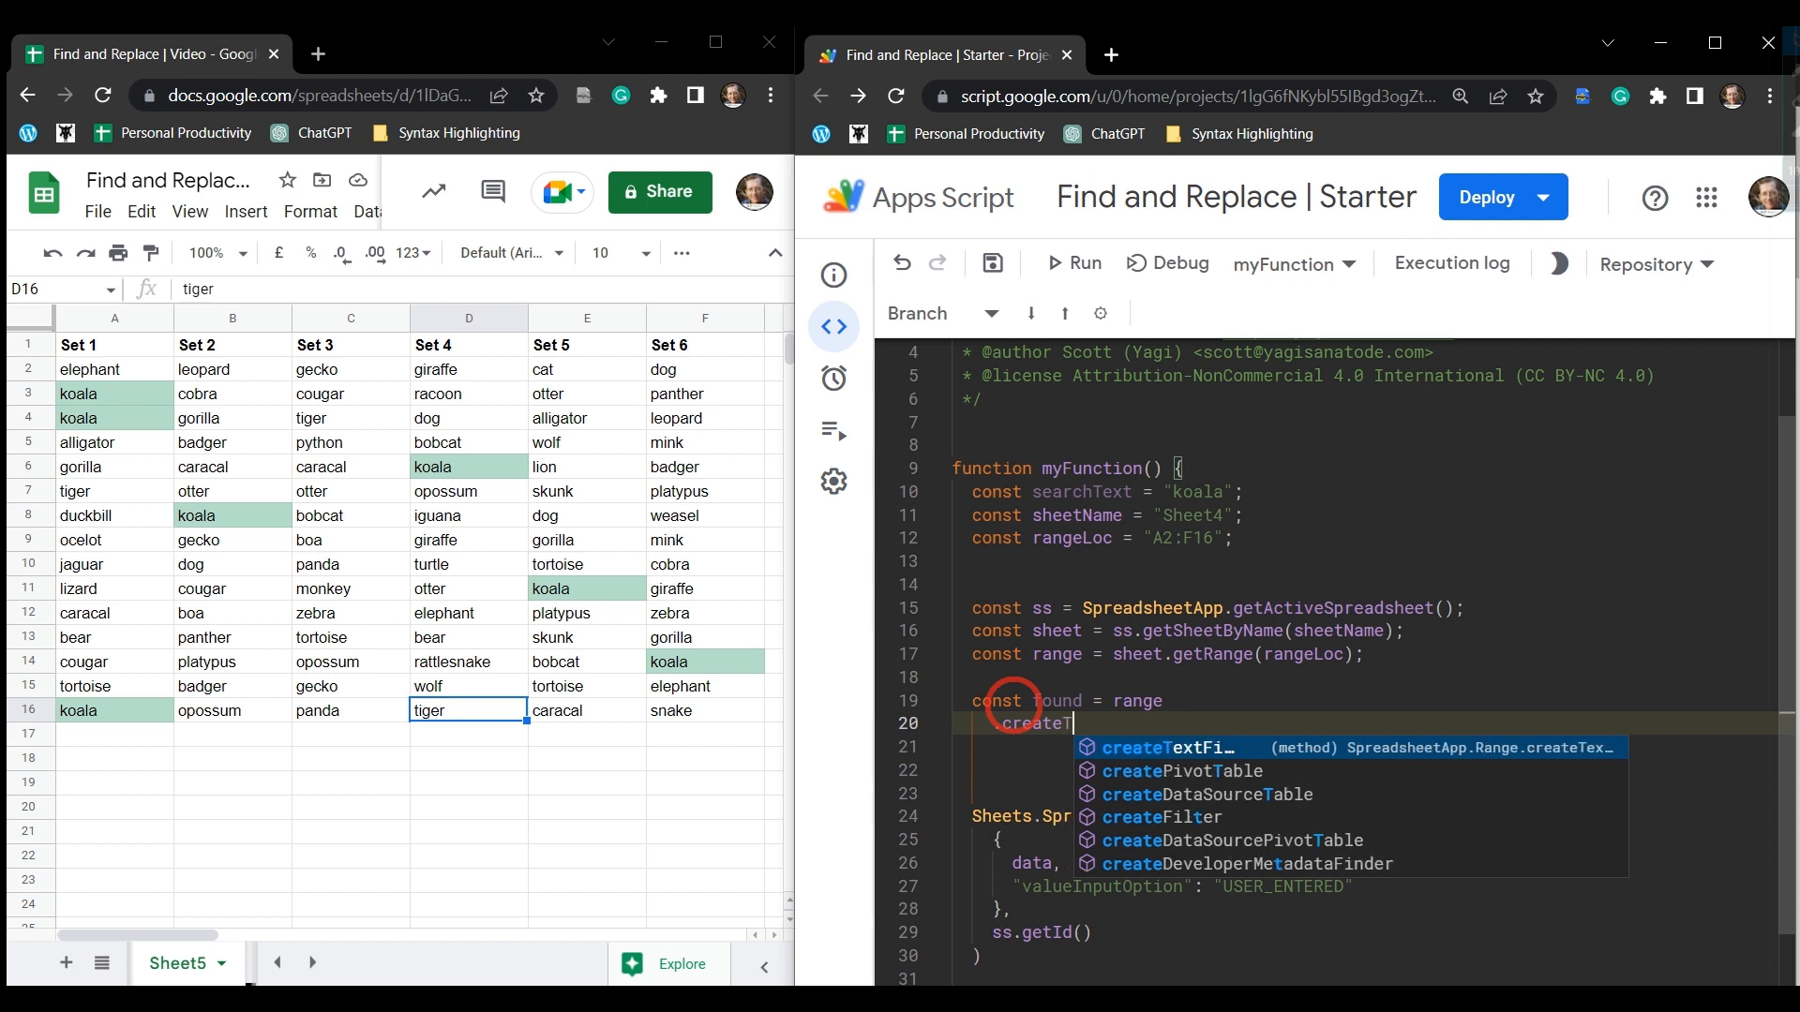
{"action": "left_click", "coordinate": [1163, 746]}
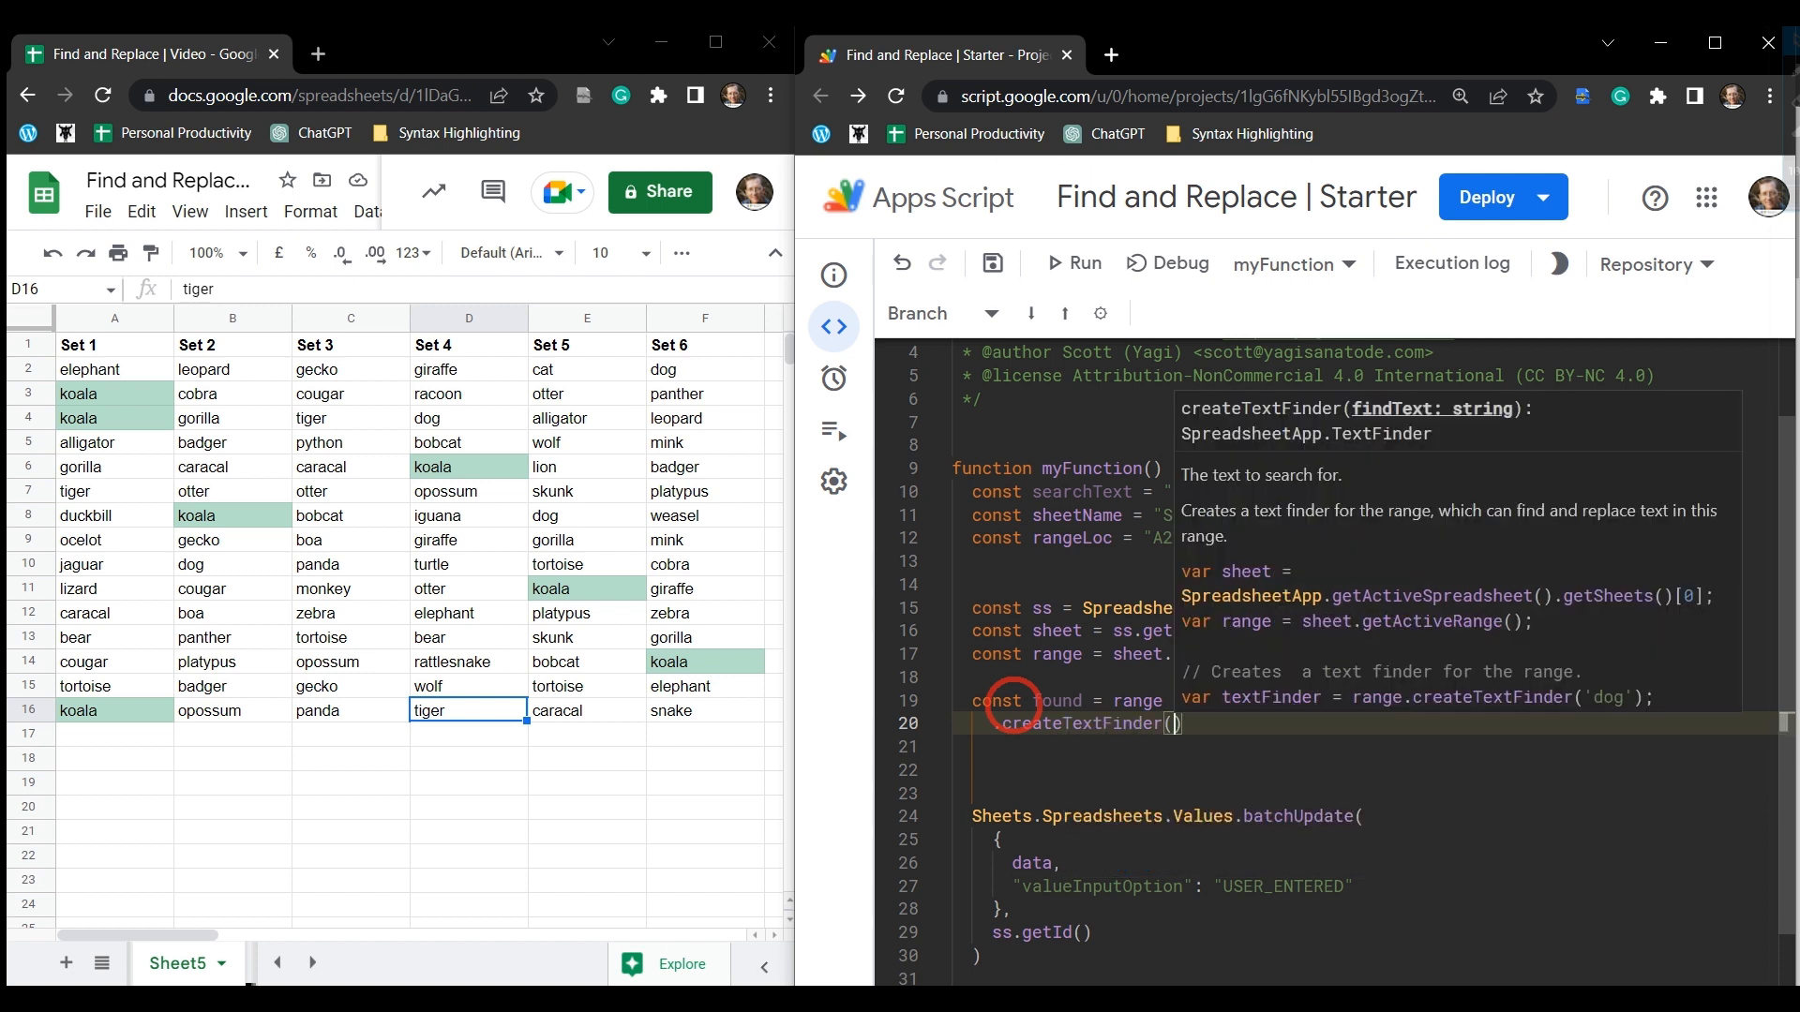
{"action": "type", "text": "sear"}
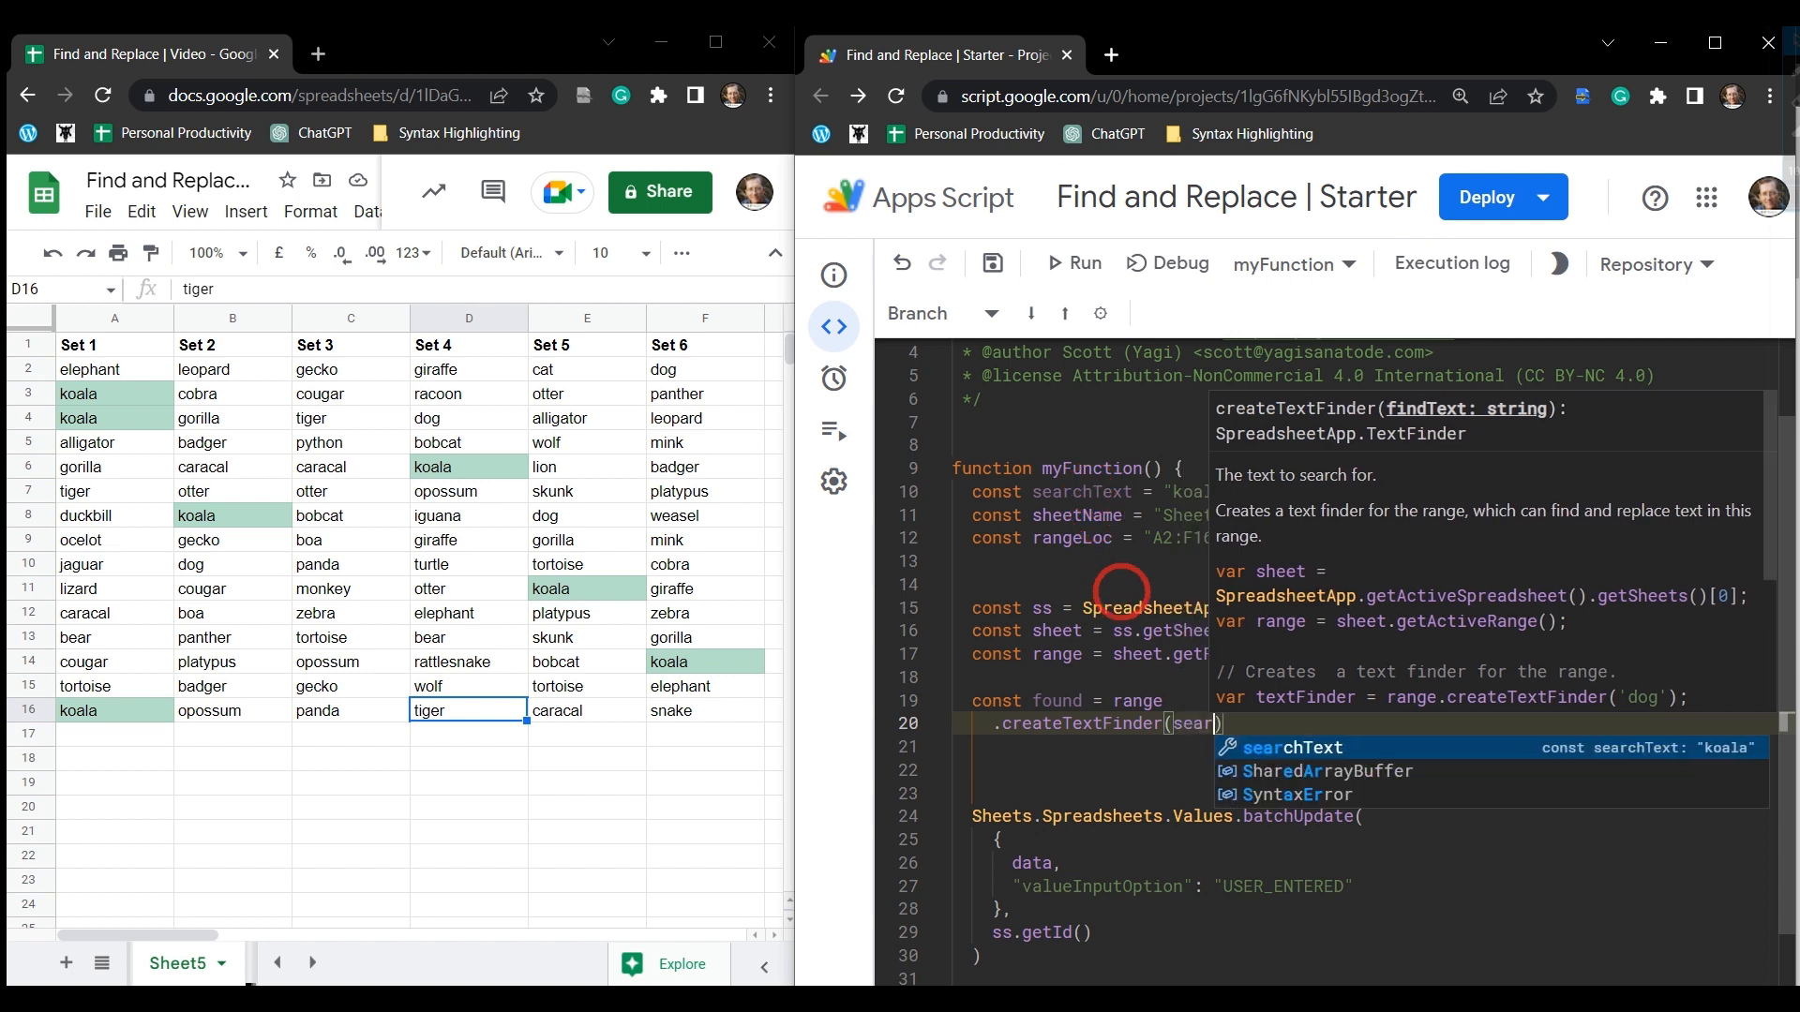
{"action": "key", "text": "Tab"}
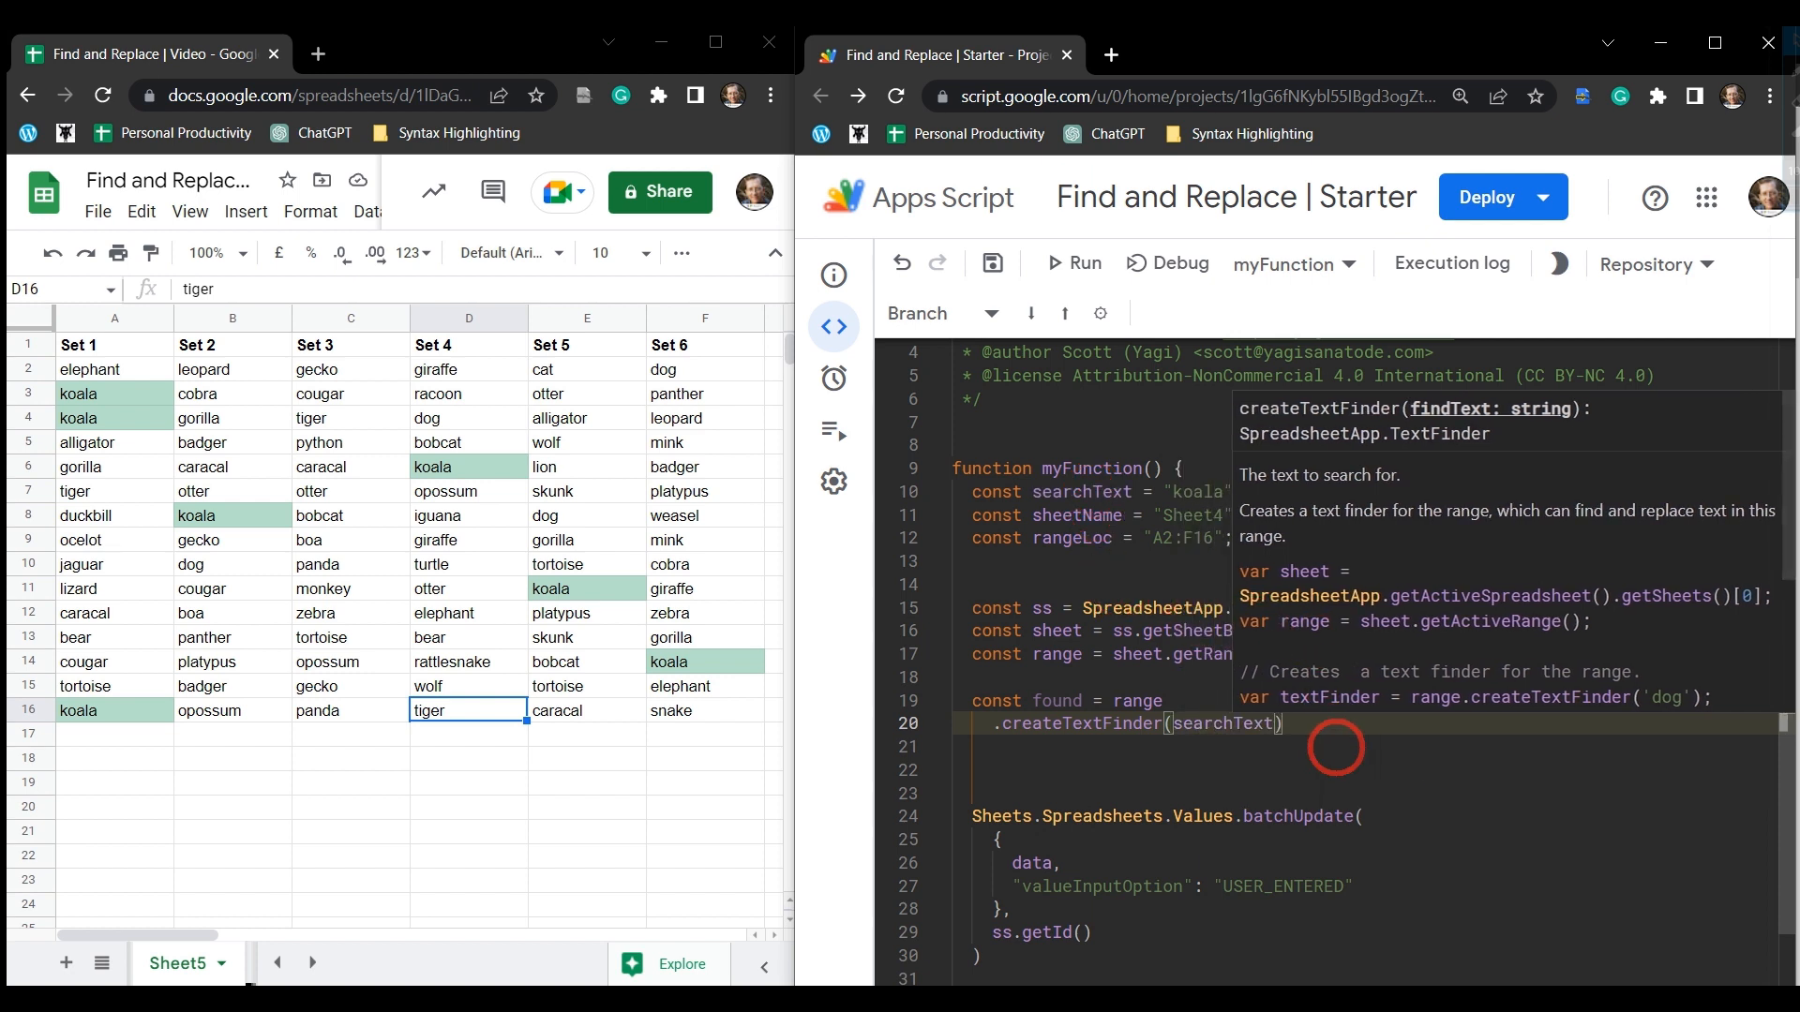
Chain .matchEntireCell(true).findAll() onto the text finder to collect exact matches.
{"action": "type", "text": "."}
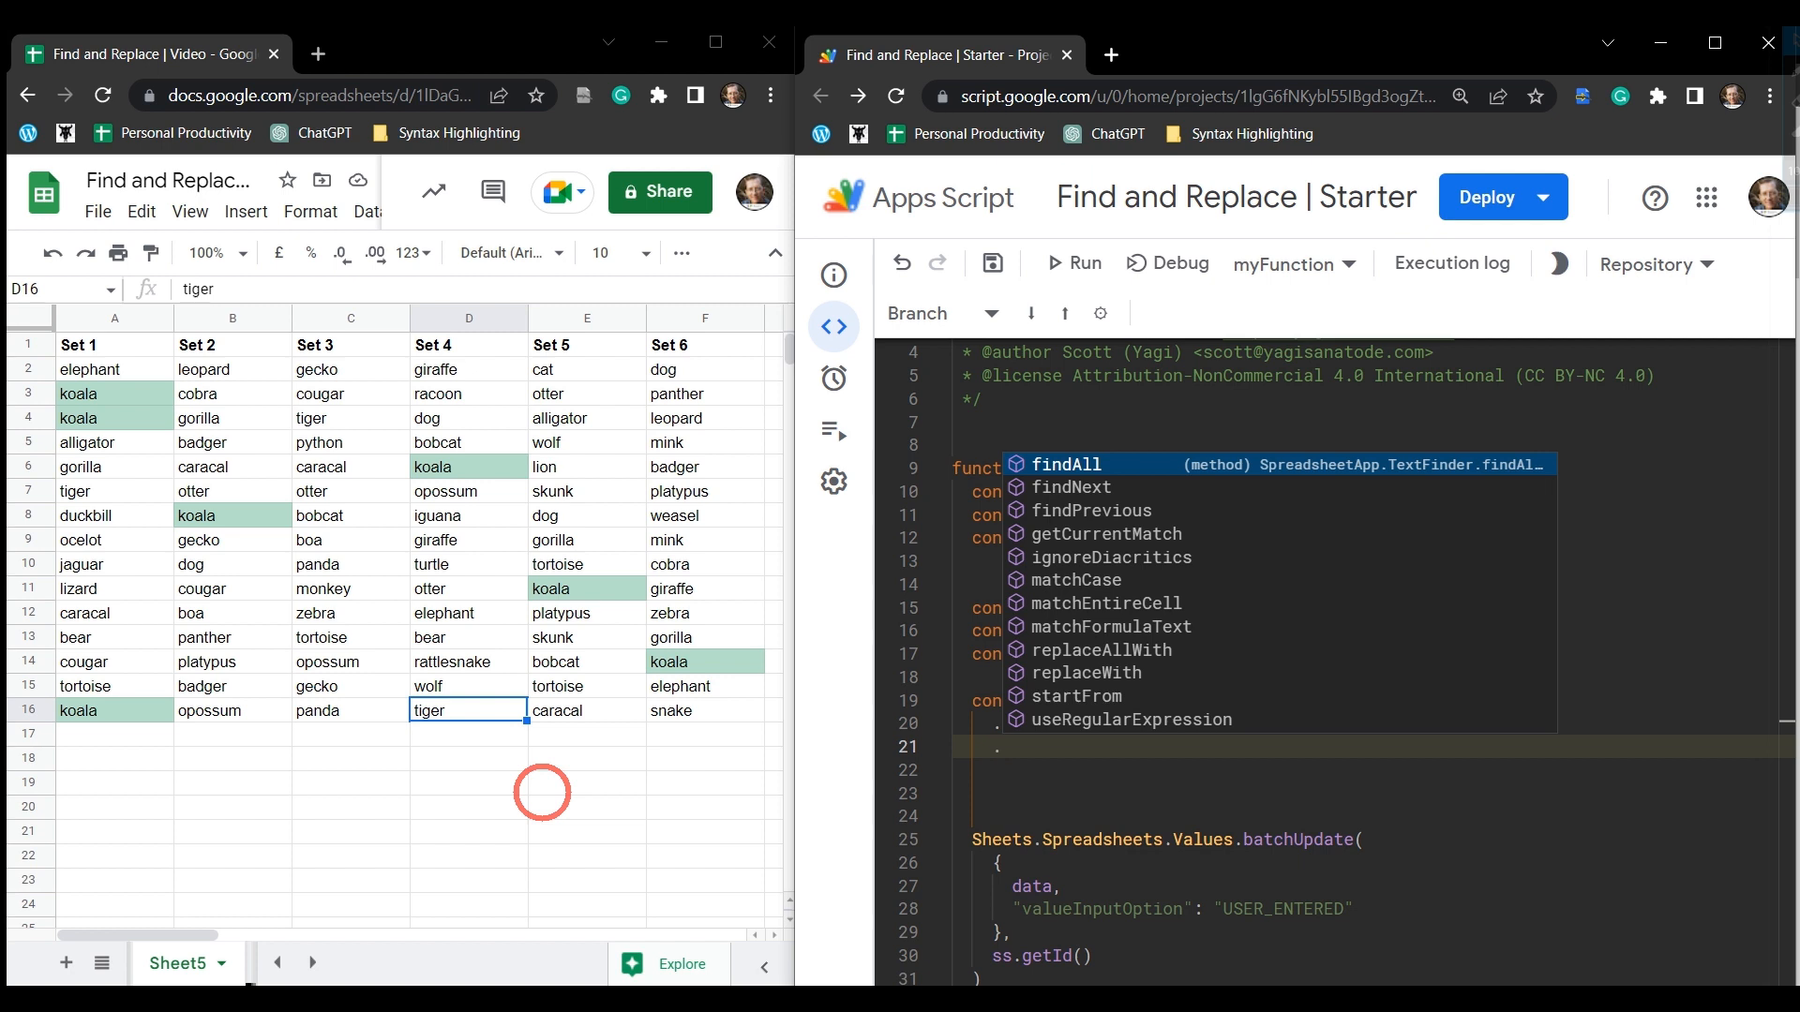
{"action": "type", "text": ".ma"}
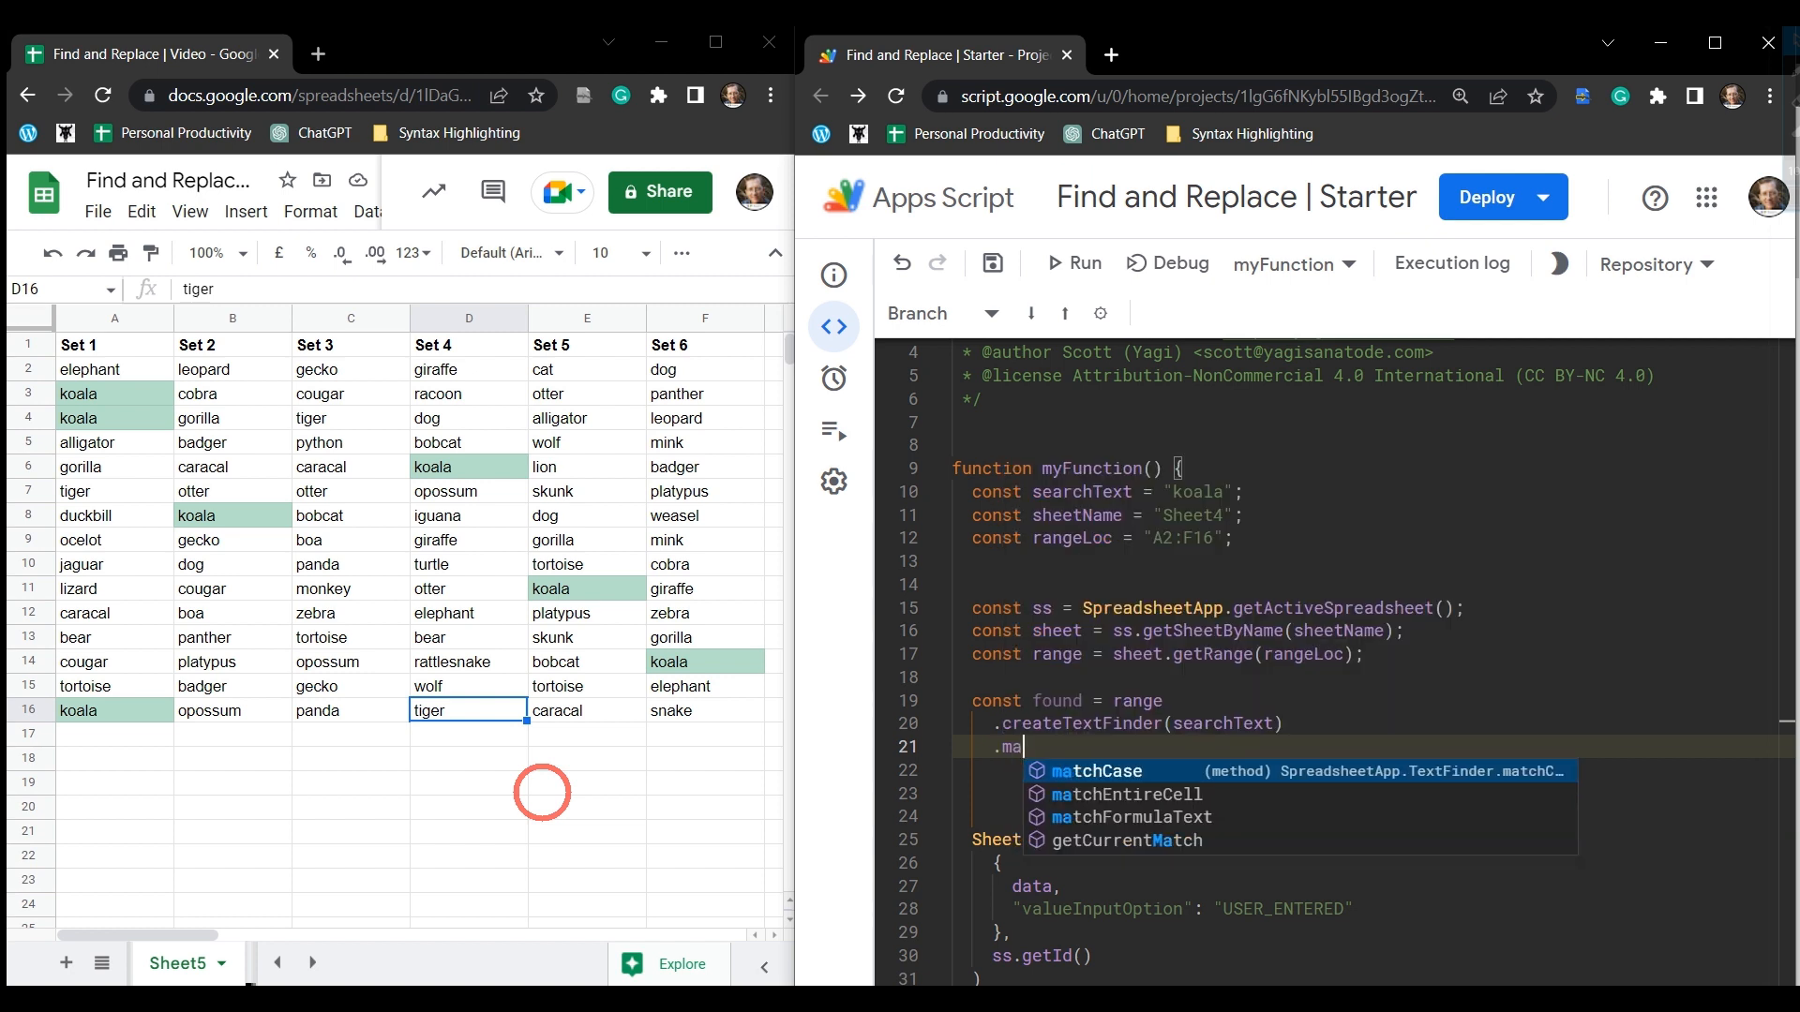
{"action": "key", "text": "Down"}
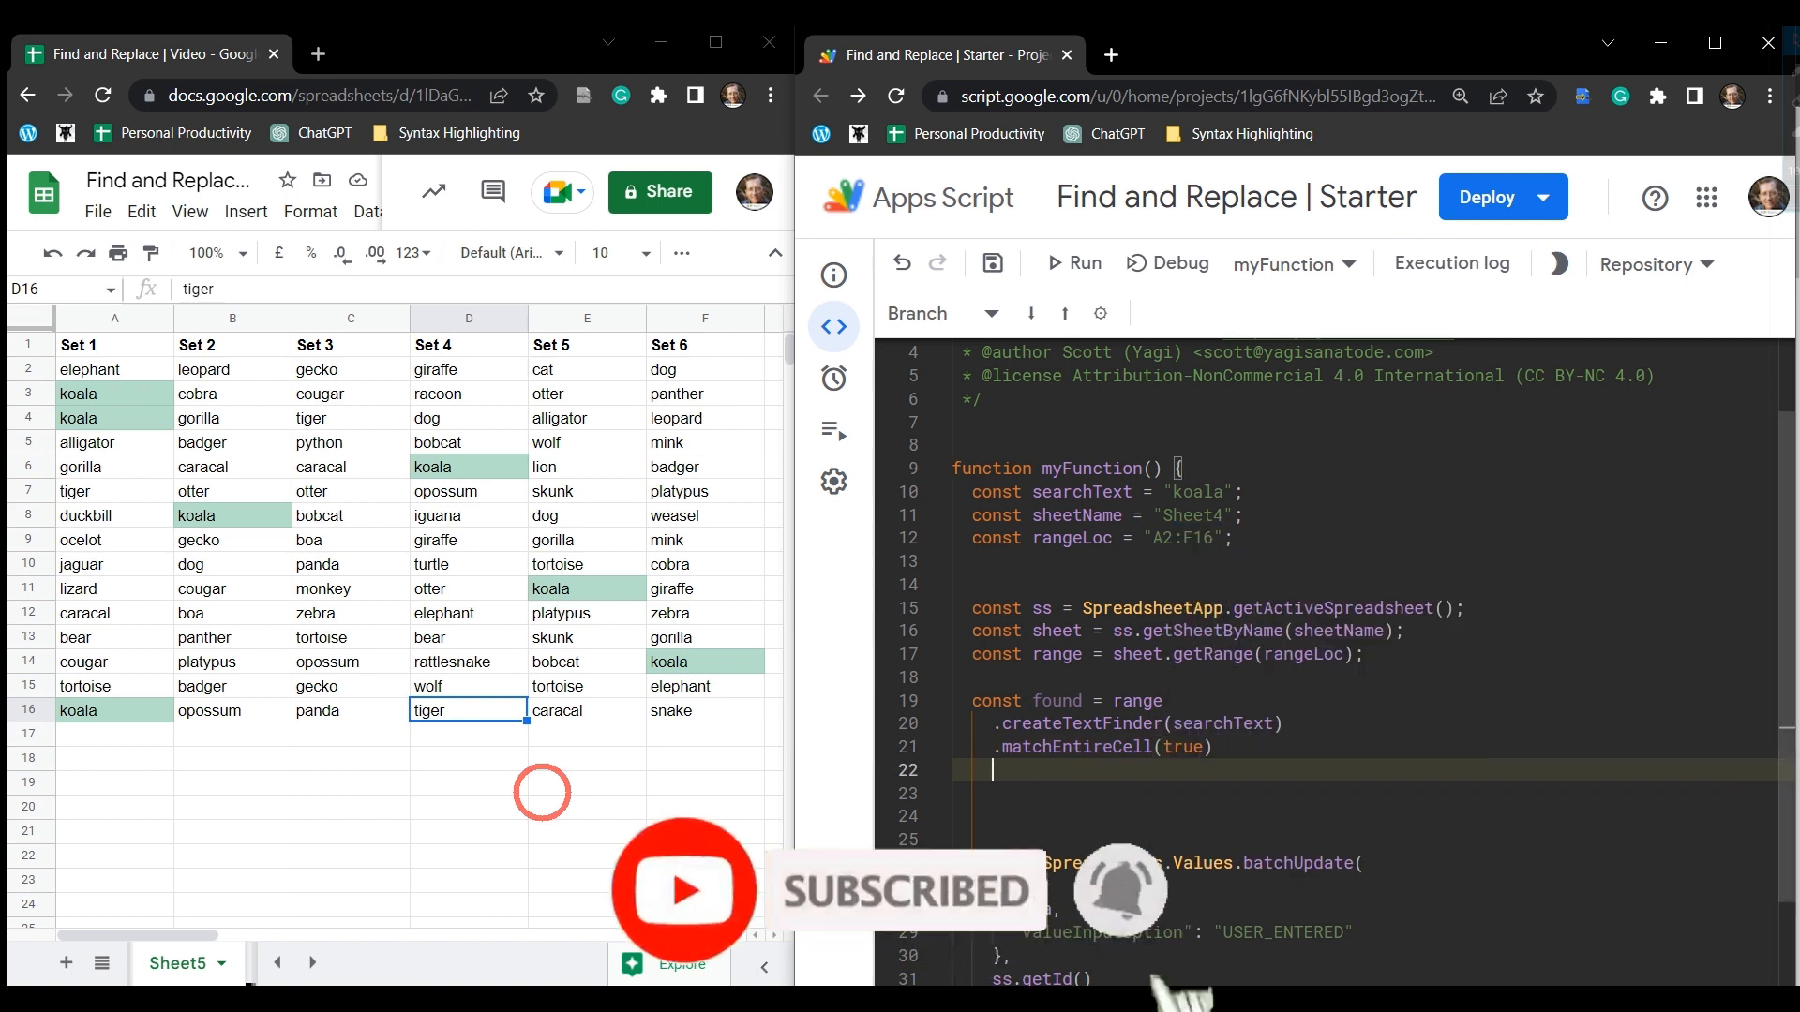
{"action": "type", "text": ".findAll"}
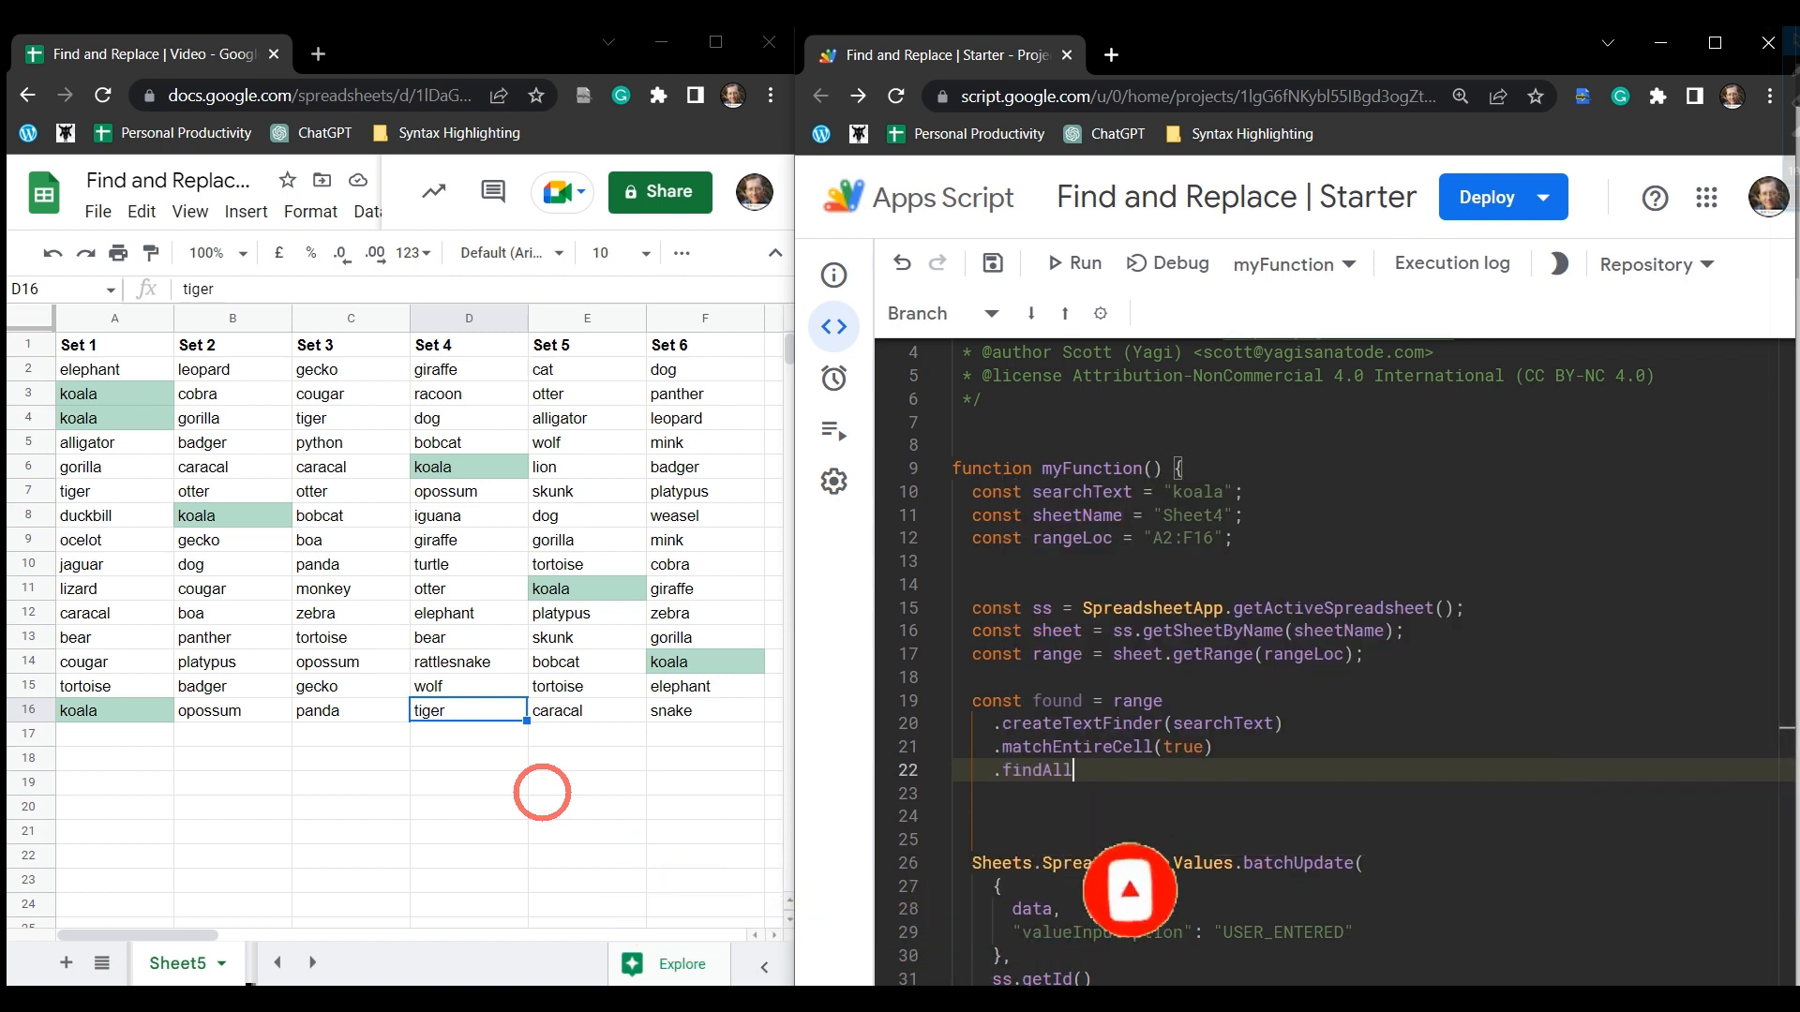
{"action": "type", "text": "();"}
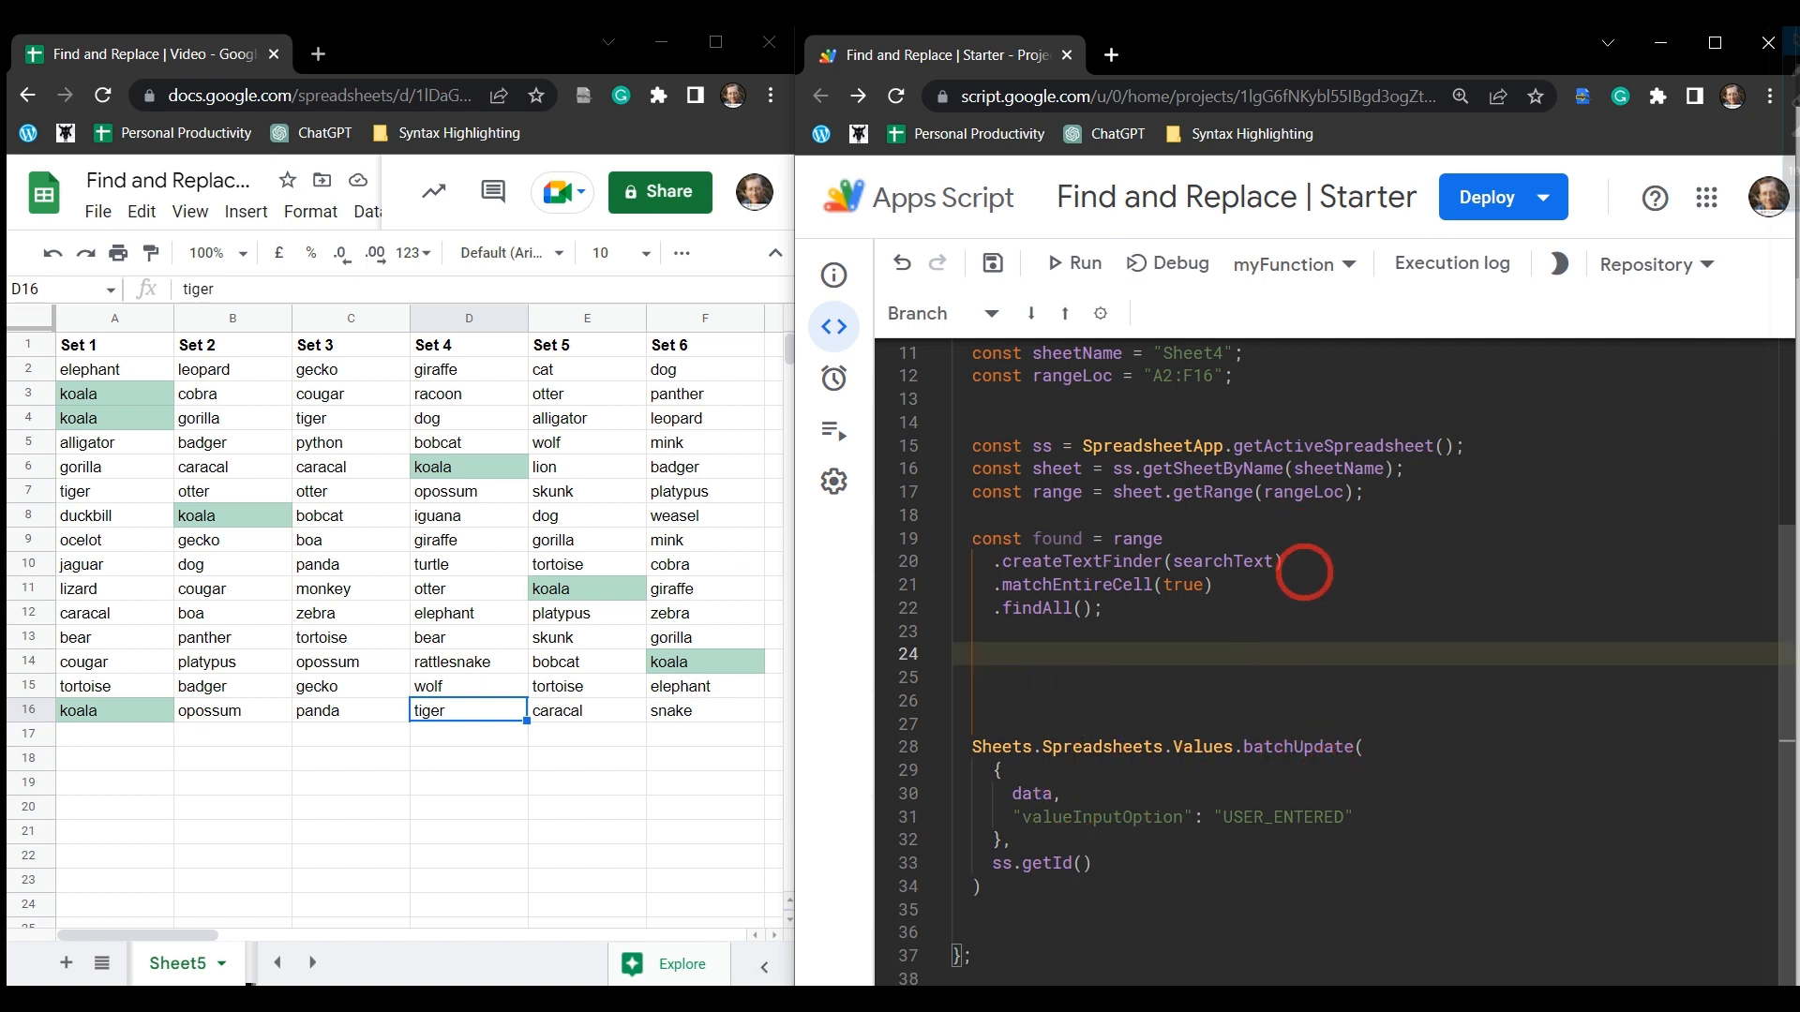
Write const data = found.map((cell, idx) => { and begin its return statement.
{"action": "type", "text": "const data"}
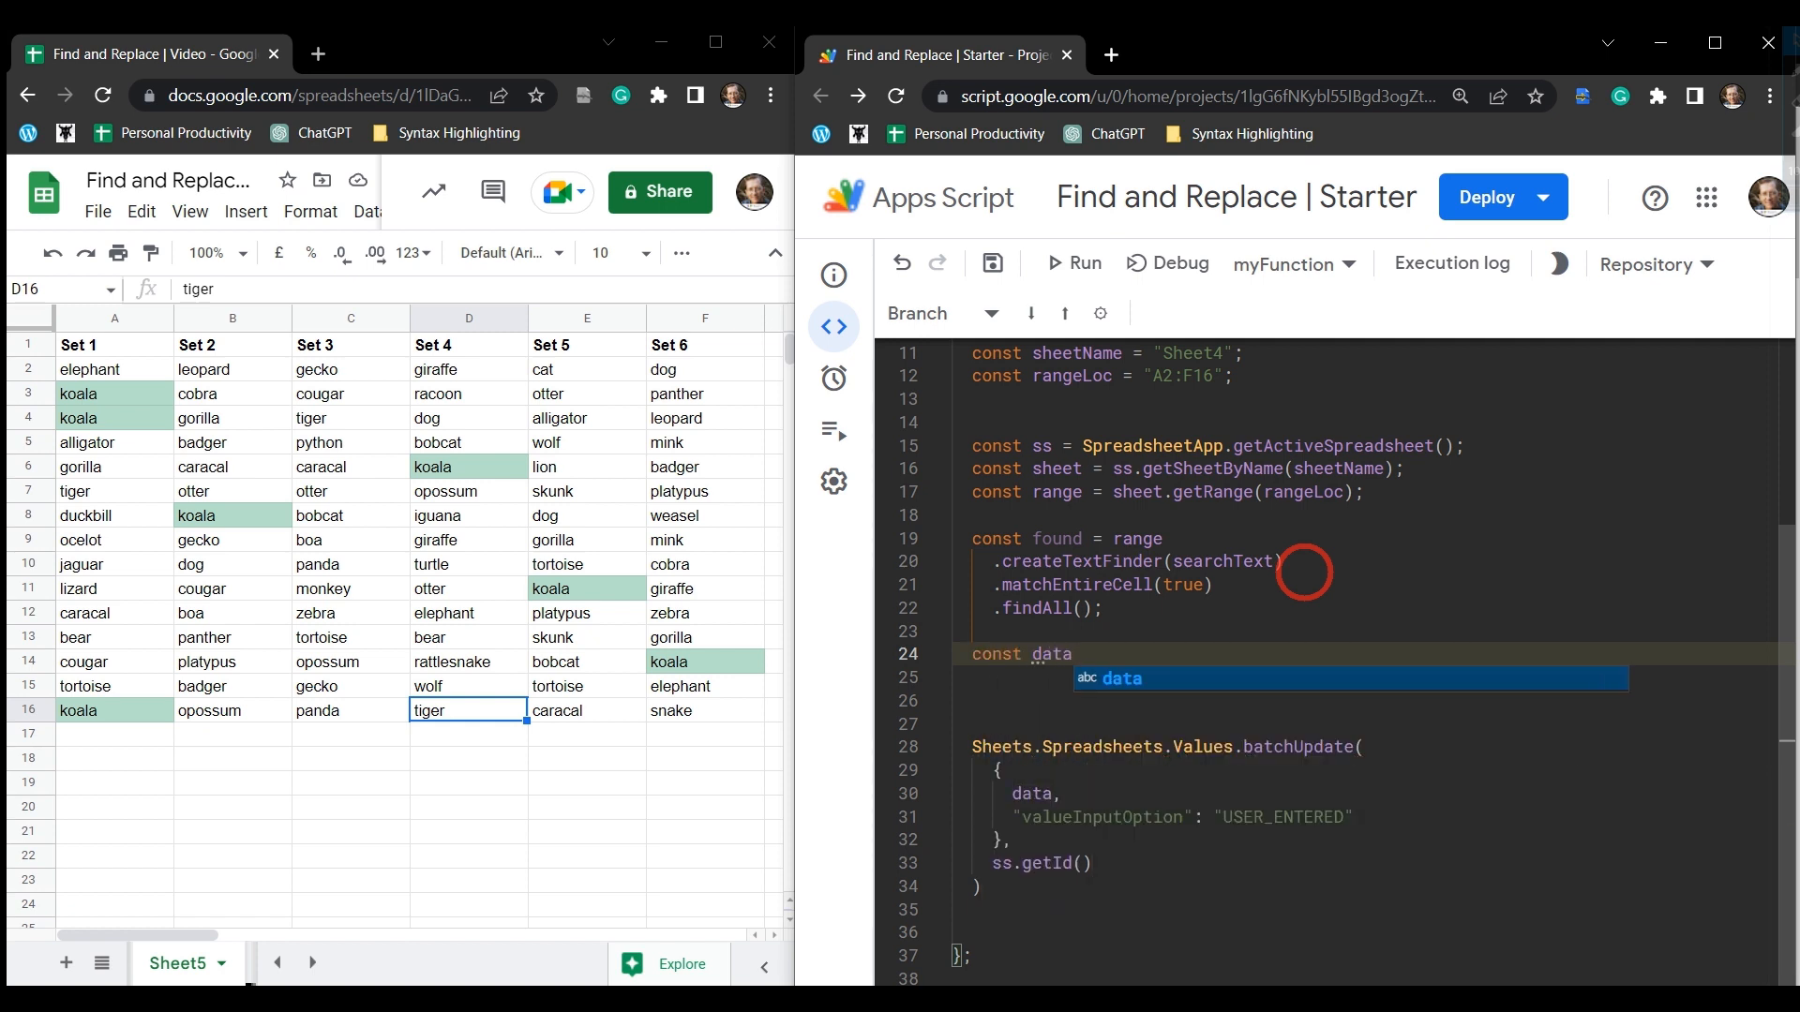
{"action": "type", "text": "="}
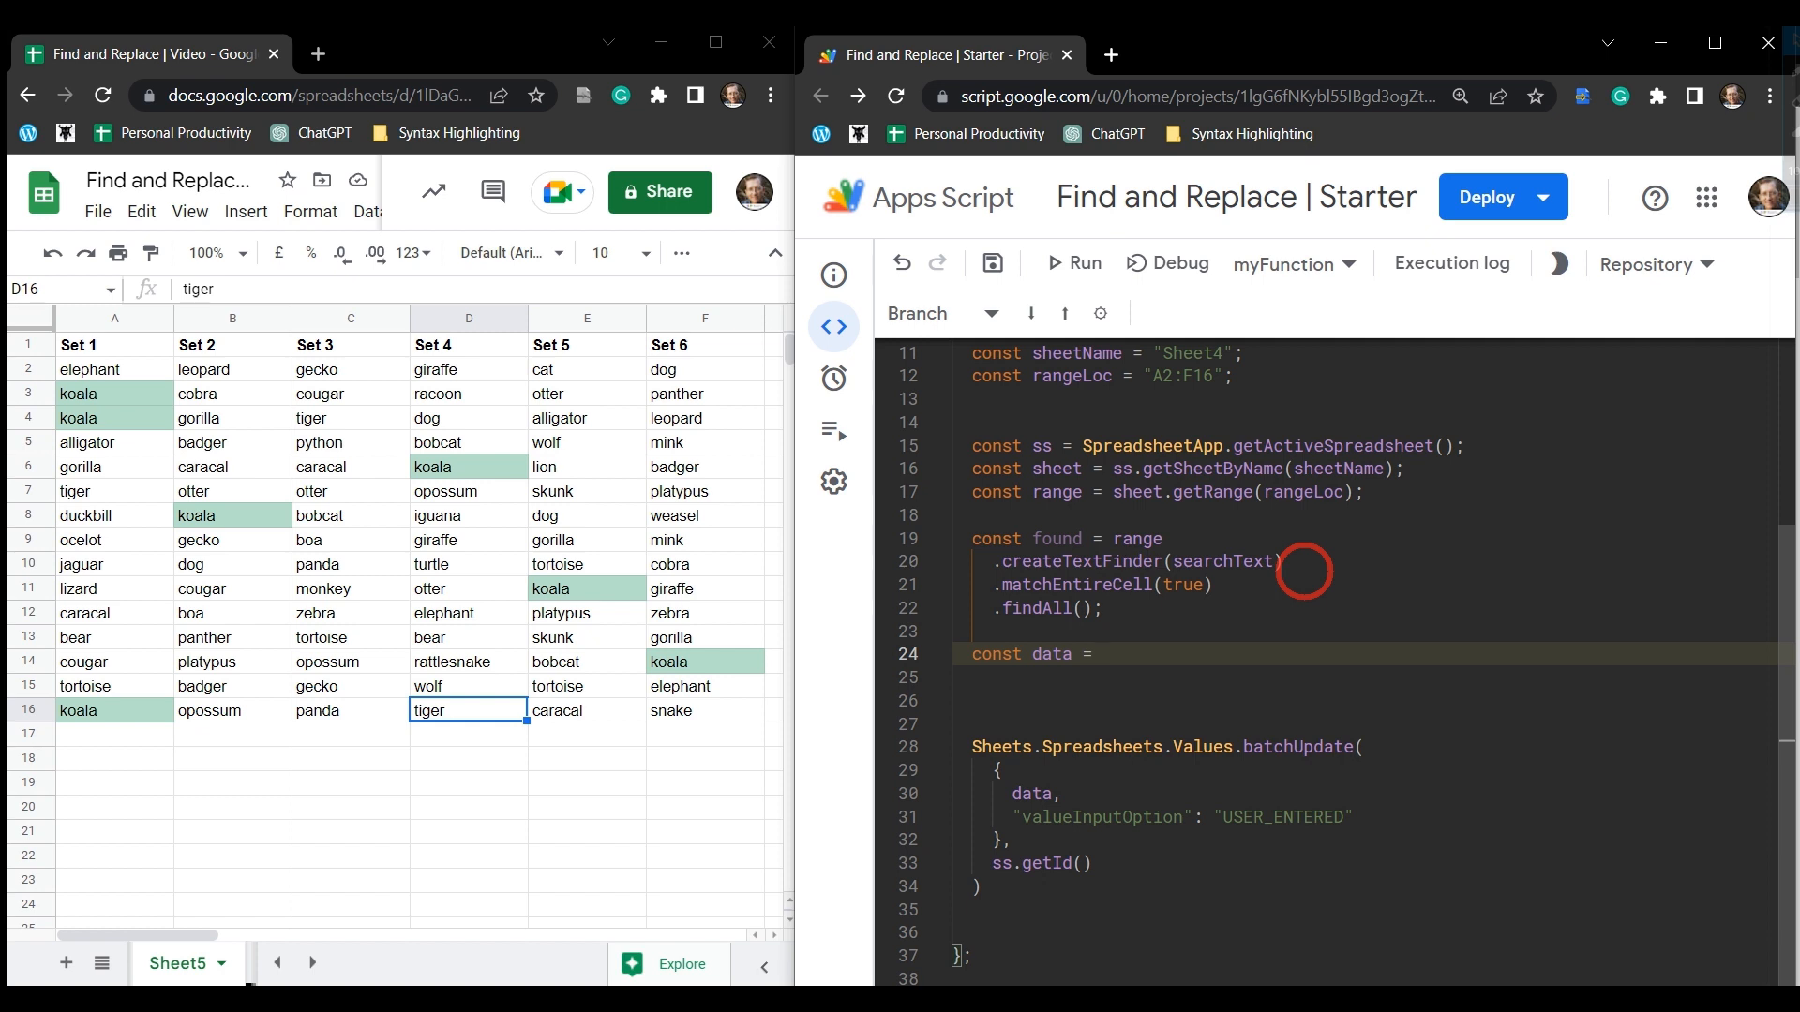
{"action": "type", "text": "found"}
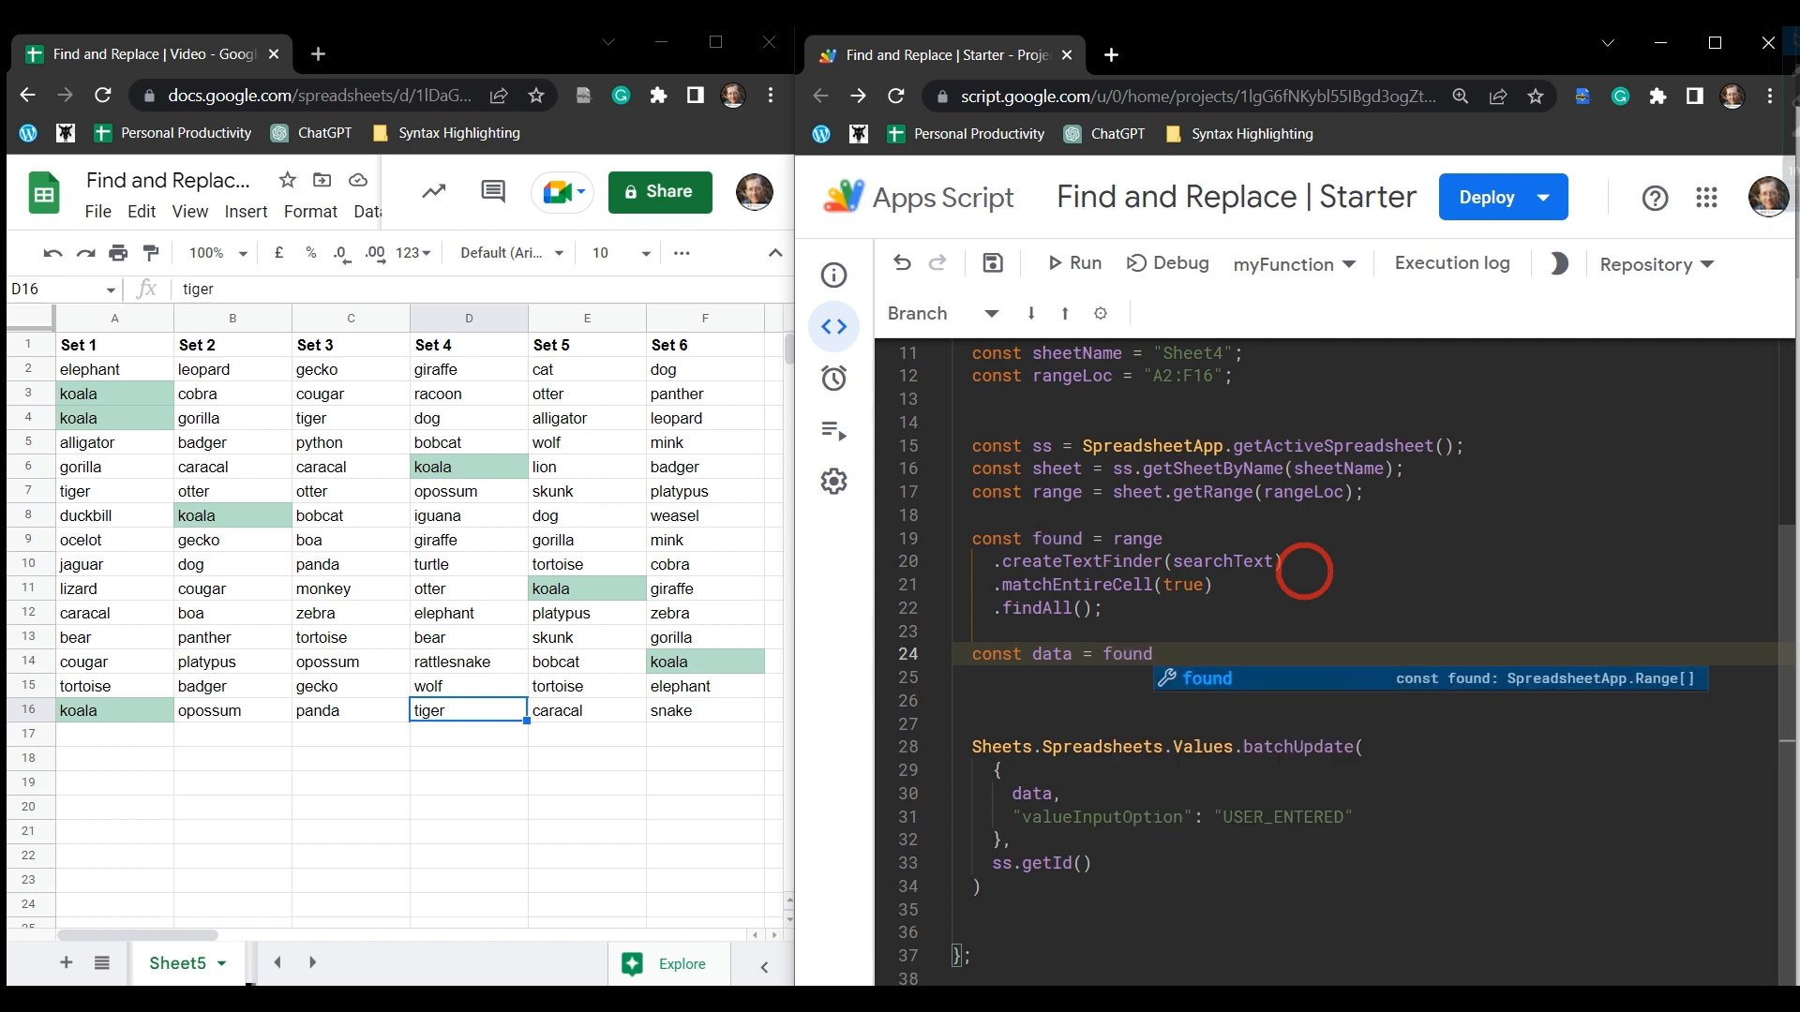
{"action": "type", "text": "."}
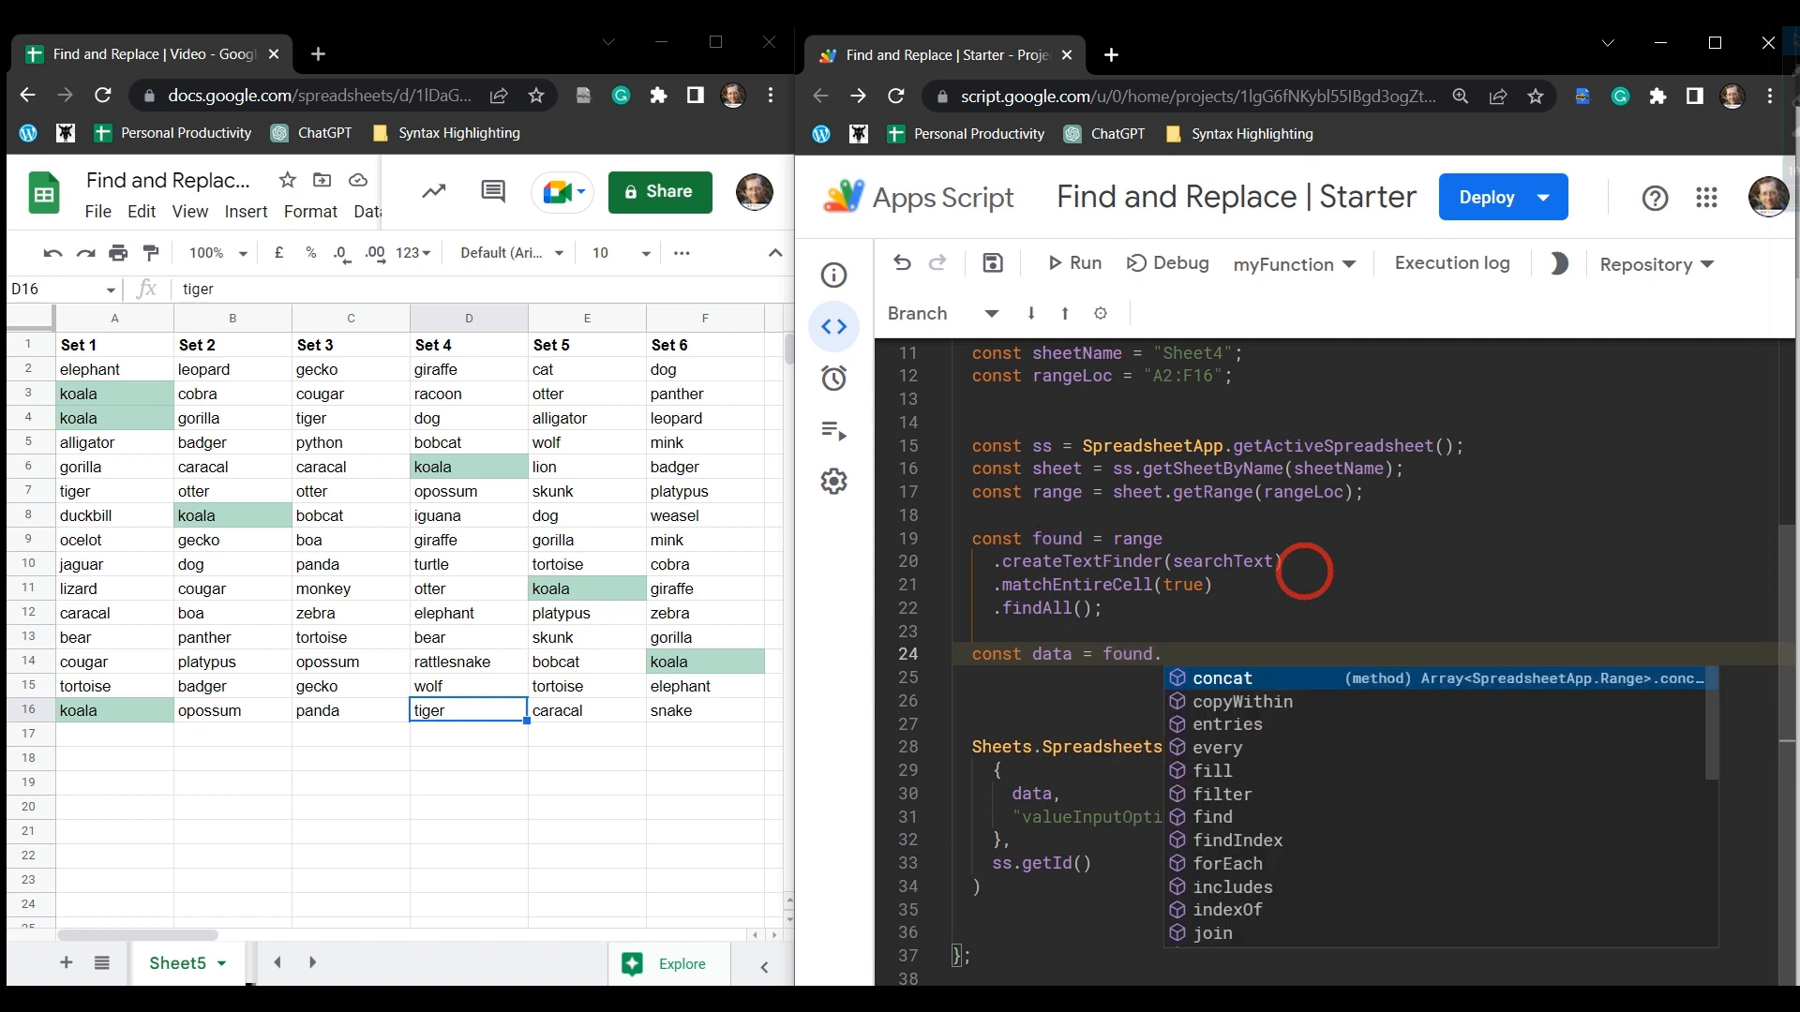
{"action": "type", "text": "map()"}
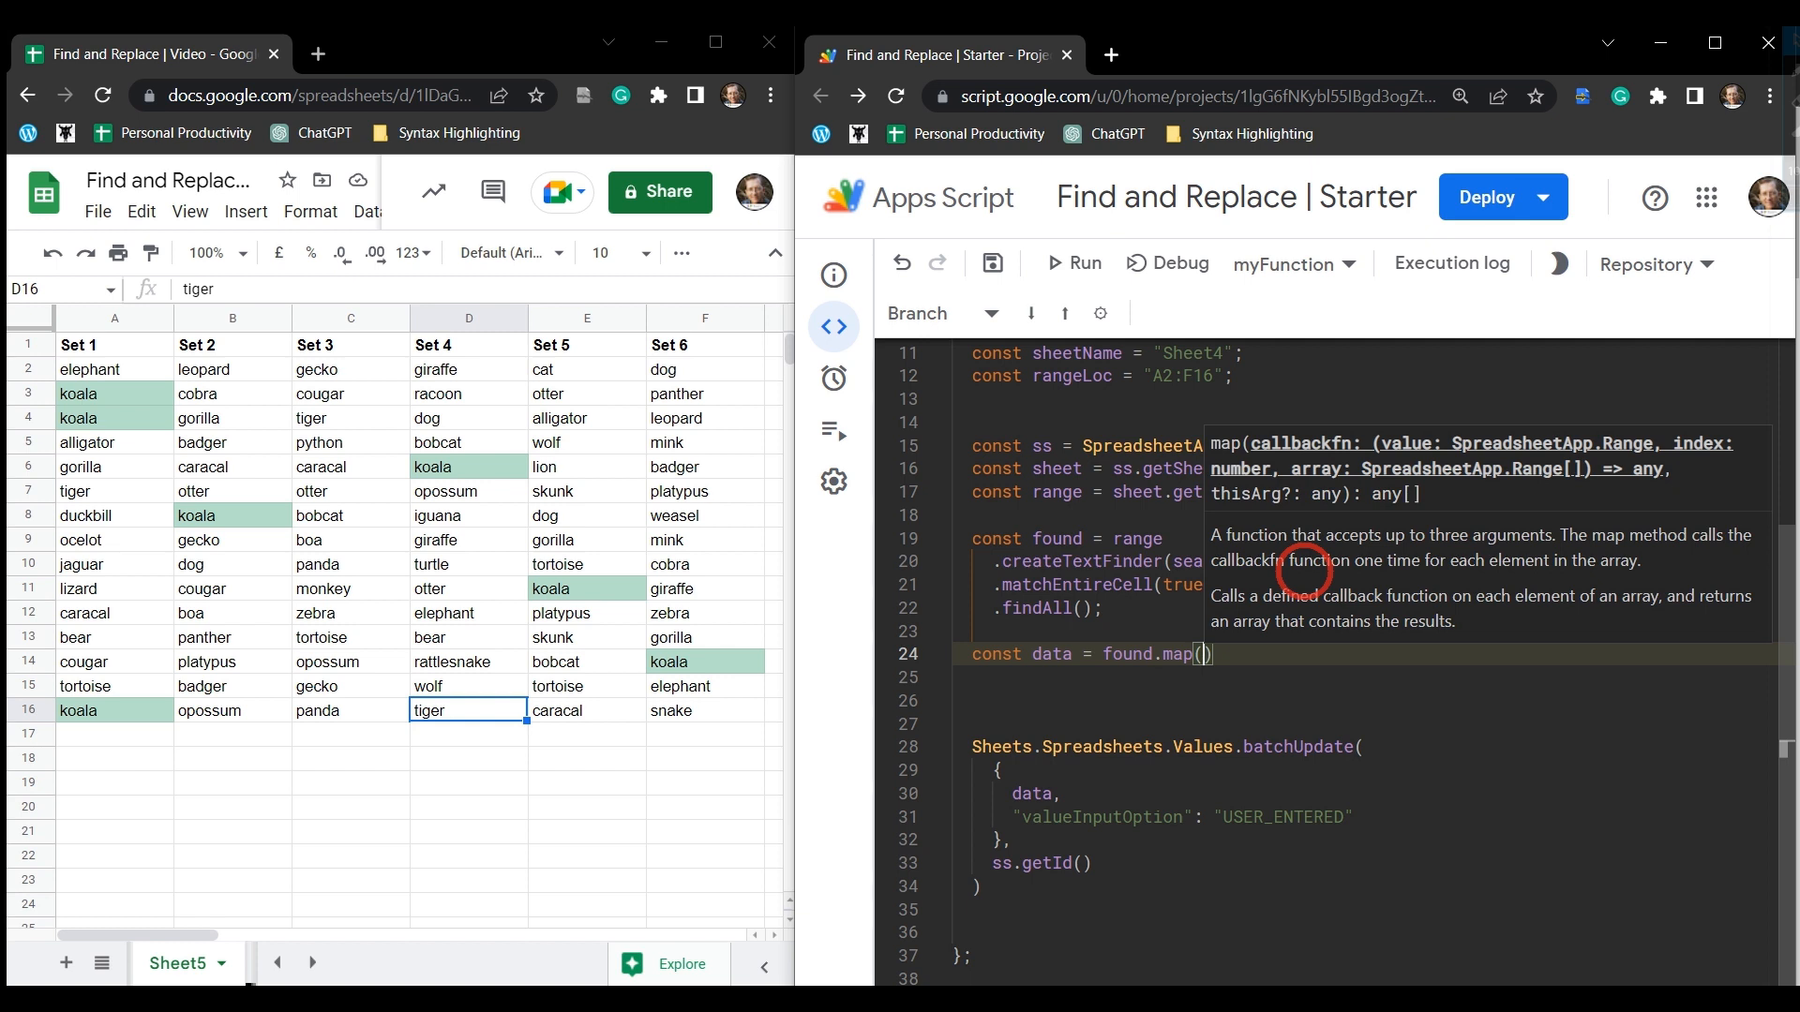
{"action": "type", "text": "(c"}
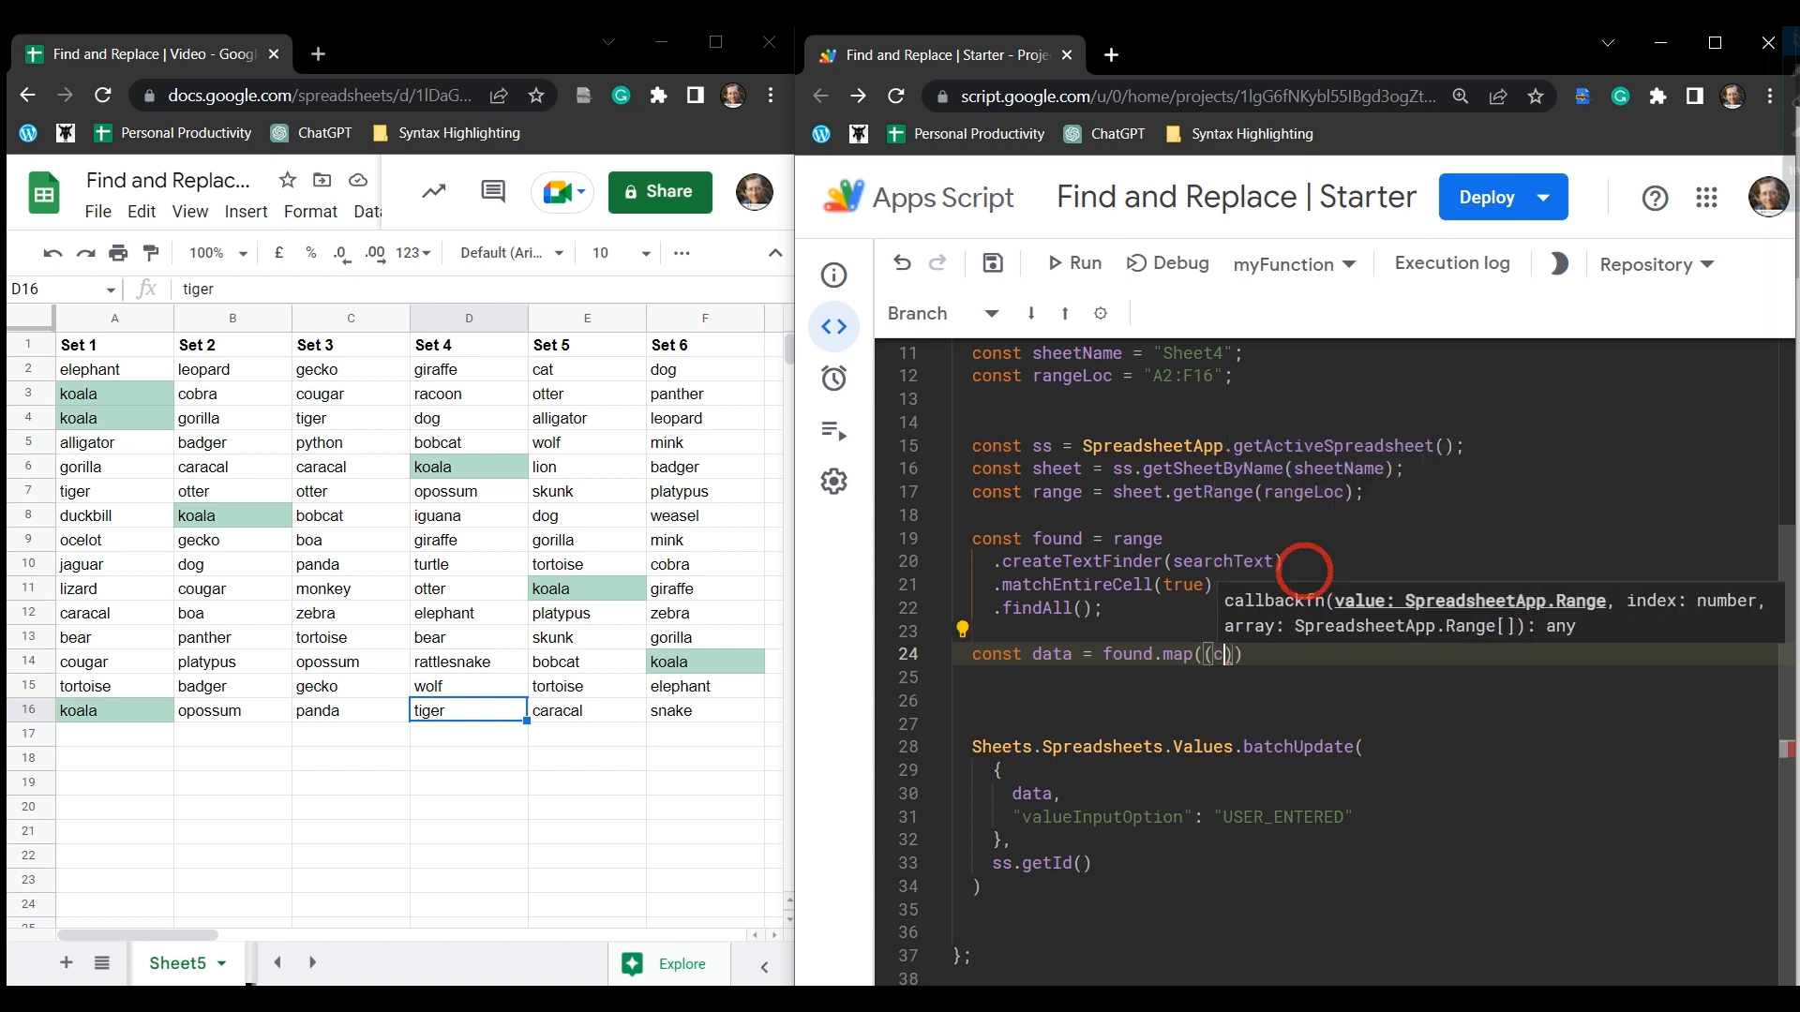
{"action": "type", "text": "ell,"}
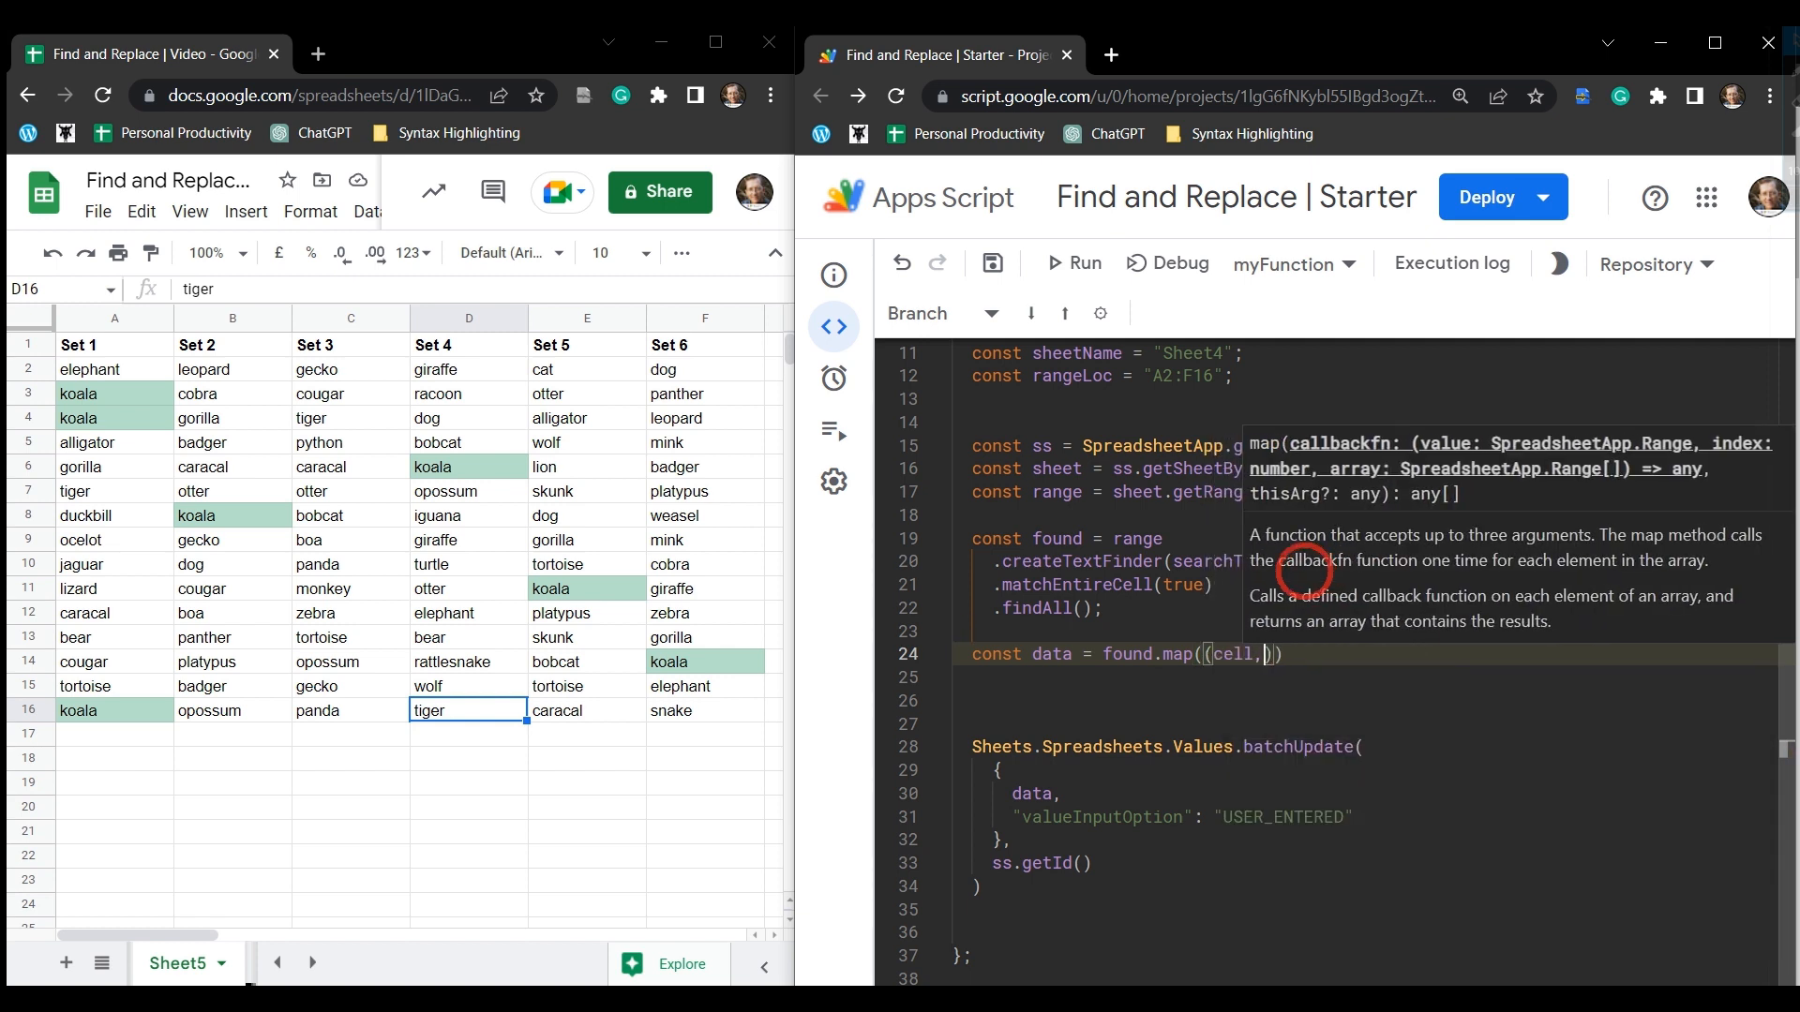
{"action": "type", "text": "i"}
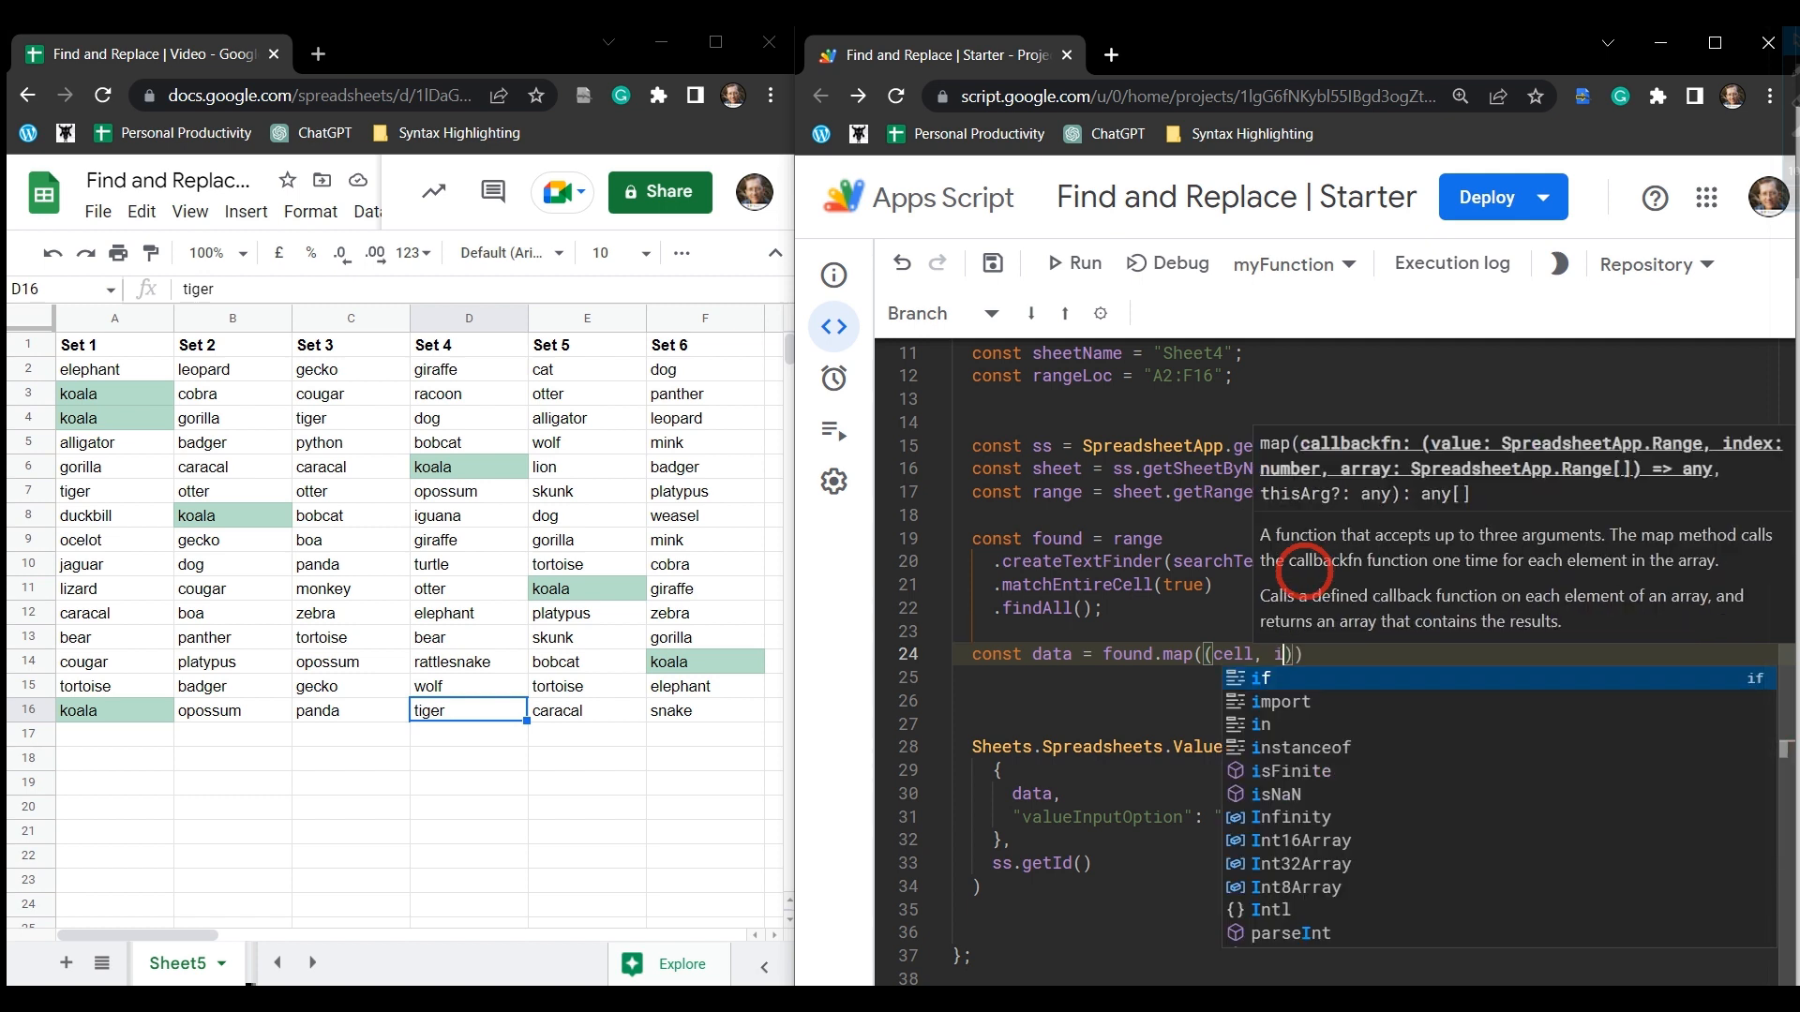
{"action": "type", "text": "idx"}
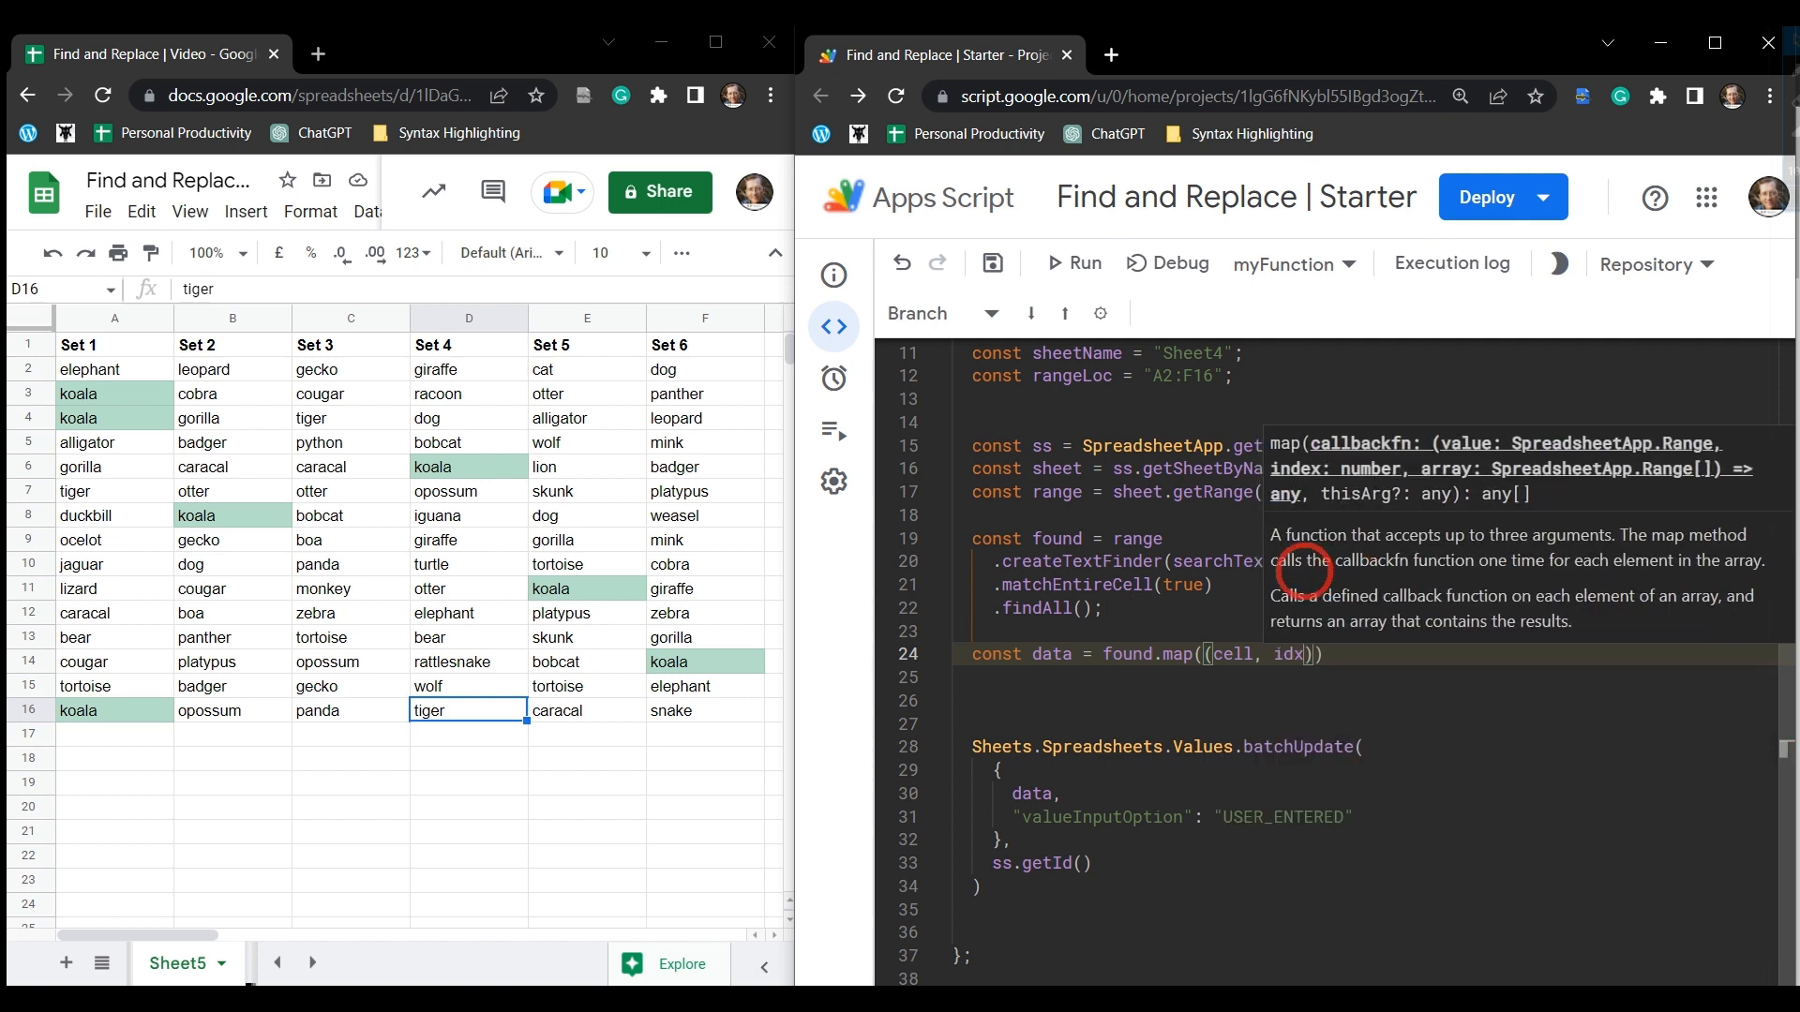
{"action": "type", "text": "=>"}
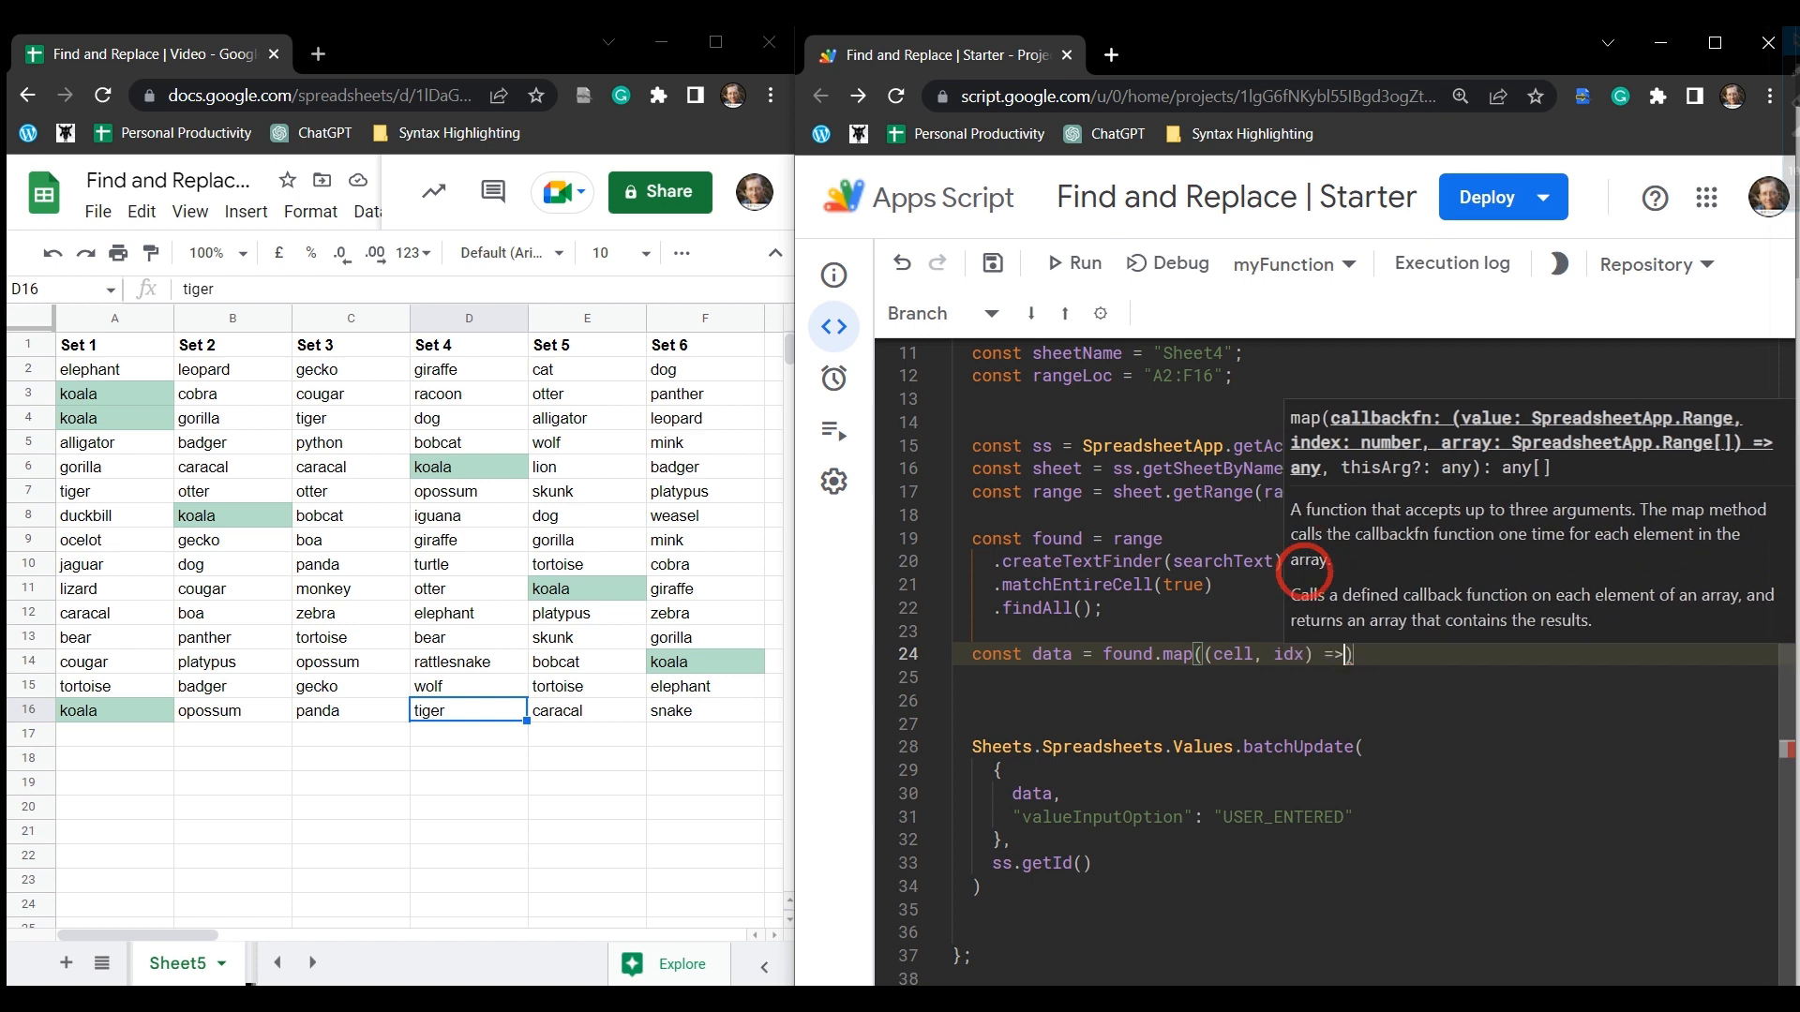
{"action": "type", "text": "{"}
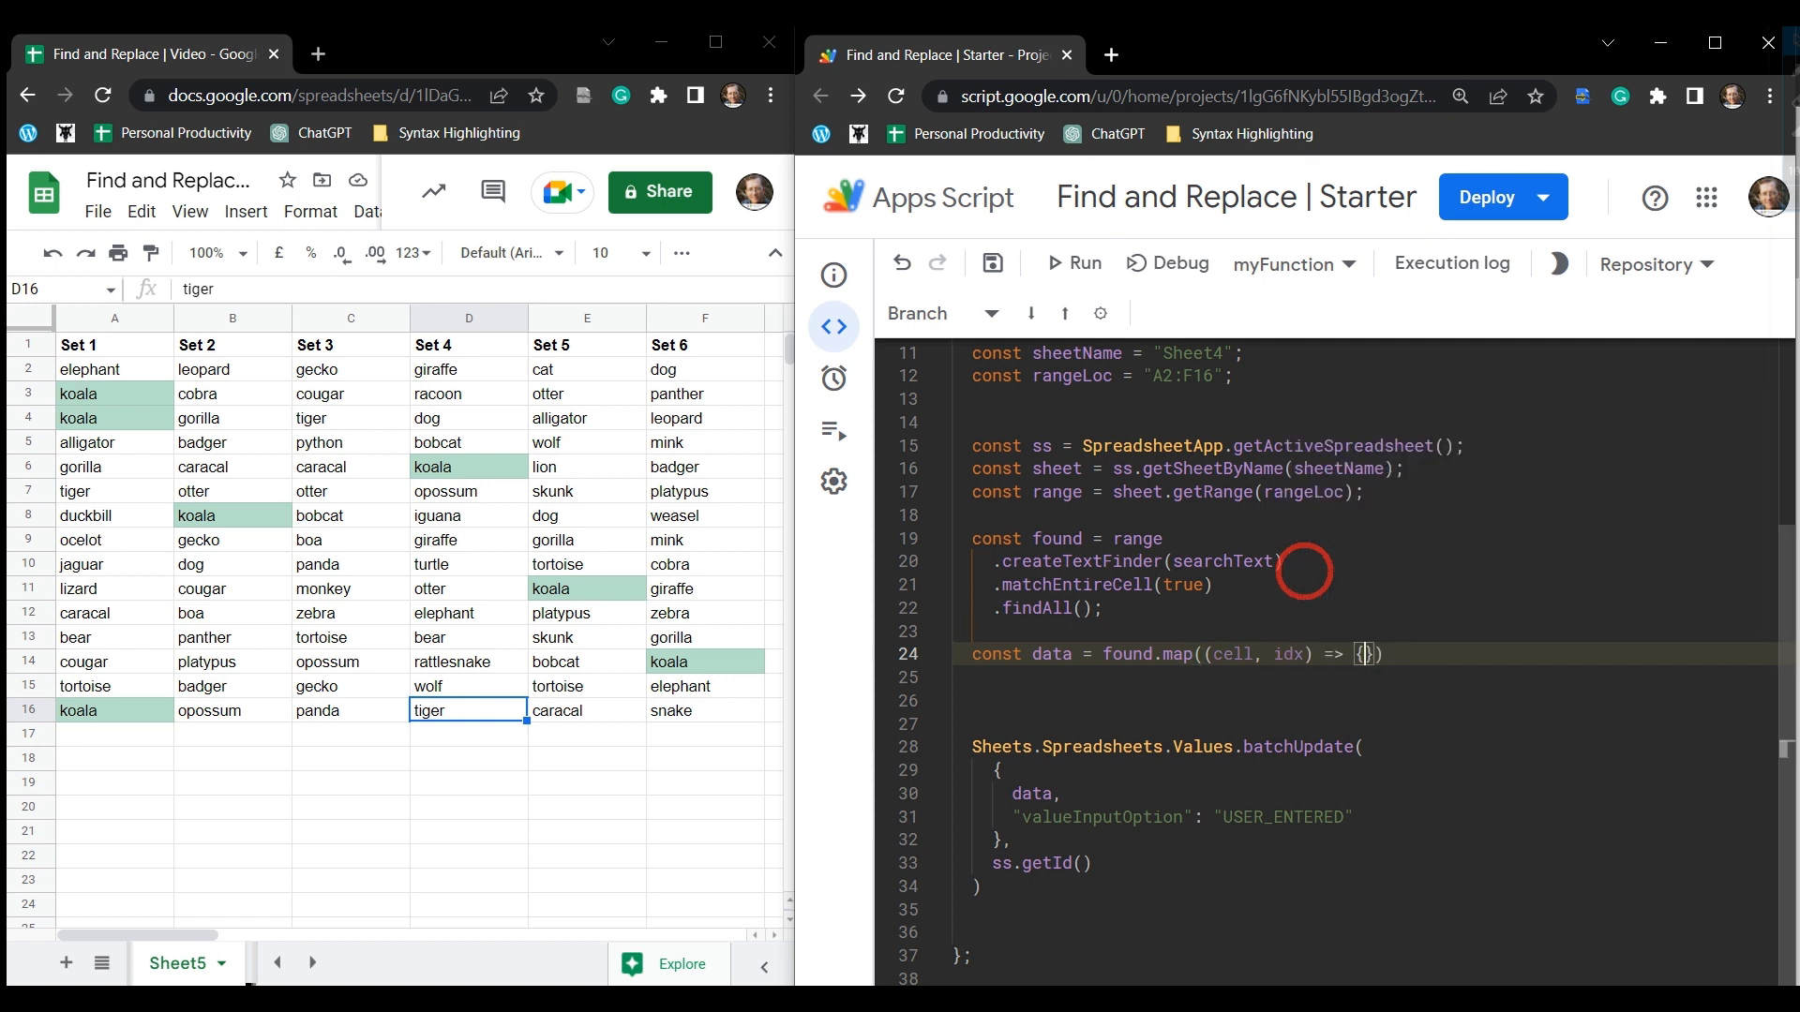
{"action": "type", "text": "return"}
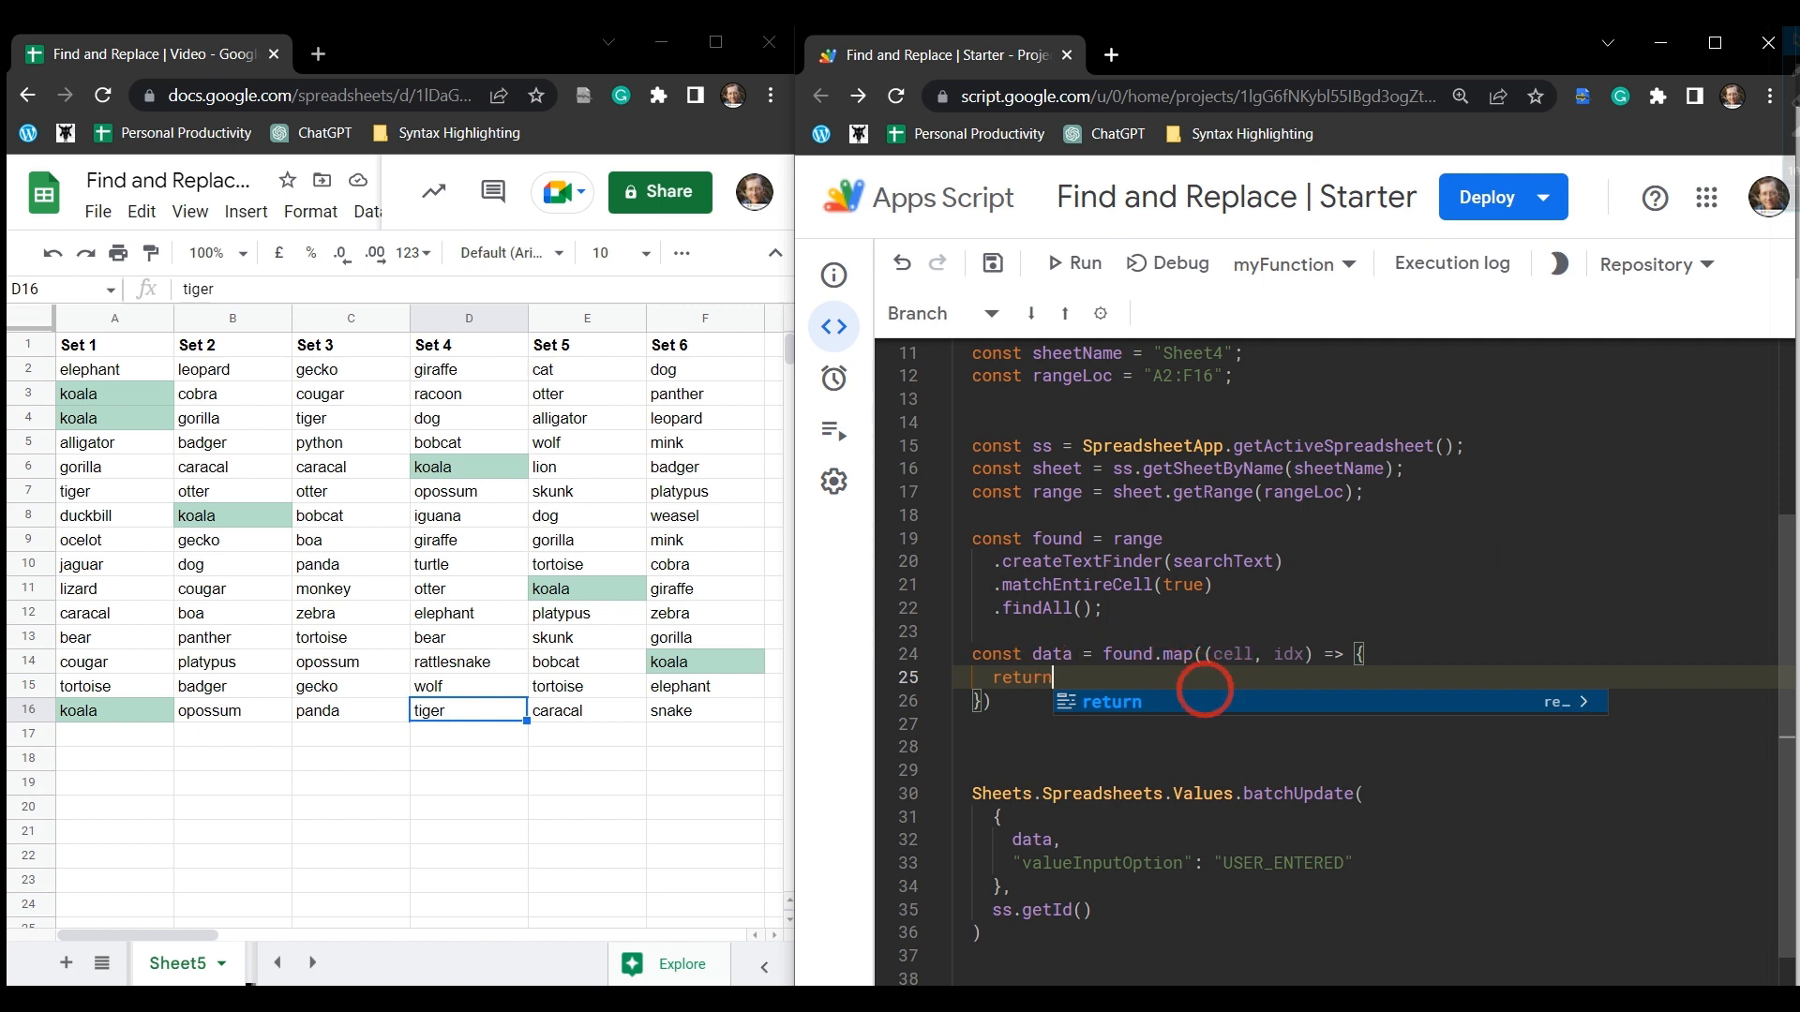
Return an object with range: `${sheetName}!${cell.getA1Notation()}` from the map callback.
{"action": "type", "text": "{}"}
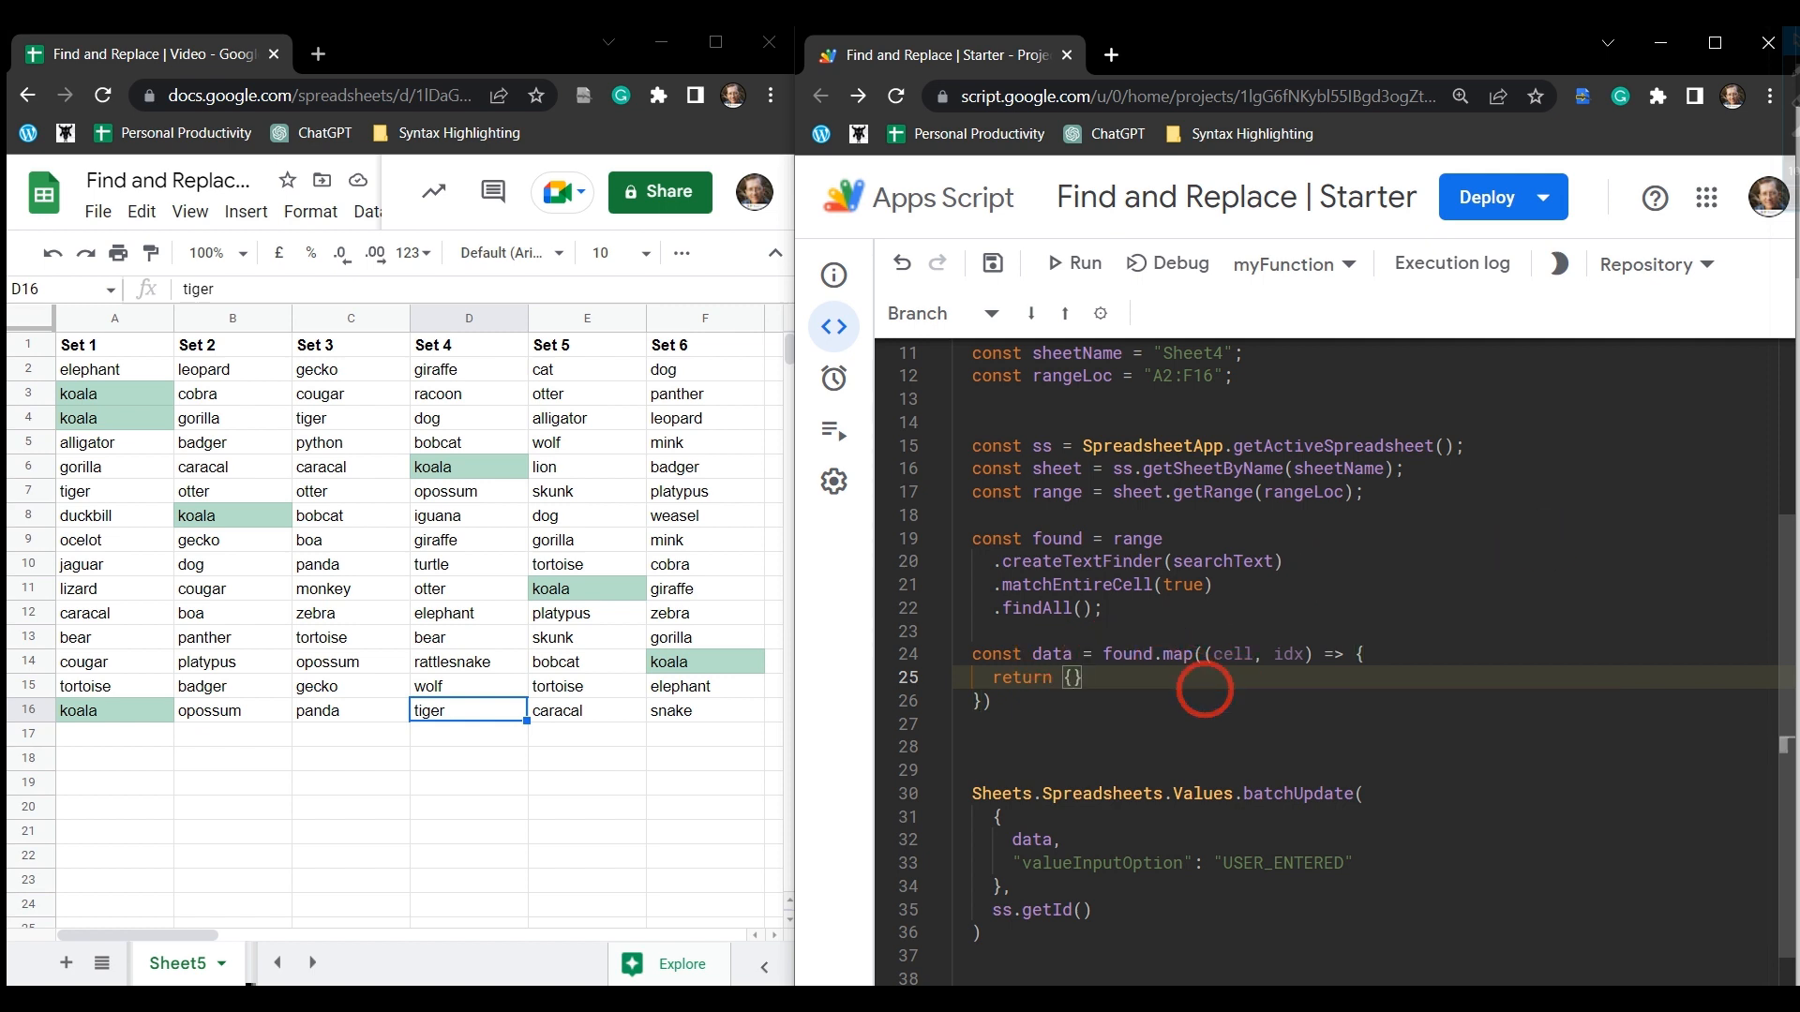
{"action": "key", "text": "Enter"}
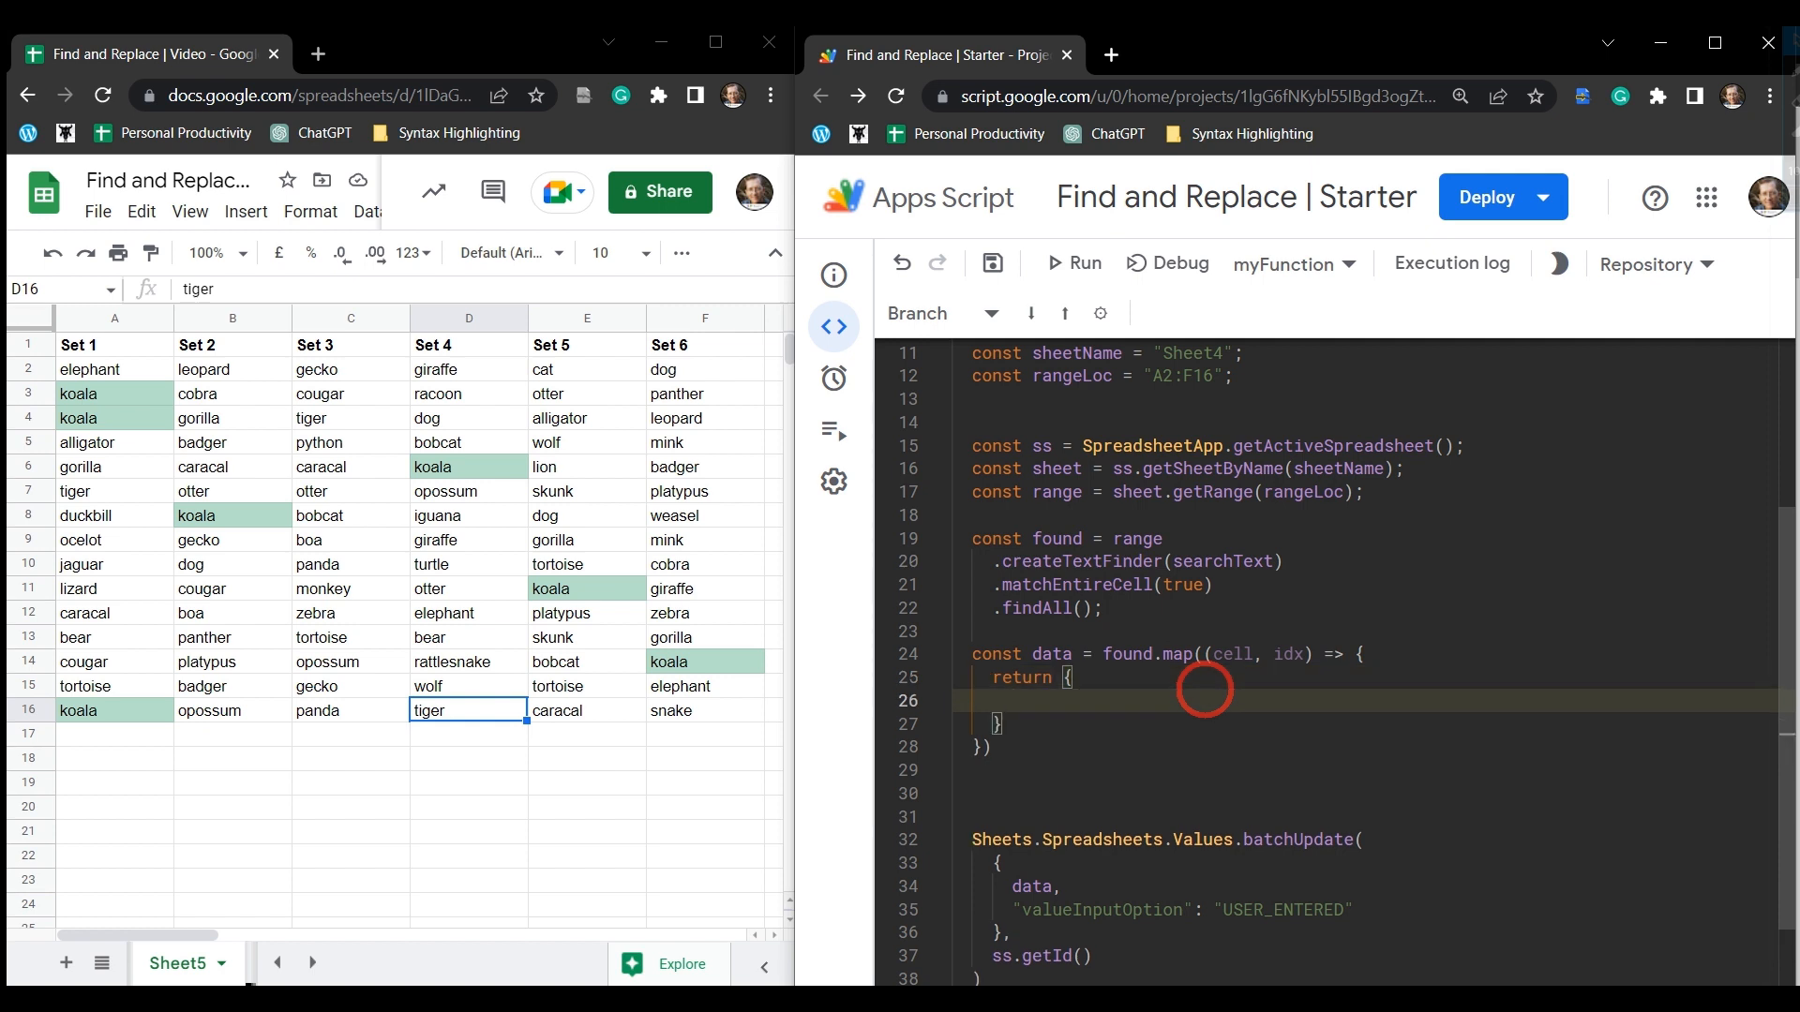
{"action": "type", "text": "range: `${"}
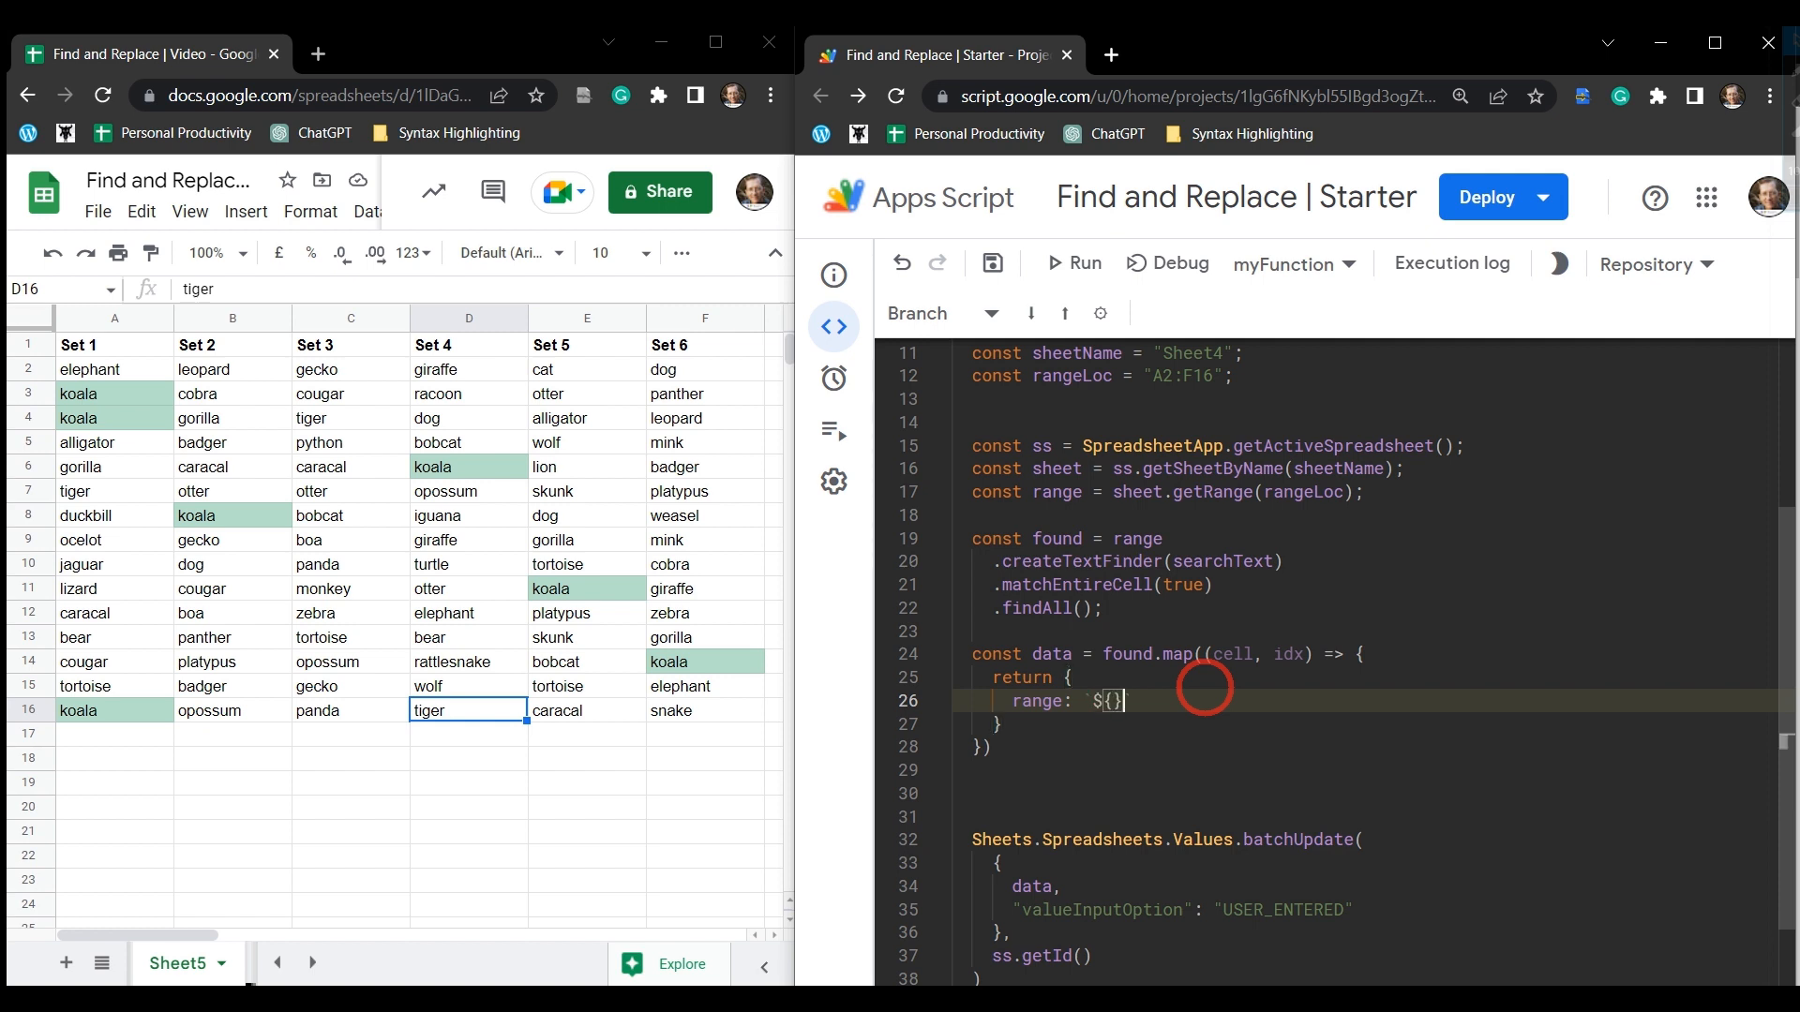
{"action": "type", "text": "sheetName"}
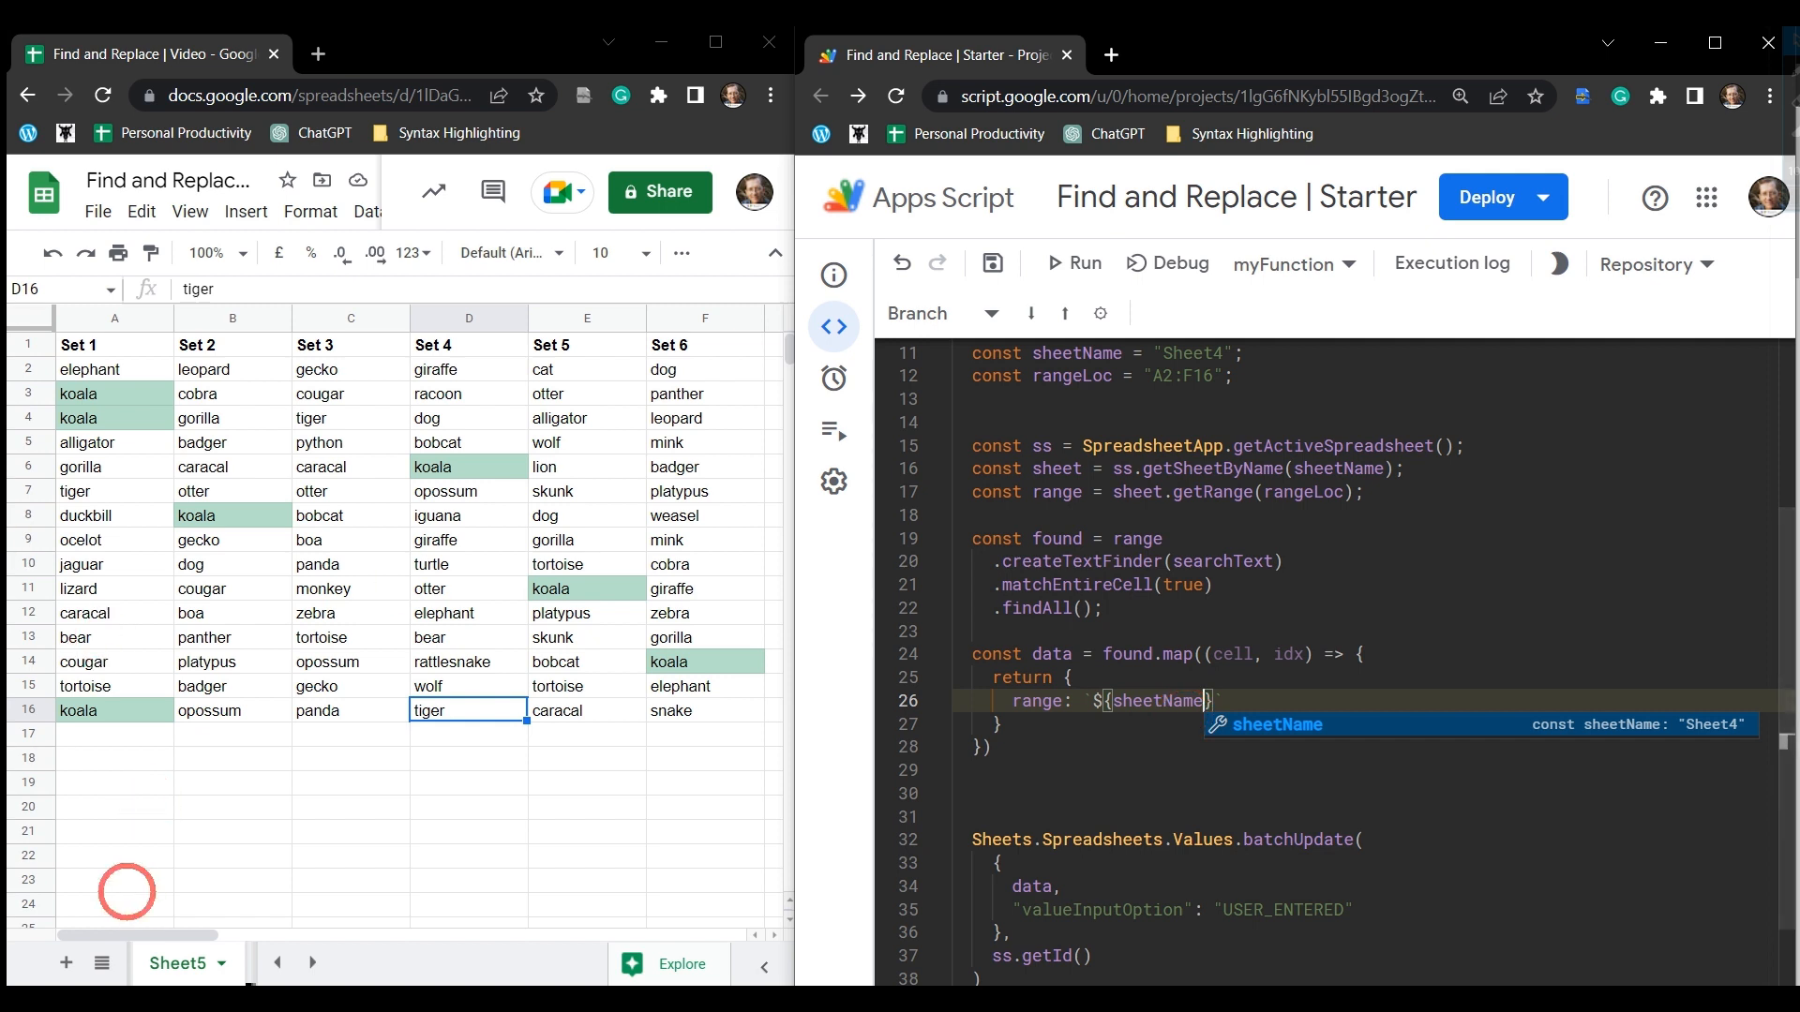
{"action": "mouse_move", "coordinate": [1293, 770]}
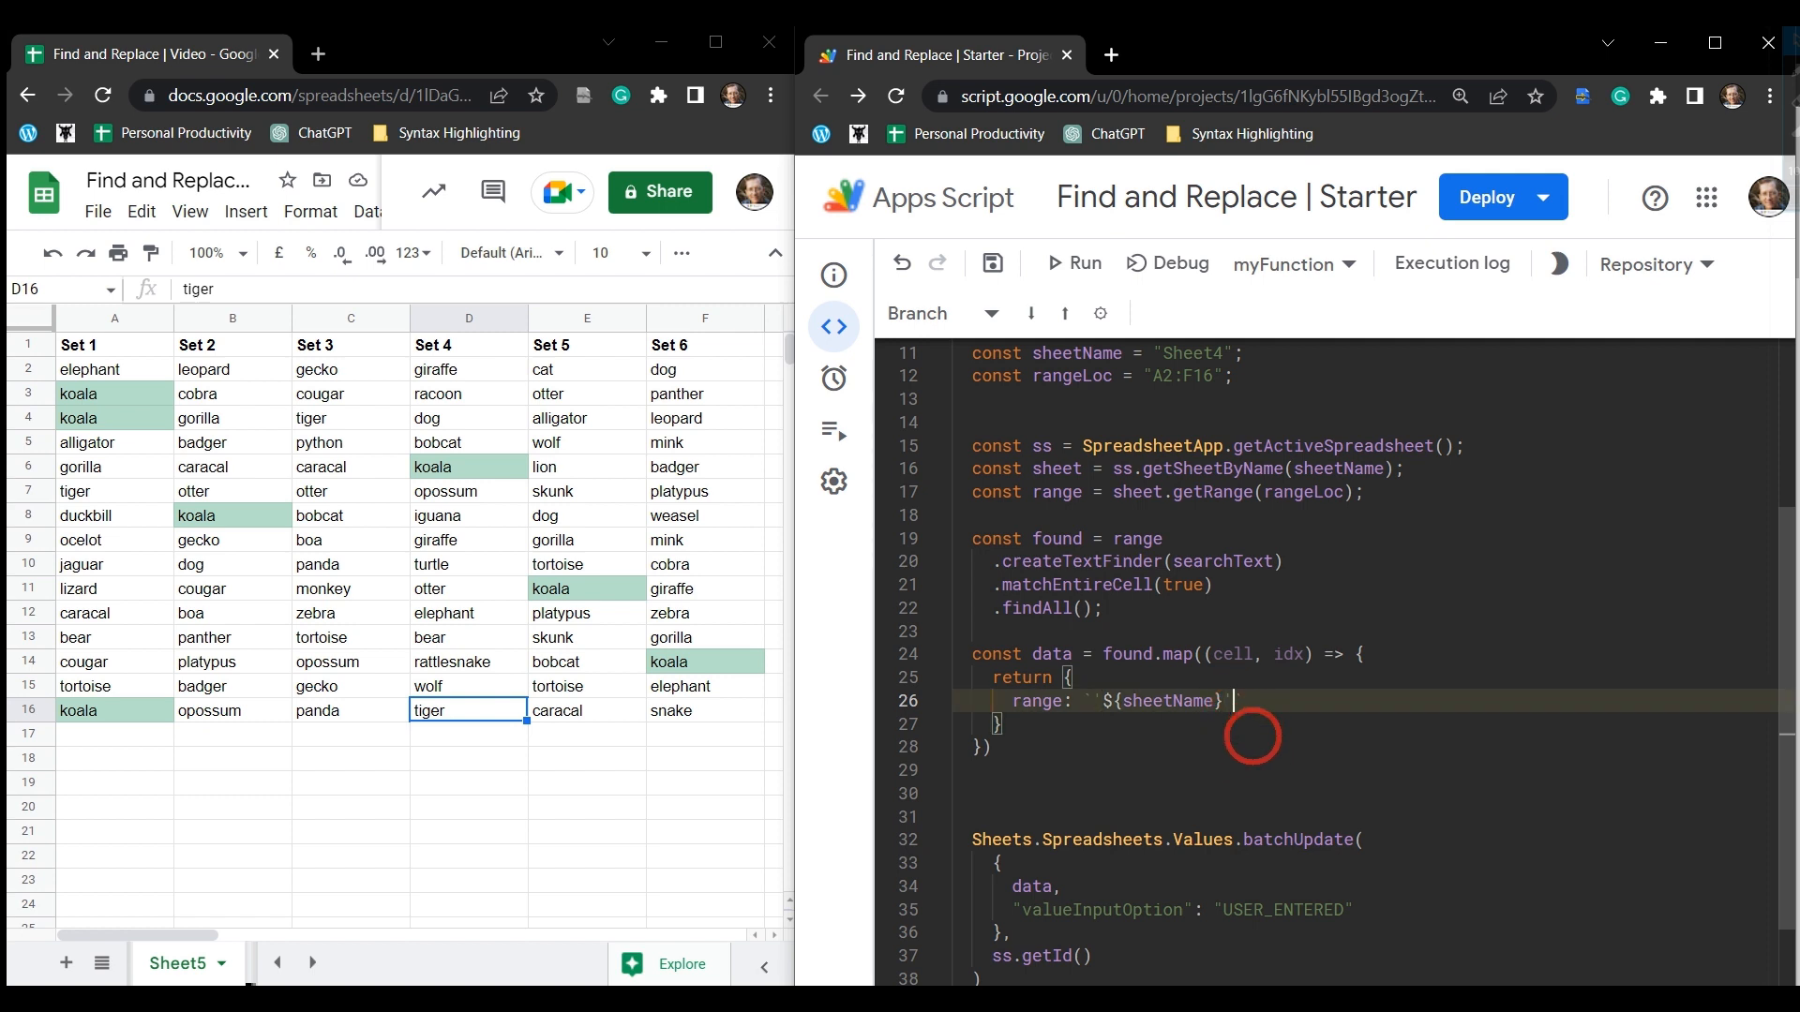
{"action": "type", "text": "`"}
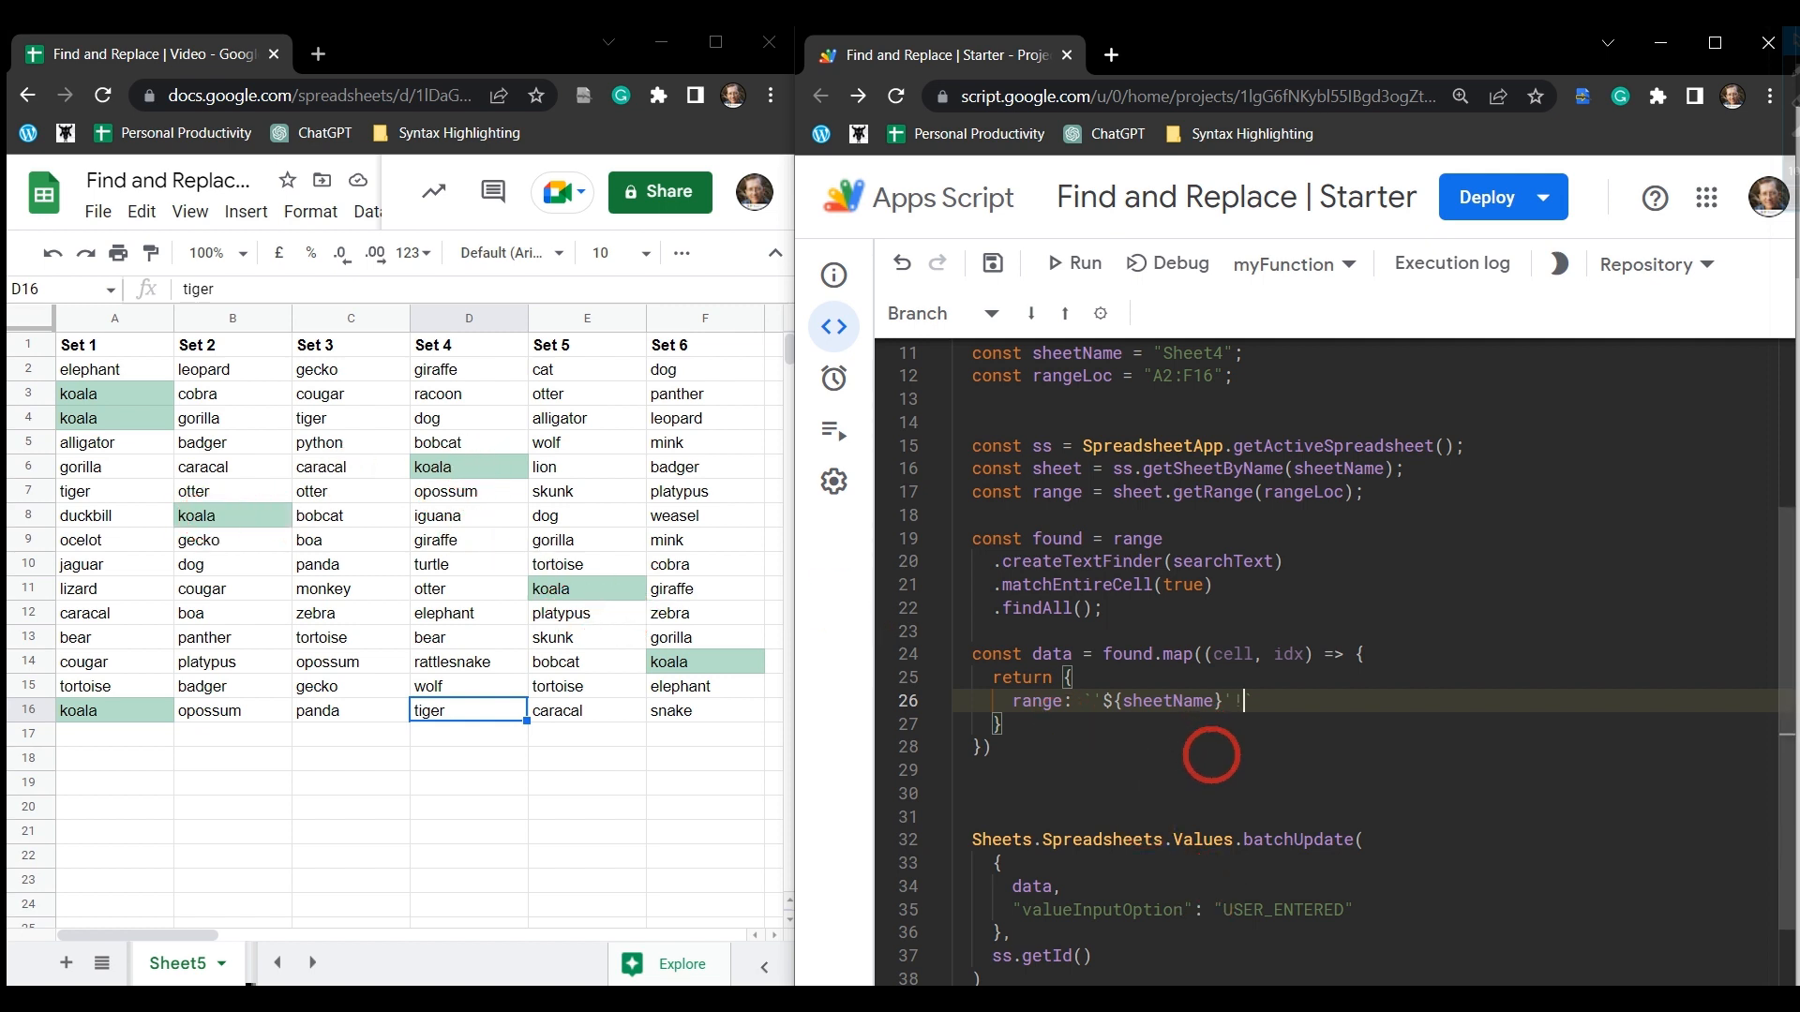
{"action": "type", "text": "${}"}
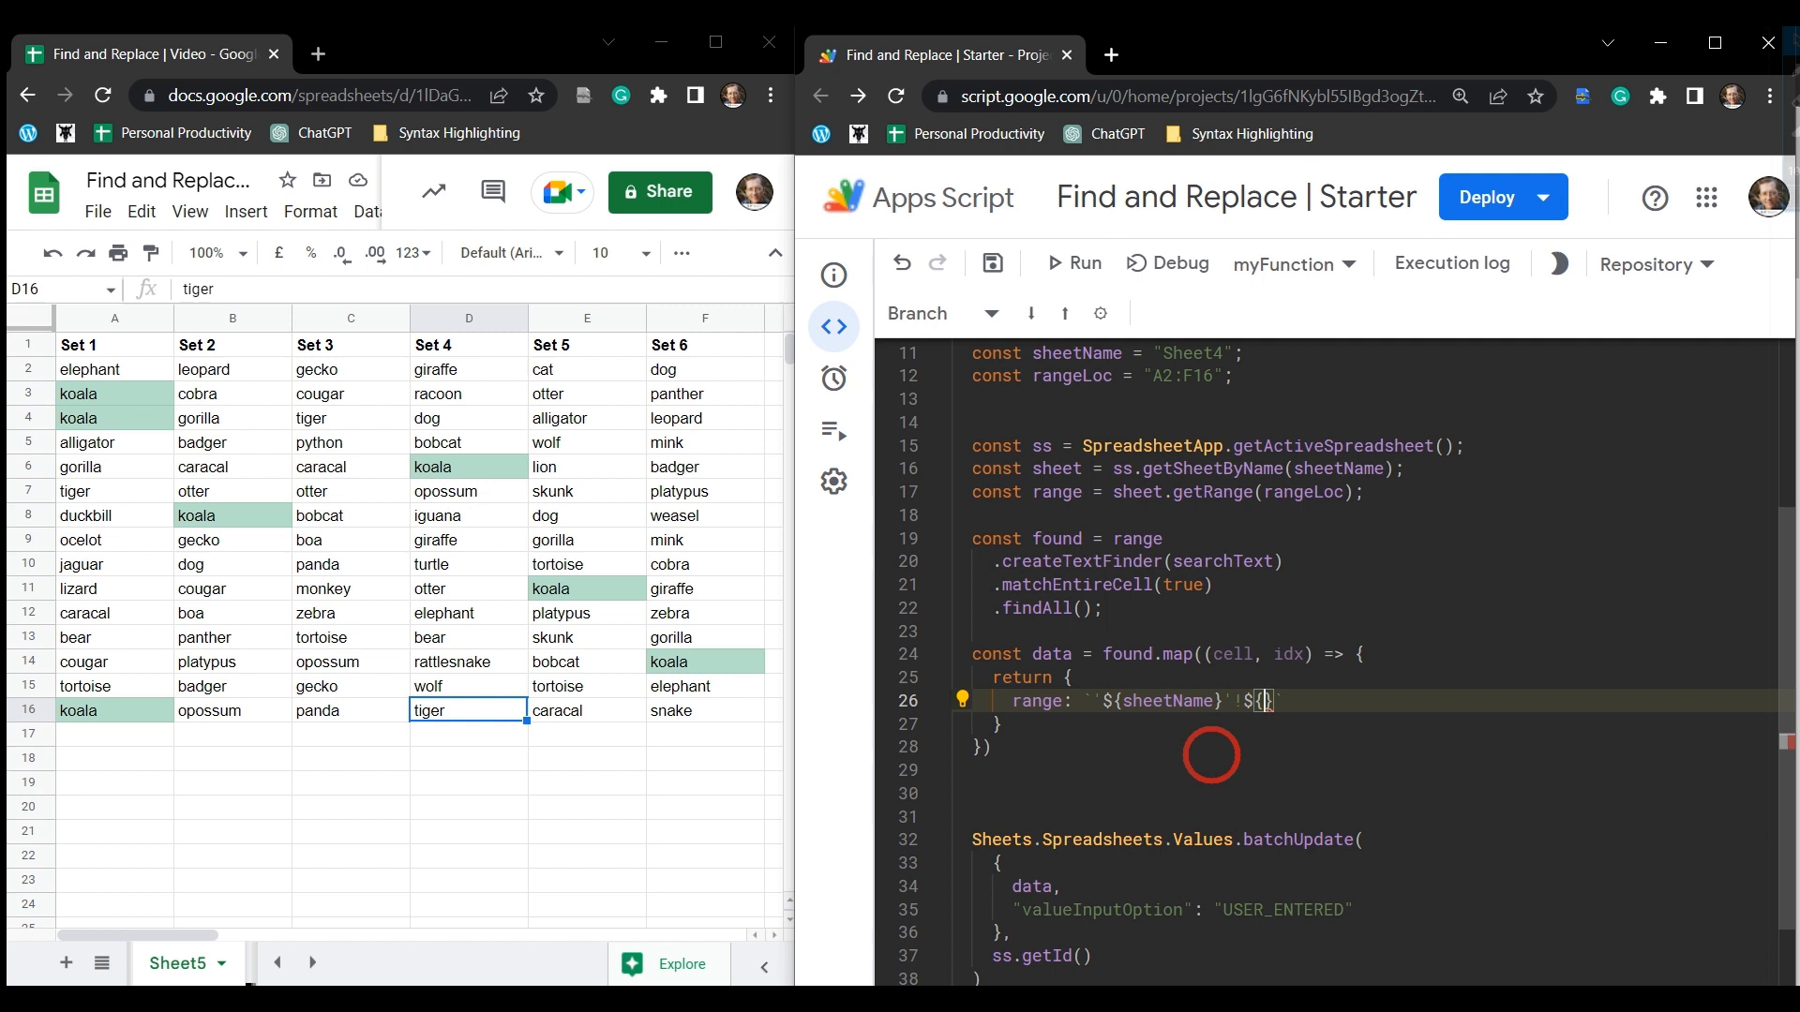
{"action": "type", "text": "cell.getA1Notation("}
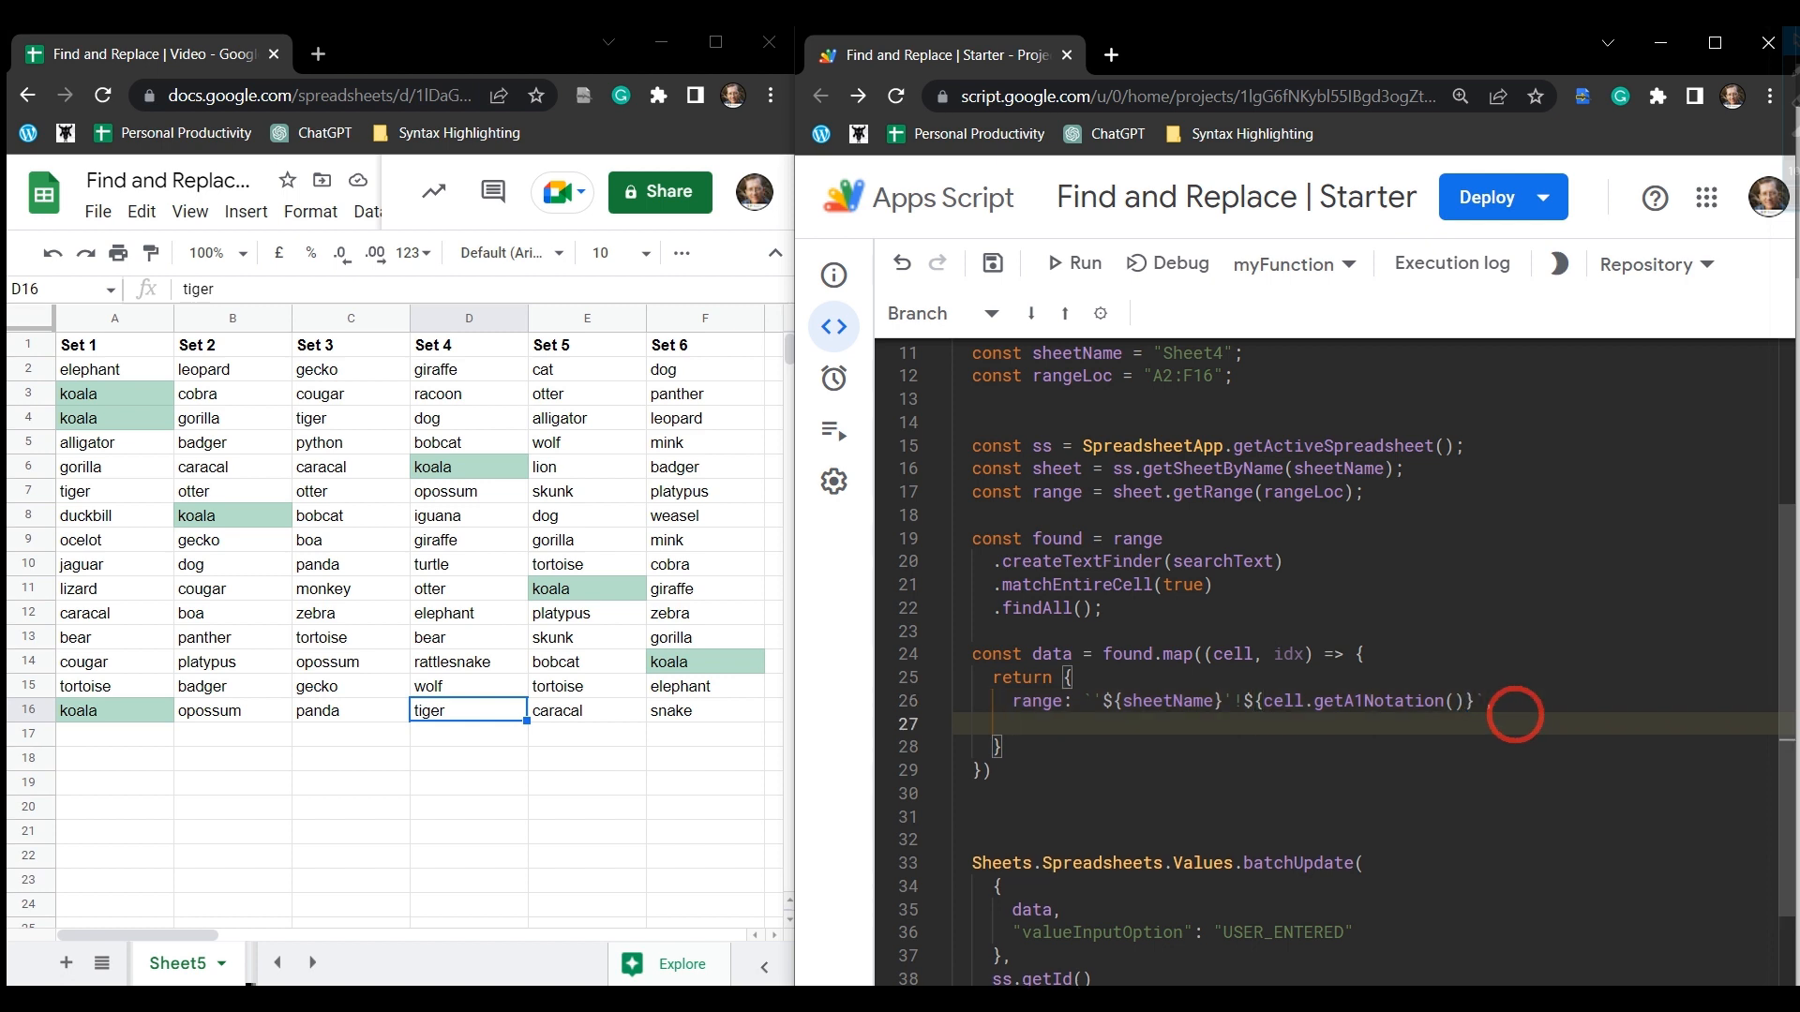
Add a values property holding a nested [[ ]] array, after checking the koala value in A3.
{"action": "type", "text": "values"}
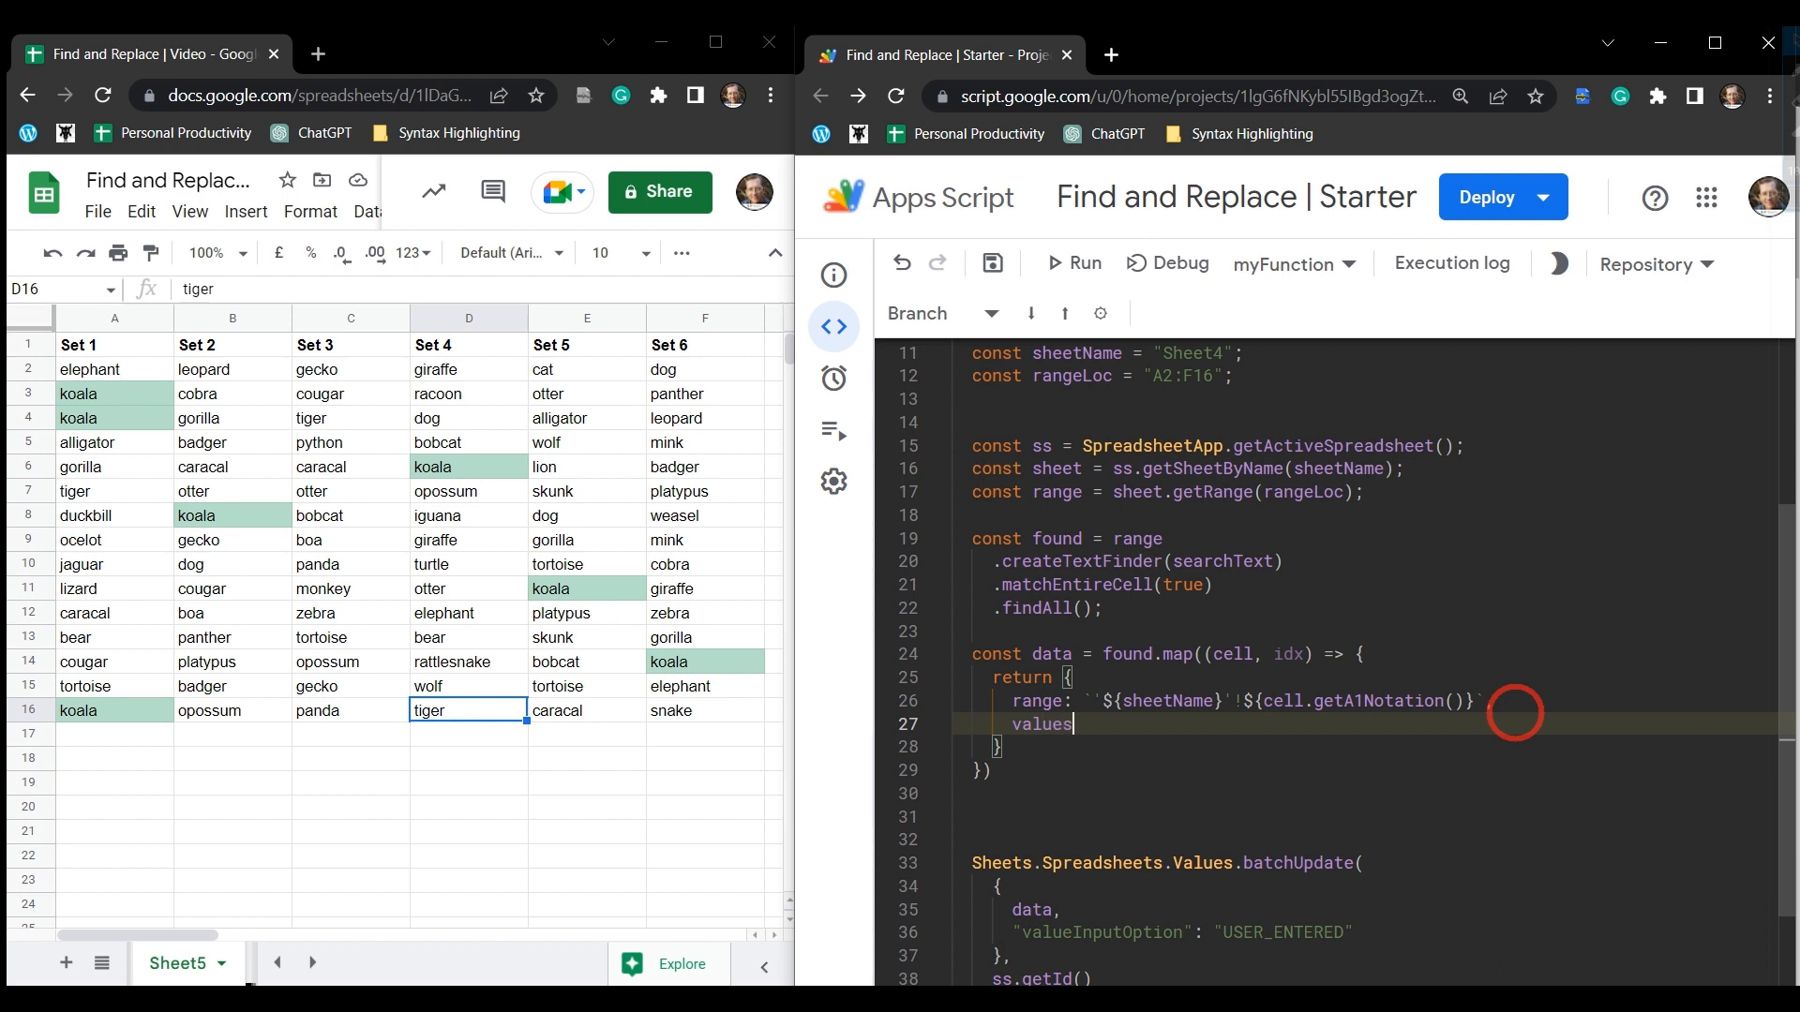
{"action": "type", "text": ":"}
{"action": "left_click", "coordinate": [1230, 701]}
{"action": "type", "text": ","}
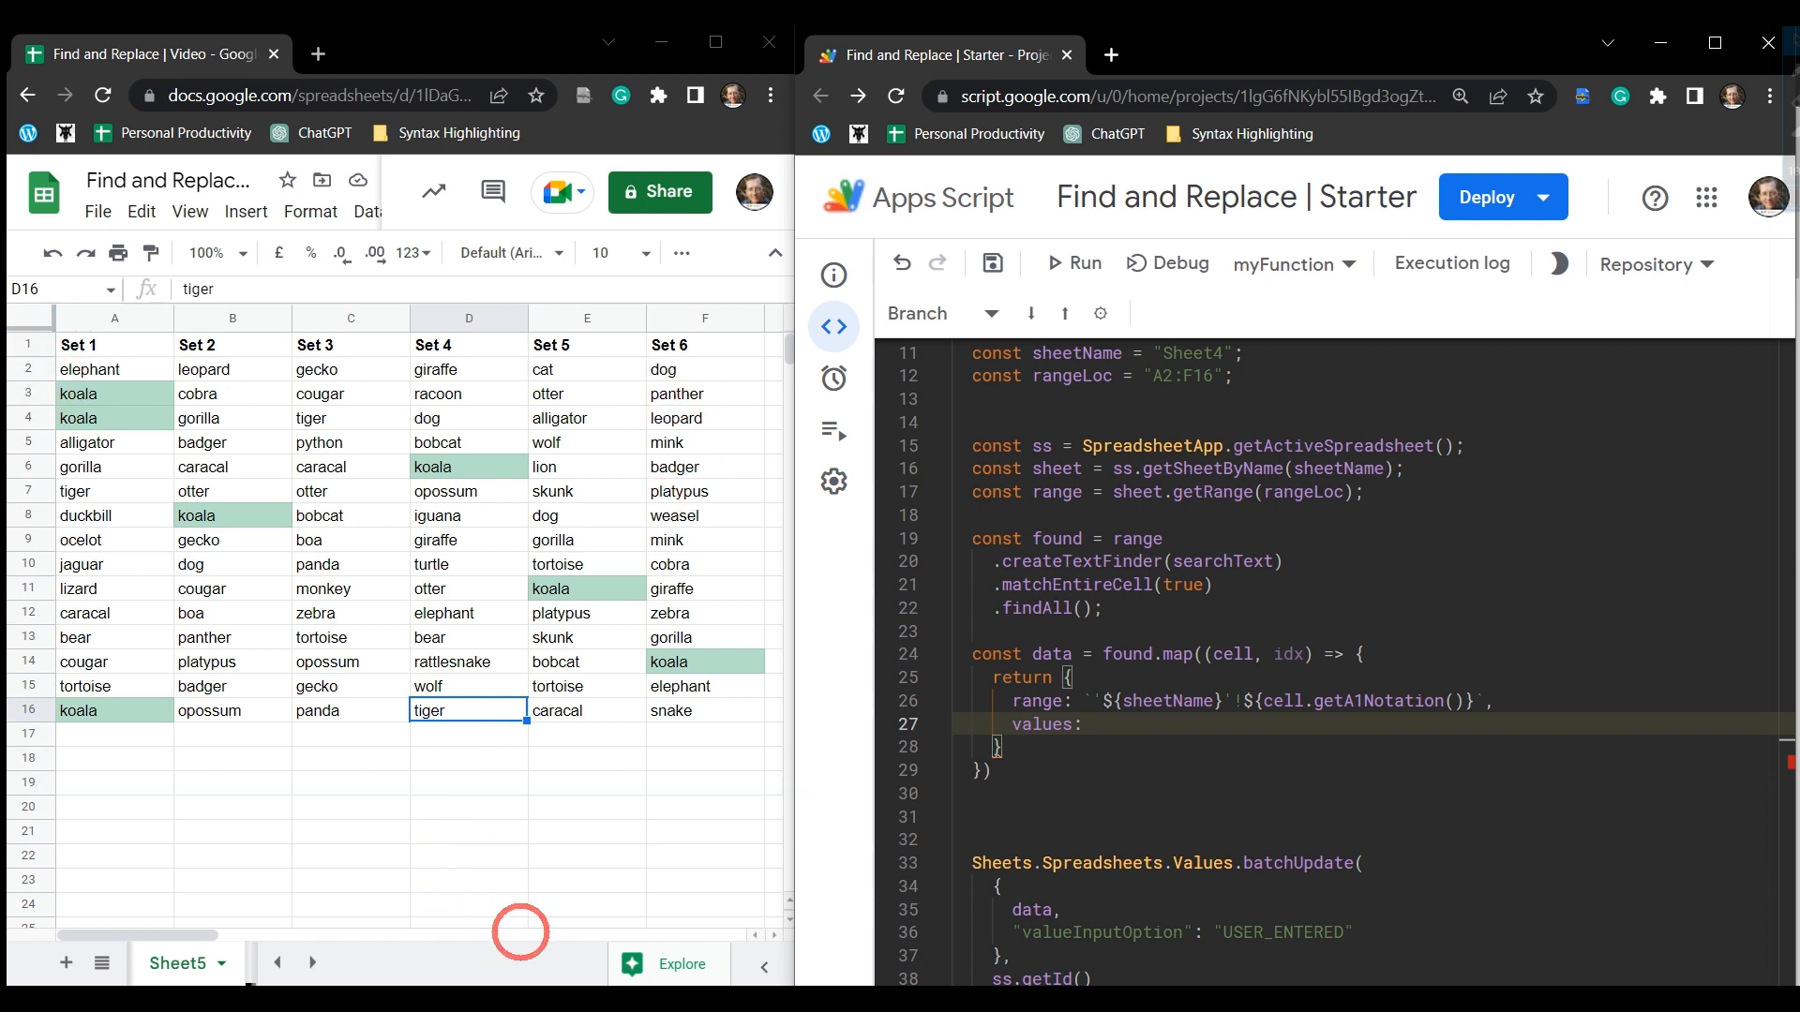
{"action": "left_click", "coordinate": [78, 393]}
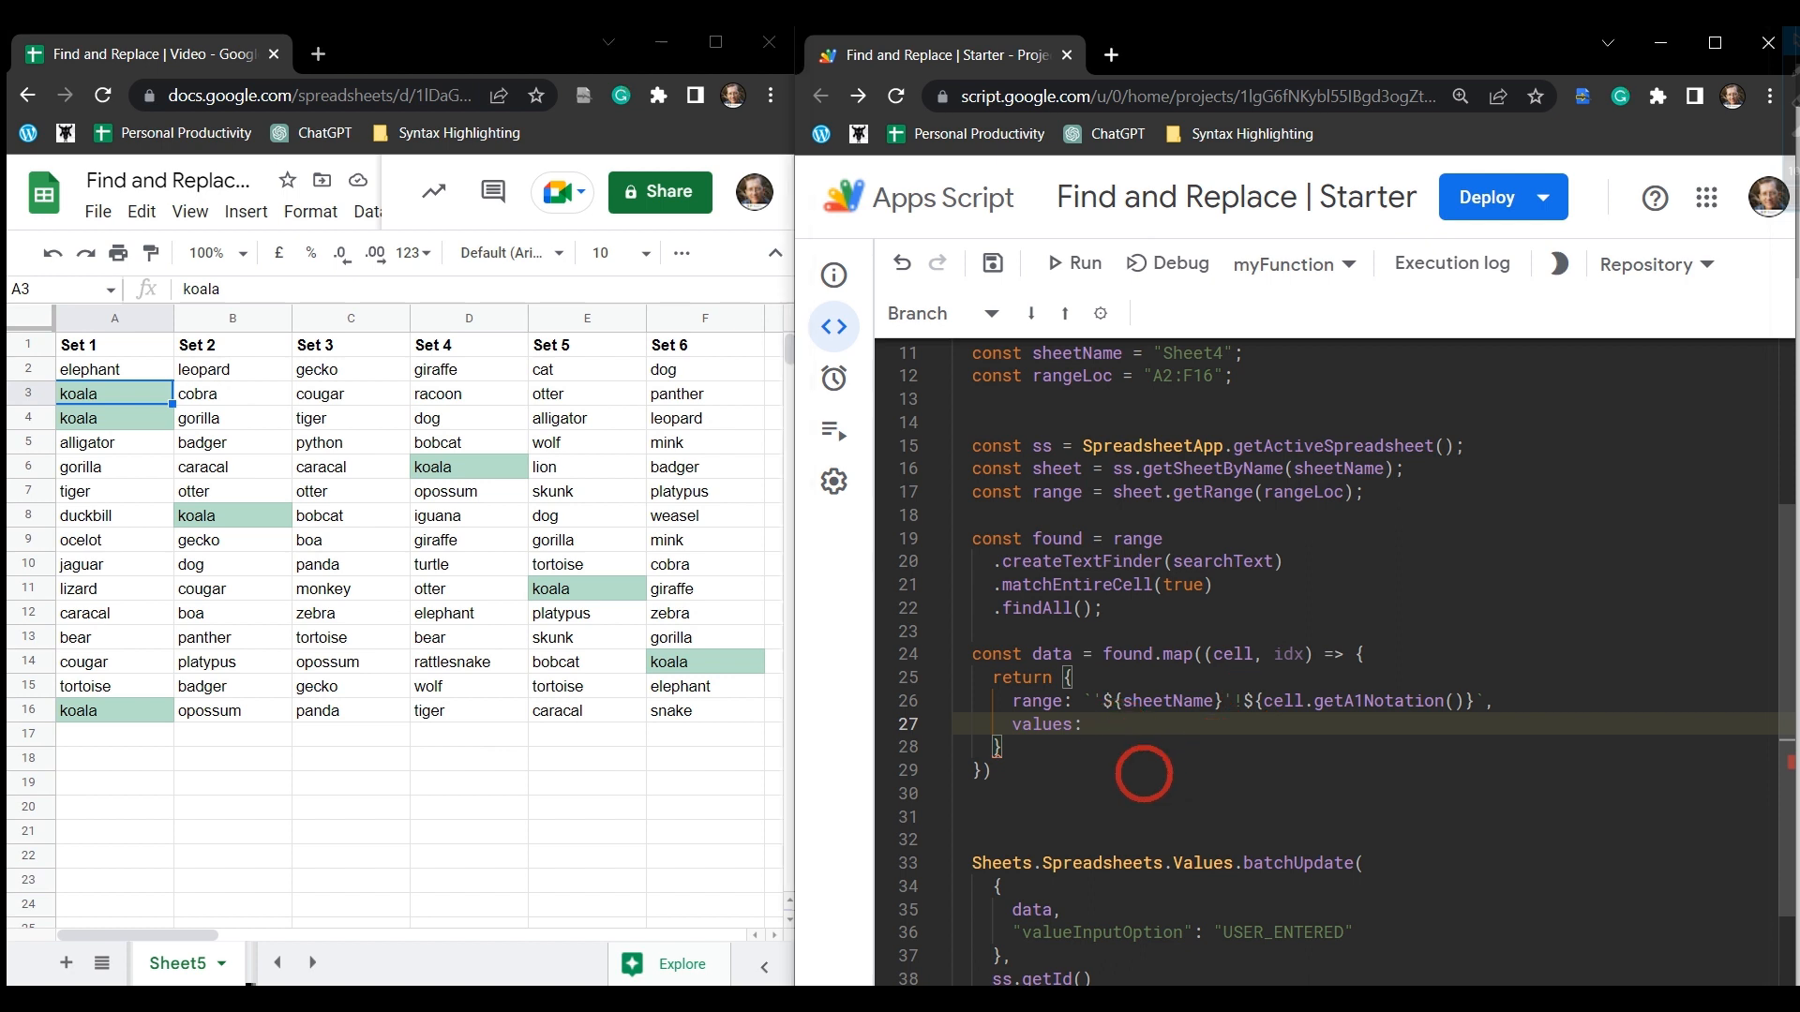
{"action": "type", "text": "[]]"}
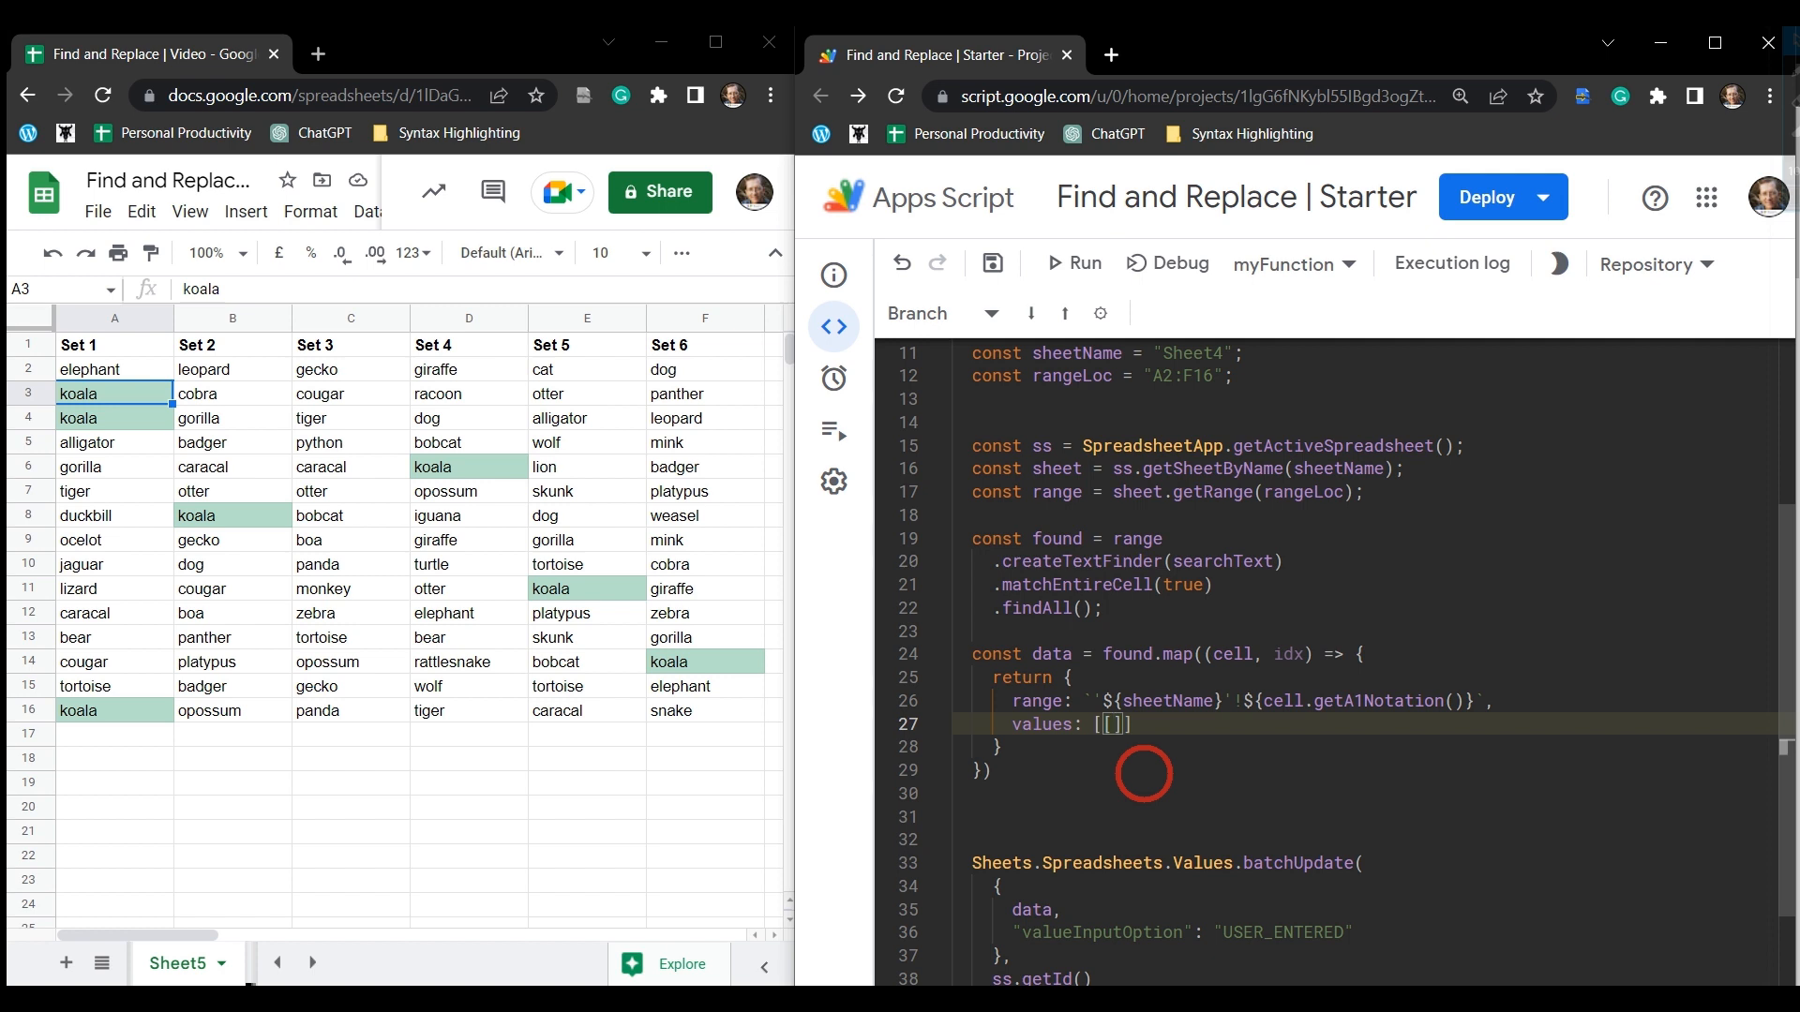
{"action": "type", "text": "${}"}
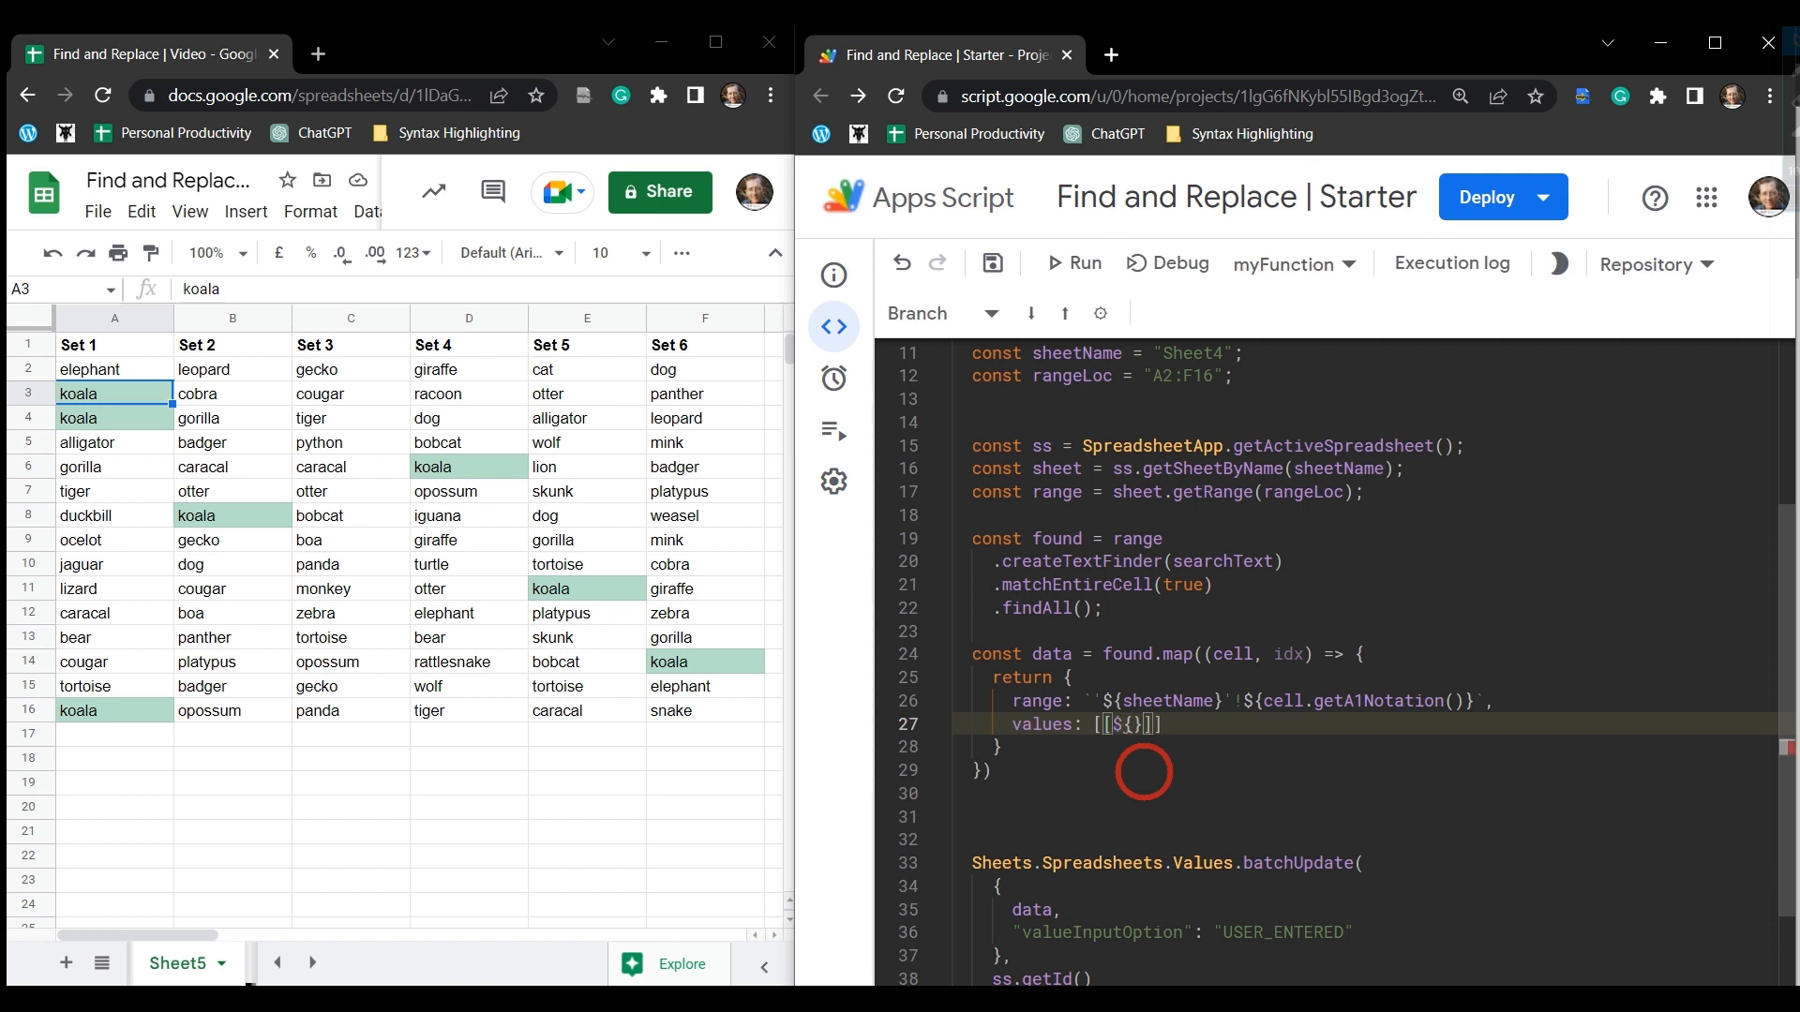
{"action": "key", "text": "Backspace"}
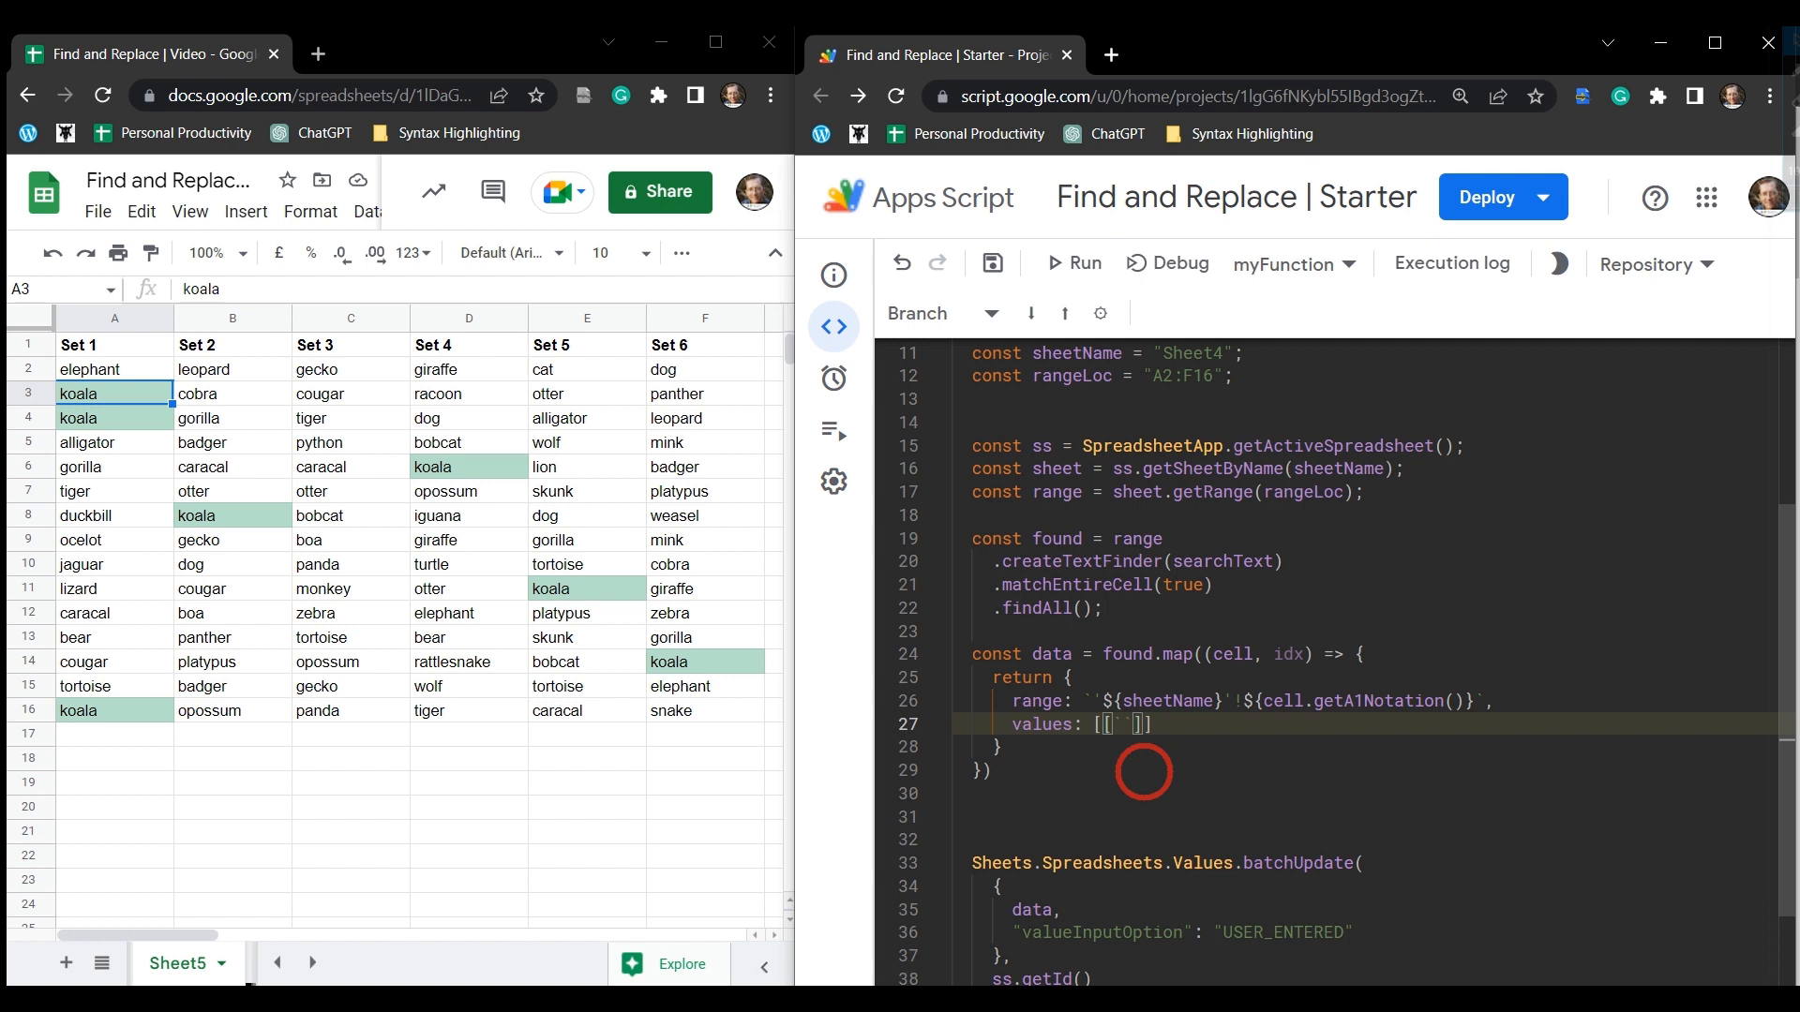
Fill values with the template string `${idx + 1}. ${searchText}`.
{"action": "type", "text": "$"}
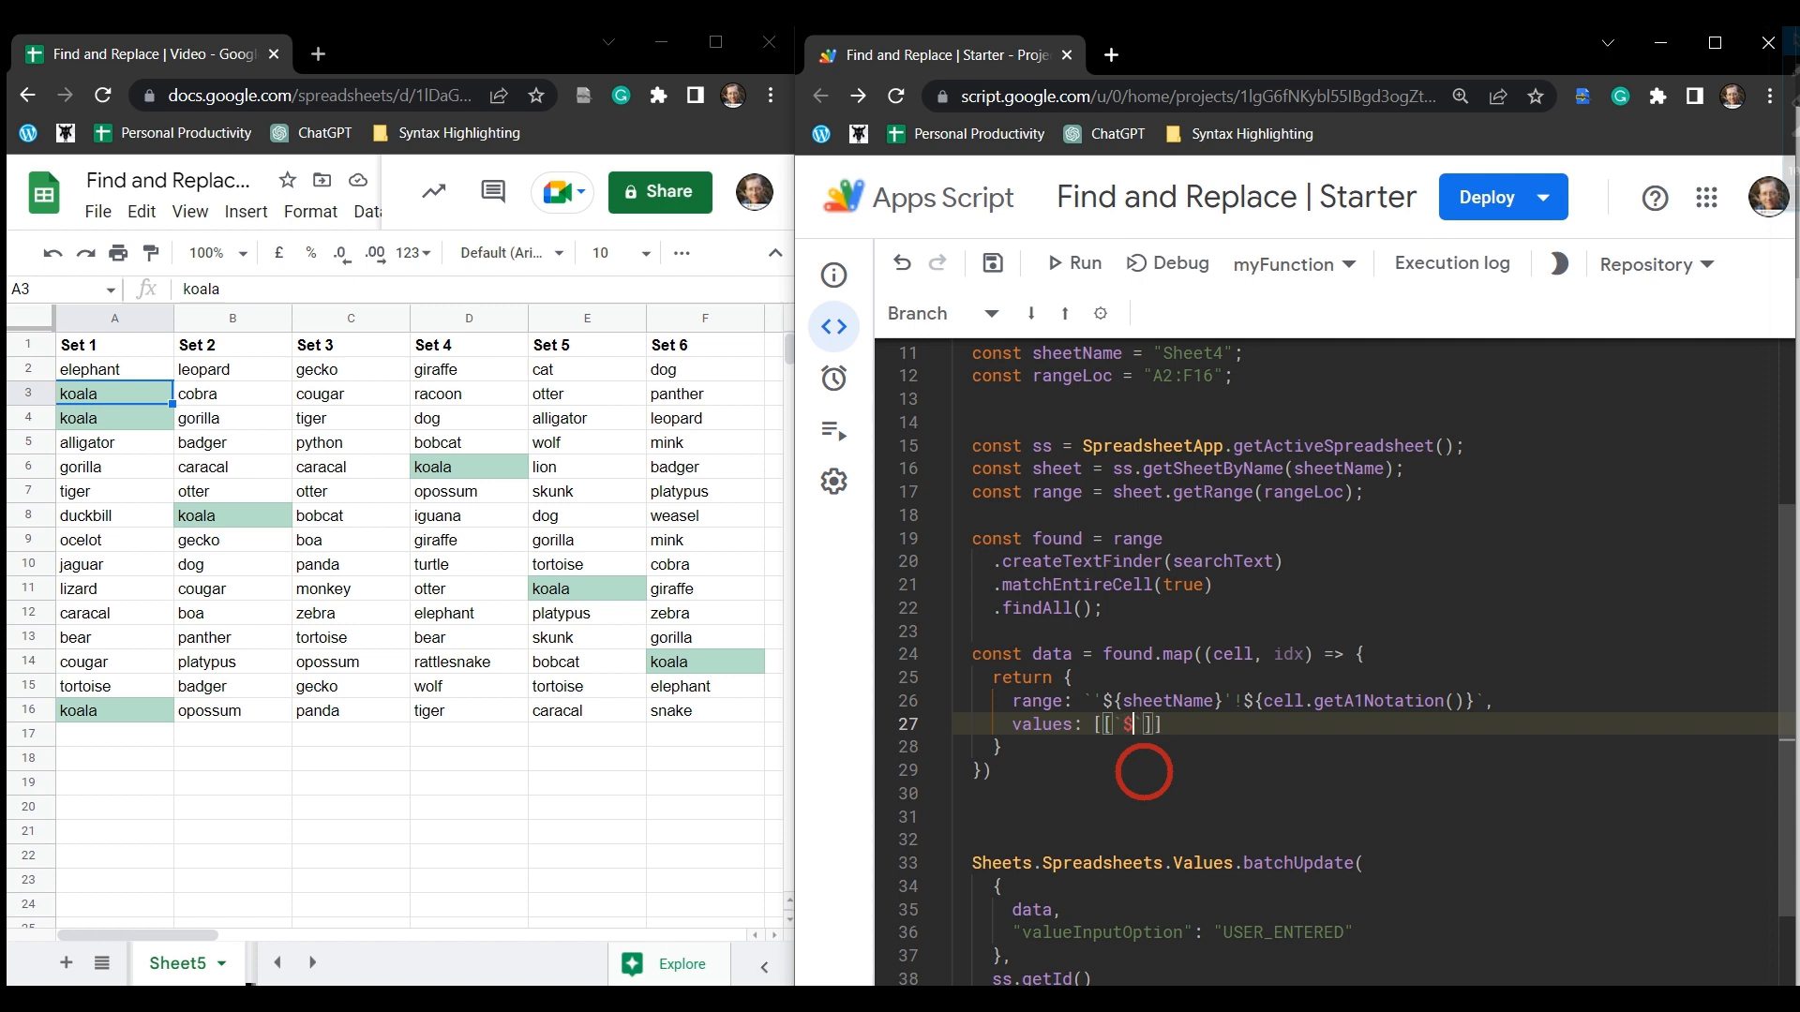
{"action": "type", "text": "{}"}
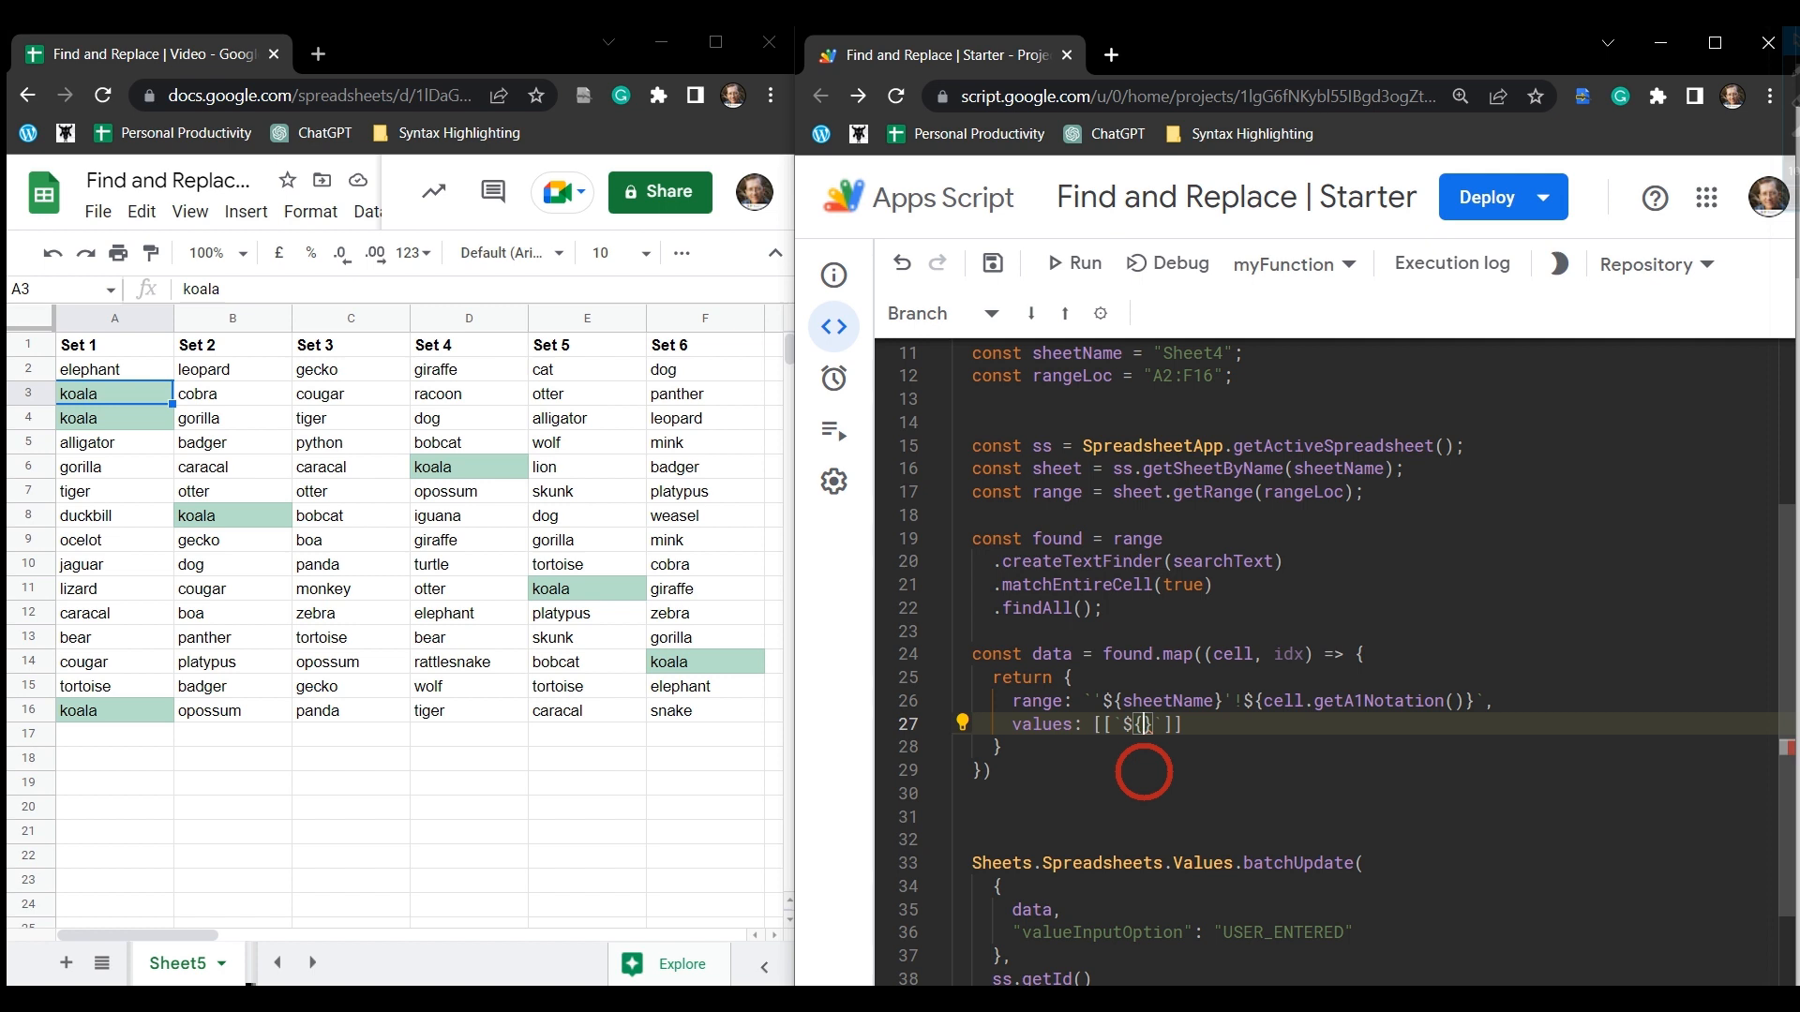
{"action": "type", "text": "idx"}
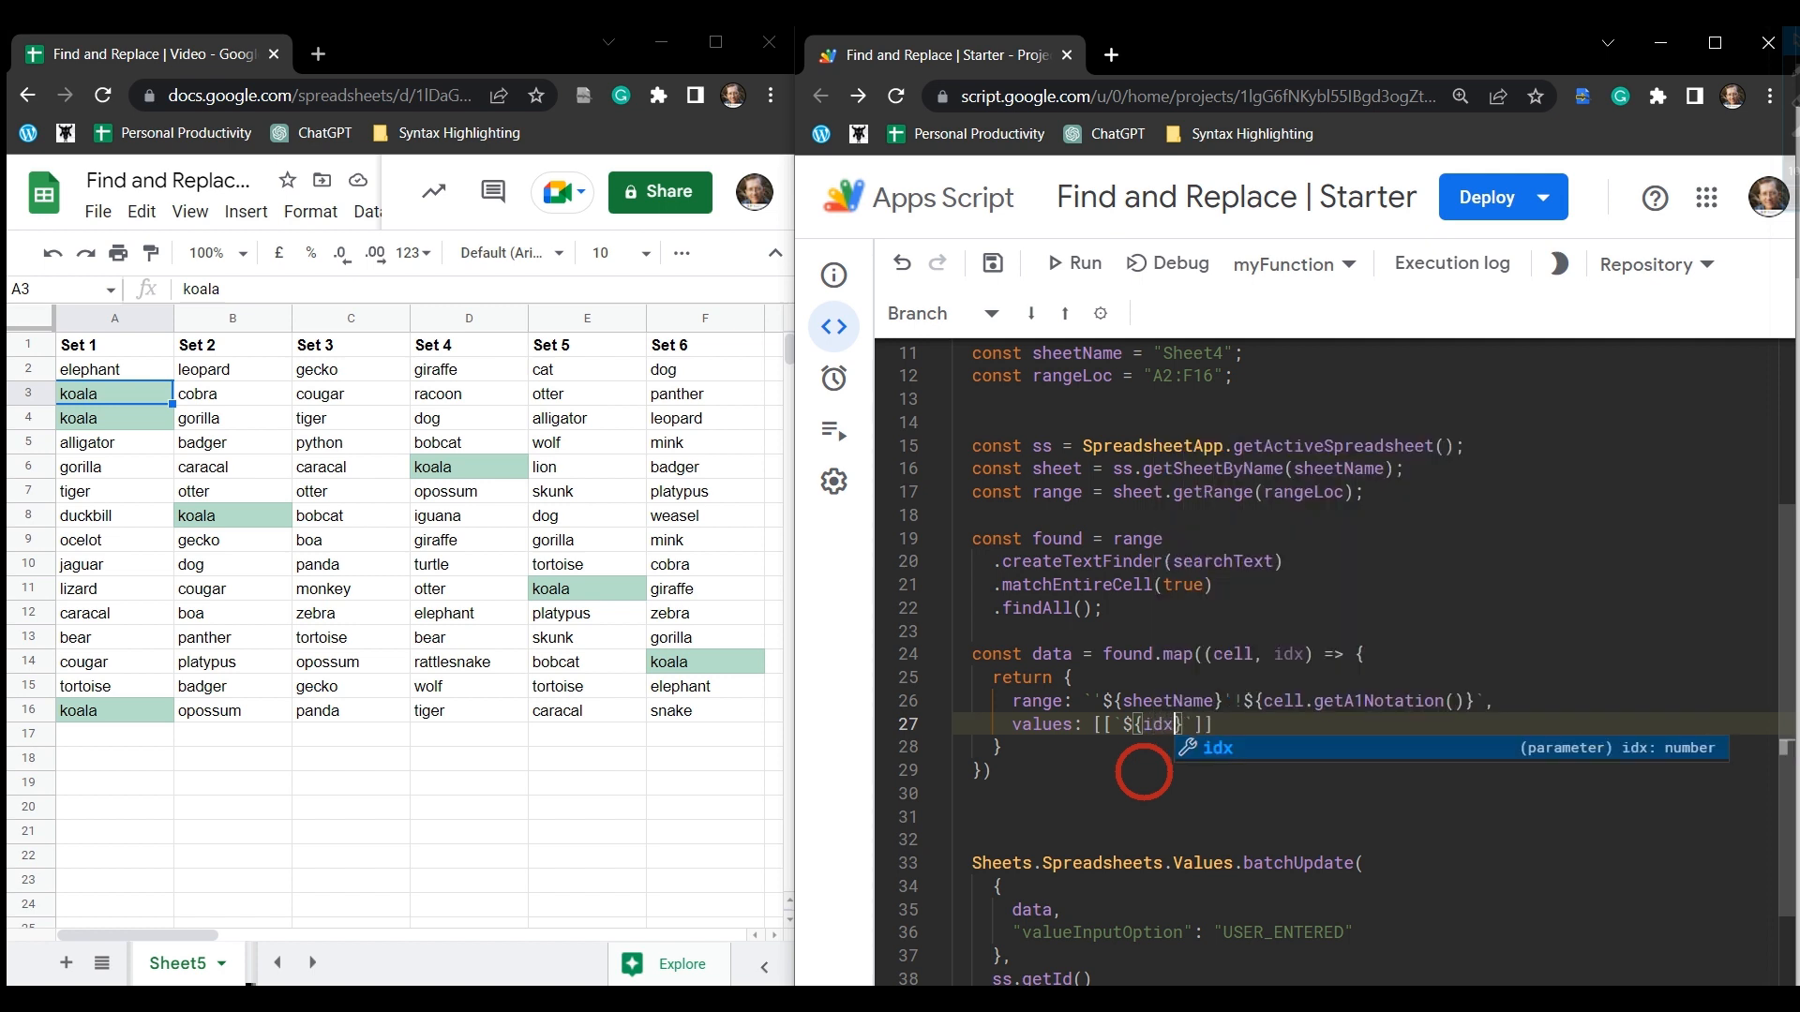
{"action": "type", "text": "+ 1"}
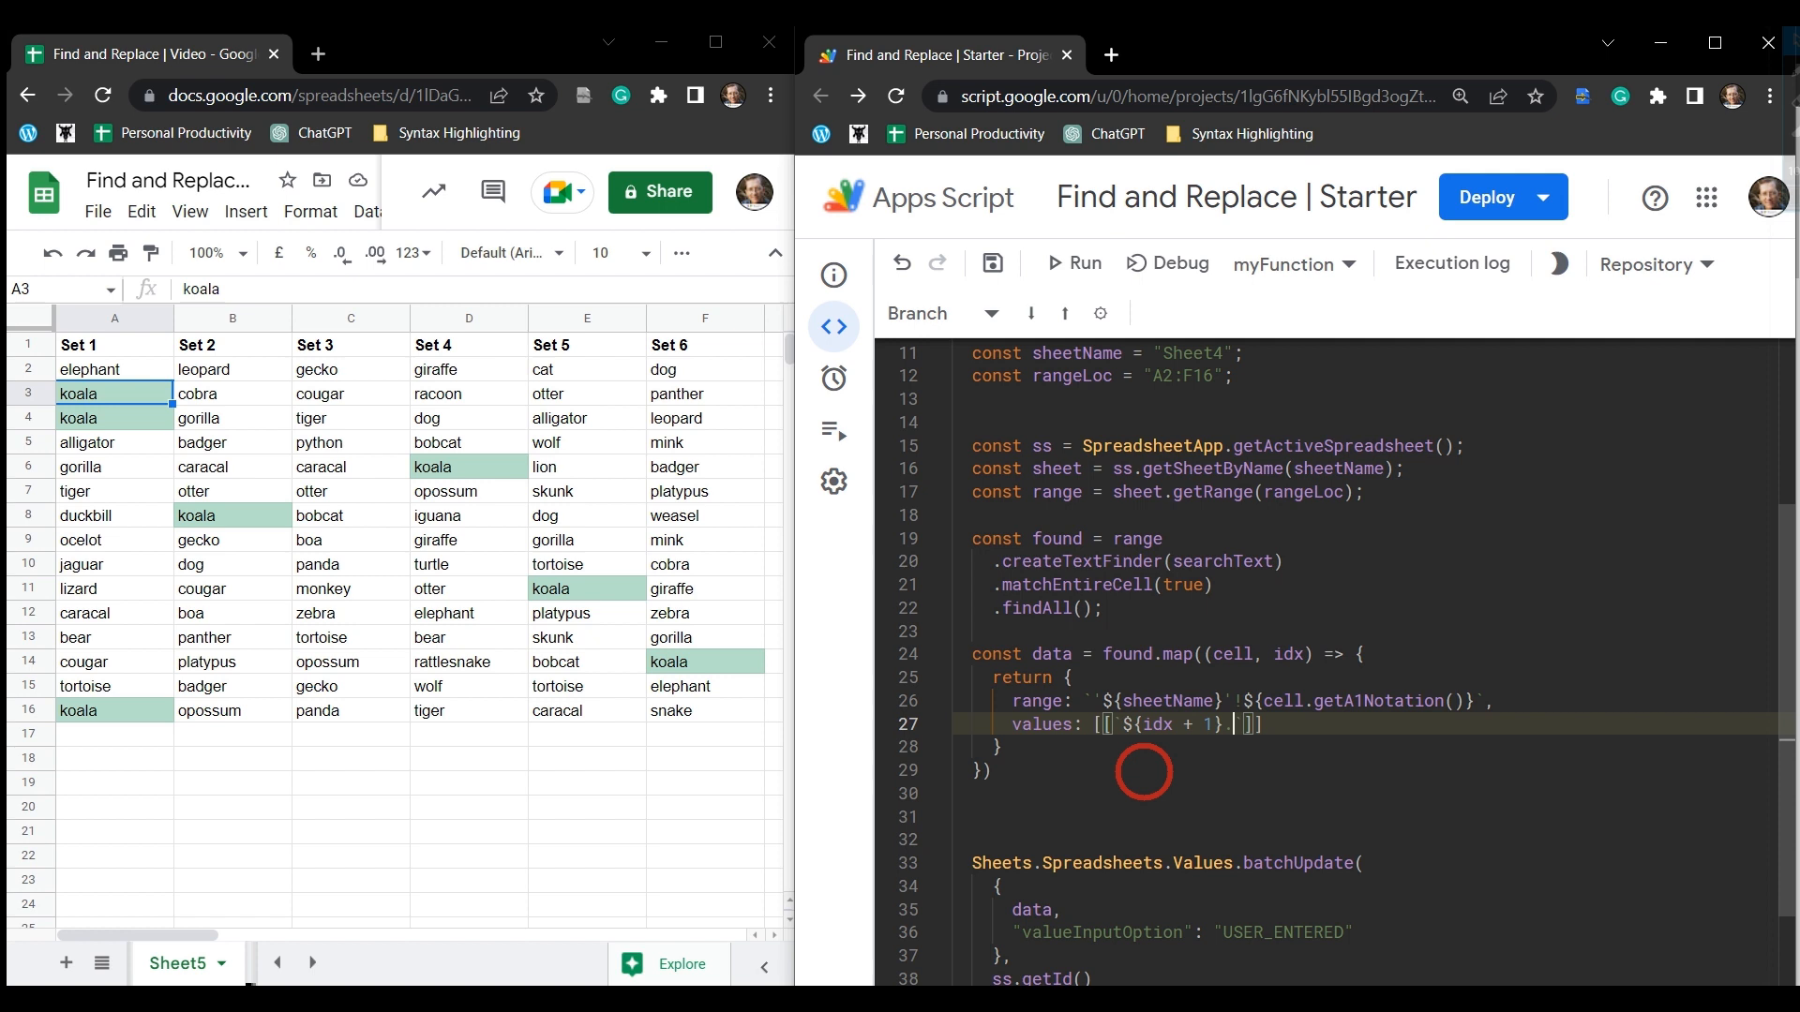
{"action": "type", "text": "."}
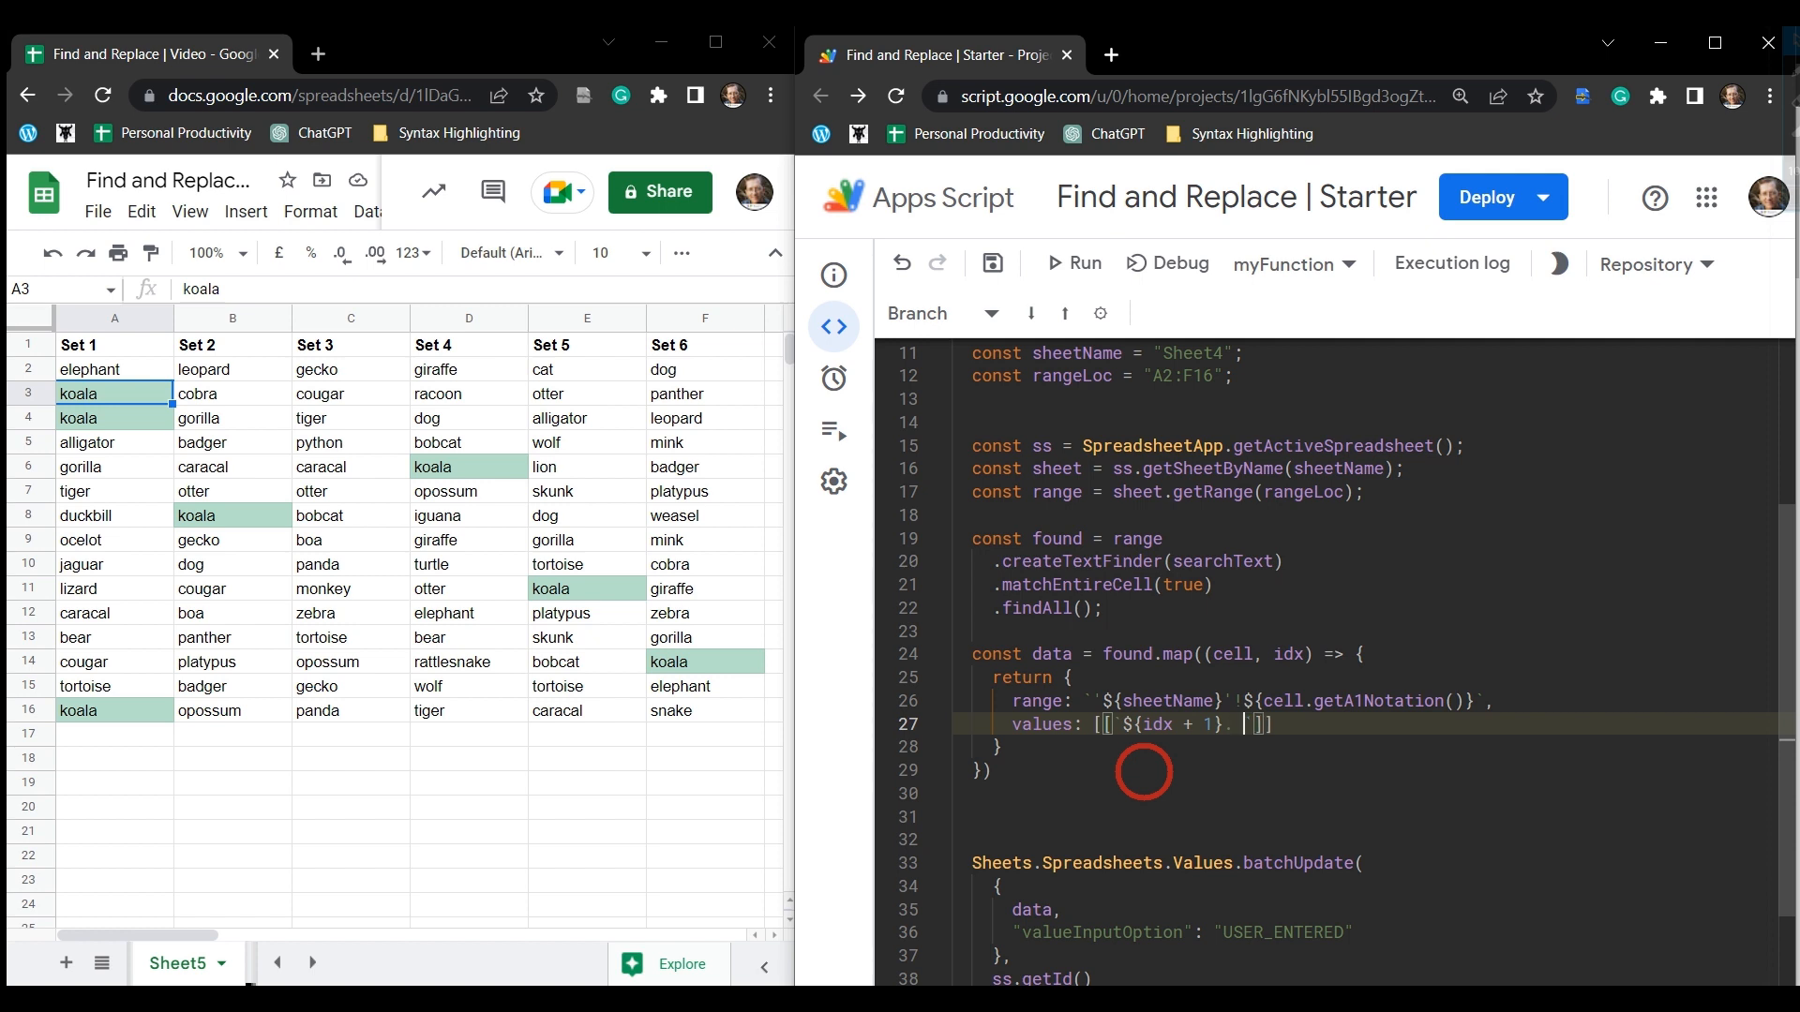
{"action": "type", "text": "$"}
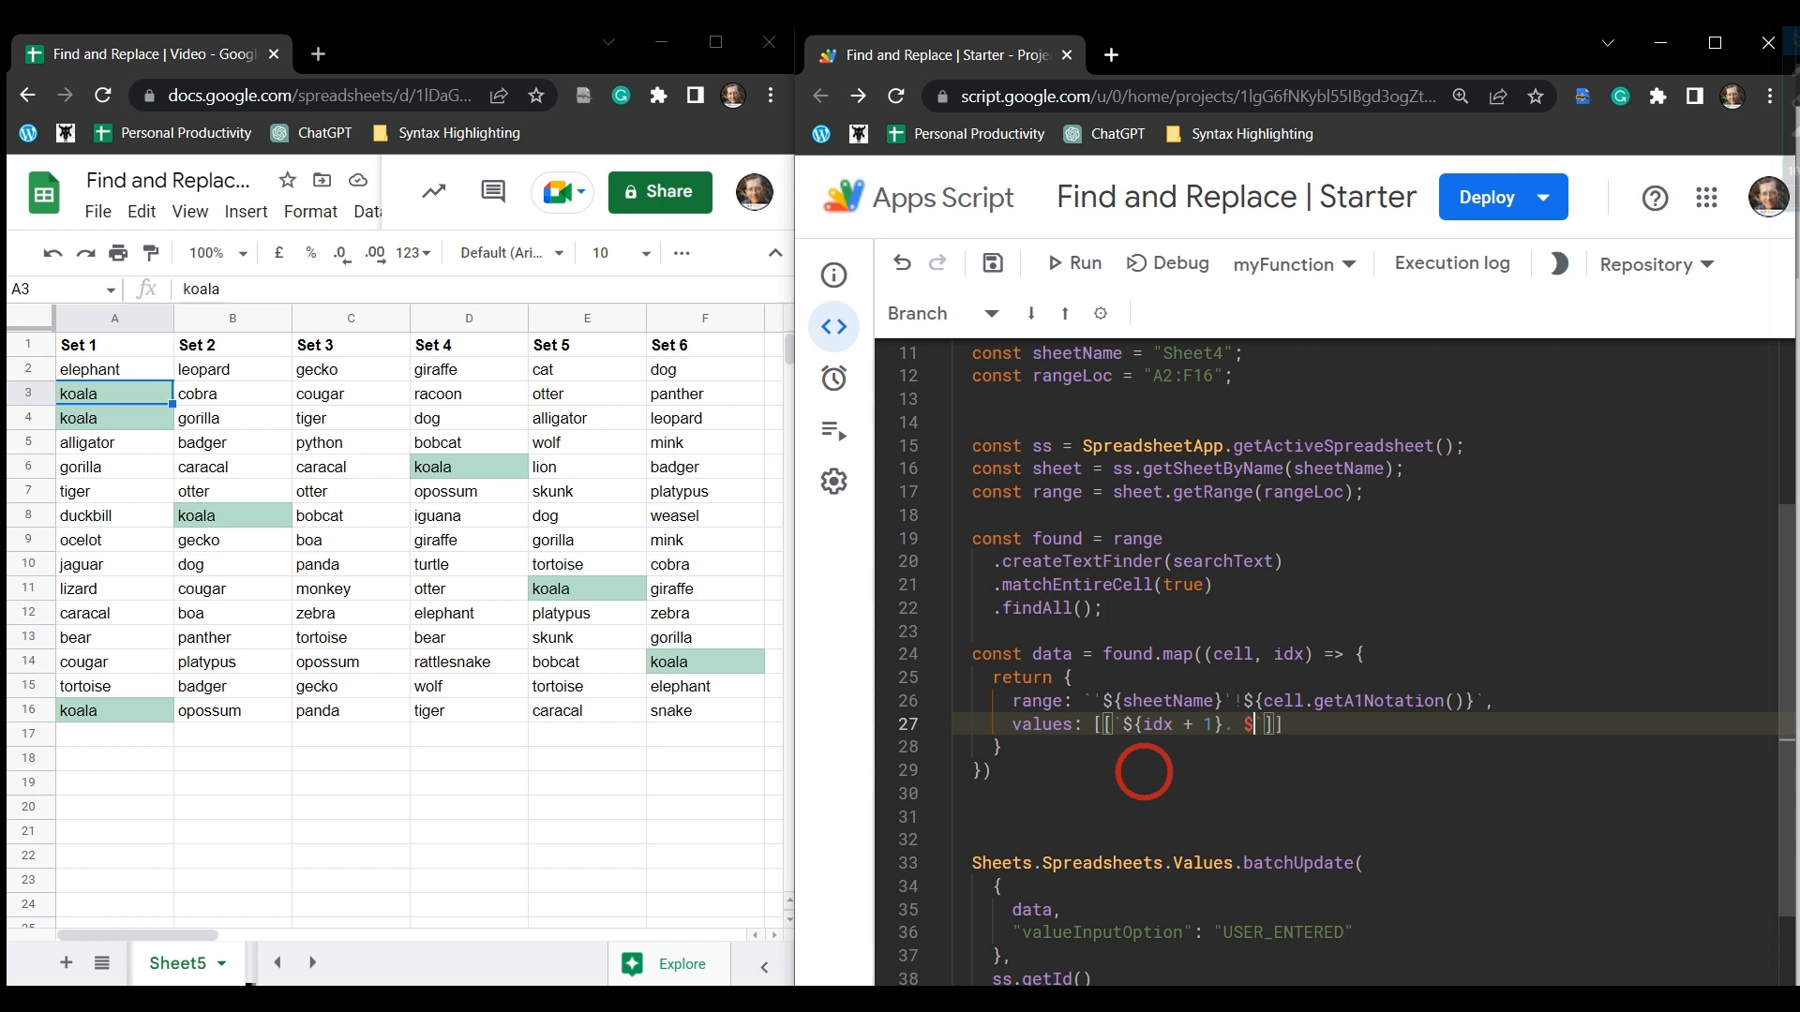
{"action": "type", "text": "{}"}
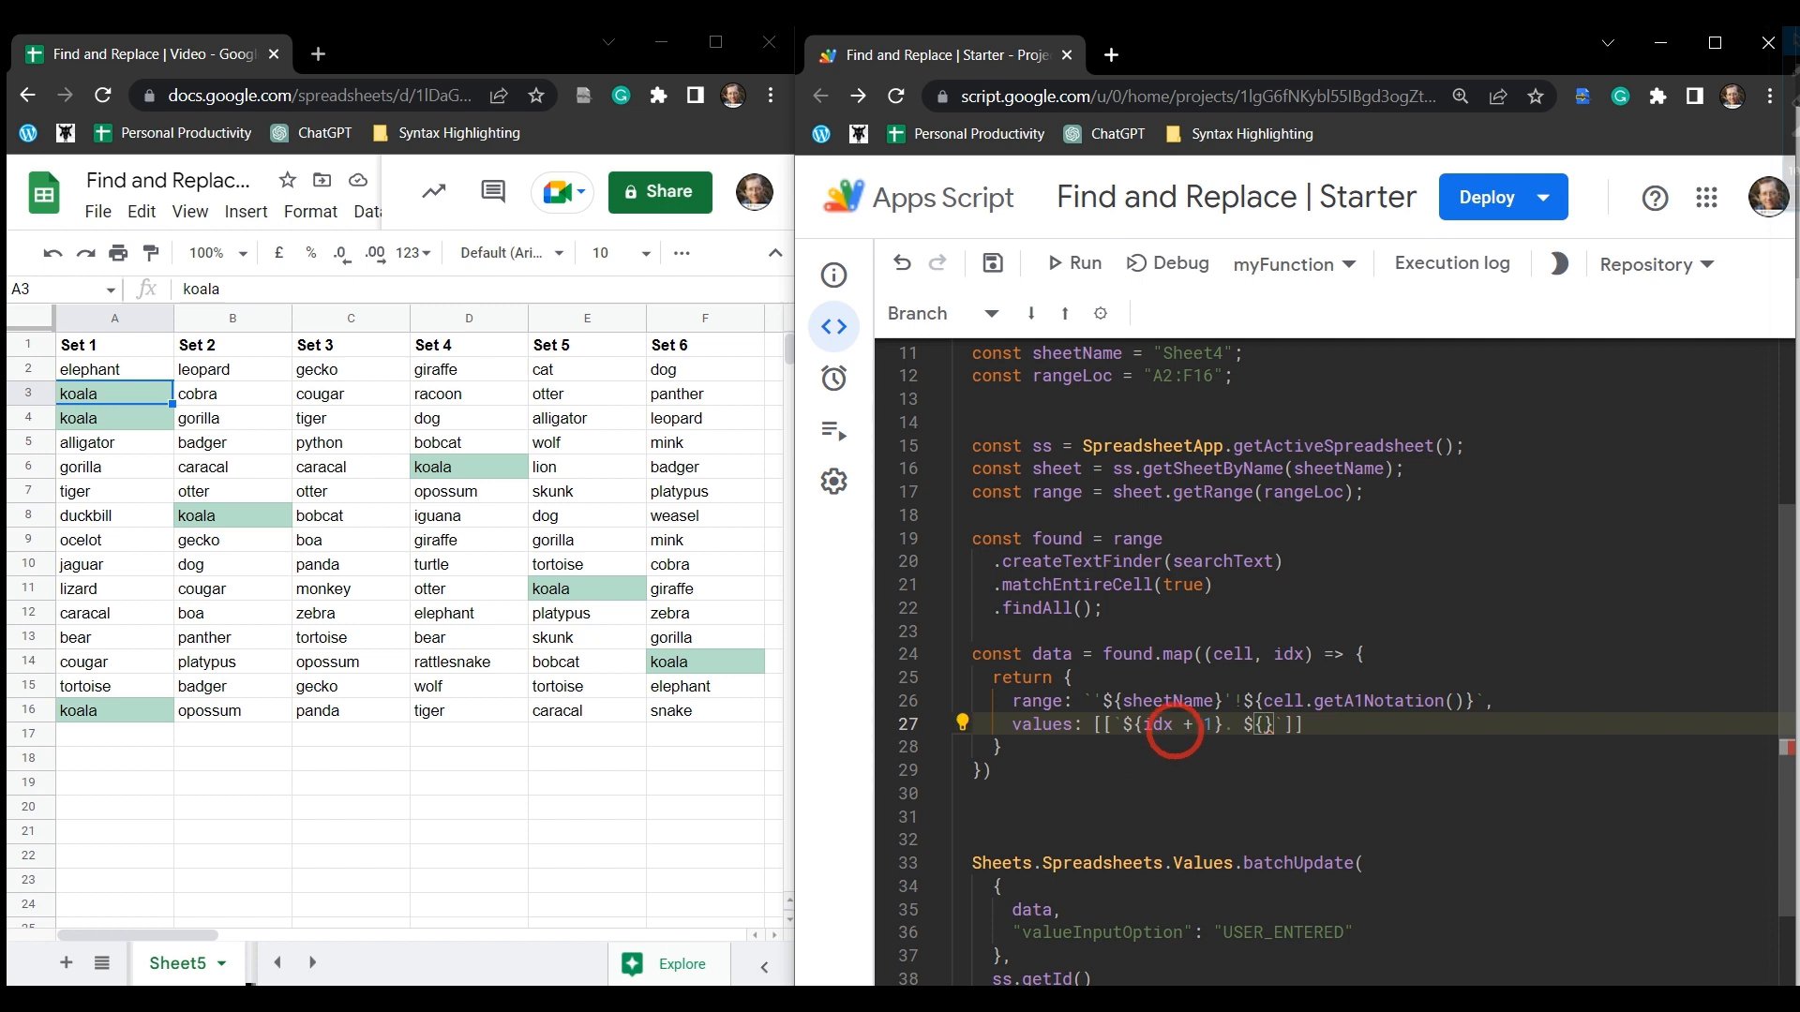
{"action": "type", "text": "searchText"}
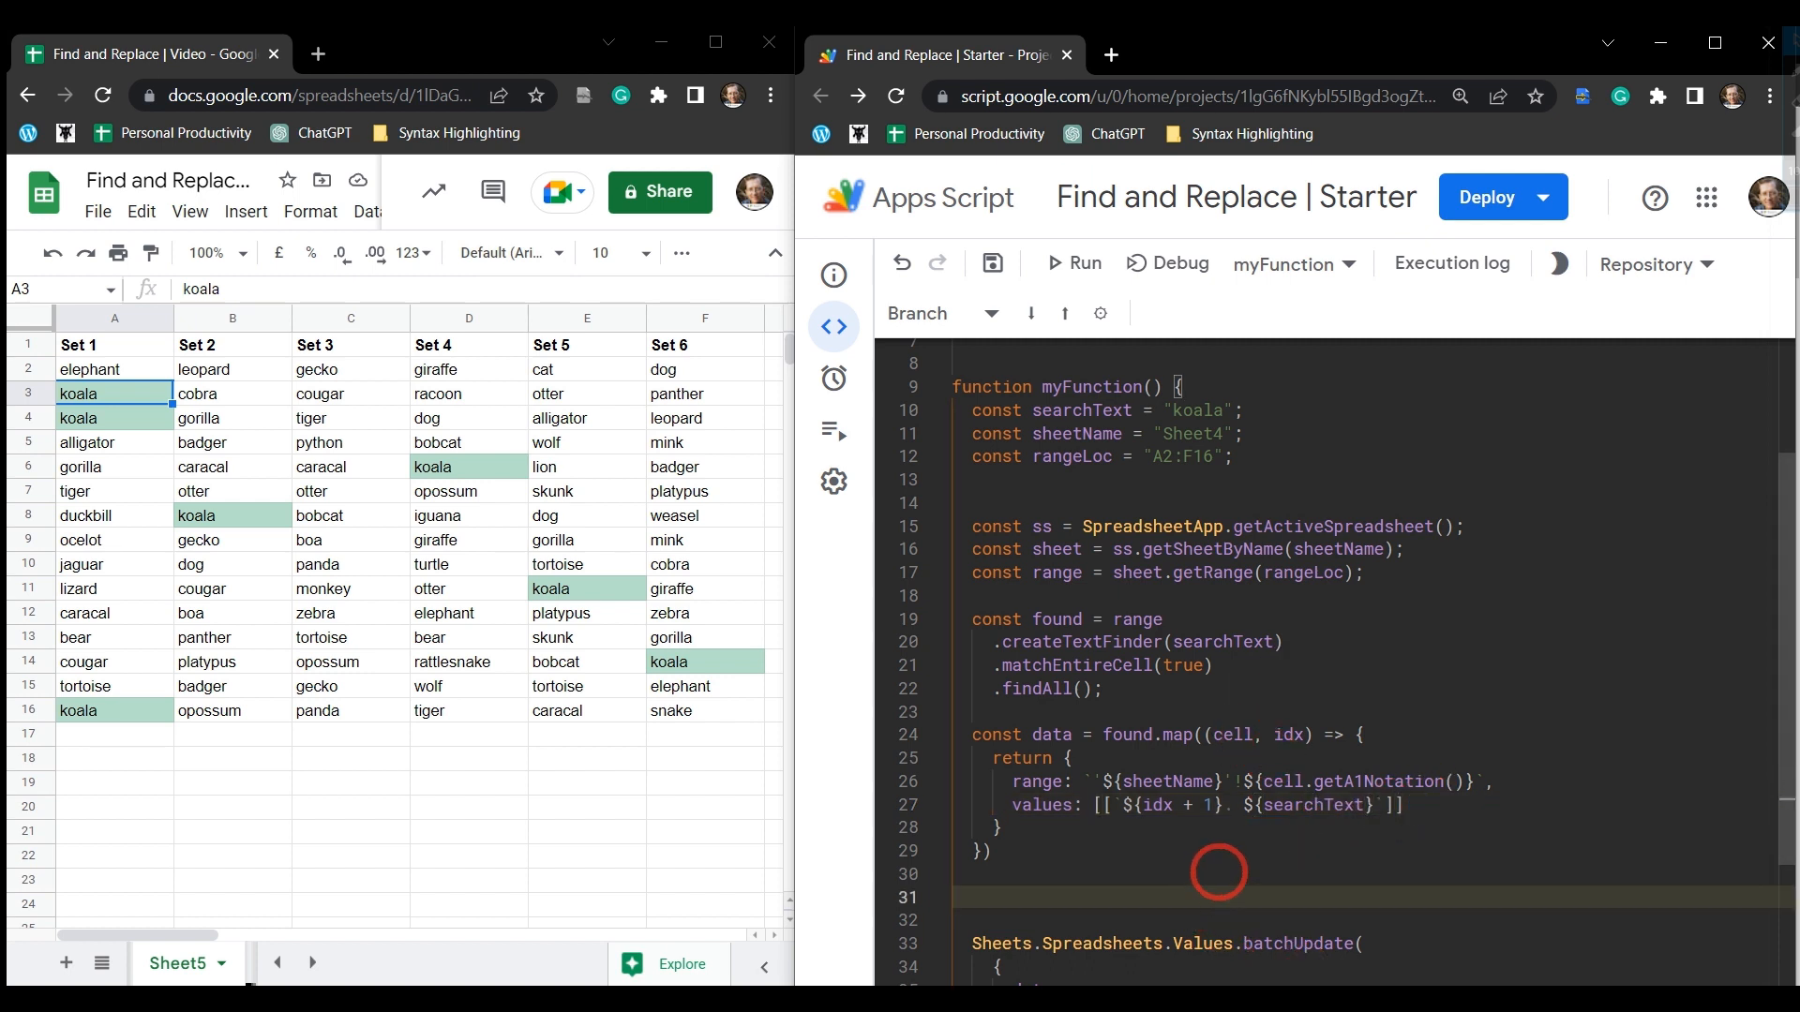
Rename myFunction to findAndReplace_withCounter and point sheetName at "Sheet5".
{"action": "scroll", "scroll_direction": "down", "scroll_amount": 3}
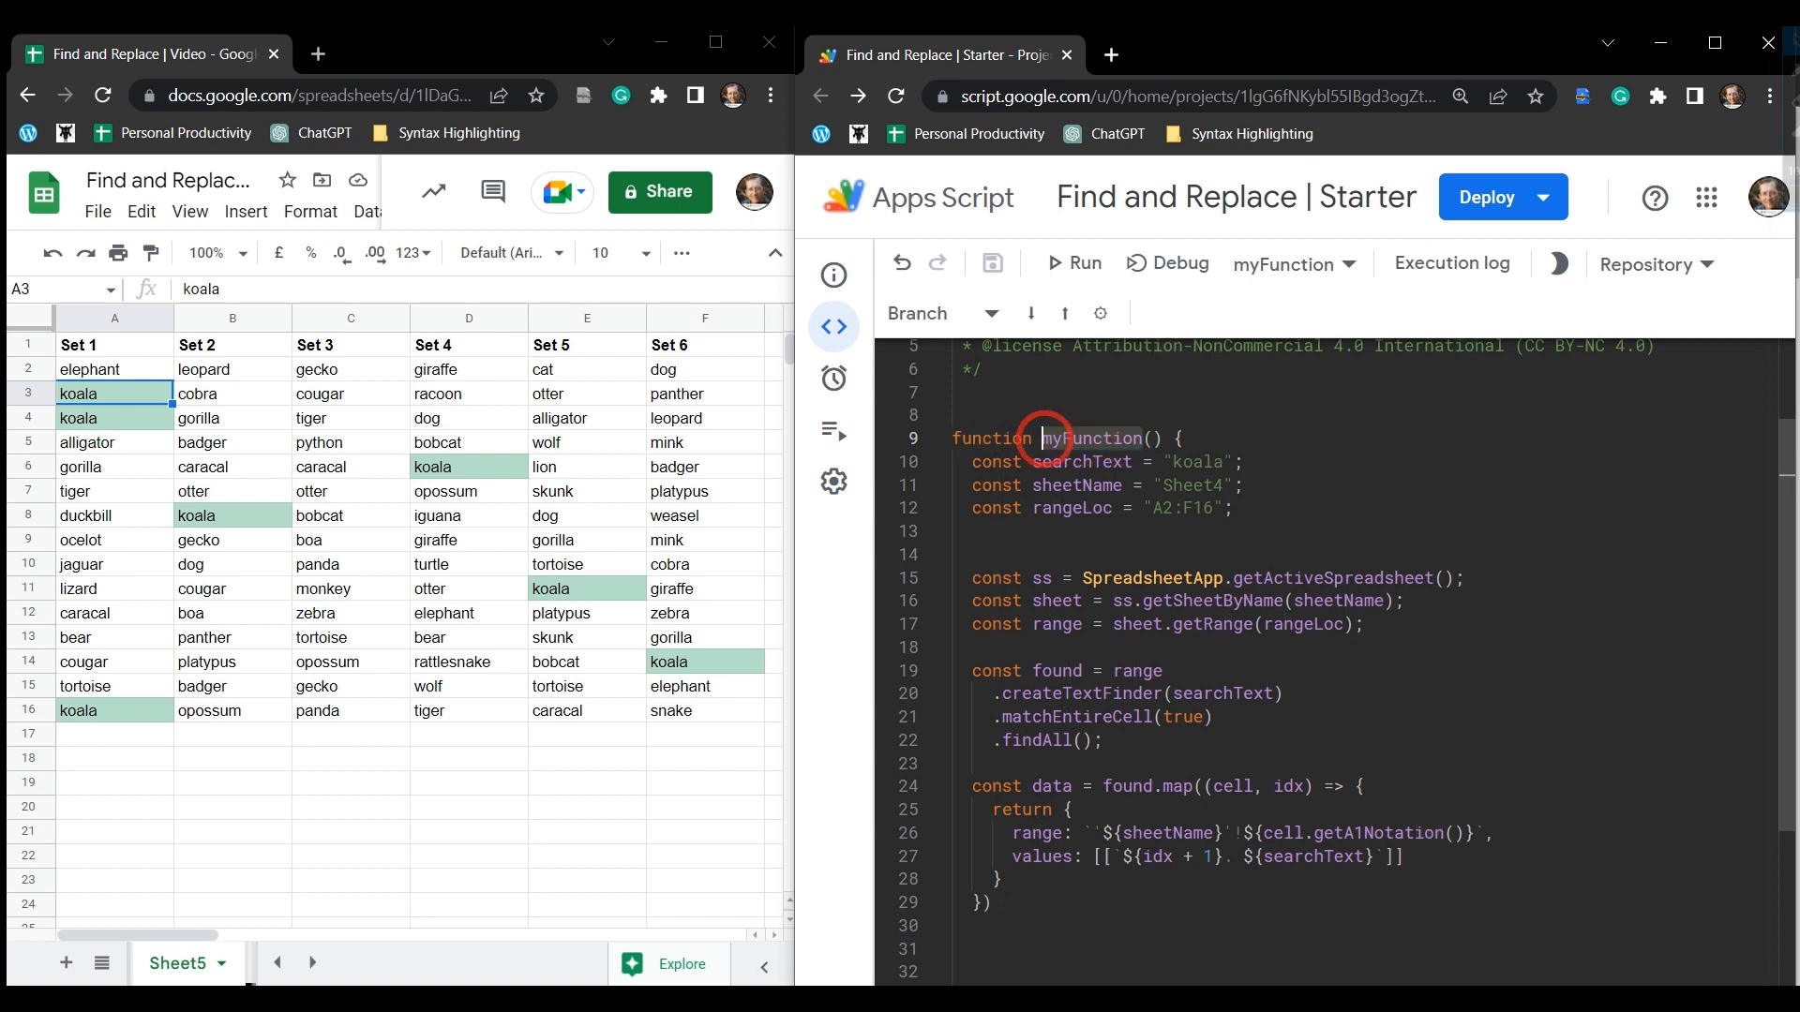
{"action": "double_click", "coordinate": [1091, 439]}
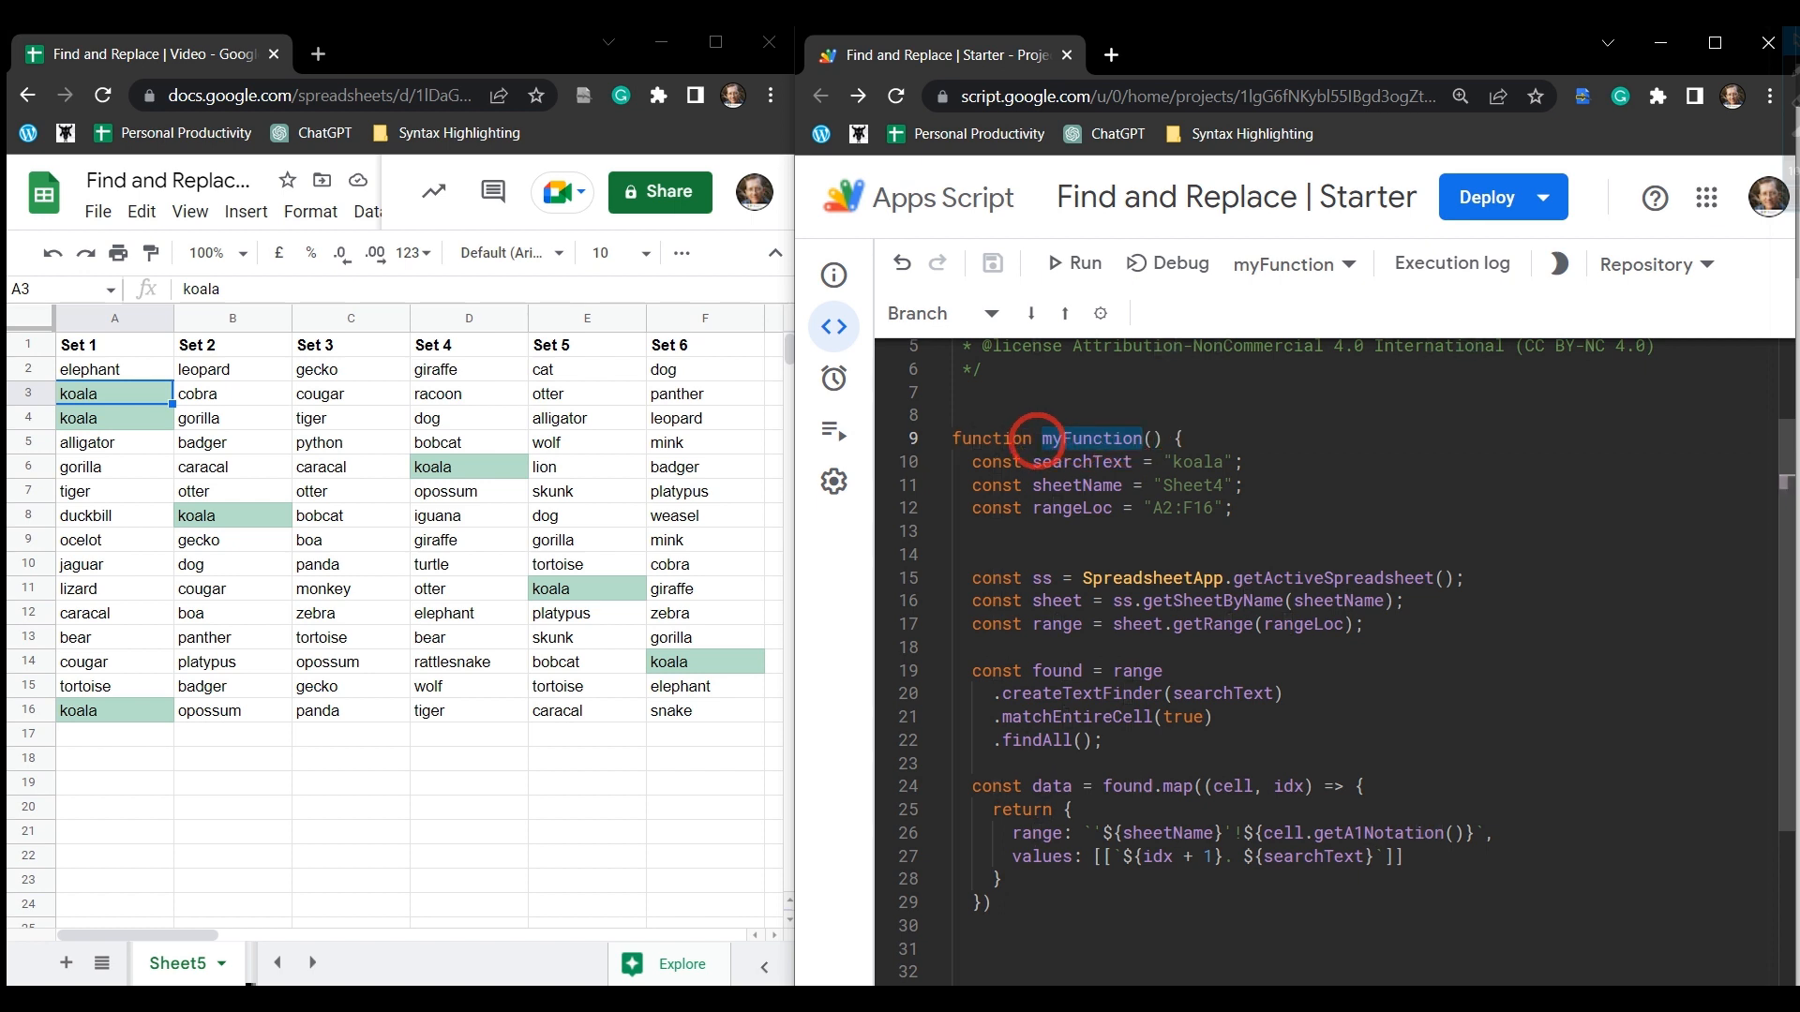
{"action": "type", "text": "findAndReplace"}
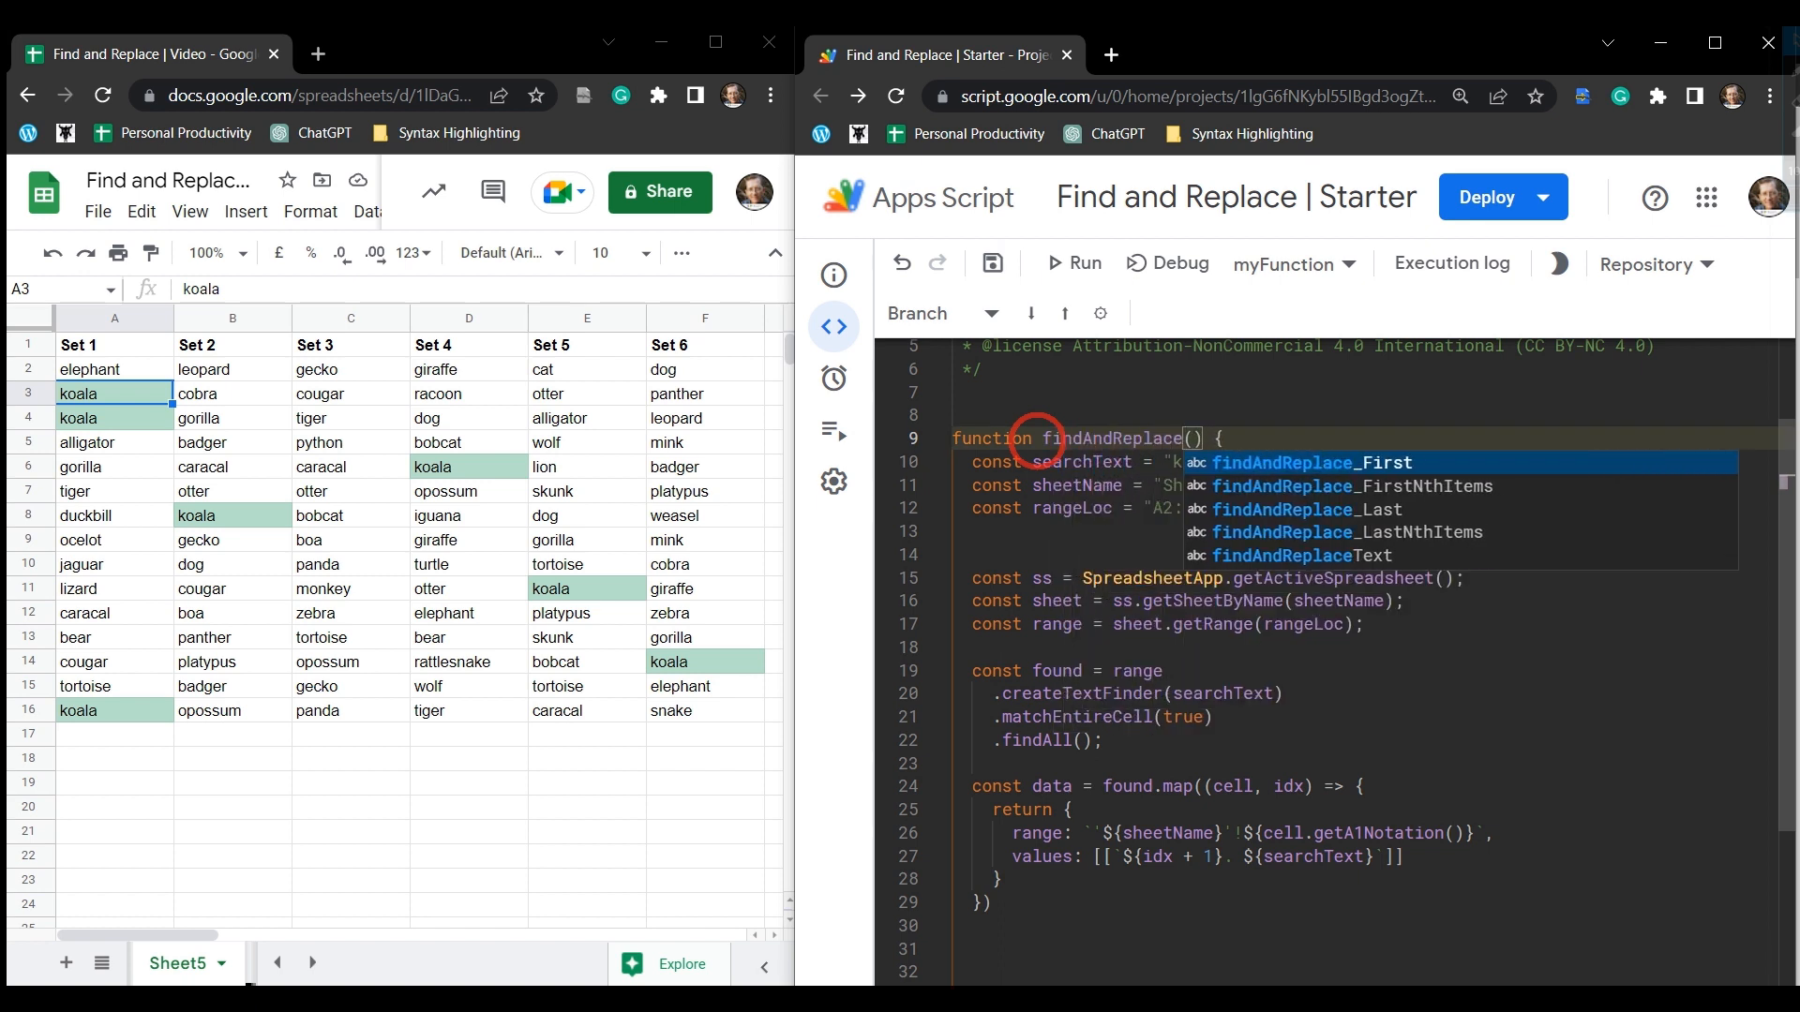
{"action": "type", "text": "_withCounter"}
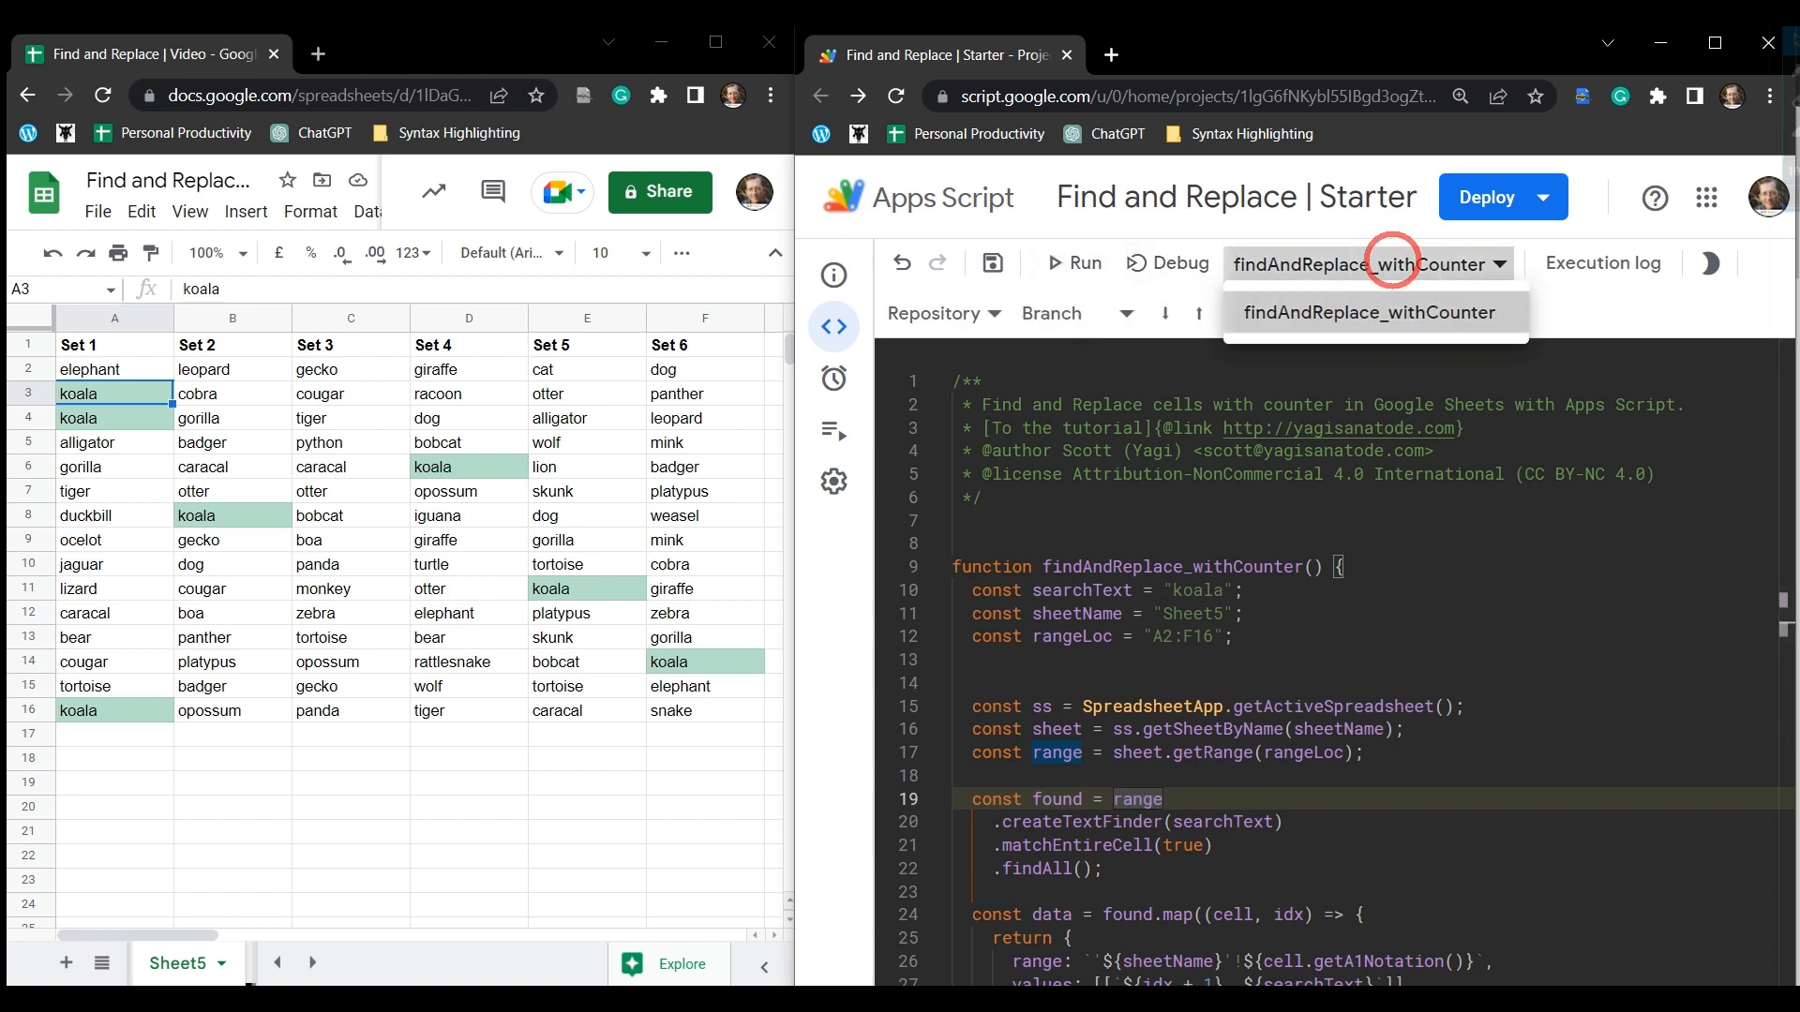
Run findAndReplace_withCounter so Sheet5's seven koala cells read 1. koala through 7. koala.
{"action": "left_click", "coordinate": [1072, 263]}
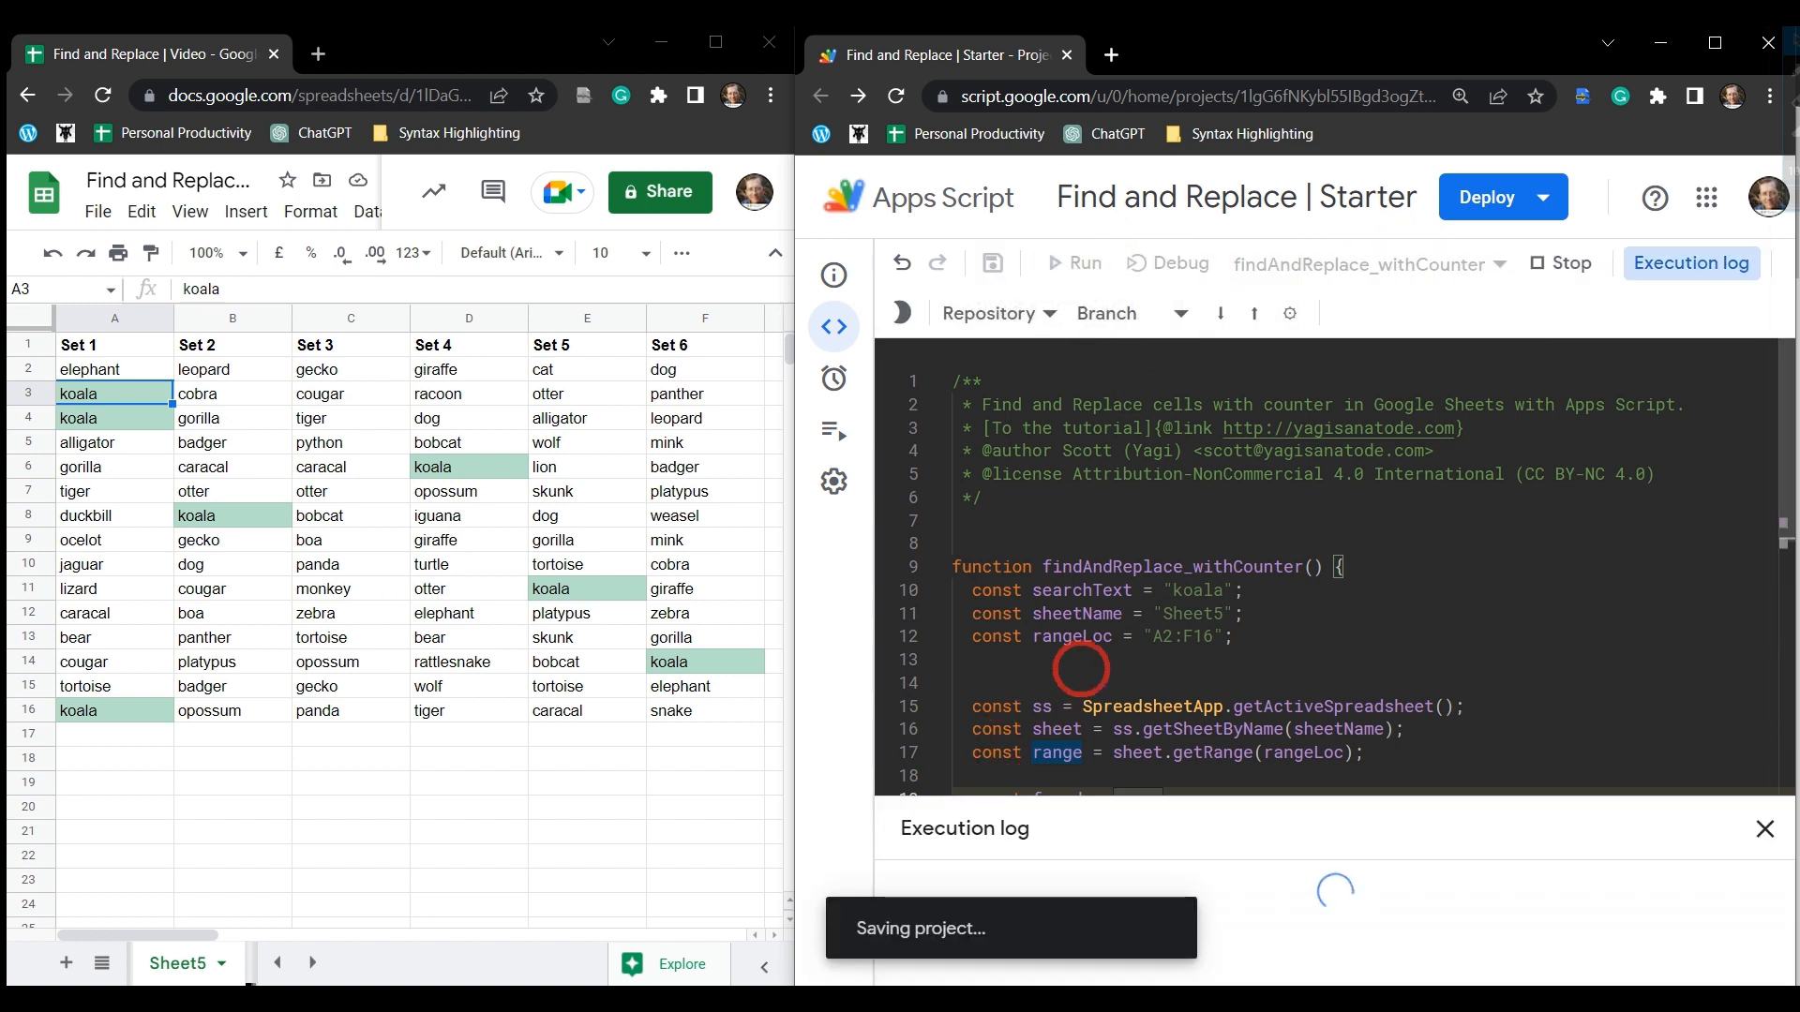
{"action": "left_click", "coordinate": [1076, 262]}
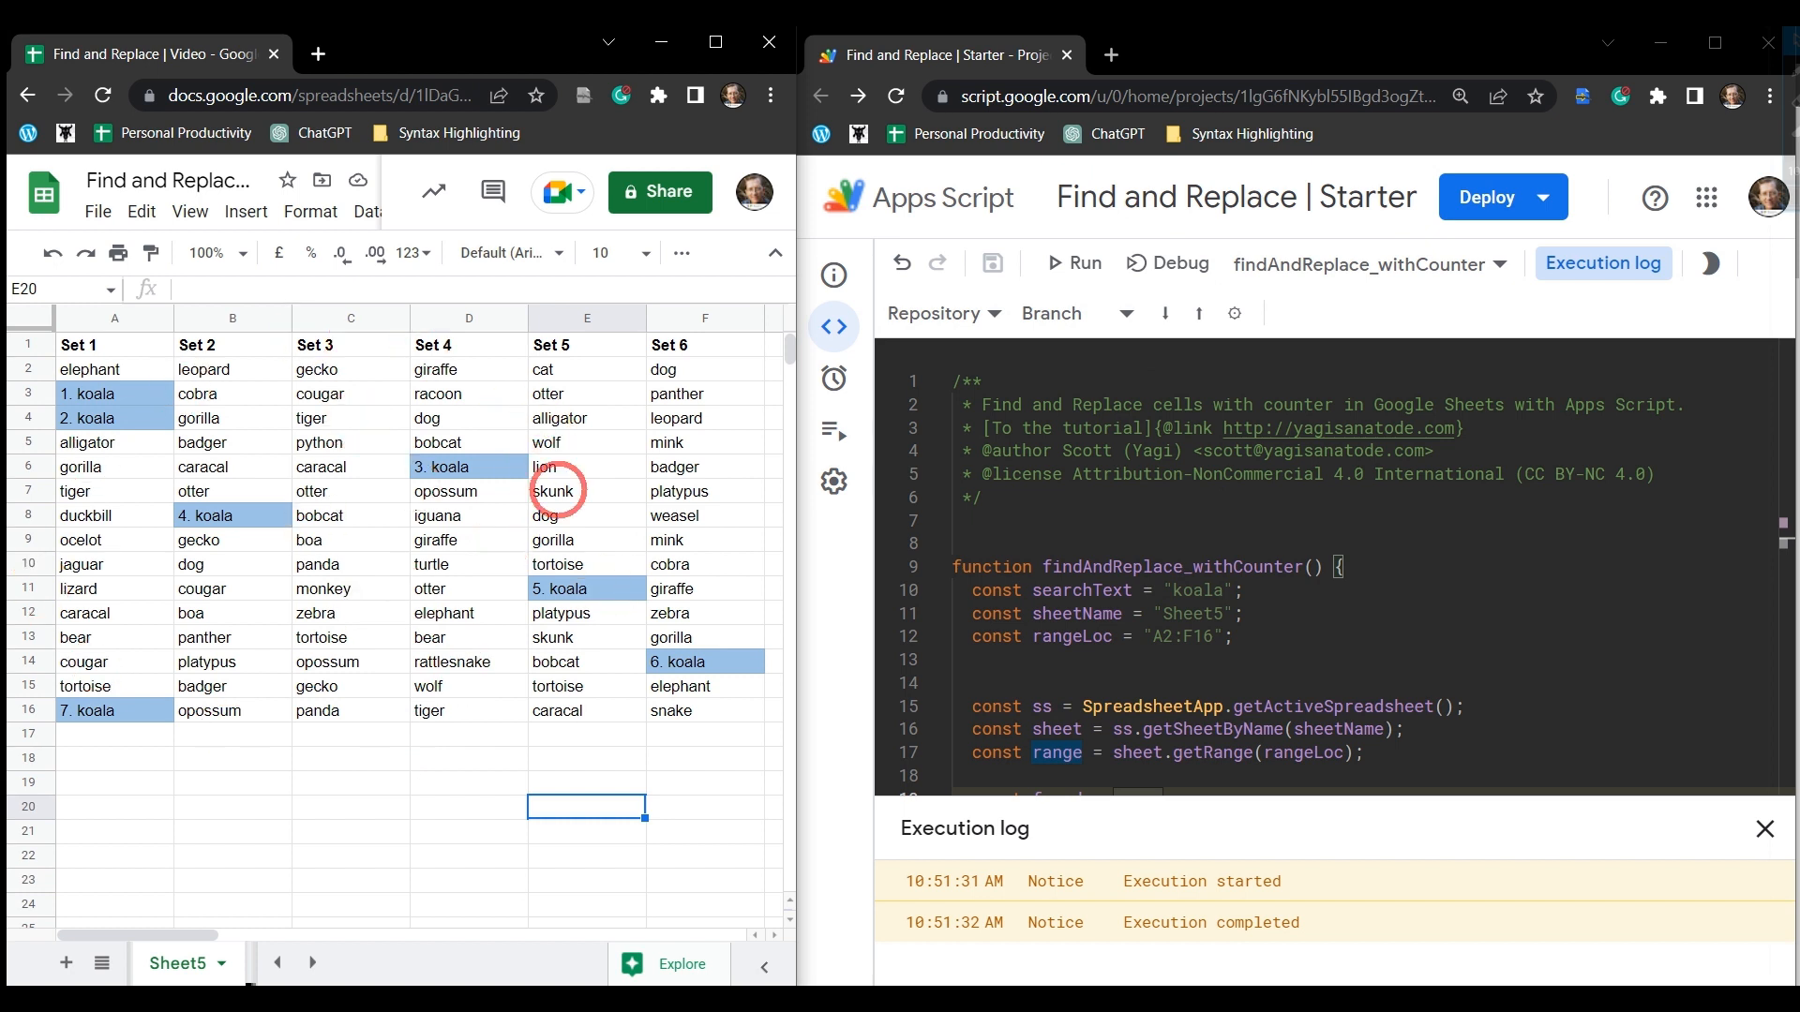
{"action": "left_click", "coordinate": [86, 418]}
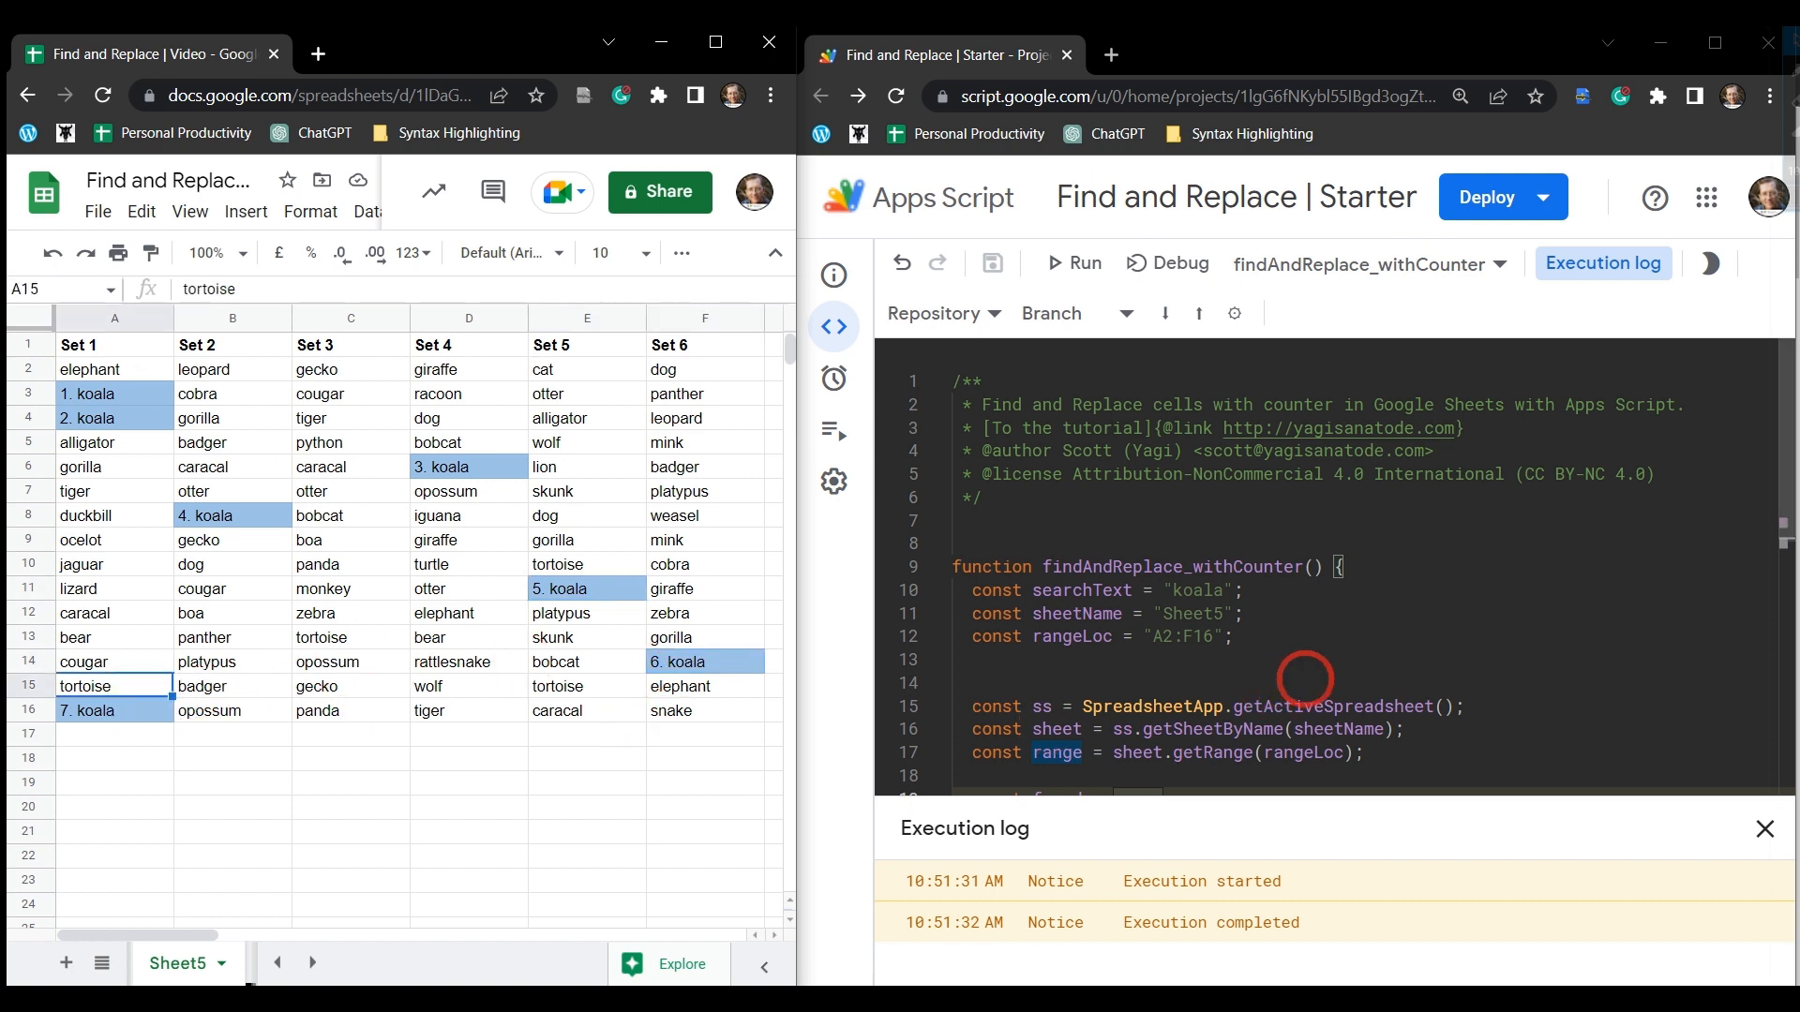
{"action": "scroll", "scroll_direction": "down", "scroll_amount": 3}
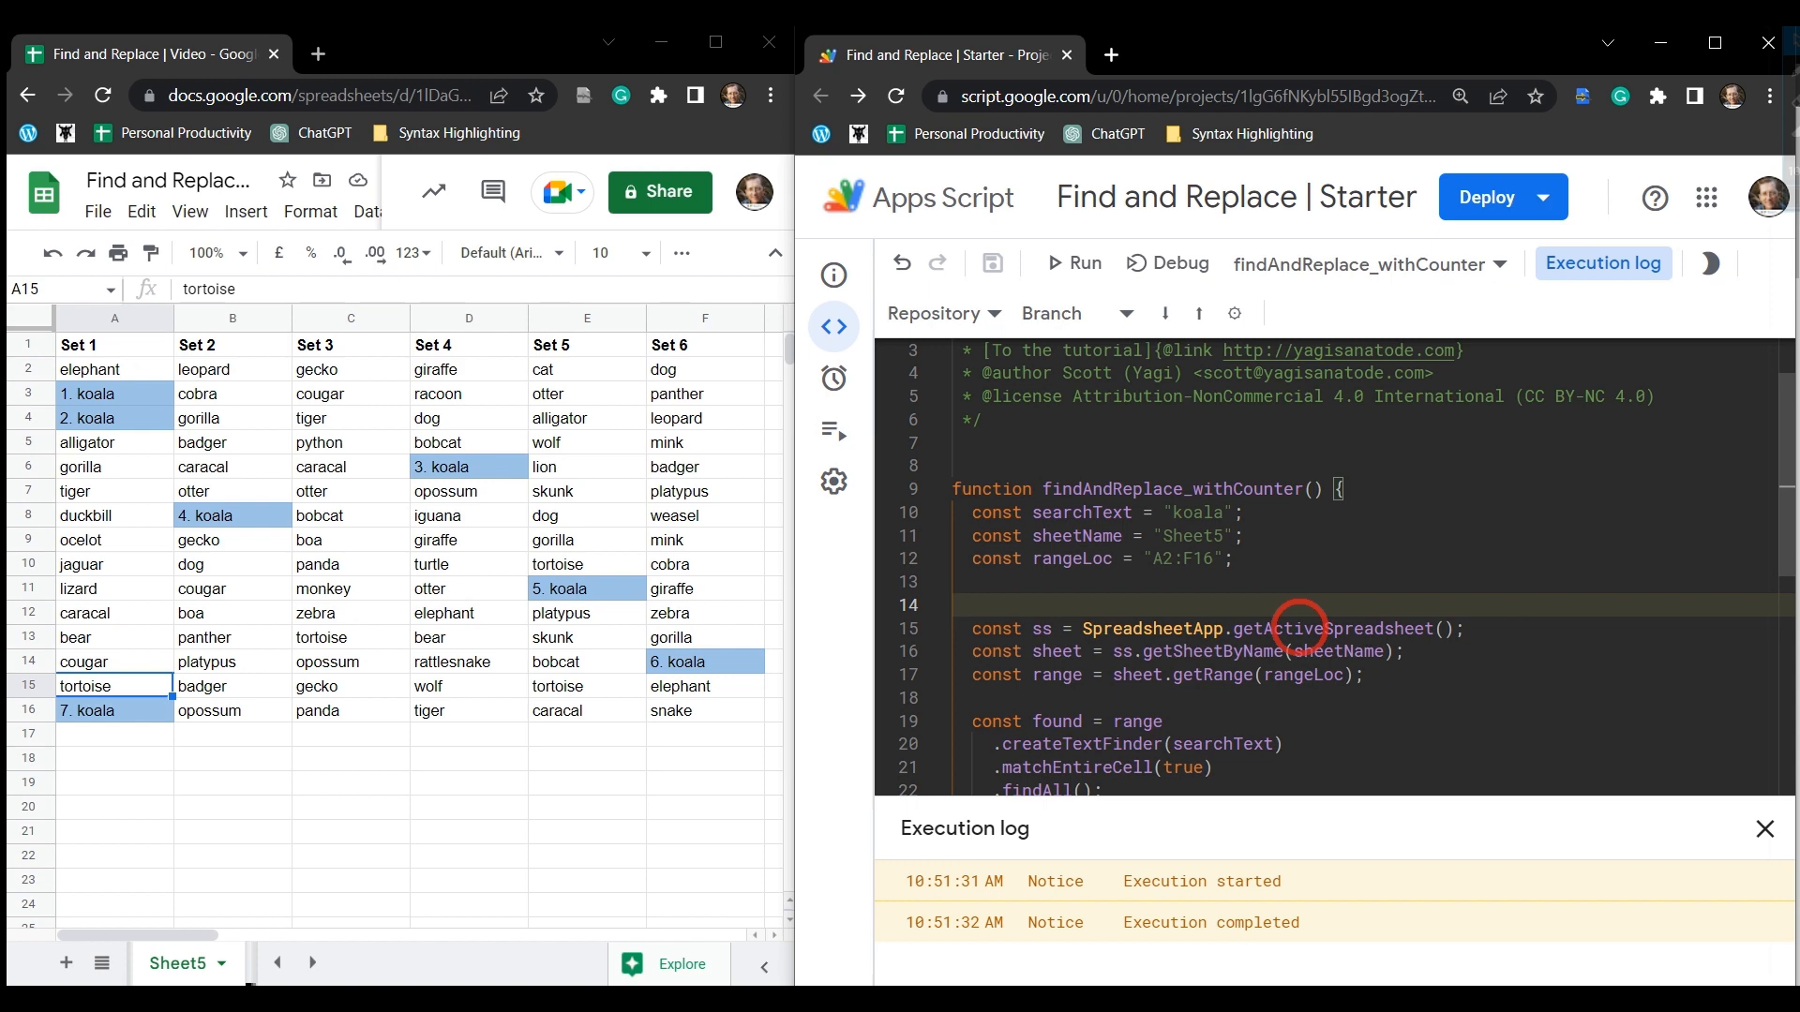
{"action": "scroll", "scroll_direction": "down", "scroll_amount": 3}
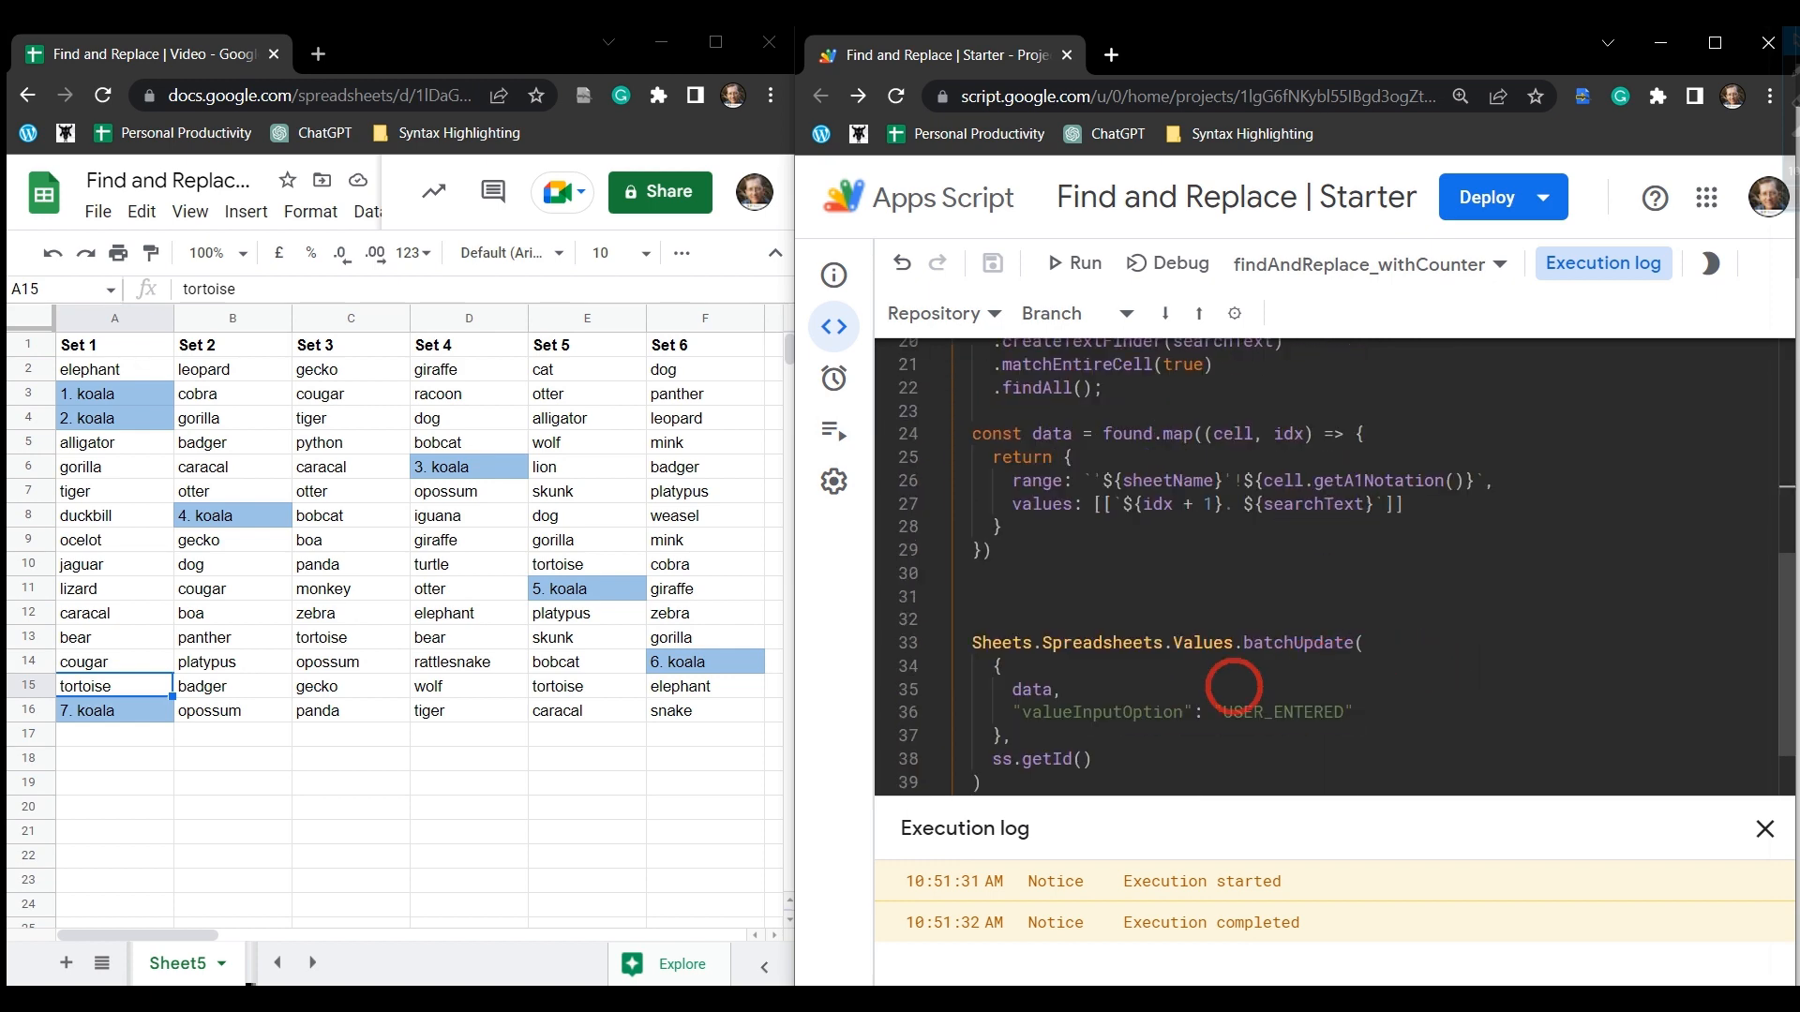